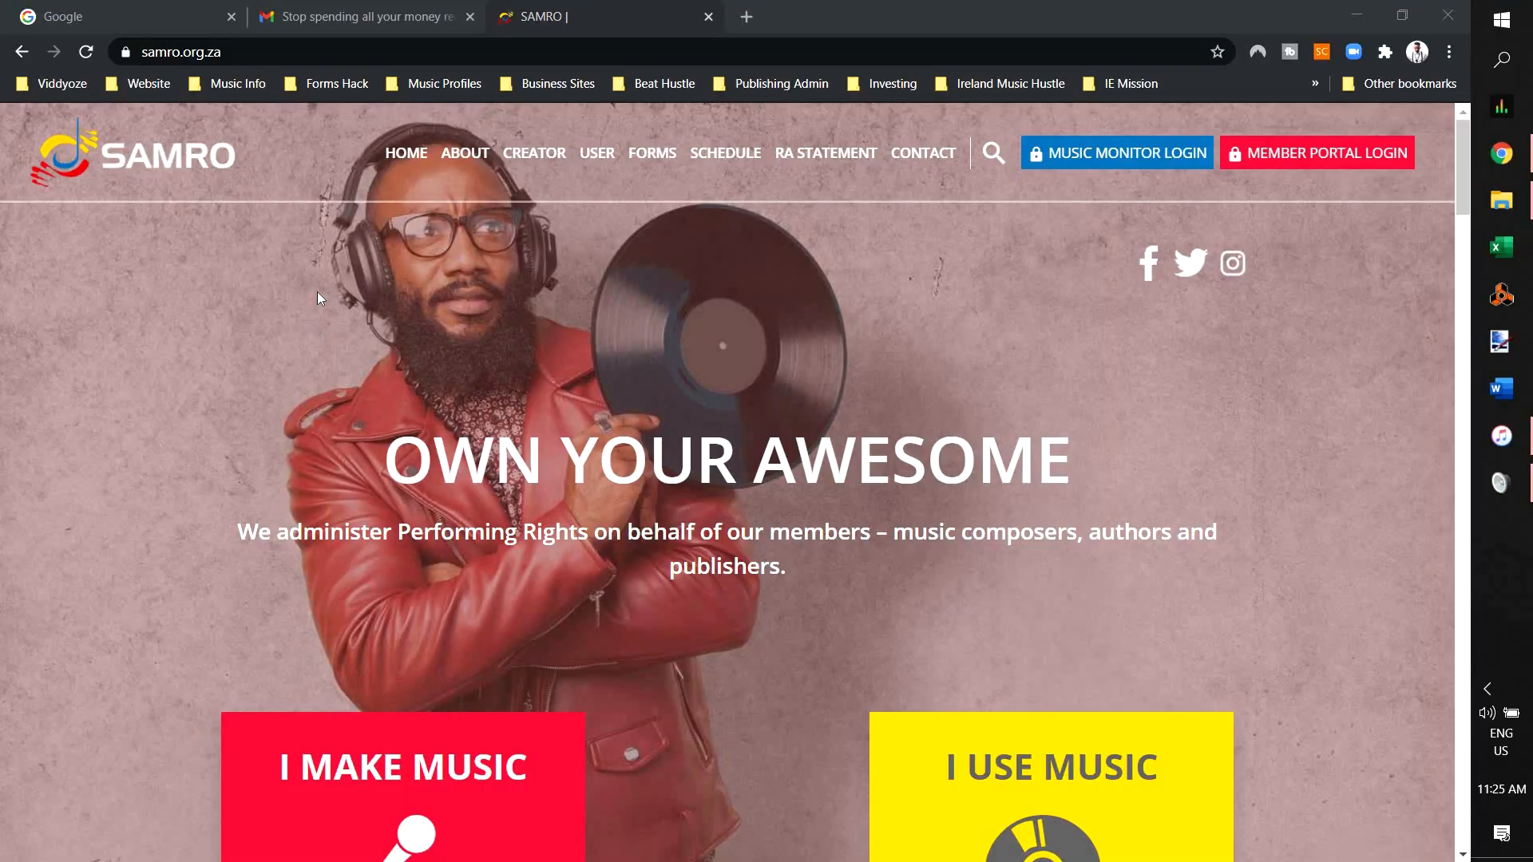
- Navigate from samro.org.za home to the CREATOR Music Creator page
{"action": "left_click", "coordinate": [180, 51]}
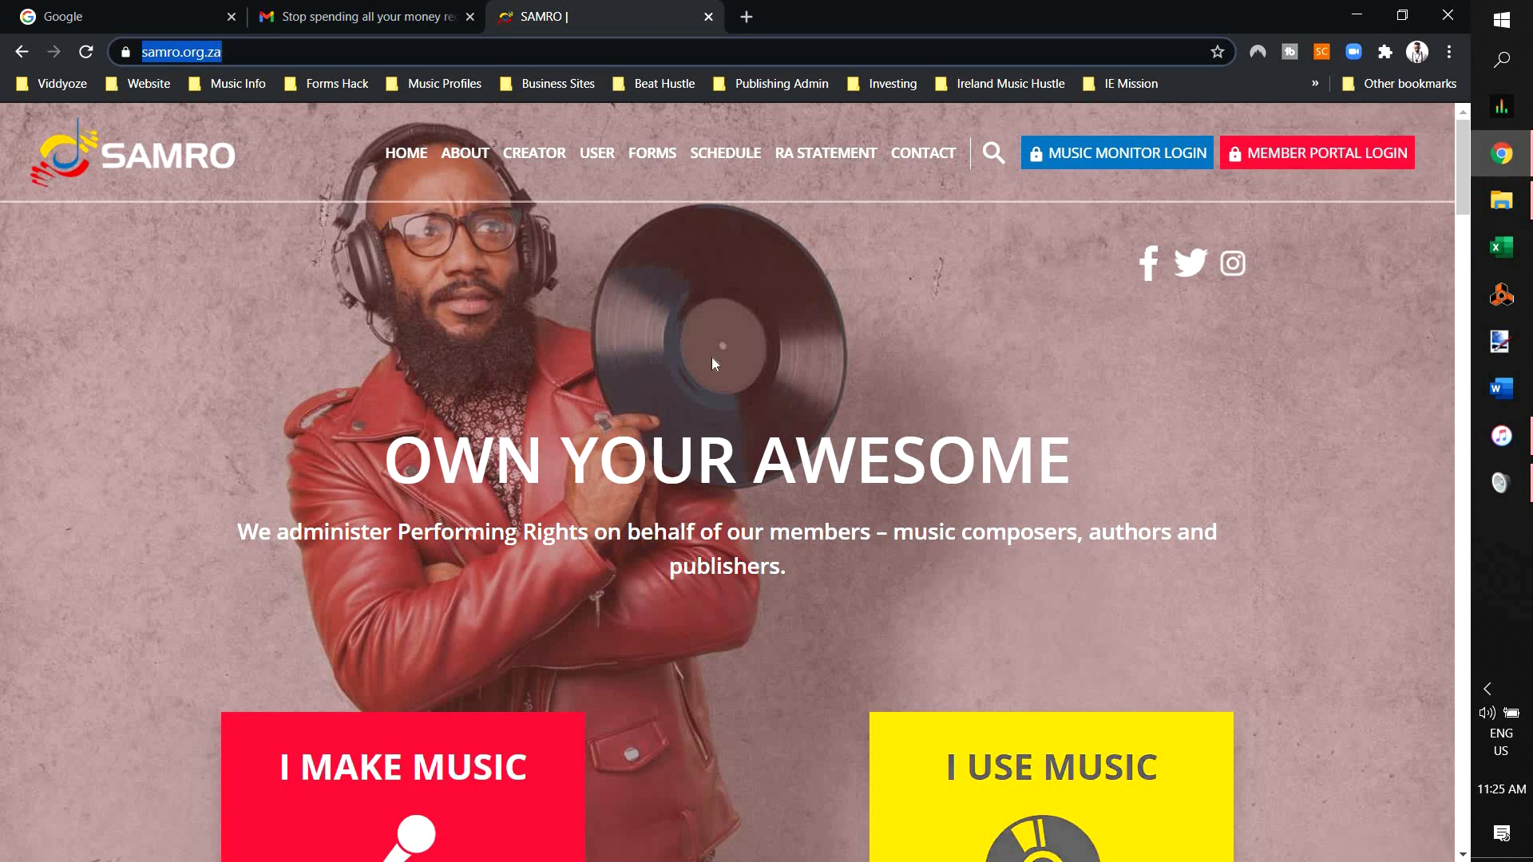
{"action": "mouse_move", "coordinate": [533, 154]}
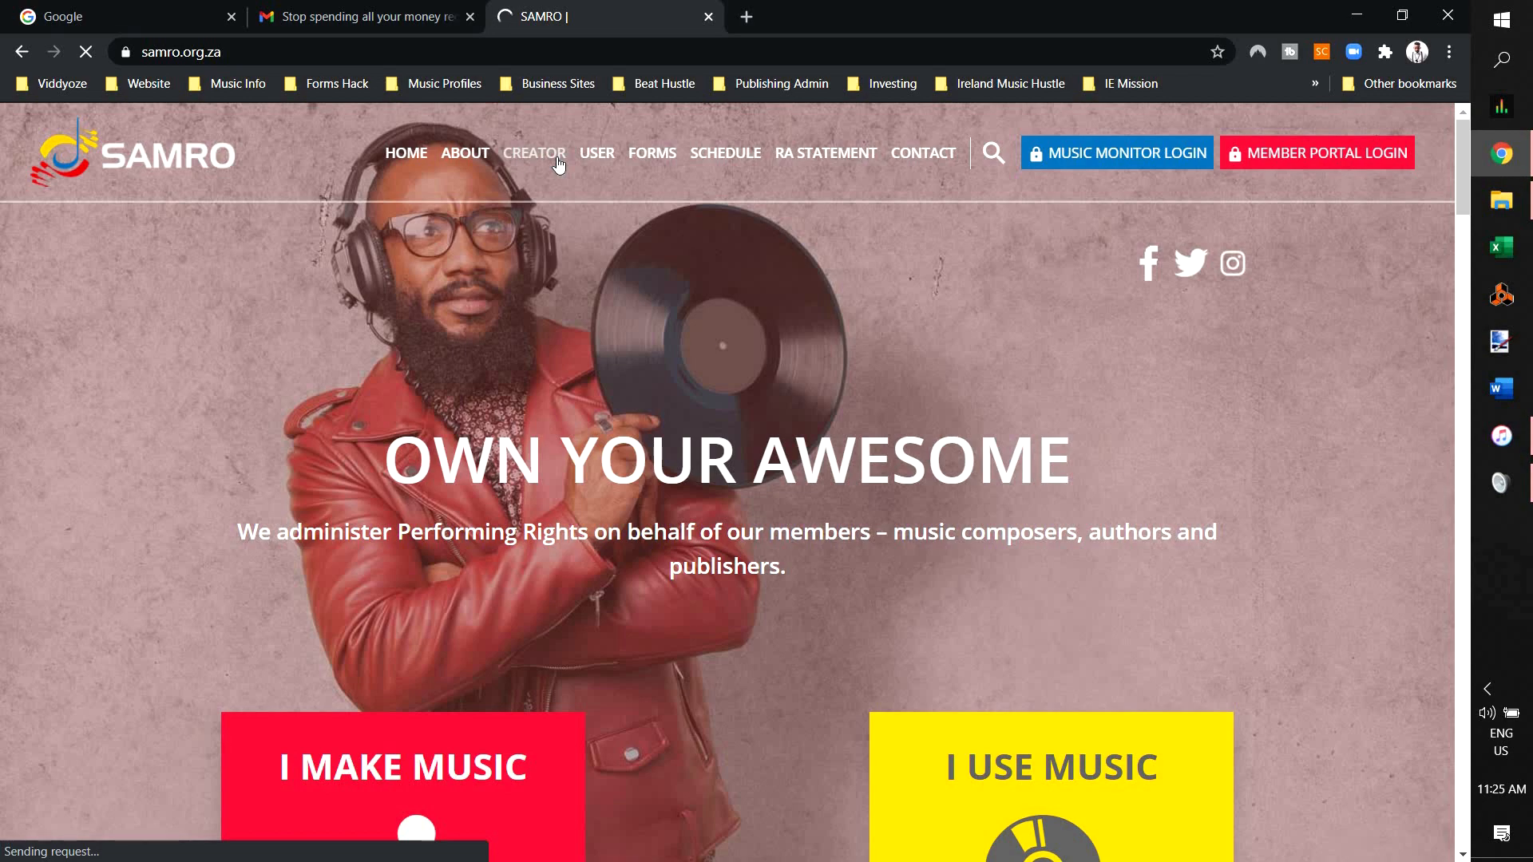
{"action": "left_click", "coordinate": [533, 154]}
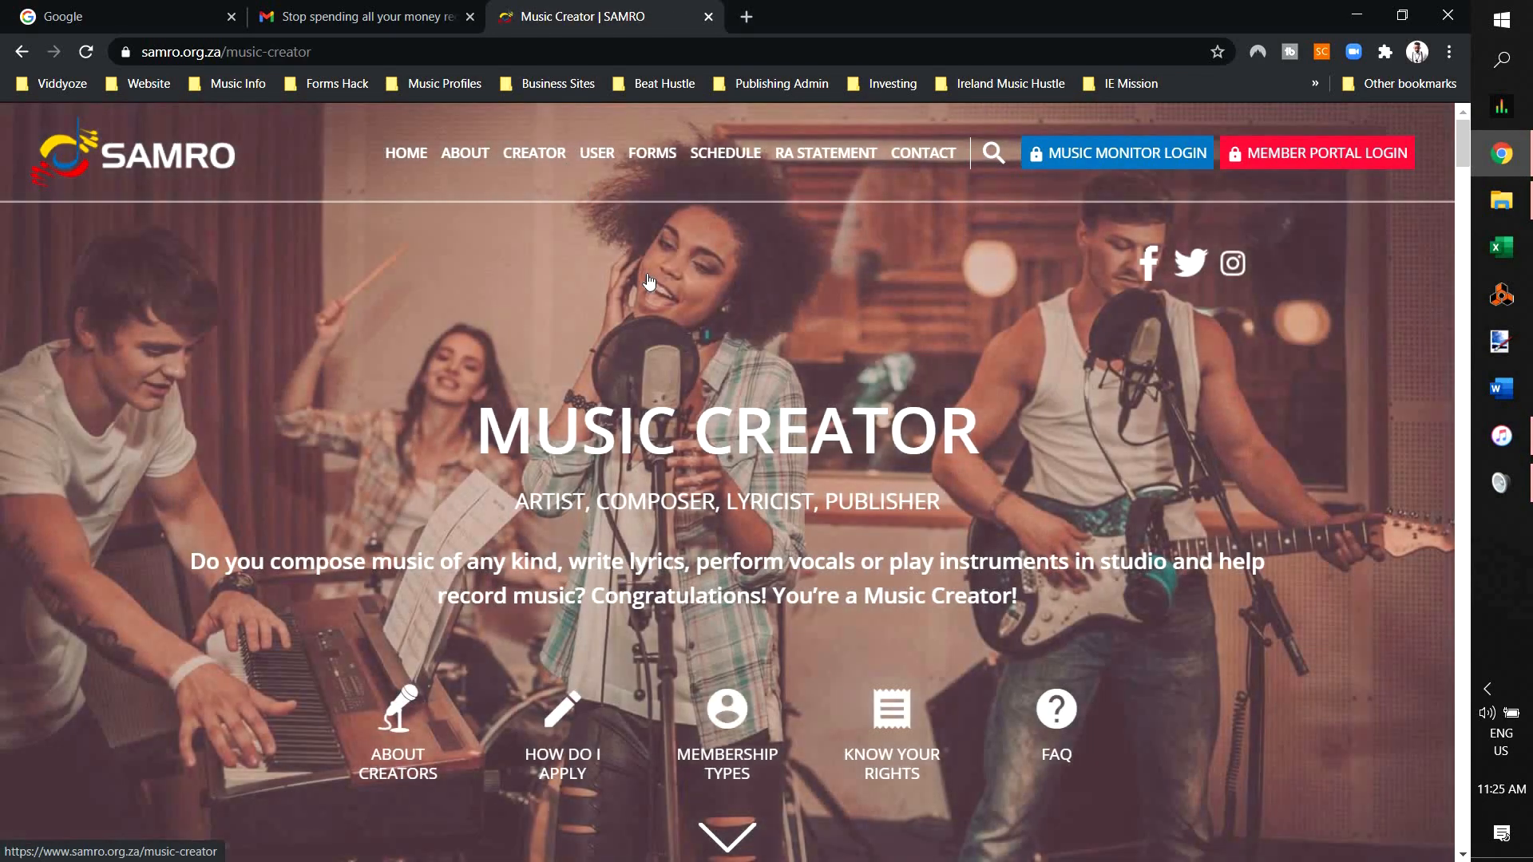
{"action": "mouse_move", "coordinate": [630, 546]}
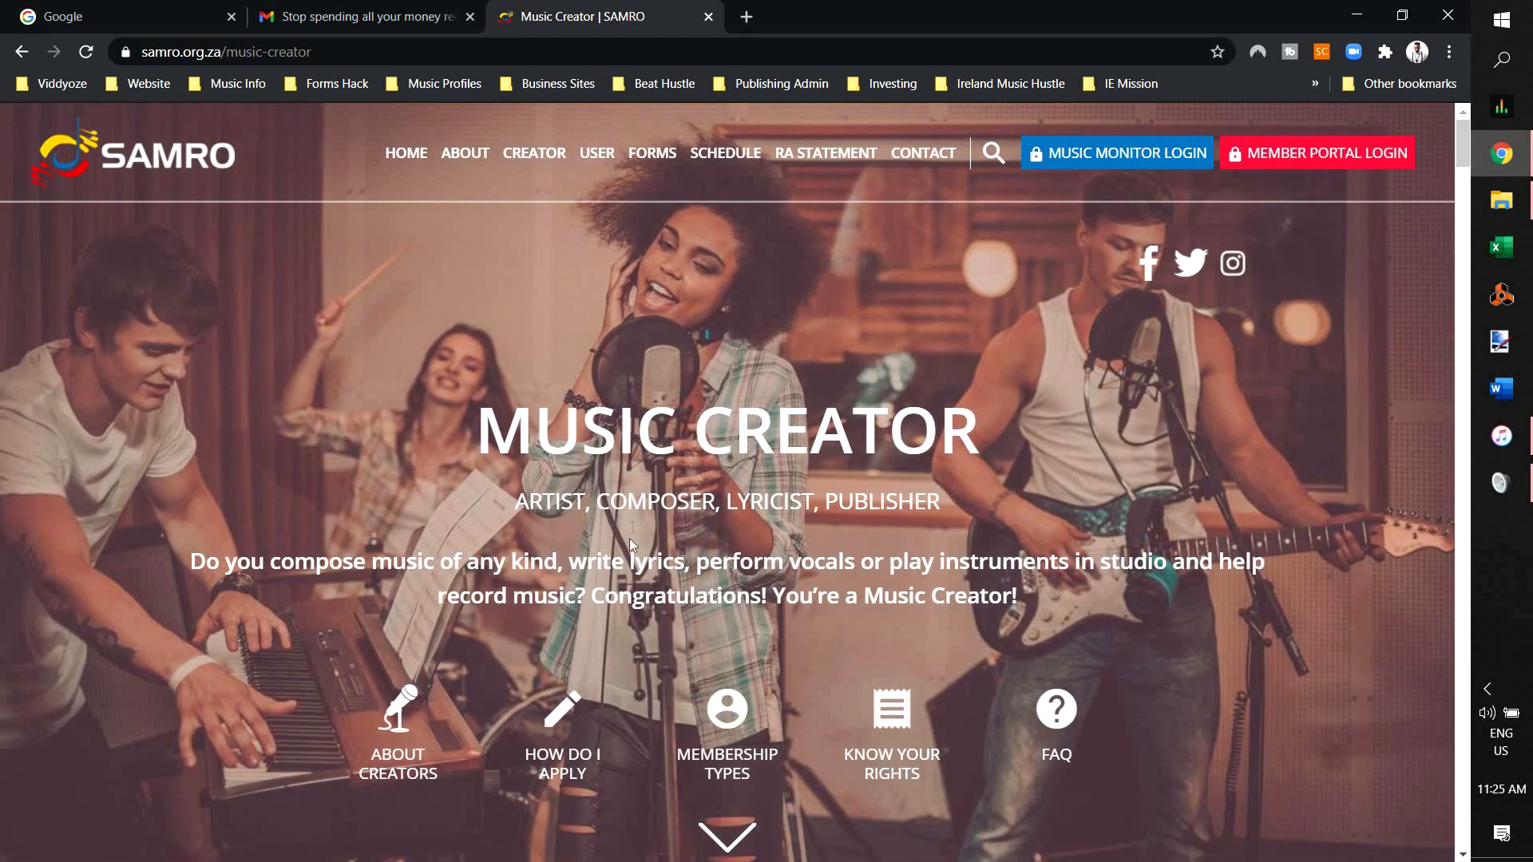
{"action": "scroll", "scroll_direction": "down", "scroll_amount": 3}
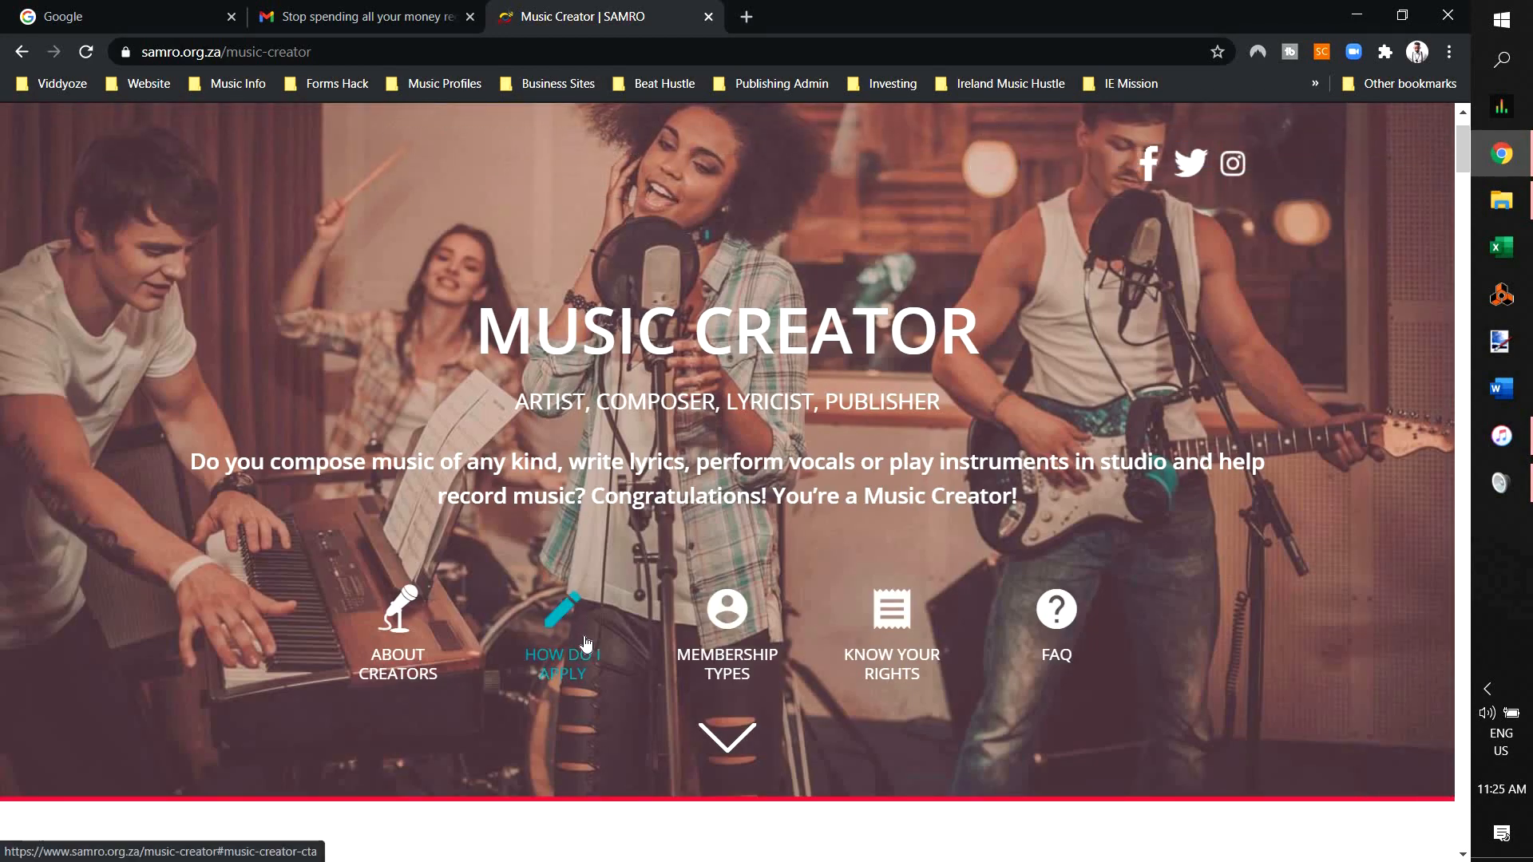
- Go to How do I apply and launch the ONLINE APPLICATION membership page
{"action": "left_click", "coordinate": [562, 665]}
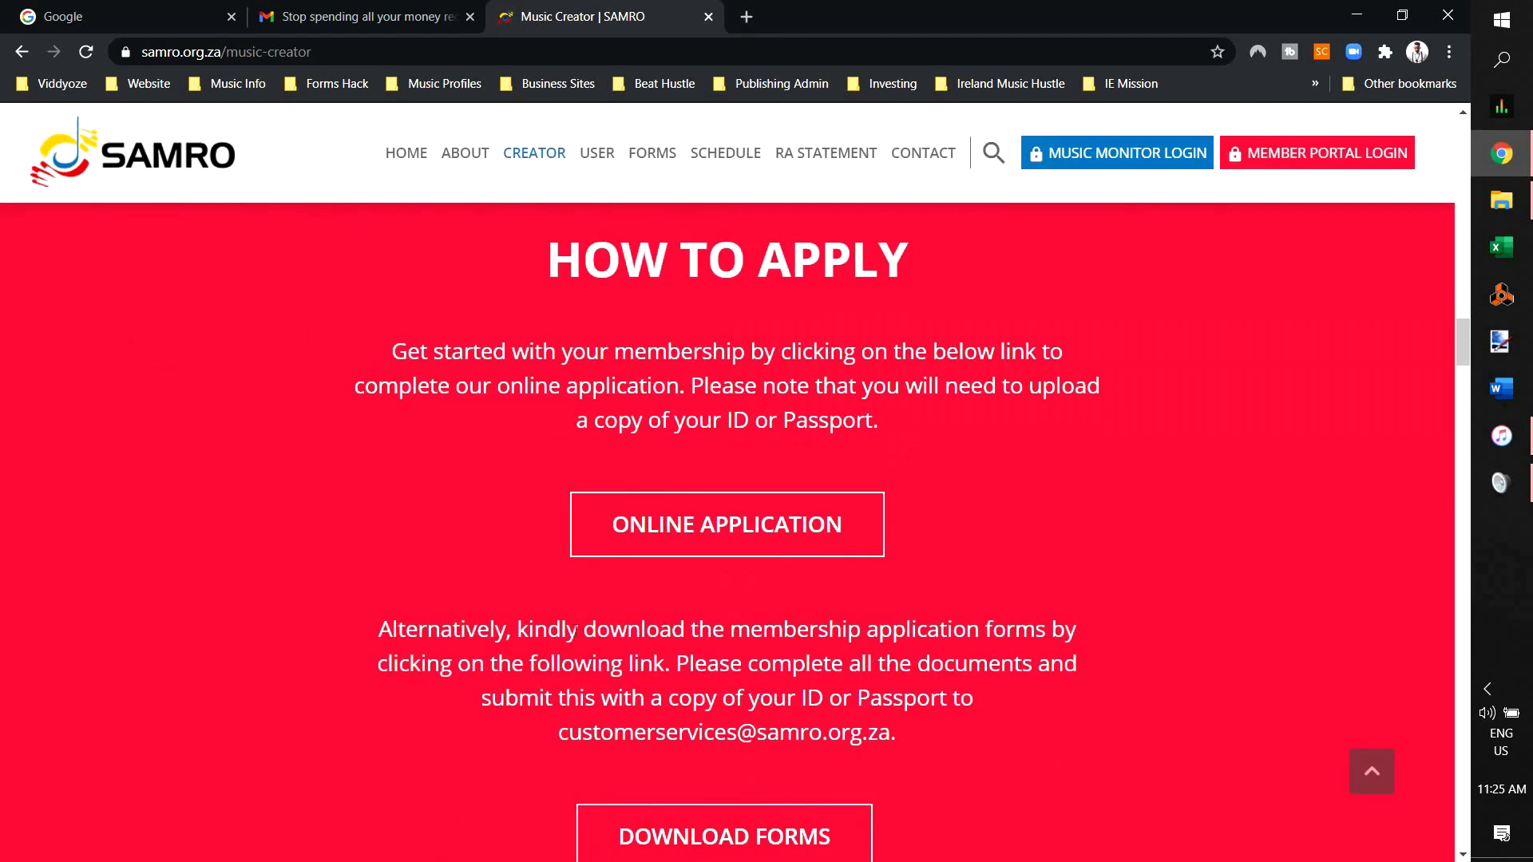
{"action": "mouse_move", "coordinate": [437, 248]}
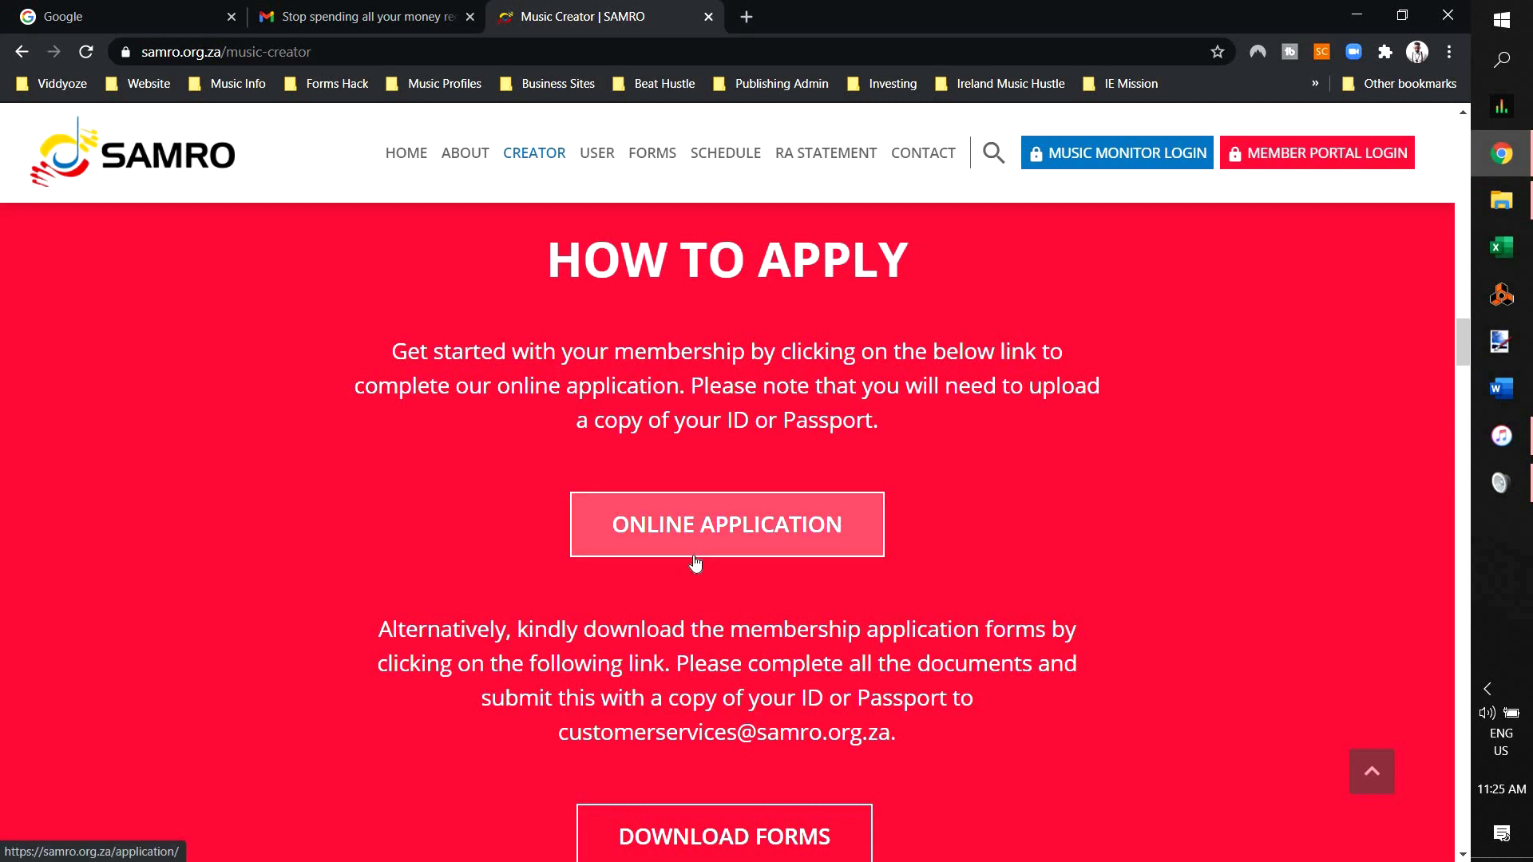
{"action": "mouse_move", "coordinate": [827, 721]}
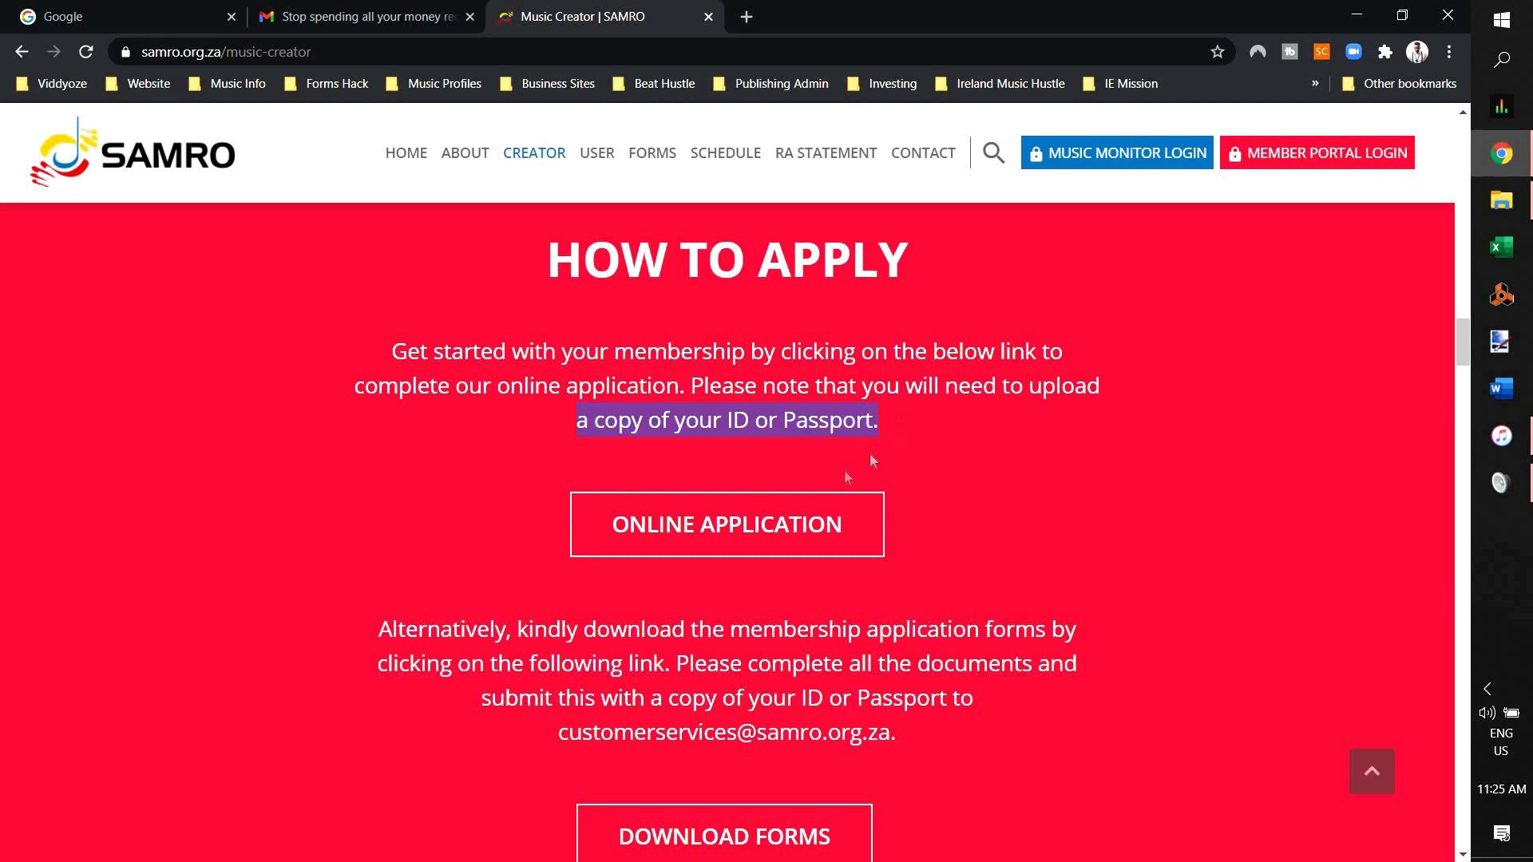
{"action": "mouse_move", "coordinate": [626, 533]}
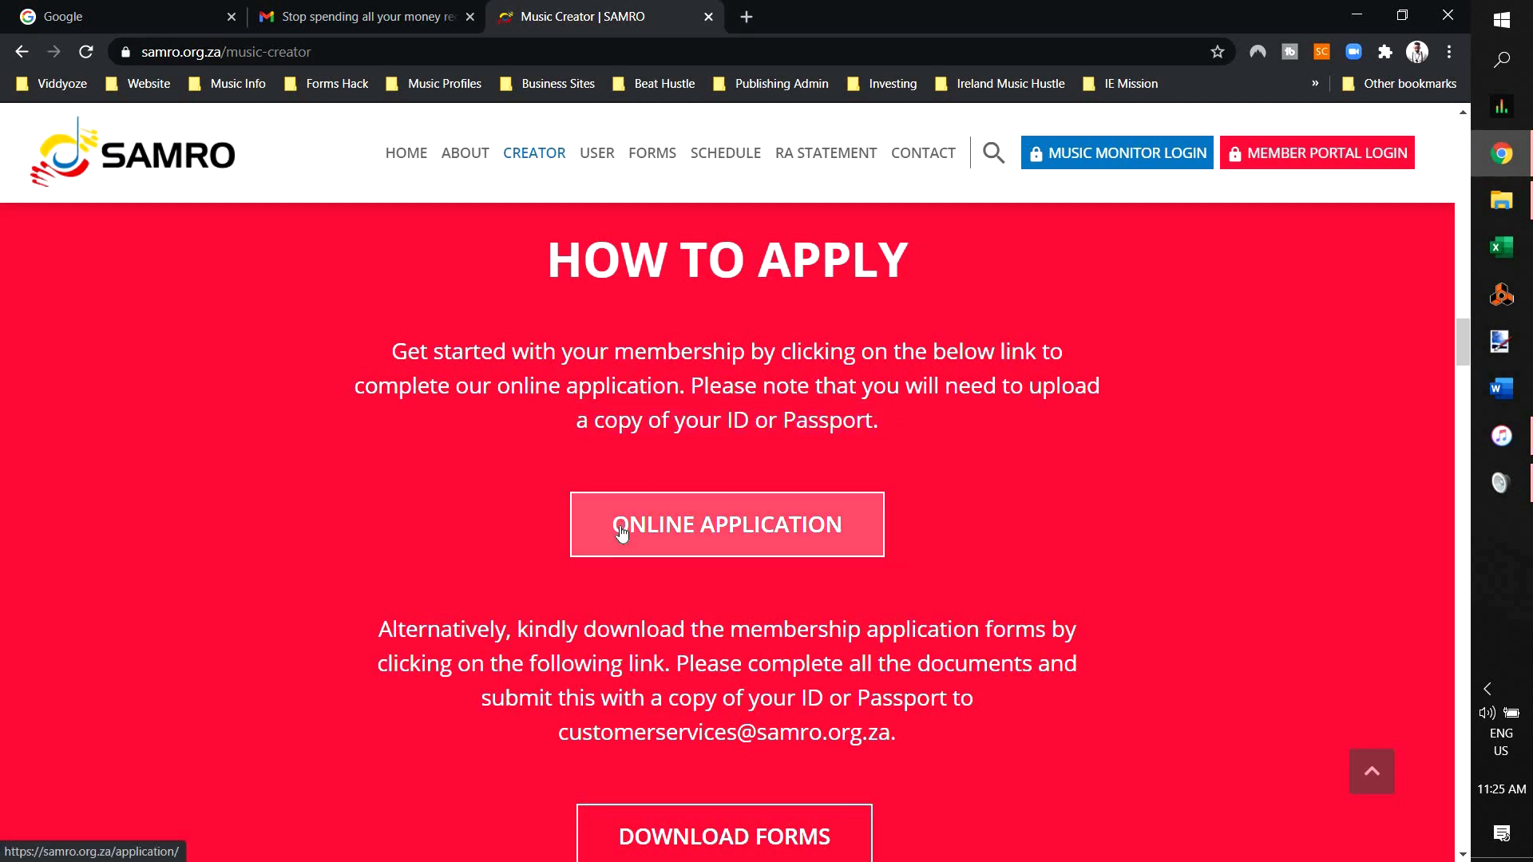
{"action": "left_click", "coordinate": [727, 524]}
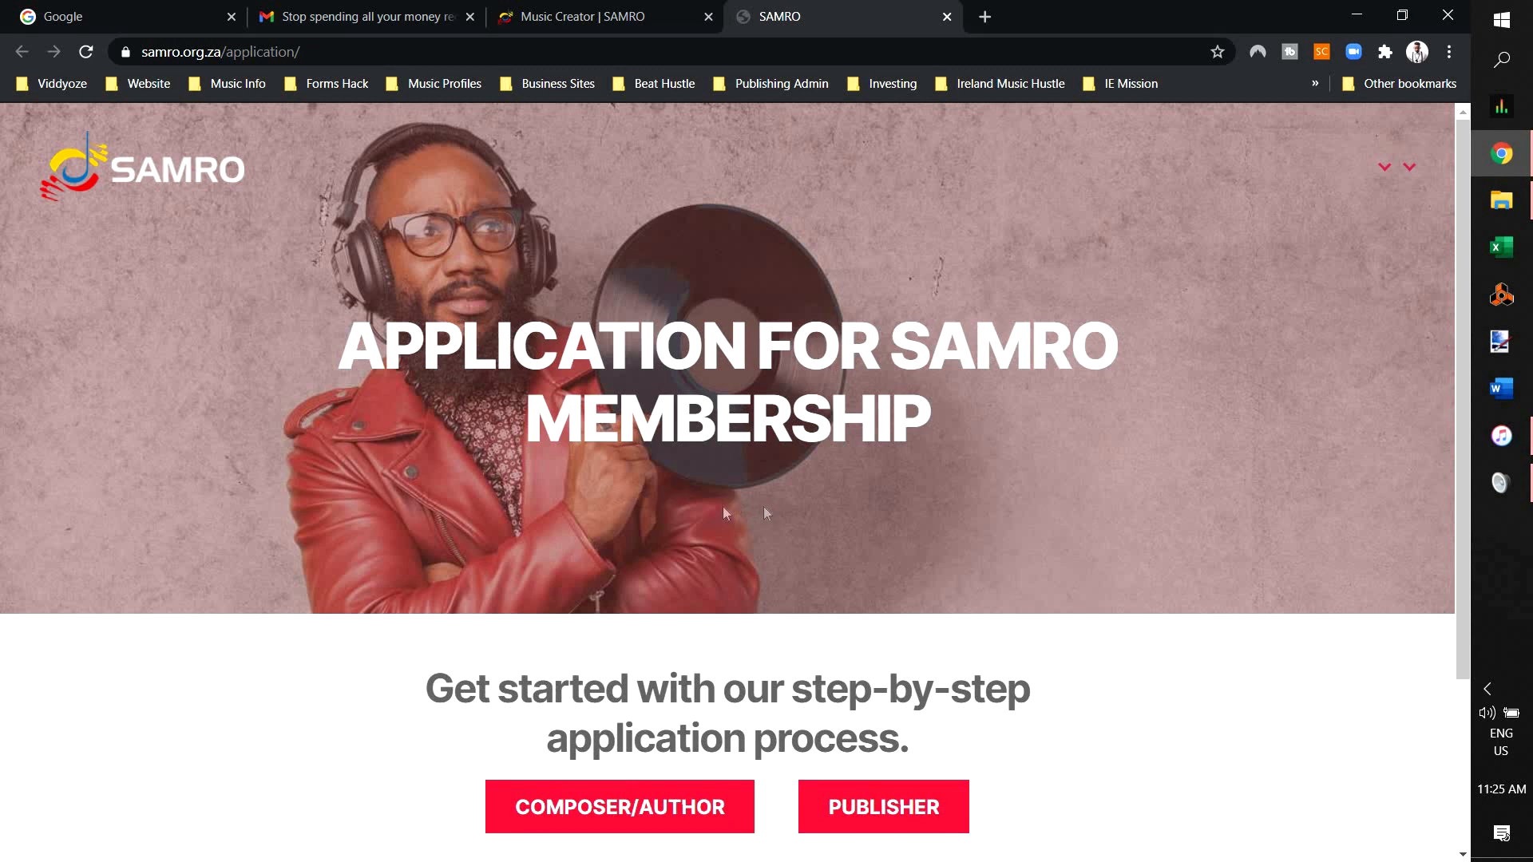
{"action": "mouse_move", "coordinate": [724, 465]}
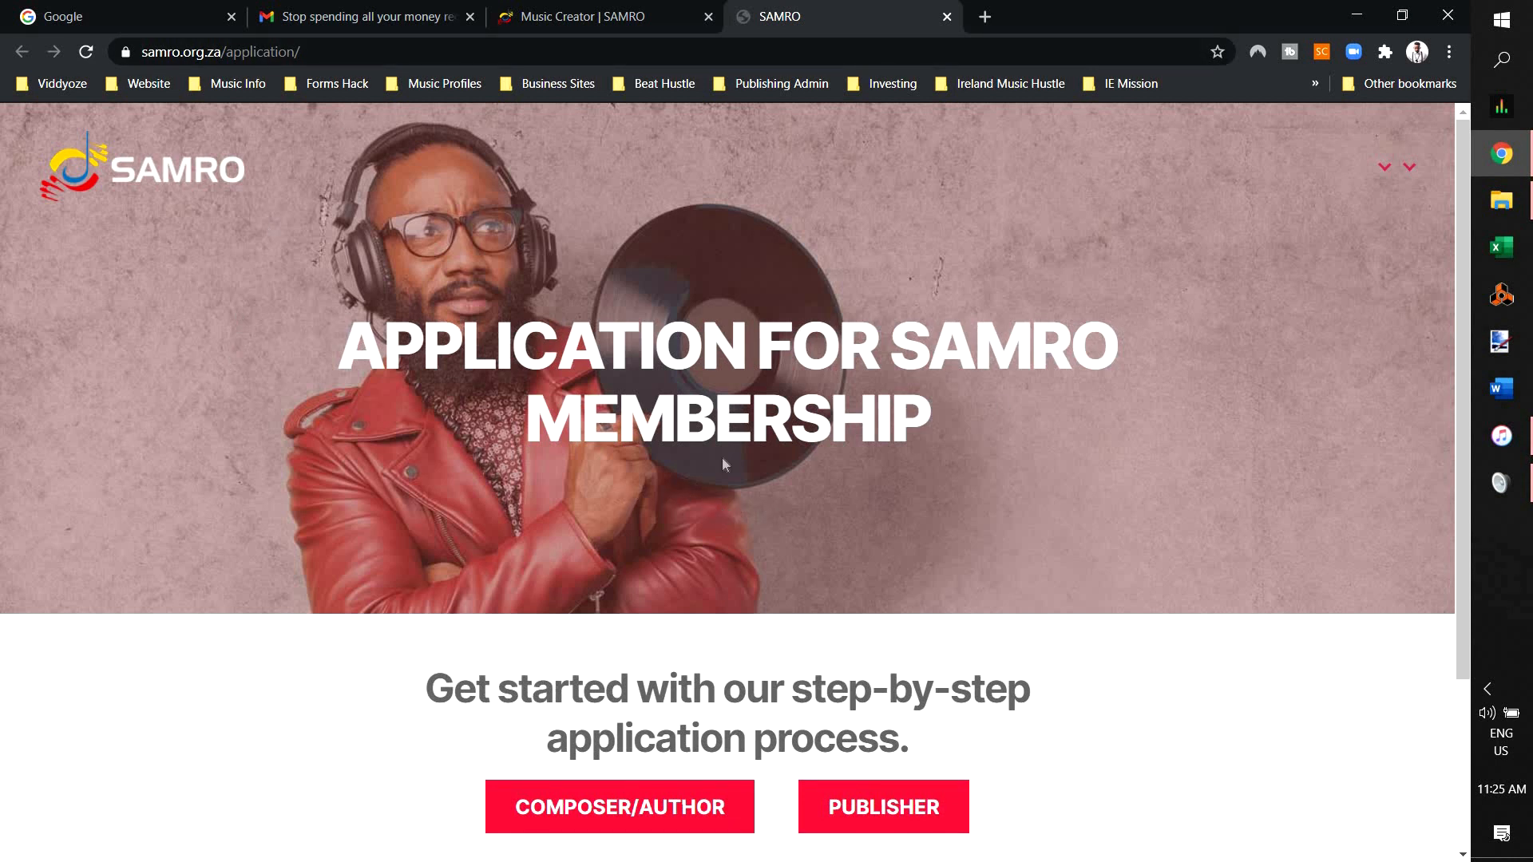
{"action": "scroll", "scroll_direction": "down", "scroll_amount": 3}
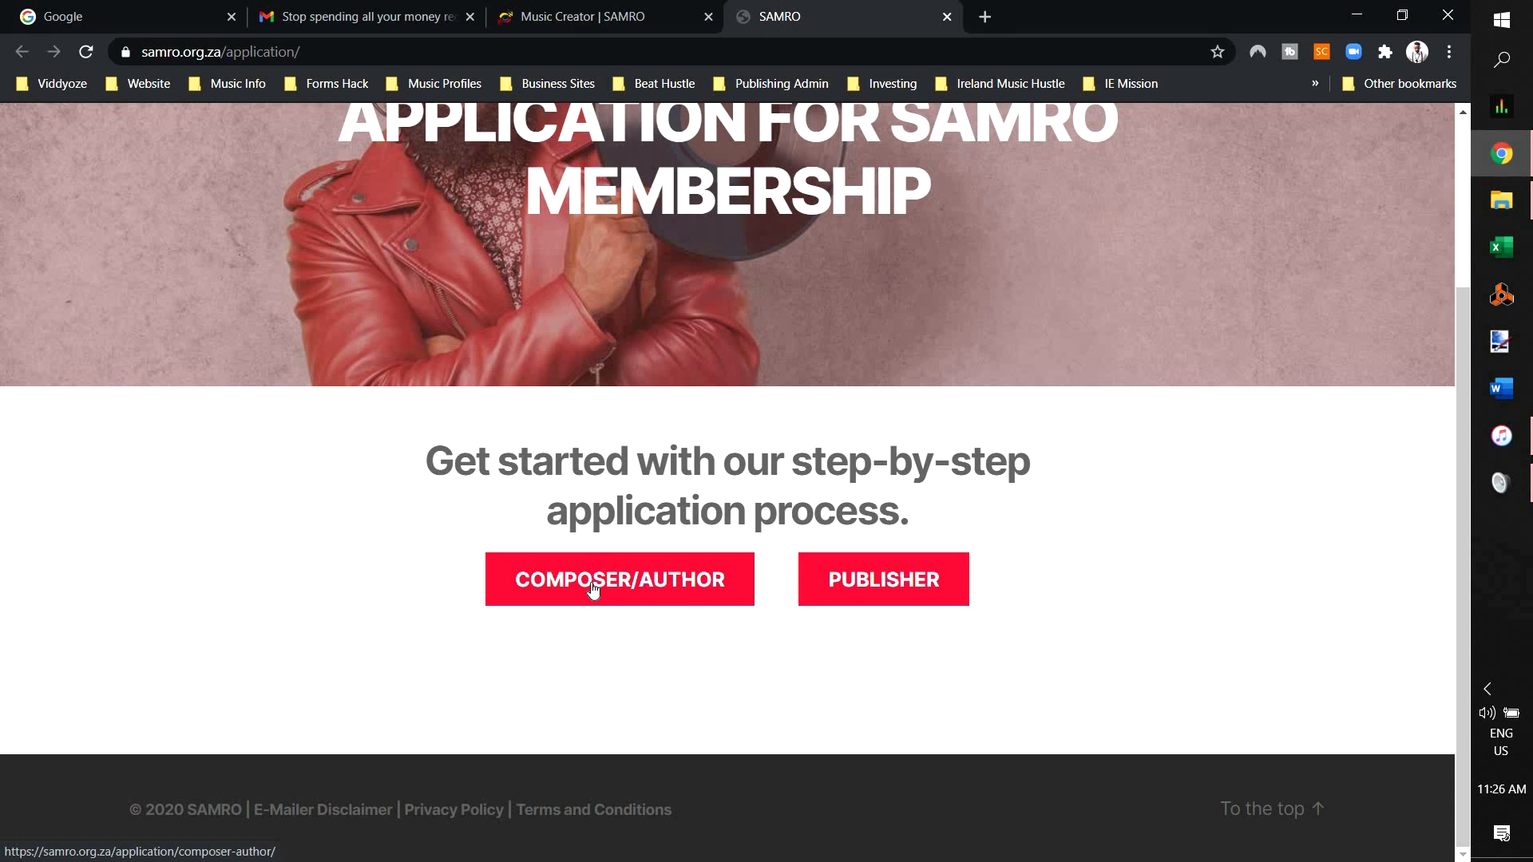
- Start the Composer/Author form and enter first name Joe, surname and pseudonym 'The Ärchn' in Part A
{"action": "left_click", "coordinate": [619, 578]}
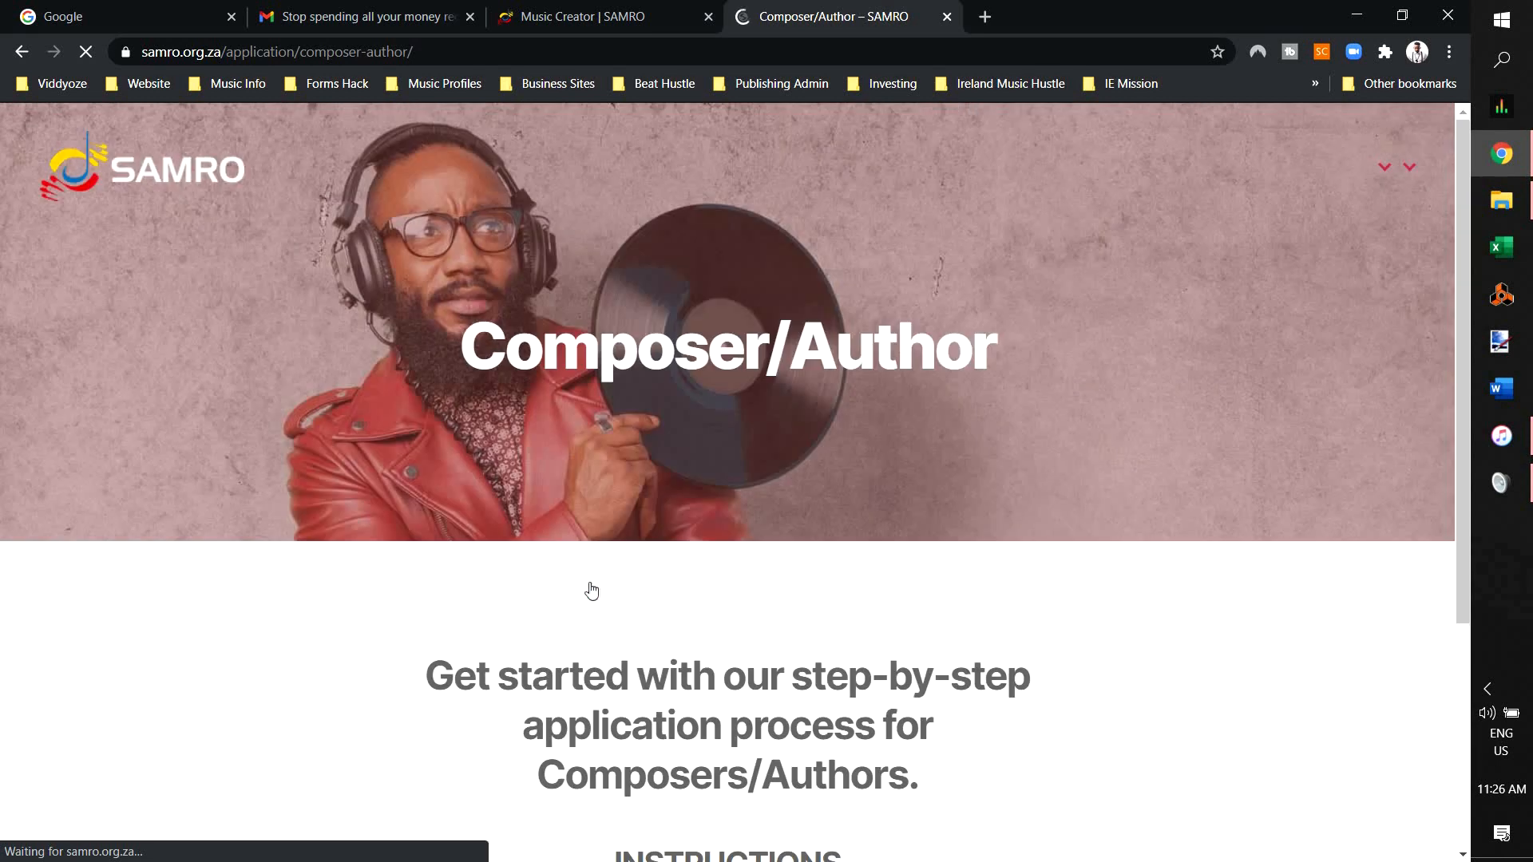
{"action": "scroll", "scroll_direction": "down", "scroll_amount": 3}
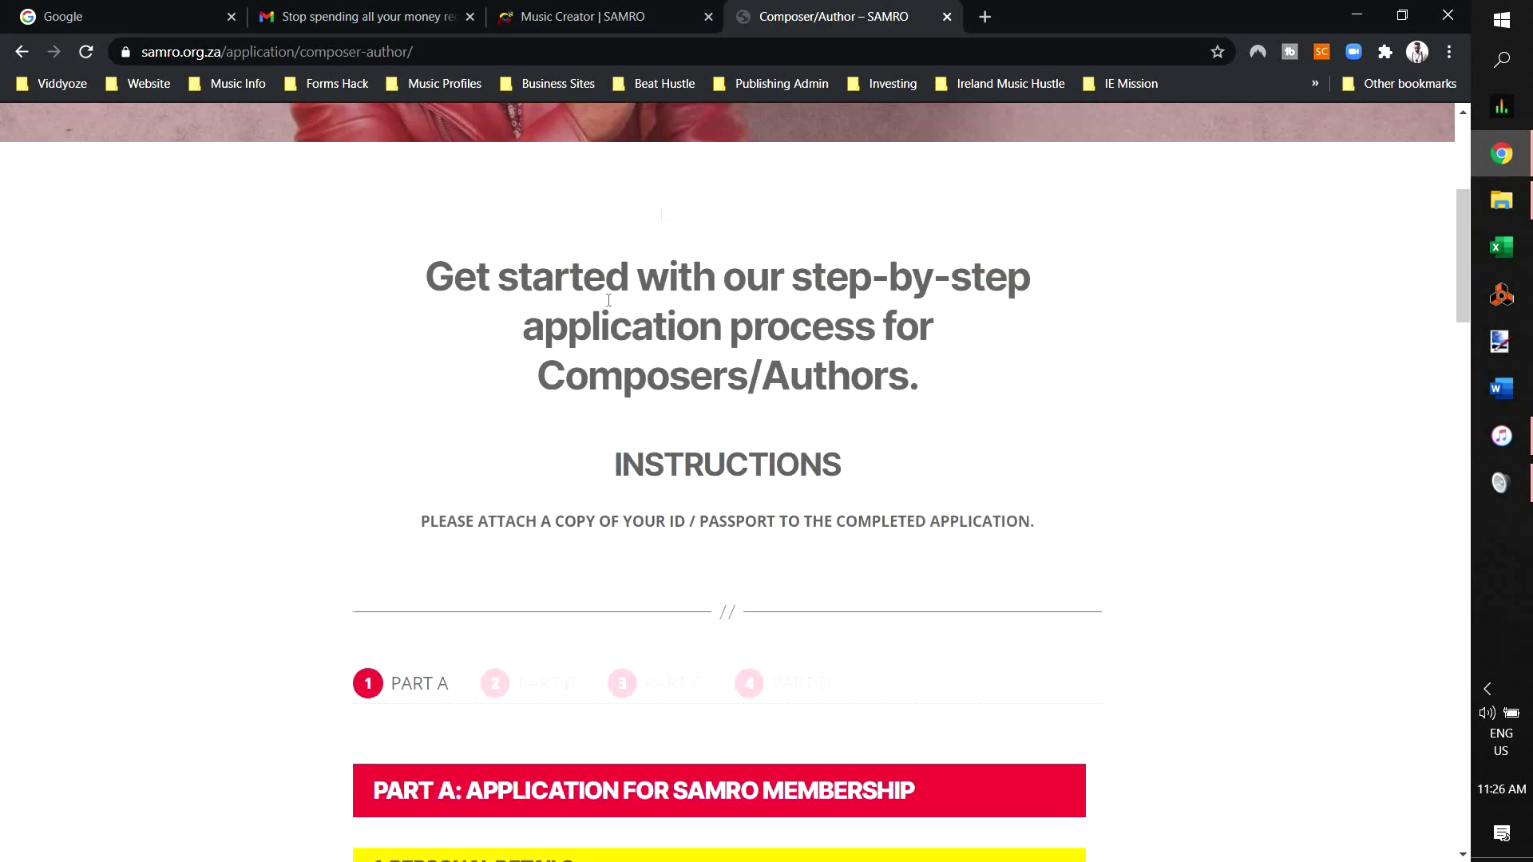
{"action": "scroll", "scroll_direction": "down", "scroll_amount": 3}
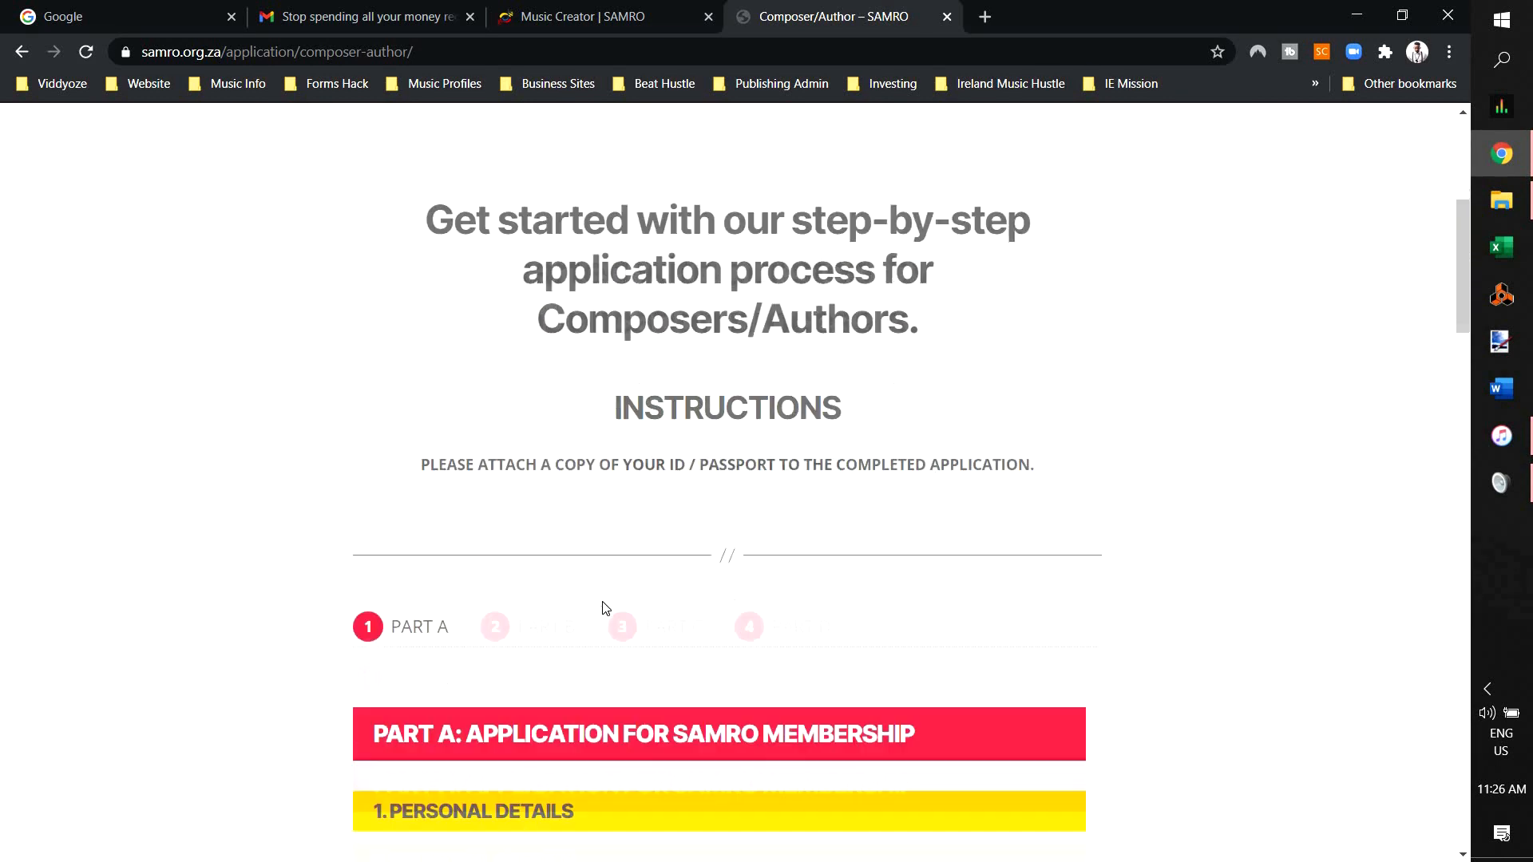
{"action": "scroll", "scroll_direction": "down", "scroll_amount": 3}
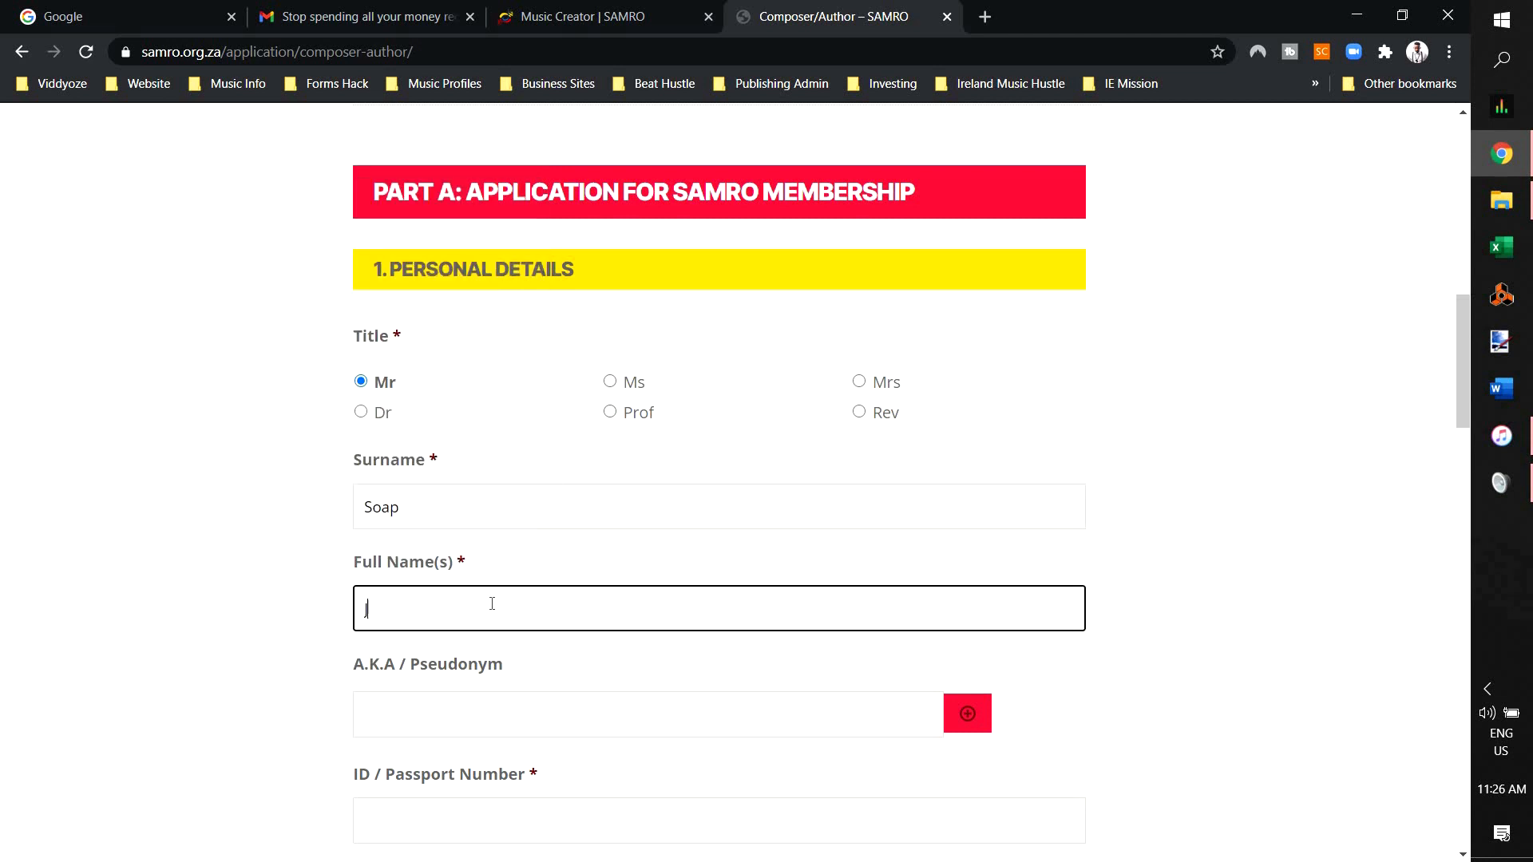
{"action": "type", "text": "Joe"}
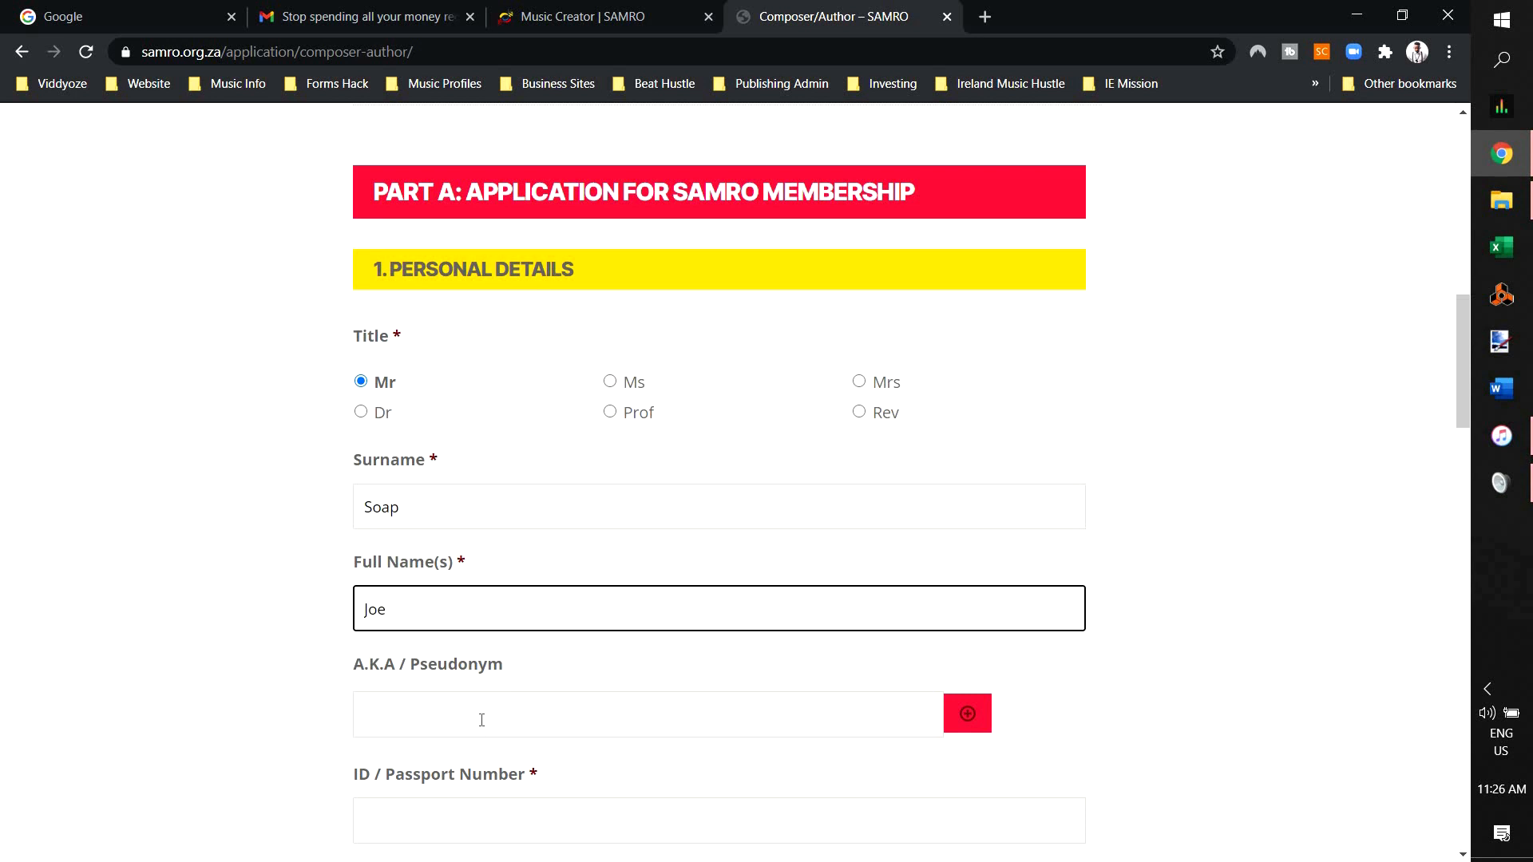
{"action": "scroll", "scroll_direction": "down", "scroll_amount": 3}
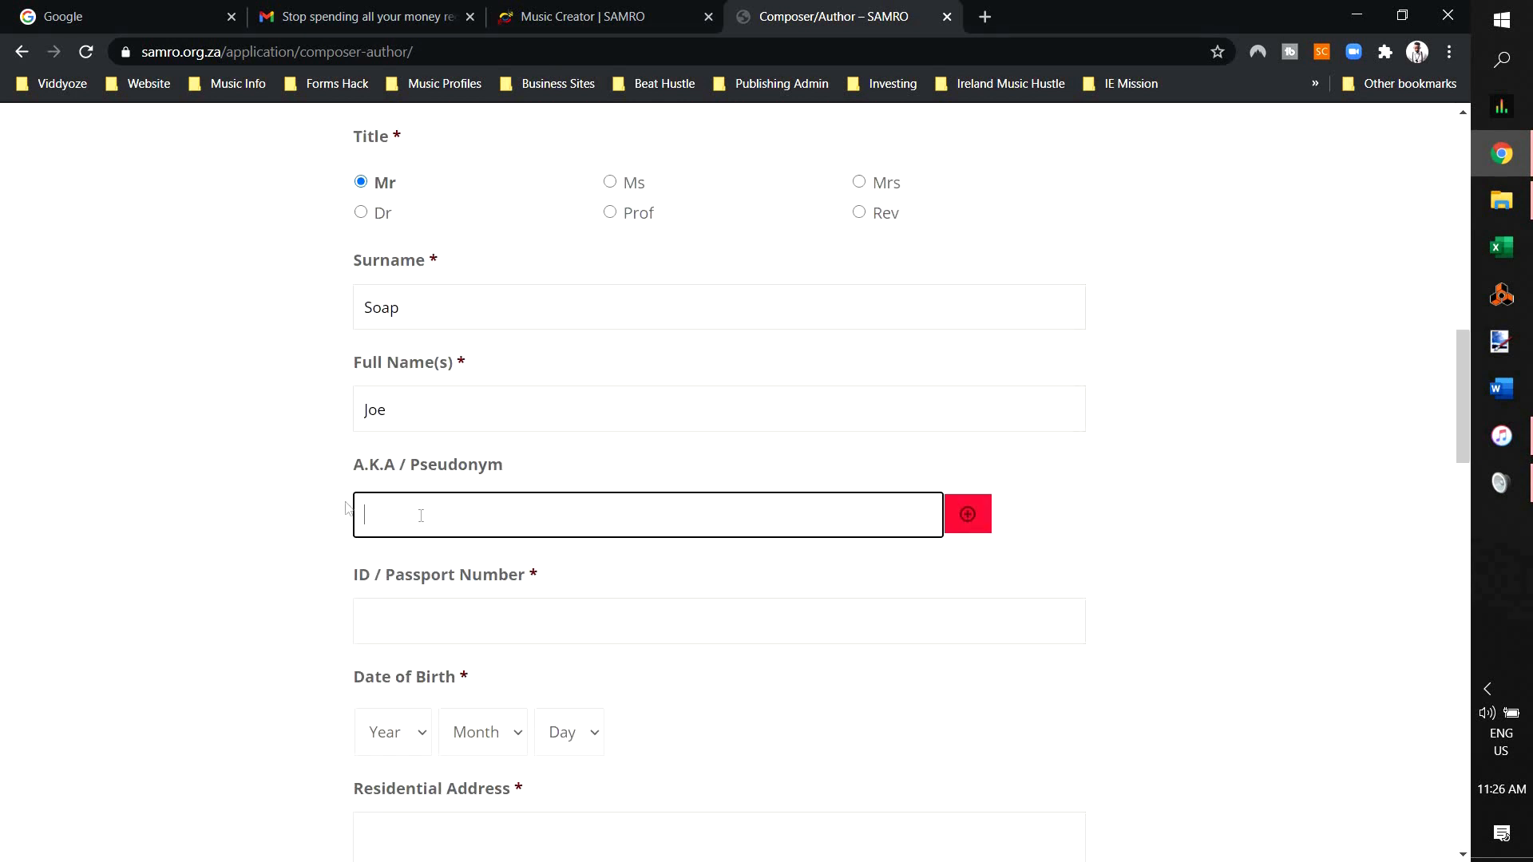
{"action": "mouse_move", "coordinate": [409, 260]}
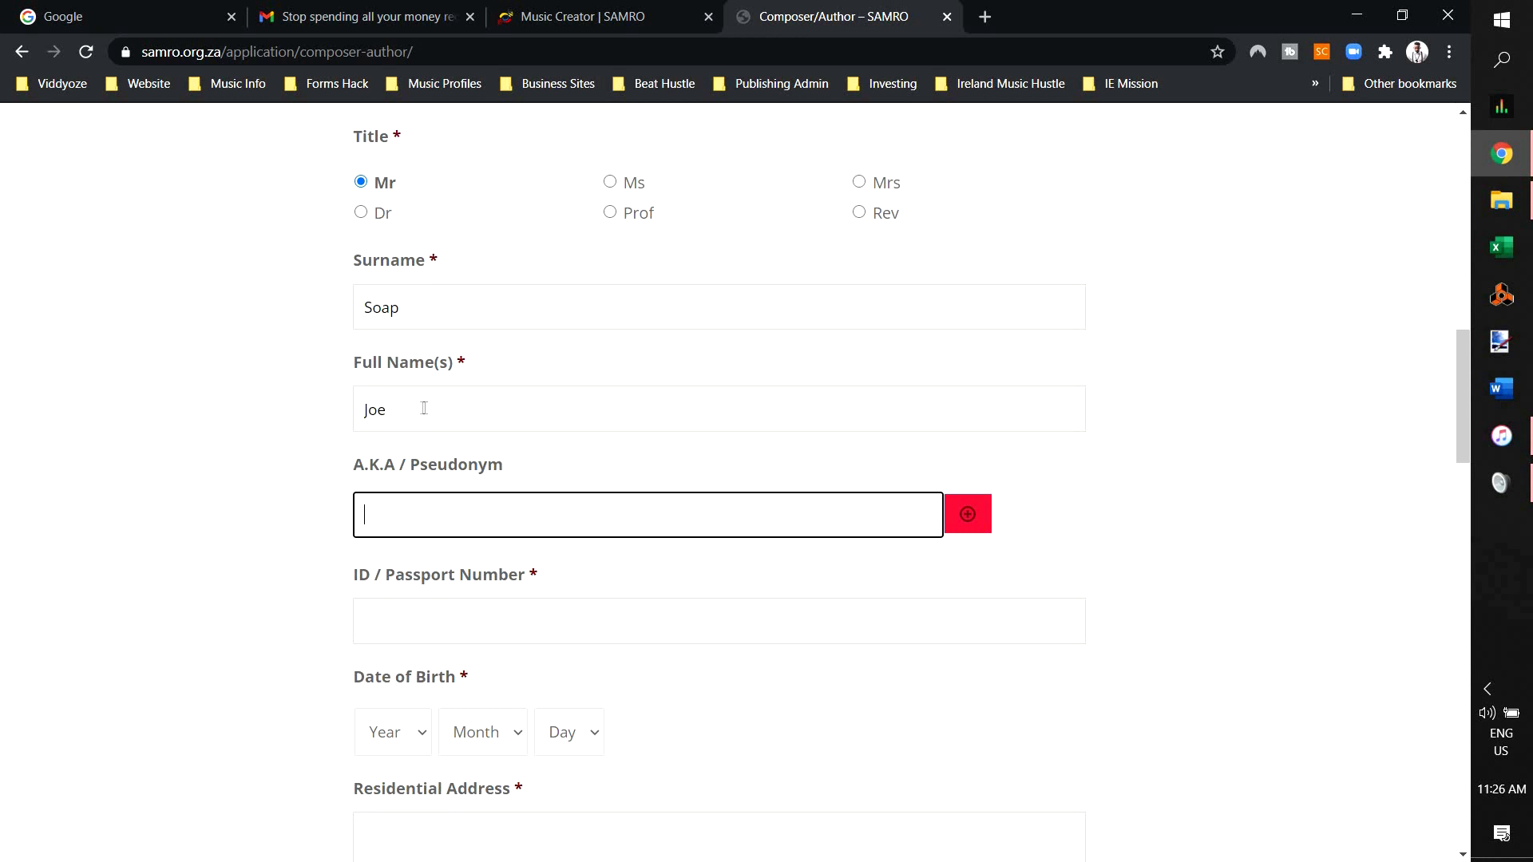
{"action": "mouse_move", "coordinate": [396, 513]}
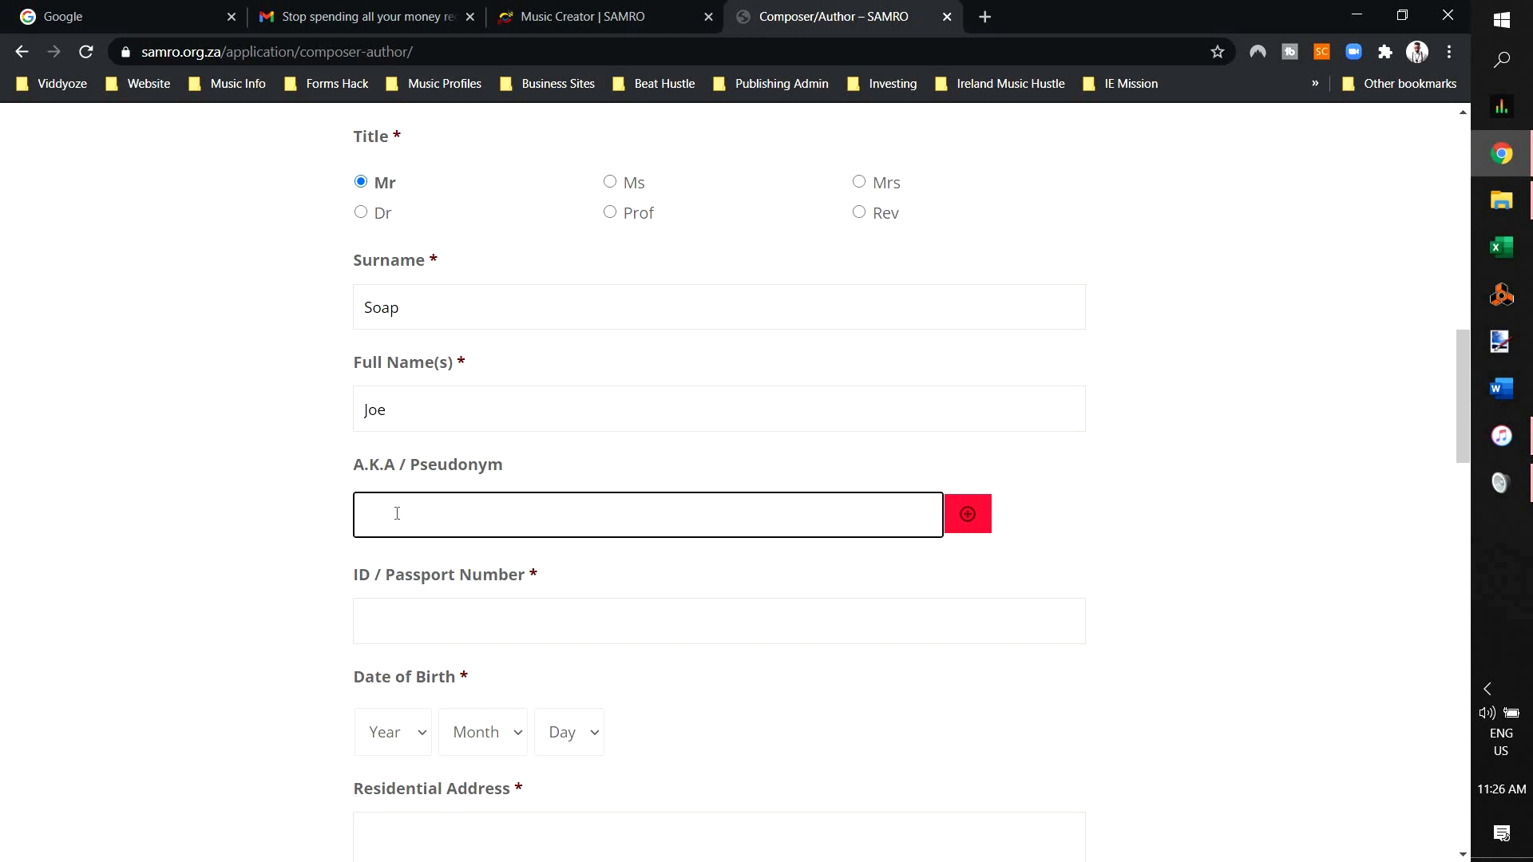
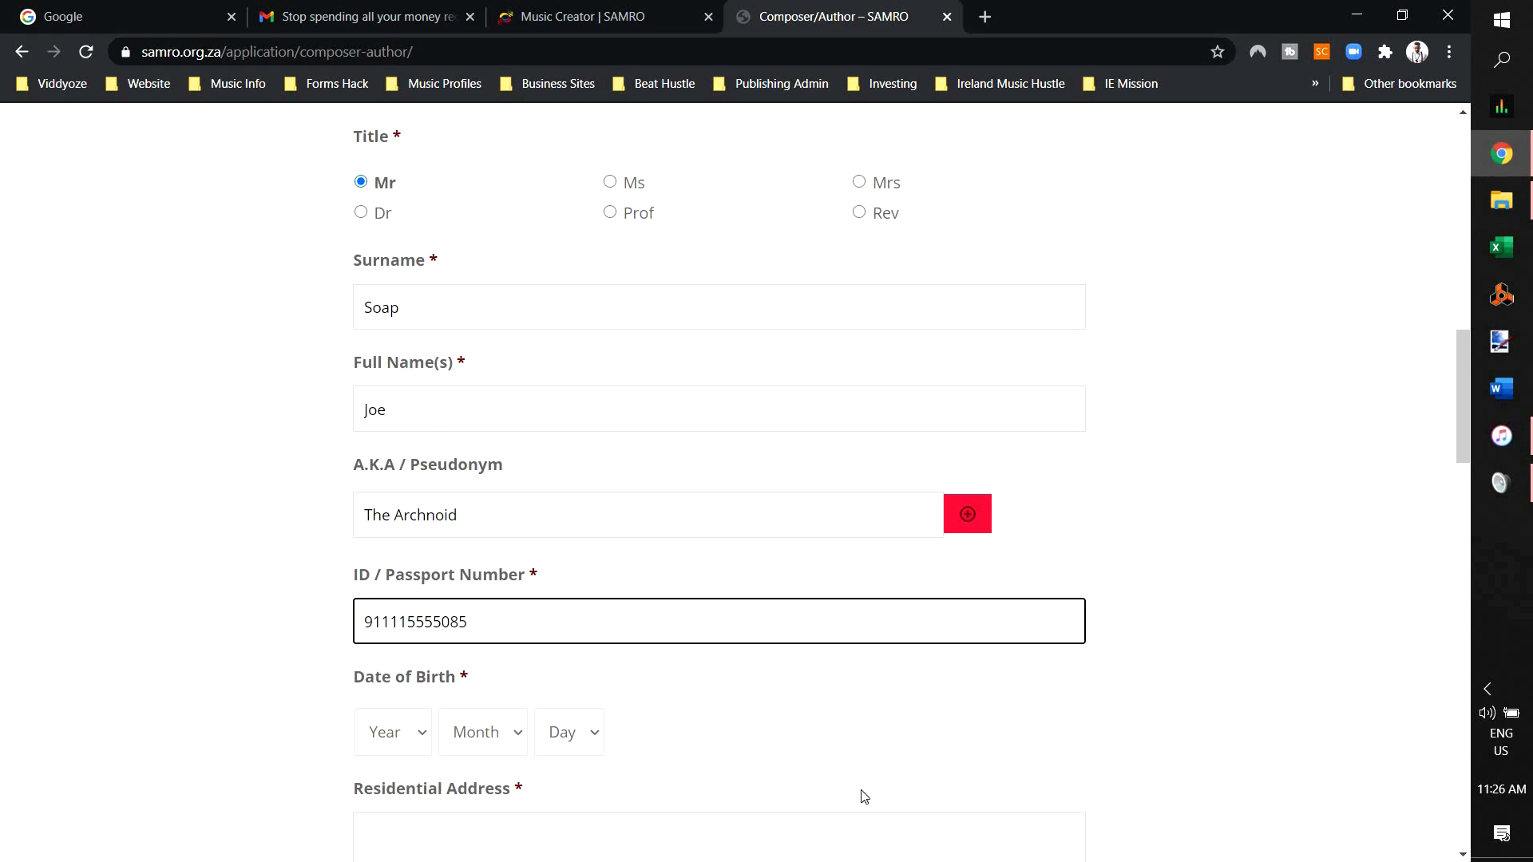
- Set the birth year to 1991 and the birth month to 11
{"action": "left_click", "coordinate": [391, 732]}
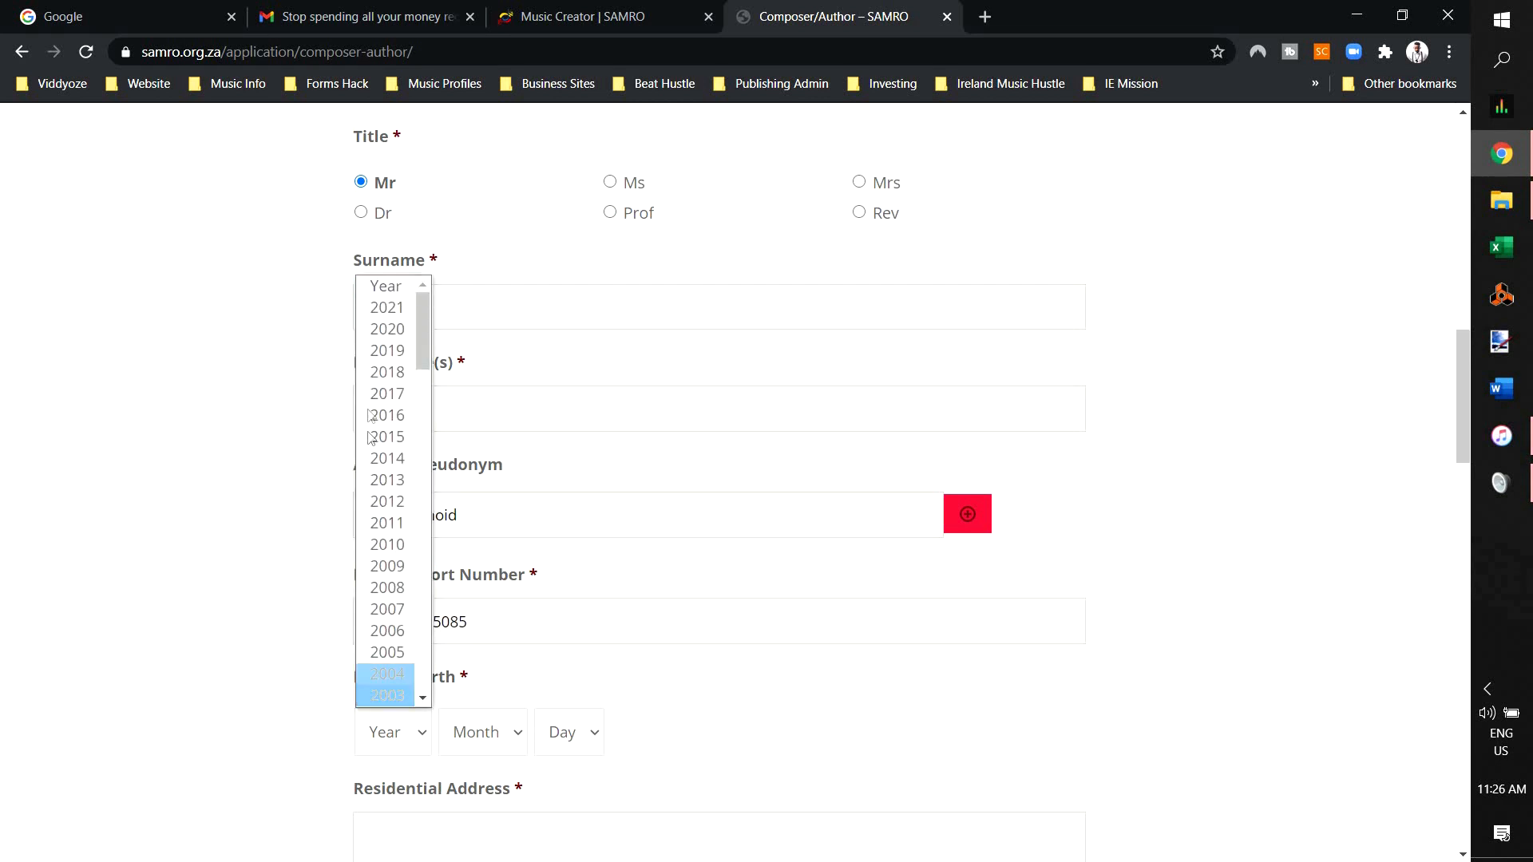
{"action": "left_click", "coordinate": [386, 393]}
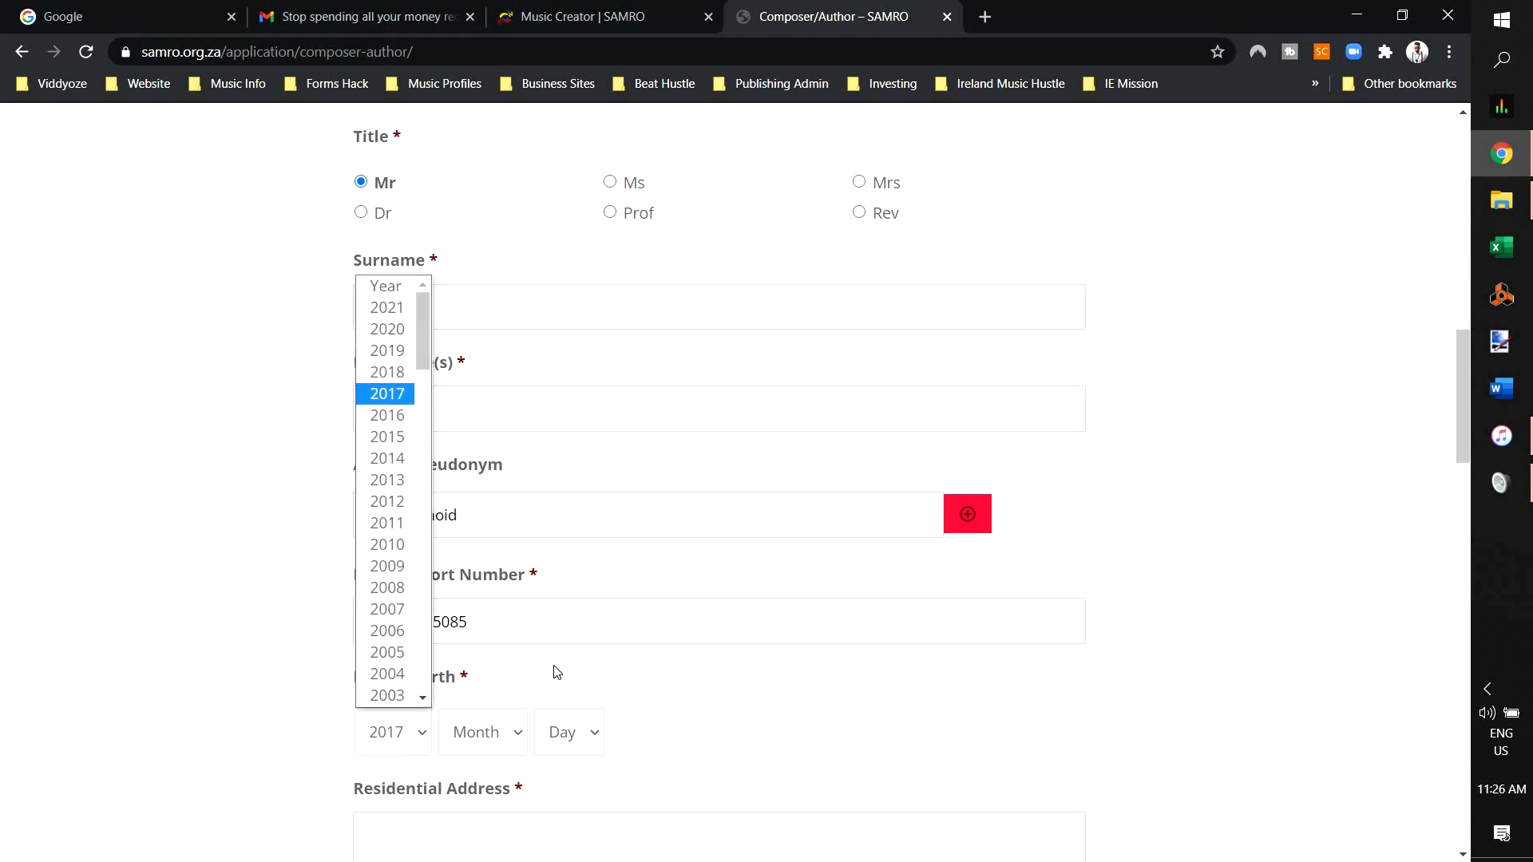
{"action": "left_click", "coordinate": [386, 393]}
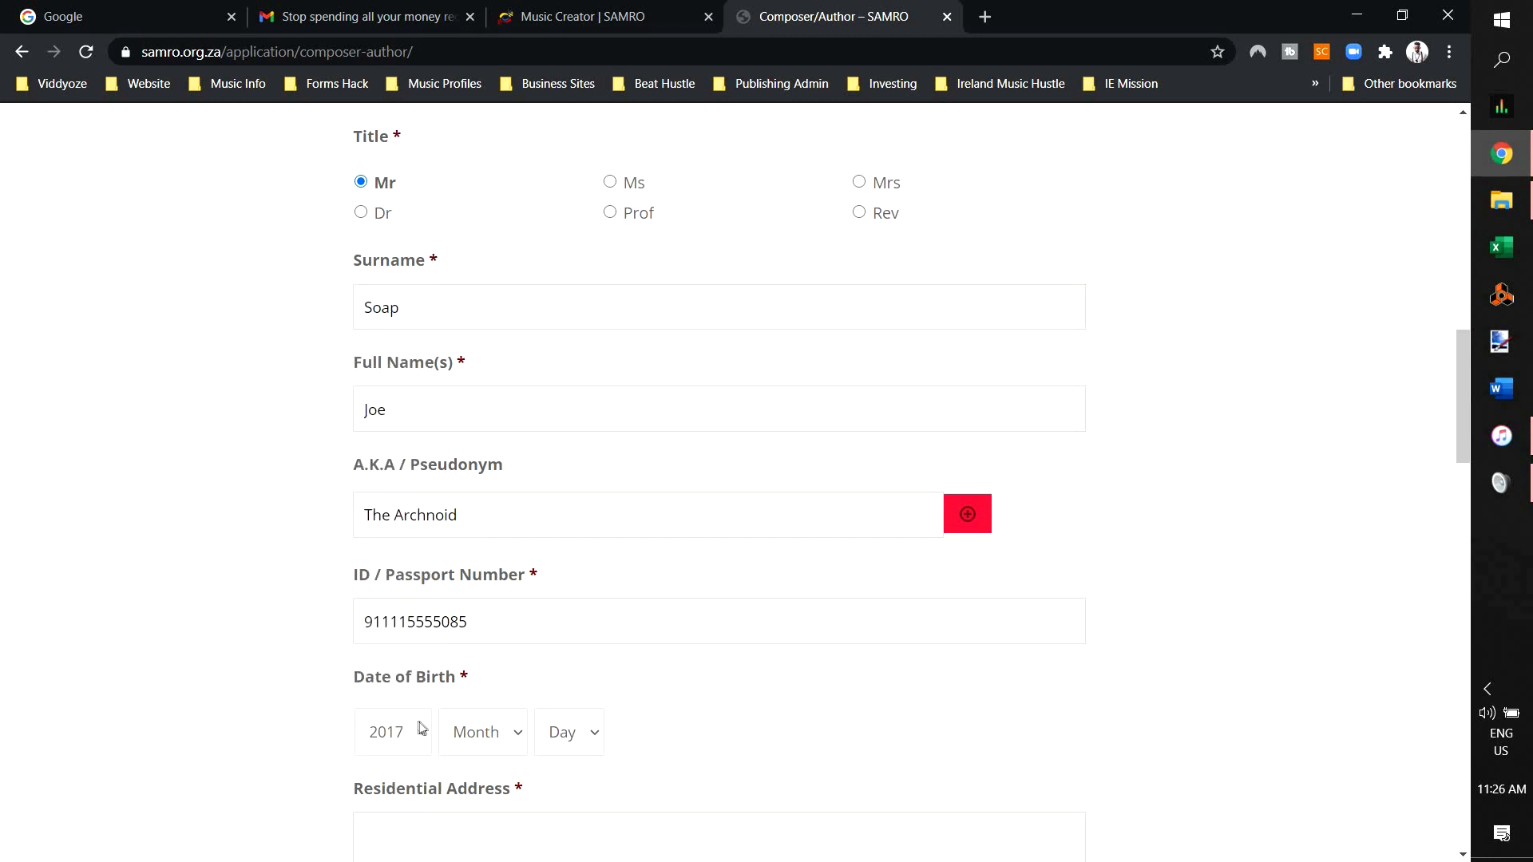
{"action": "left_click", "coordinate": [393, 731]}
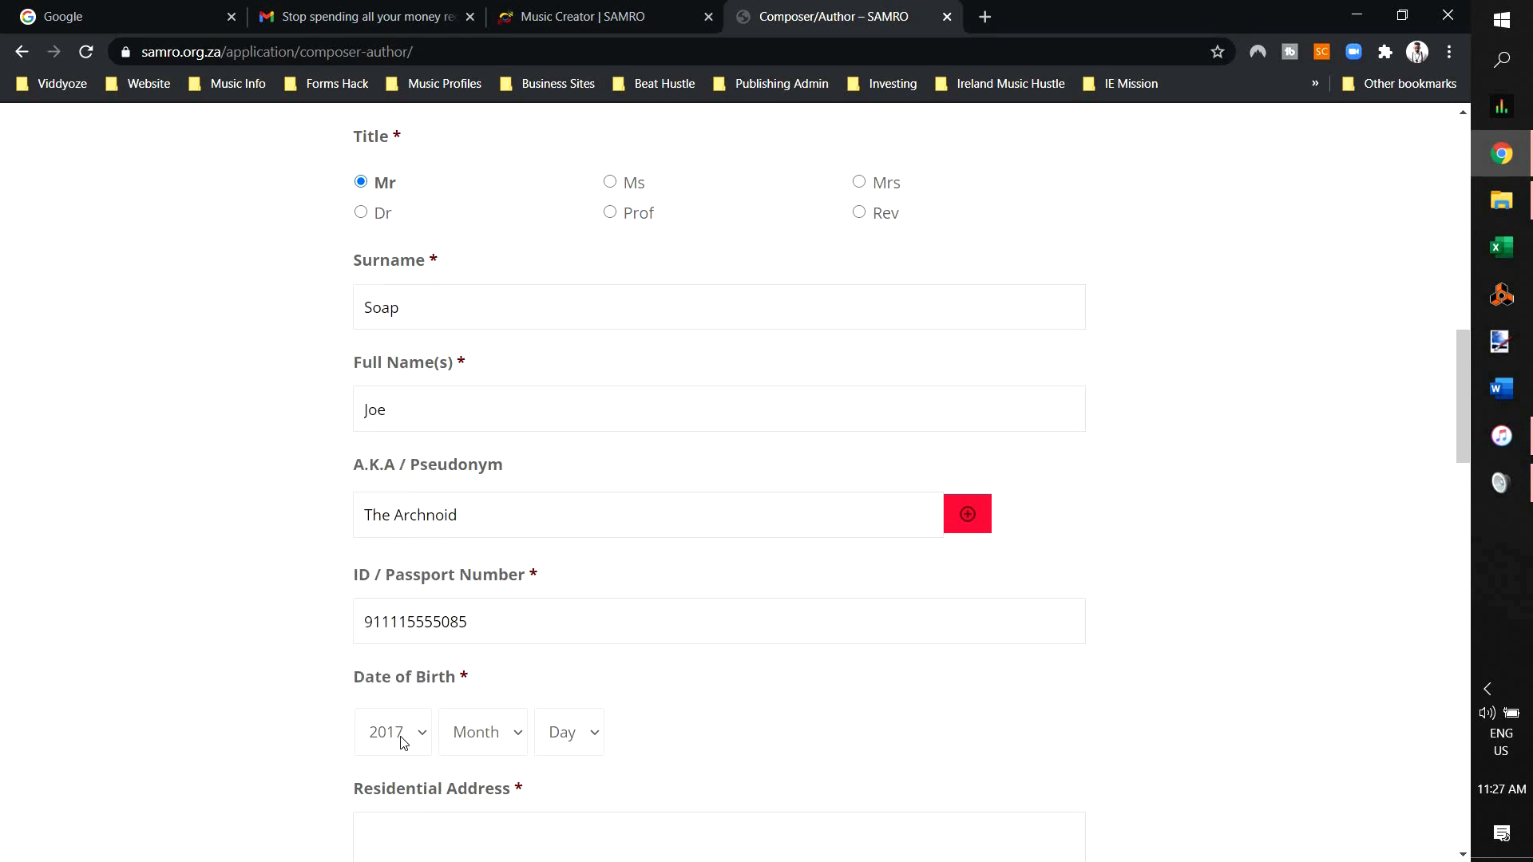
{"action": "left_click", "coordinate": [391, 731]}
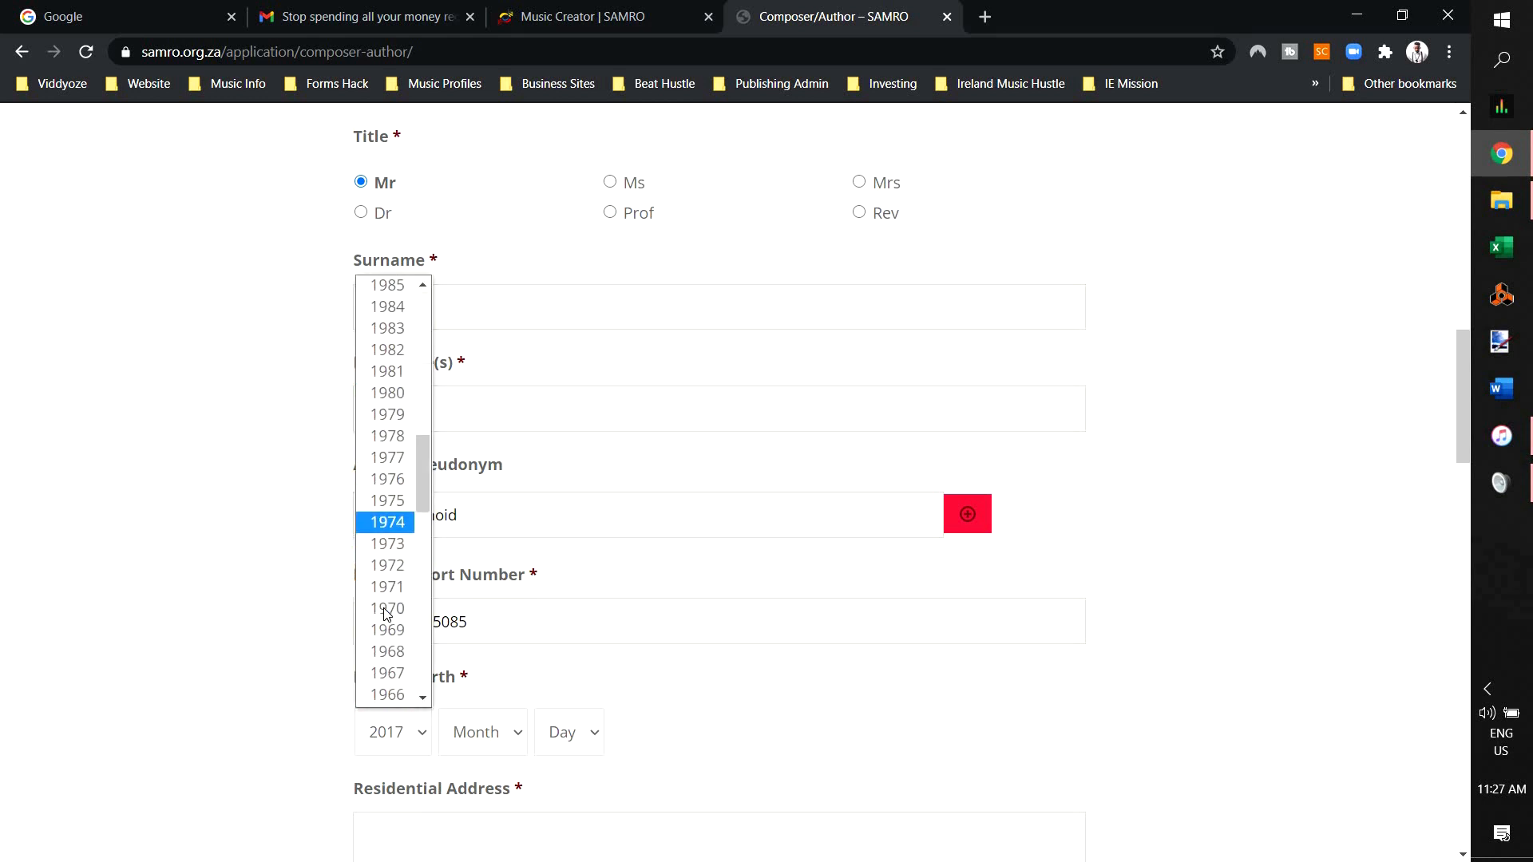
{"action": "scroll", "scroll_direction": "up", "scroll_amount": 3}
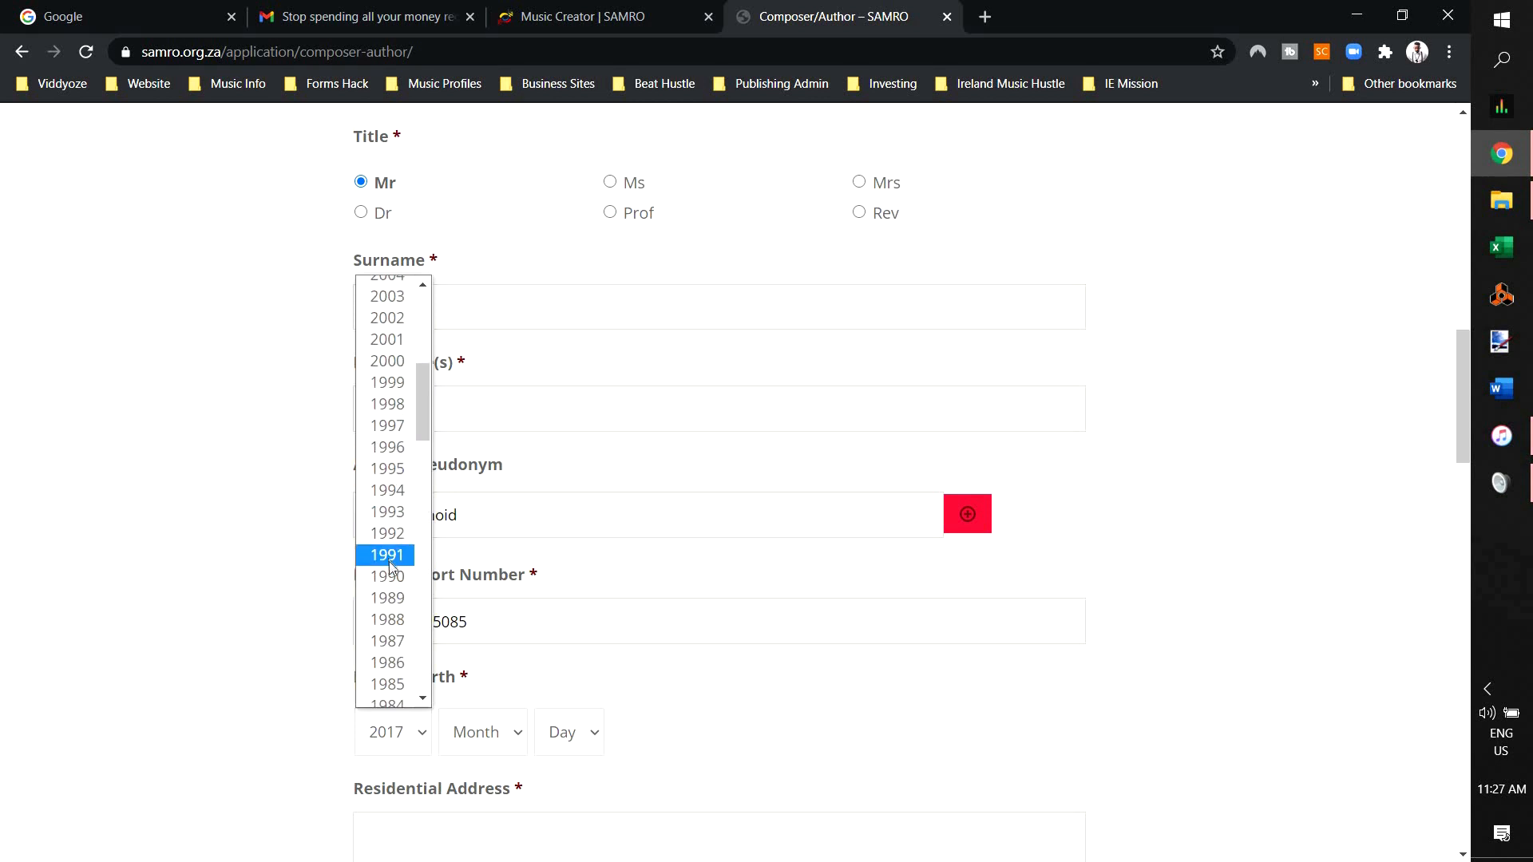
{"action": "left_click", "coordinate": [386, 555]}
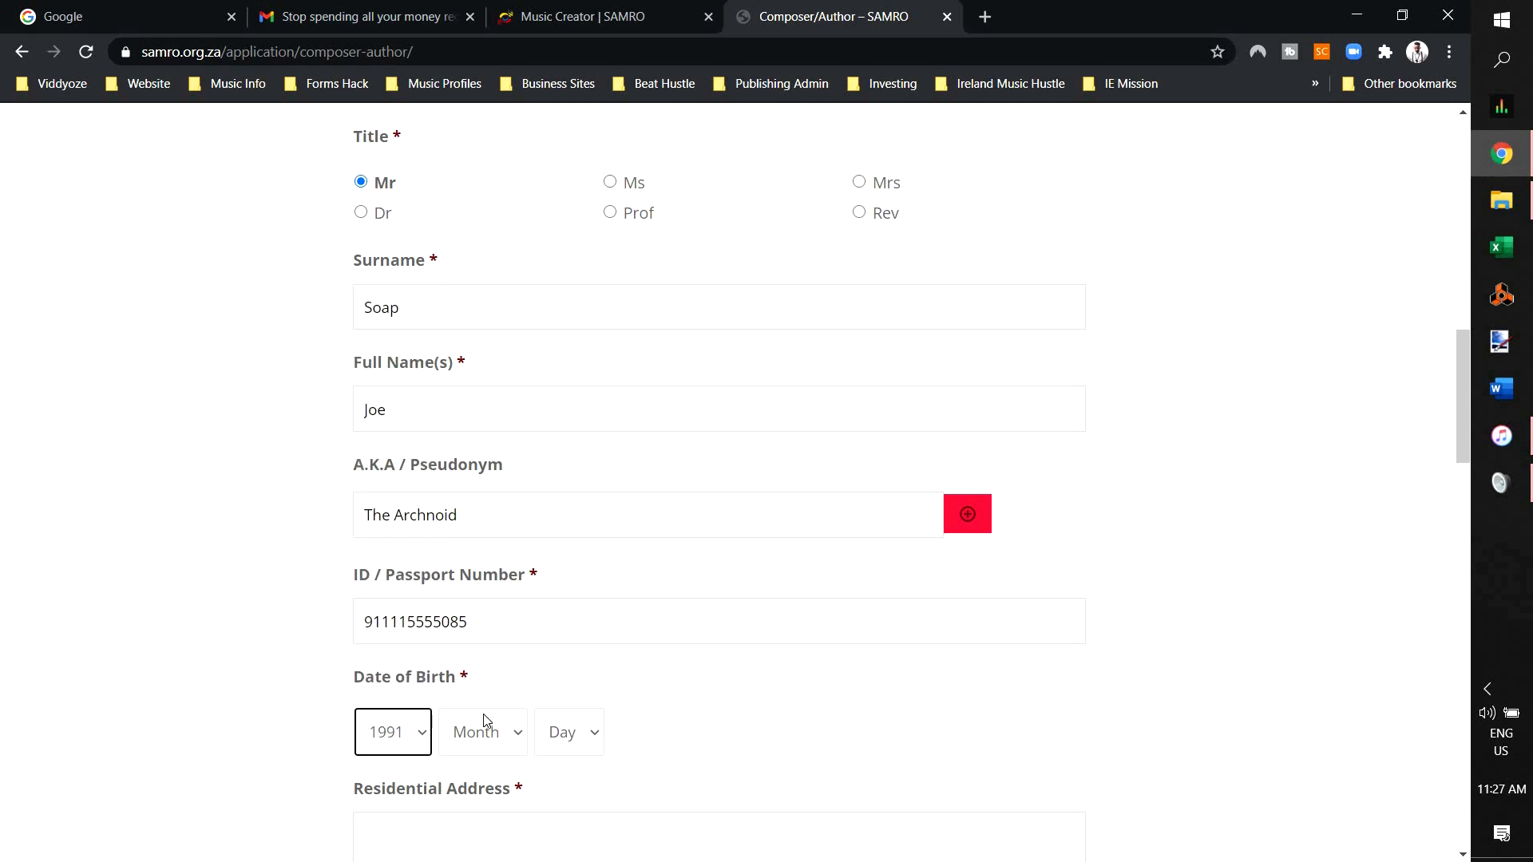
{"action": "left_click", "coordinate": [483, 732]}
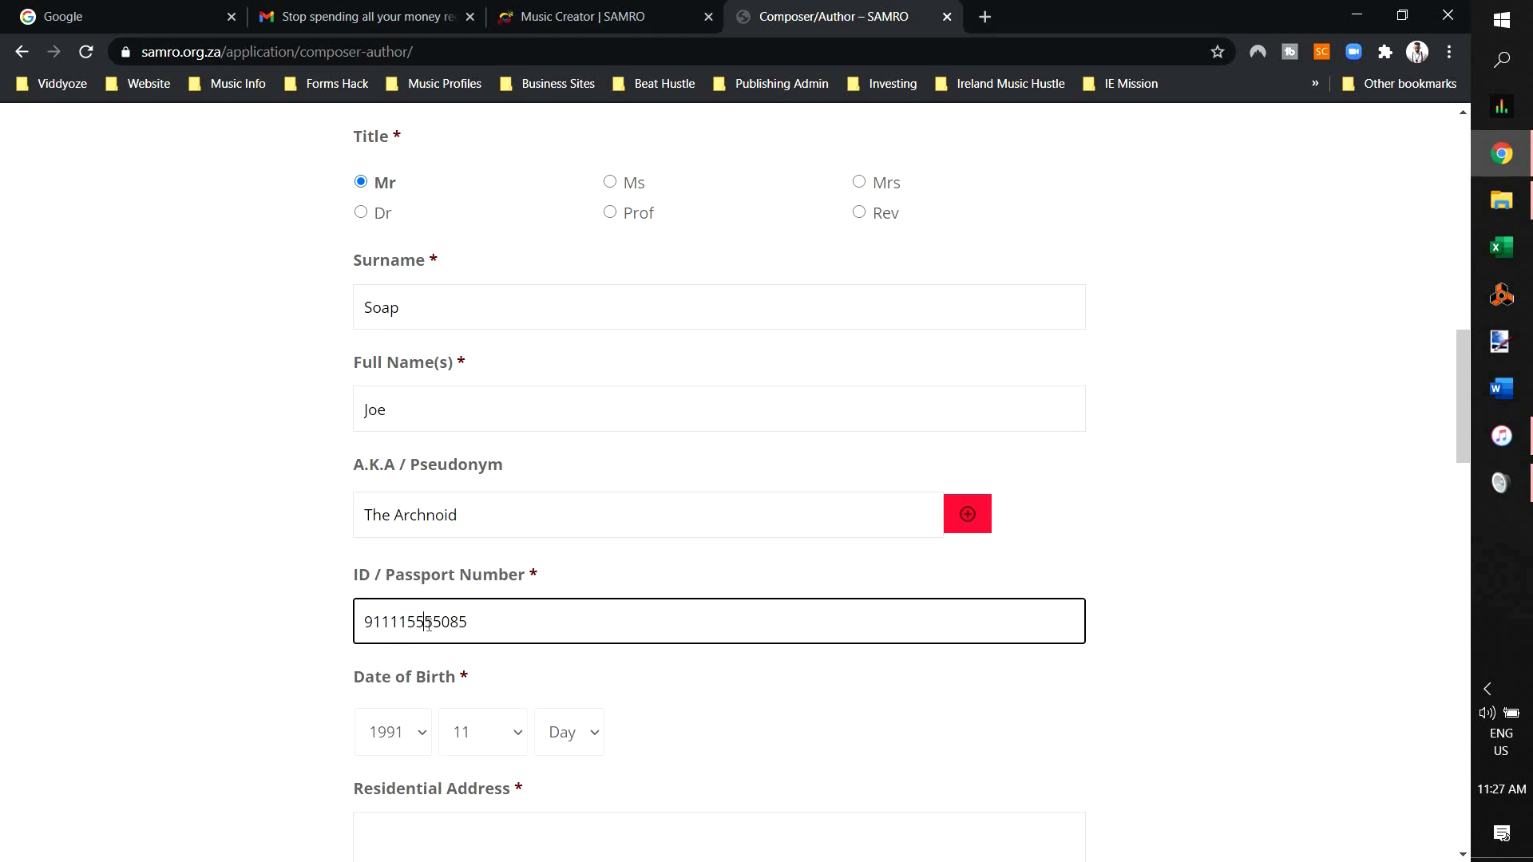
{"action": "type", "text": "55"}
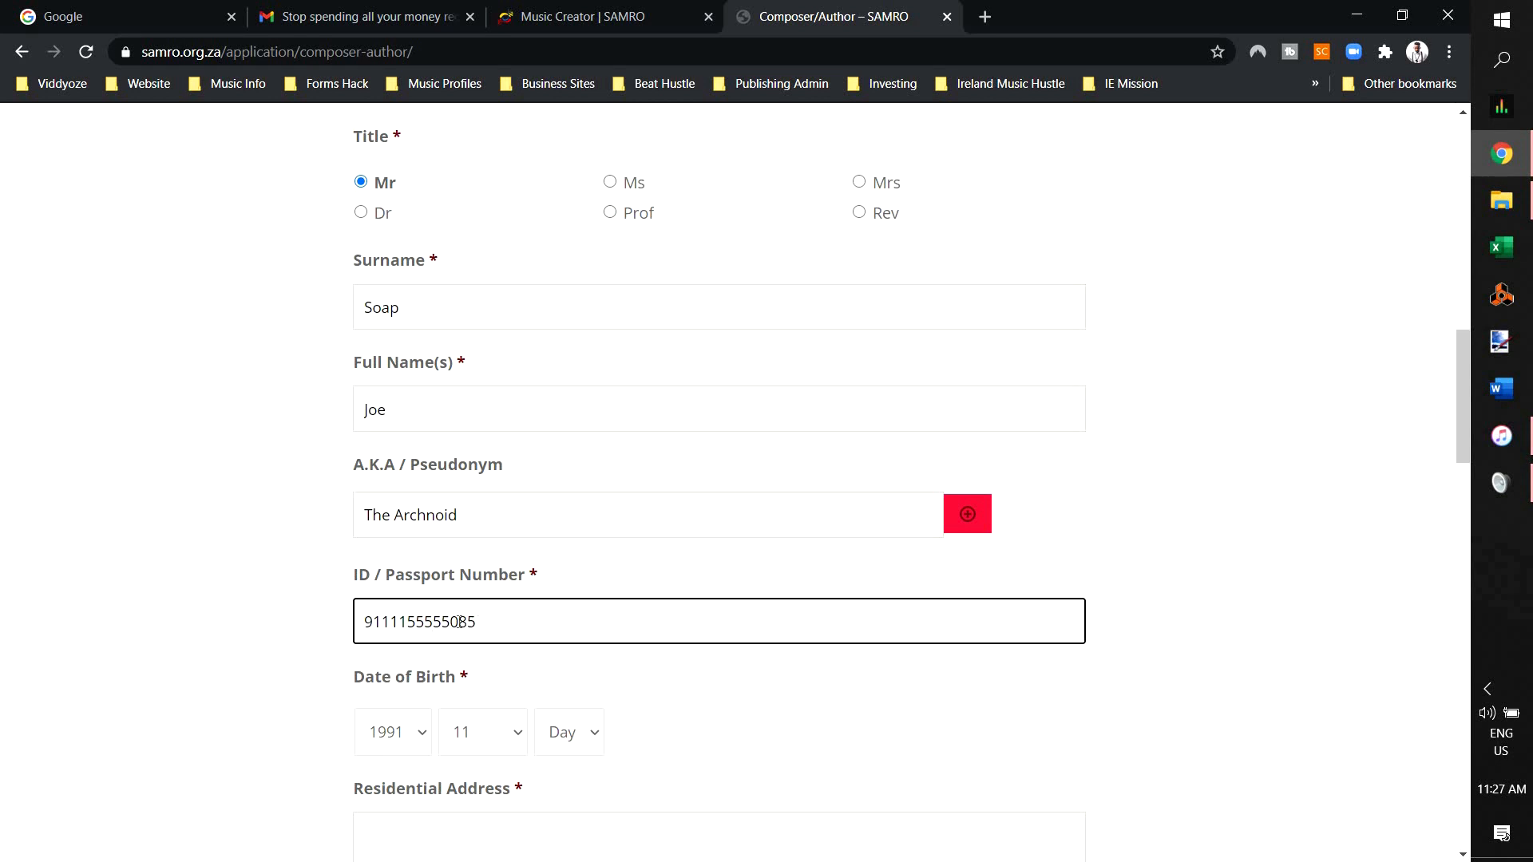
{"action": "double_click", "coordinate": [445, 622]}
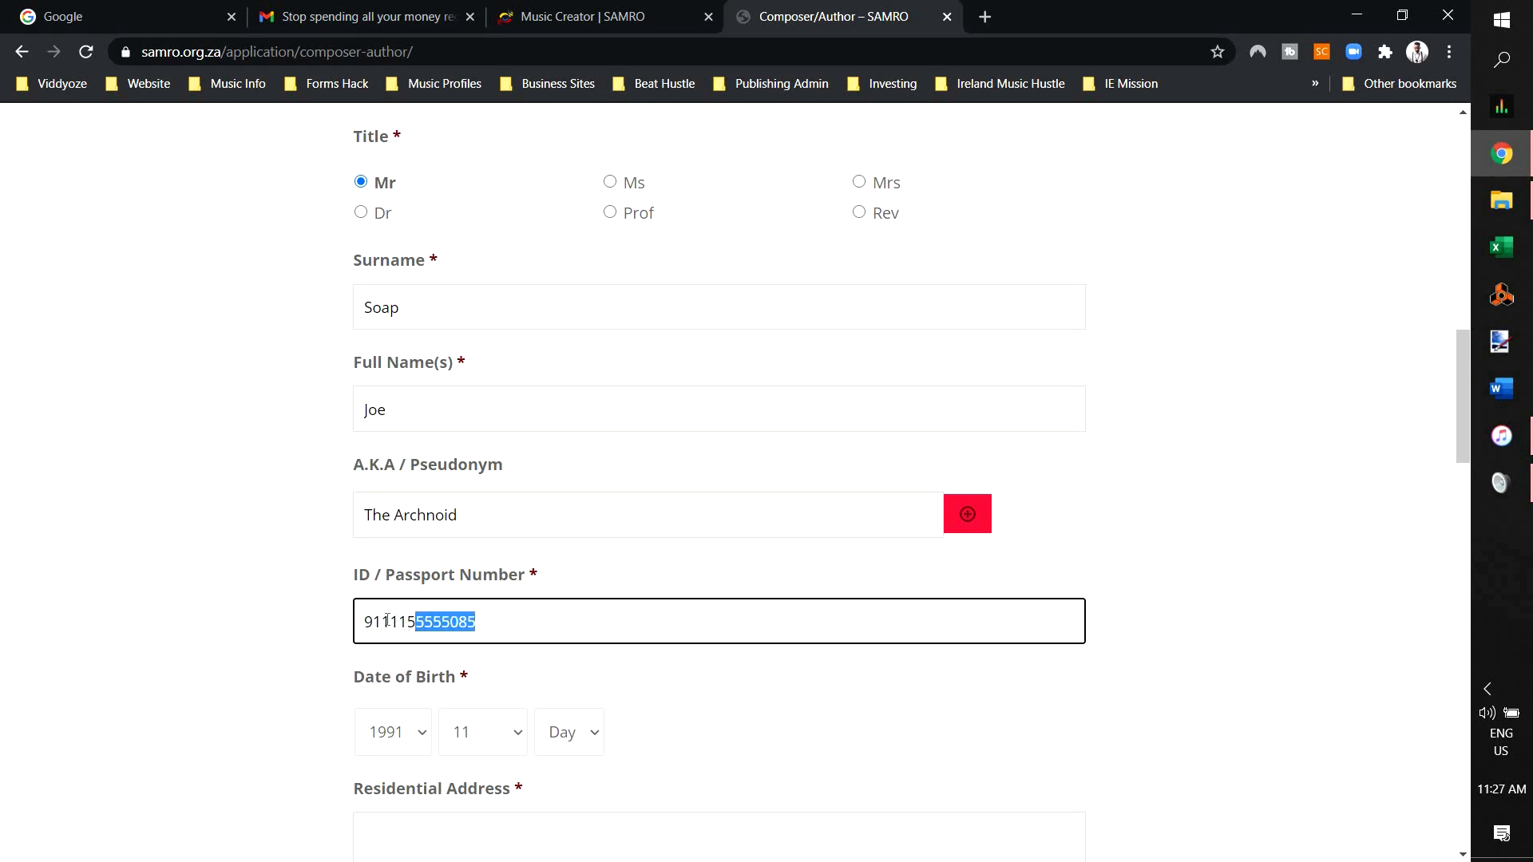
{"action": "left_click", "coordinate": [569, 732]}
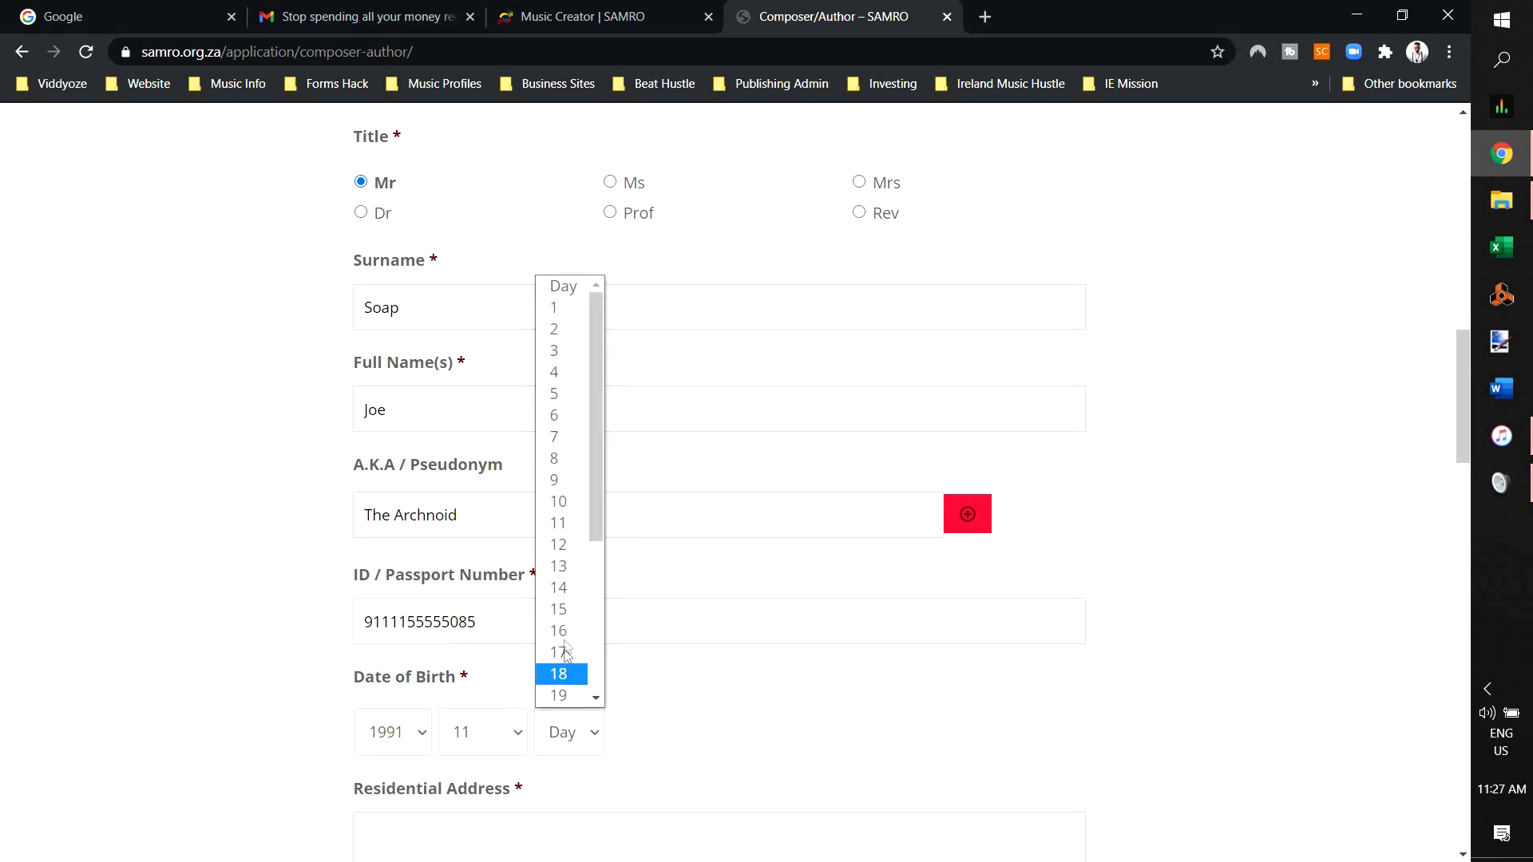
{"action": "left_click", "coordinate": [559, 609]}
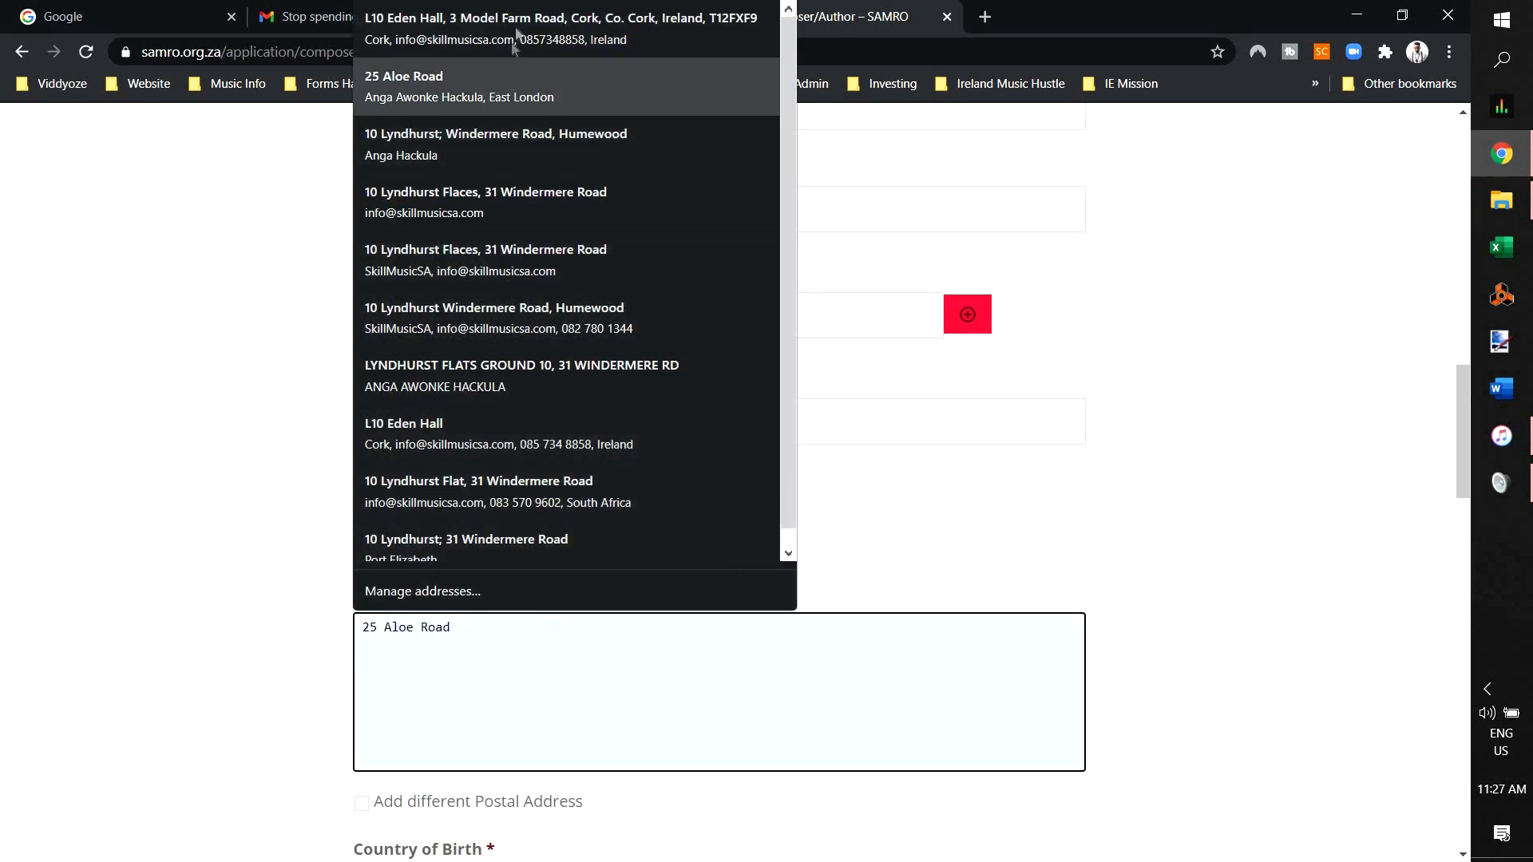
{"action": "left_click", "coordinate": [560, 29]}
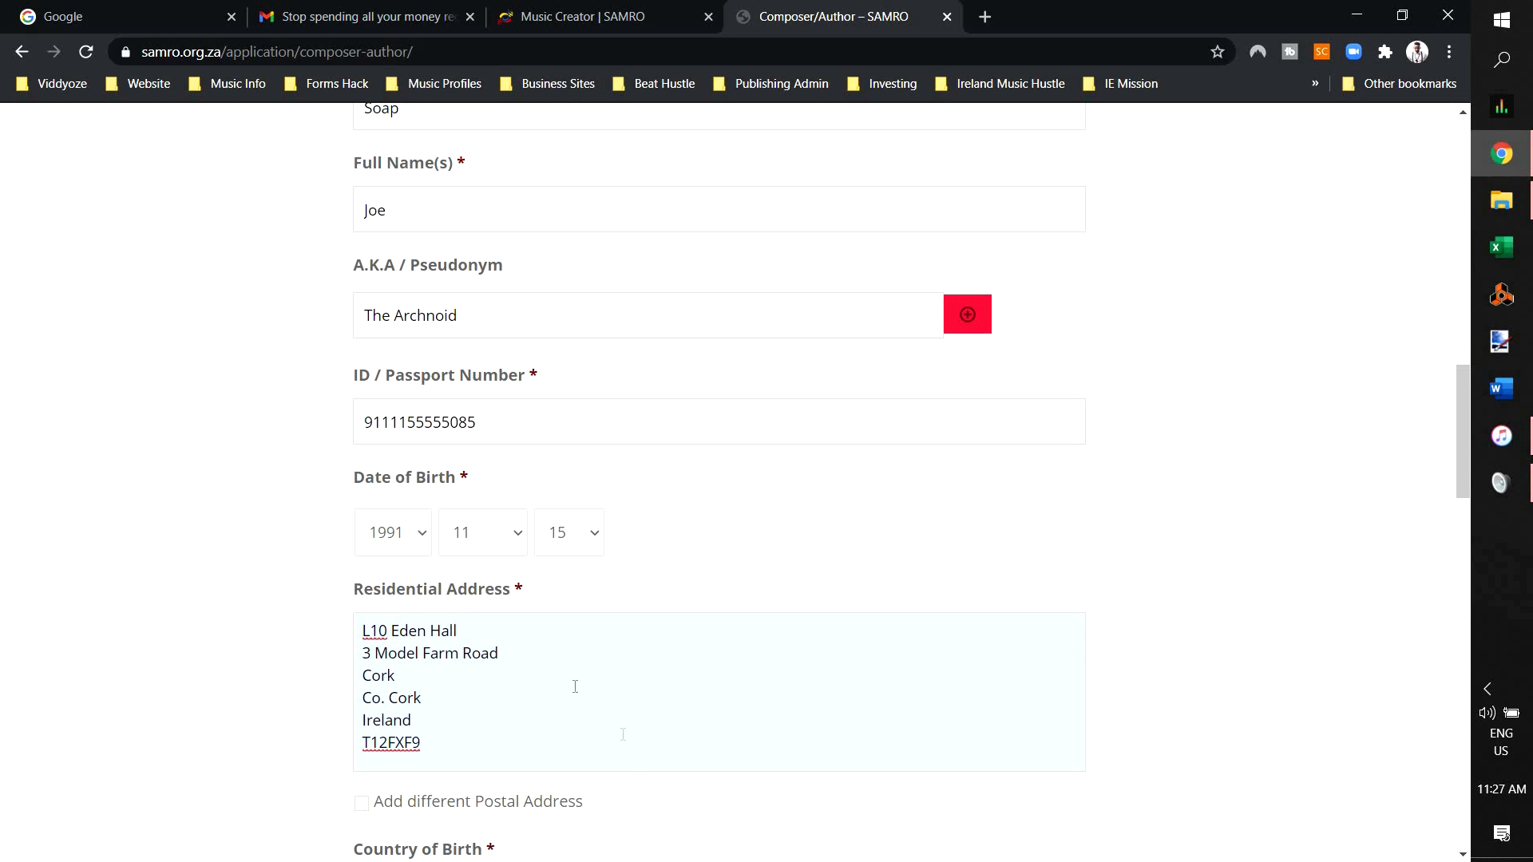
{"action": "scroll", "scroll_direction": "down", "scroll_amount": 3}
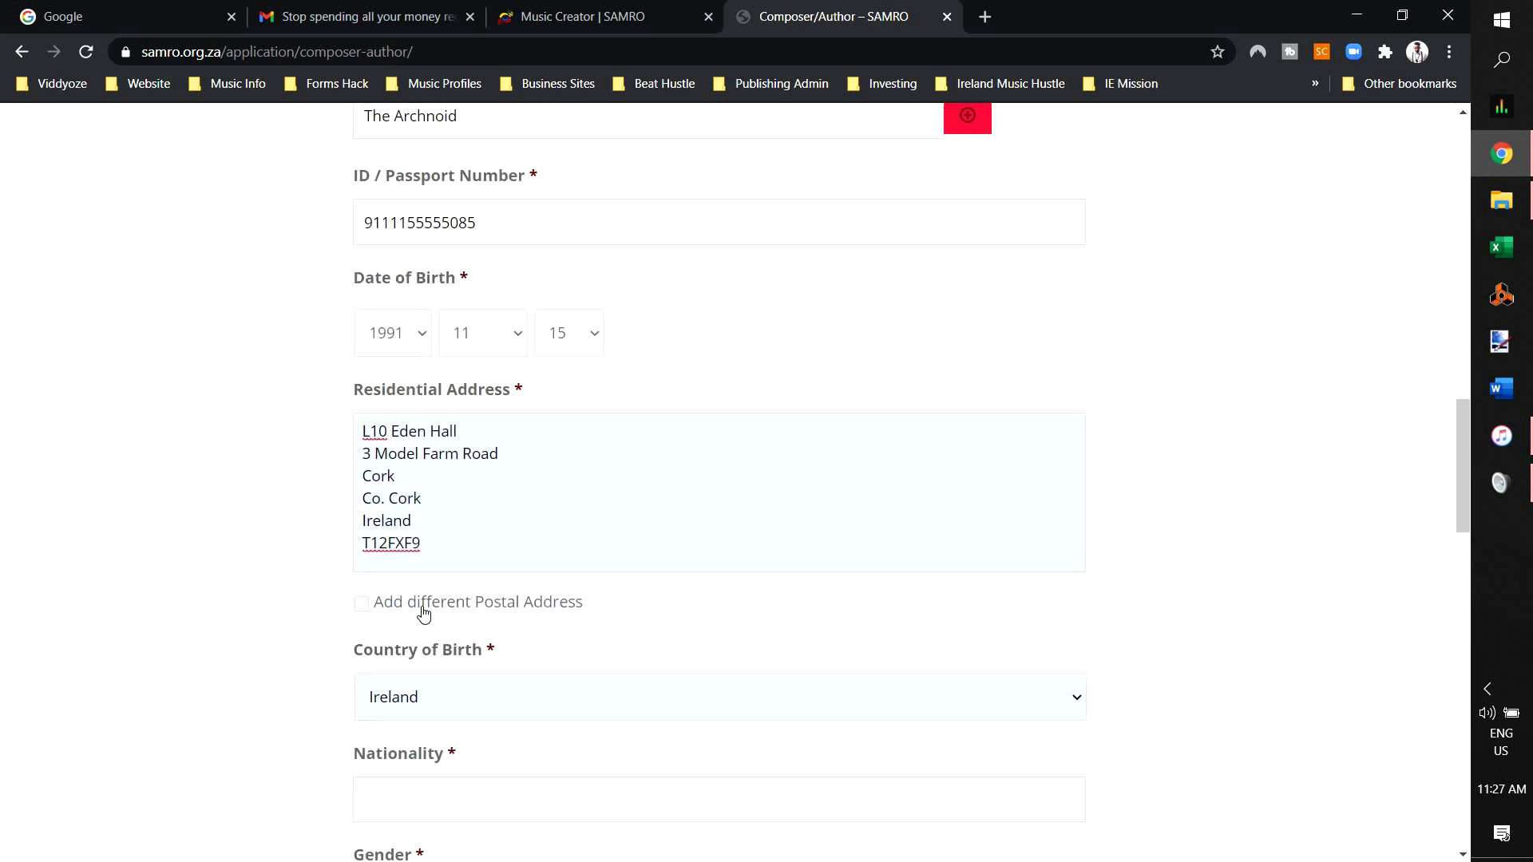
{"action": "mouse_move", "coordinate": [366, 611]}
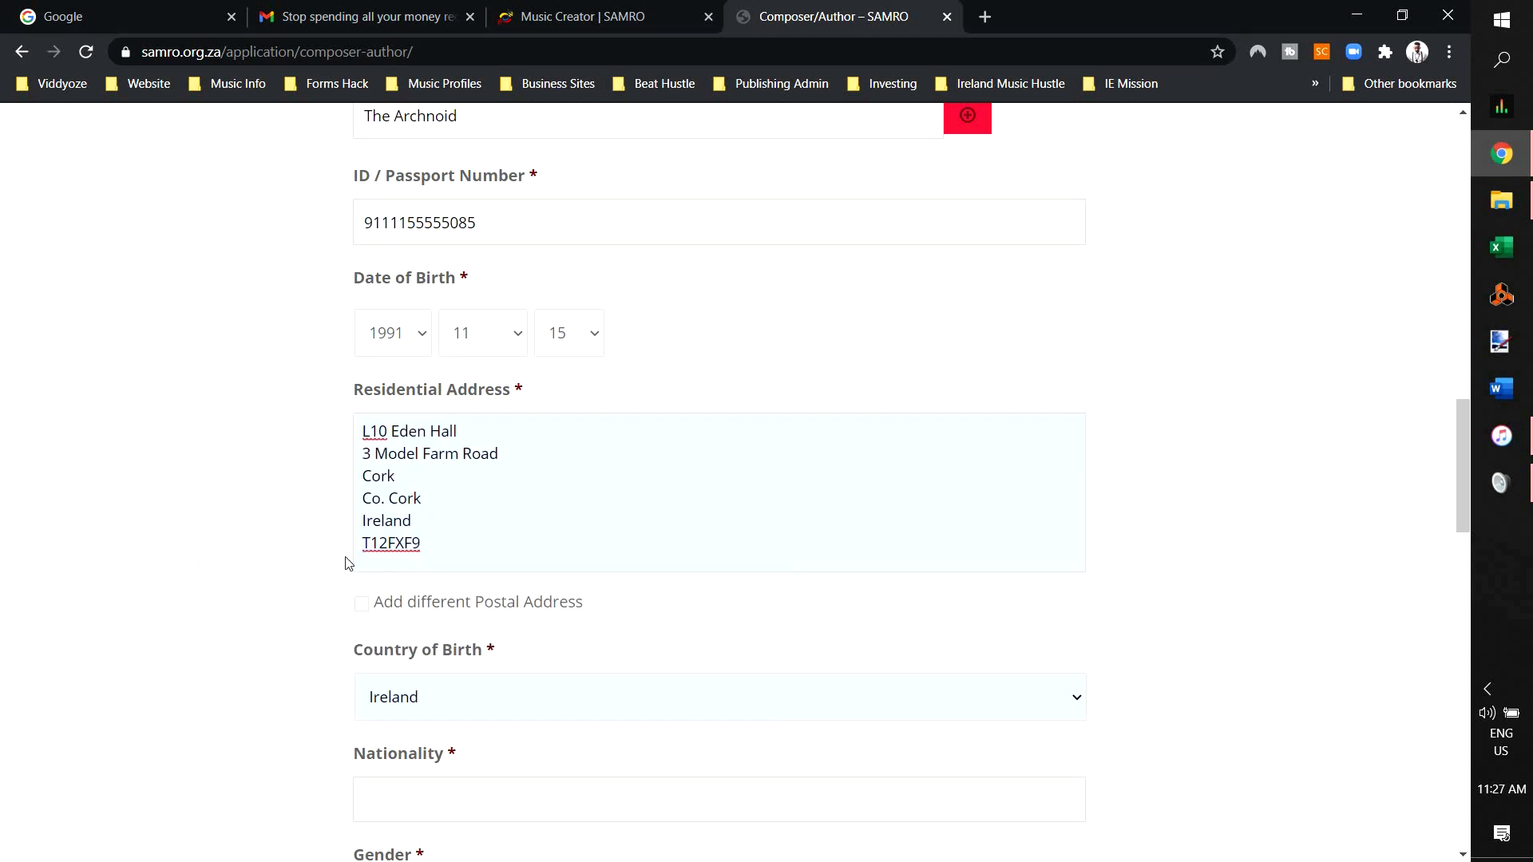
{"action": "mouse_move", "coordinate": [338, 649]}
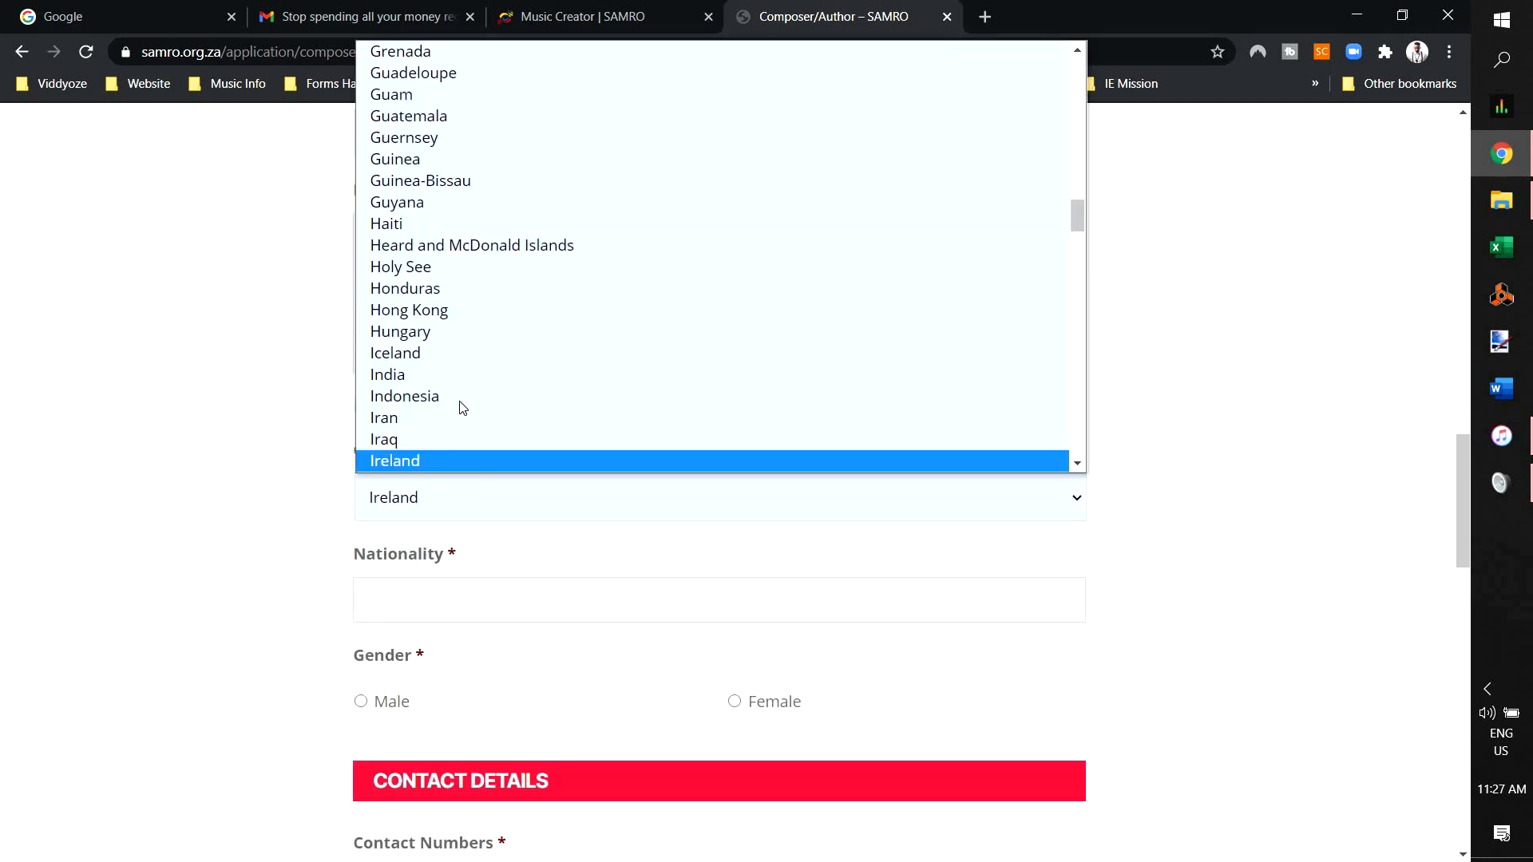
- Scroll the Country of Birth list to select South Africa instead of Ireland
{"action": "scroll", "scroll_direction": "down", "scroll_amount": 3}
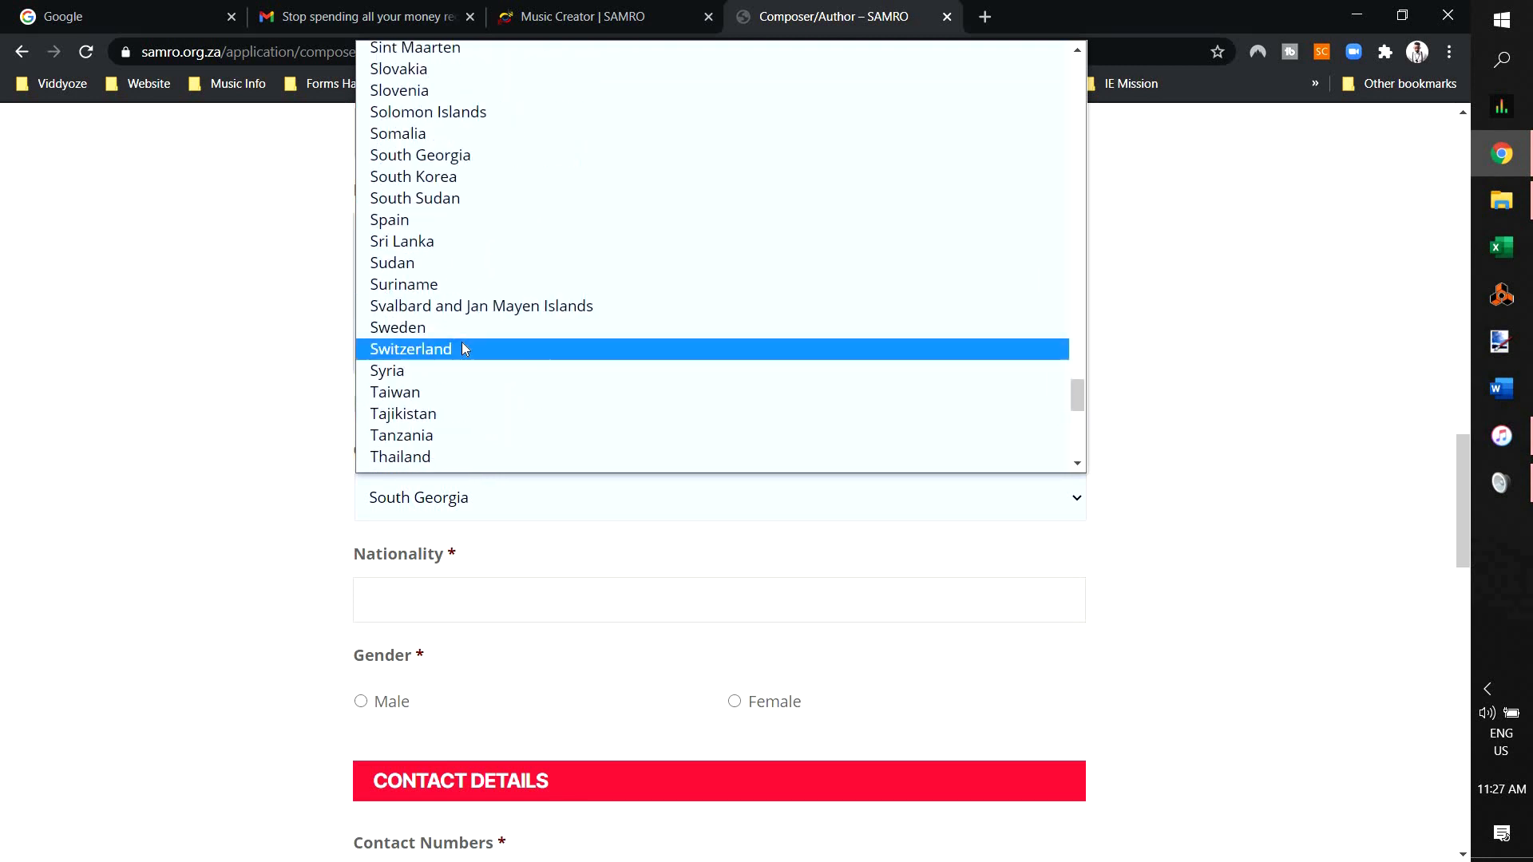
{"action": "scroll", "scroll_direction": "up", "scroll_amount": 3}
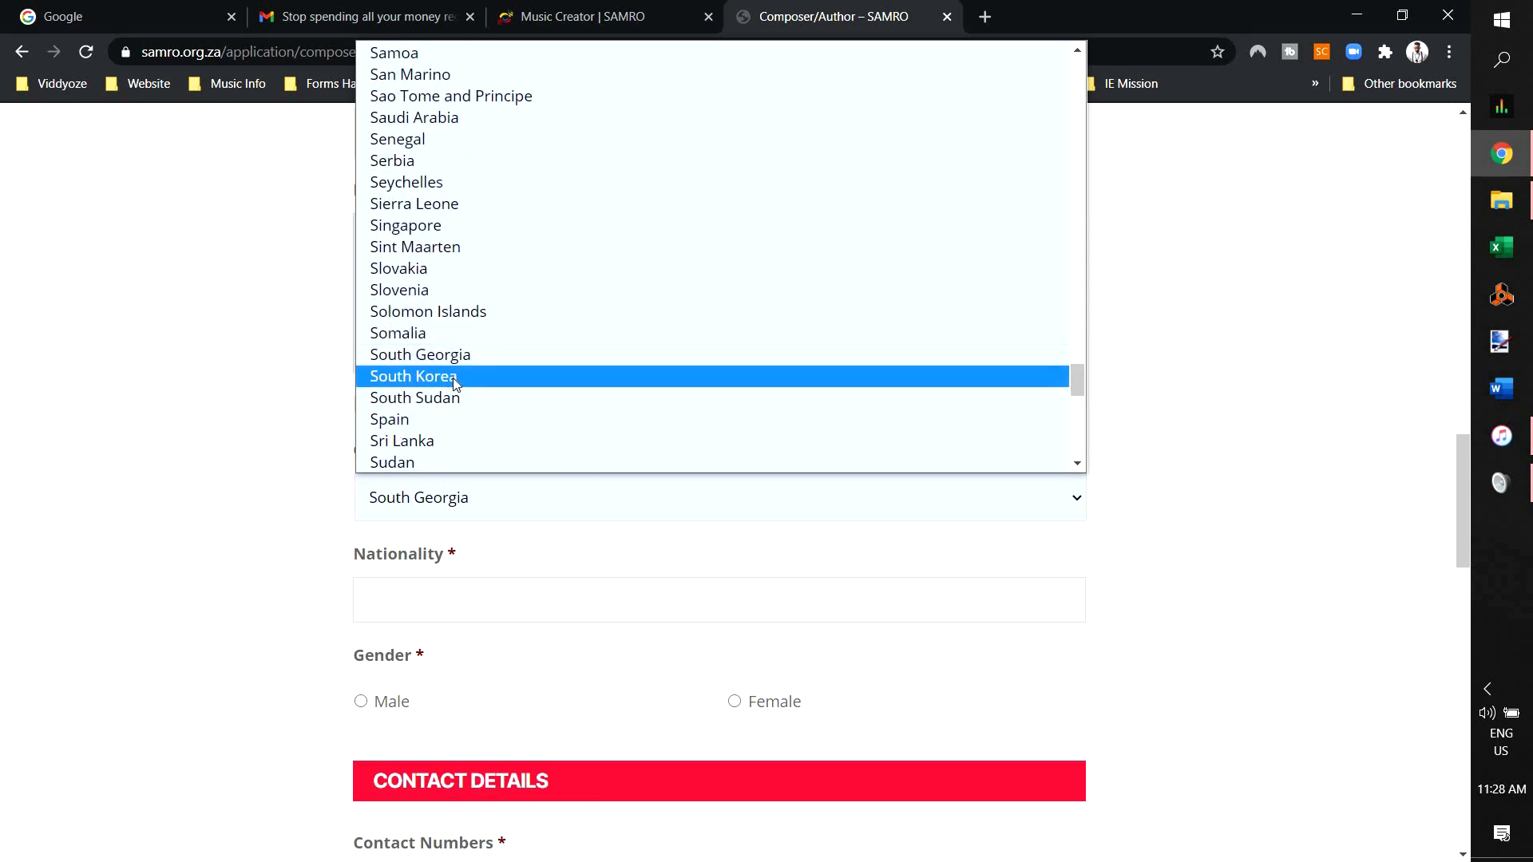
{"action": "scroll", "scroll_direction": "up", "scroll_amount": 3}
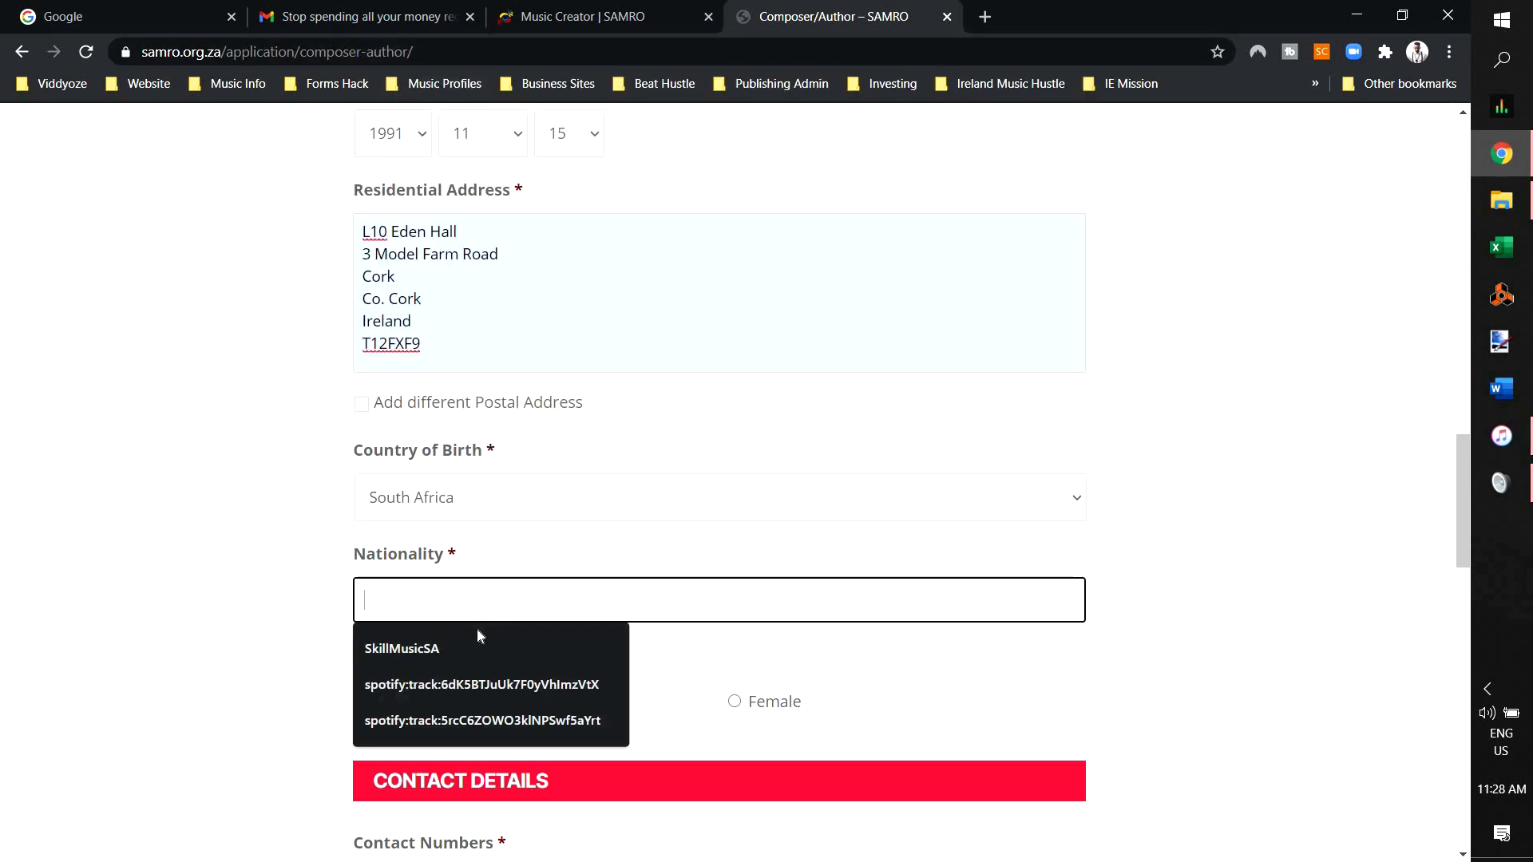
{"action": "type", "text": "S"}
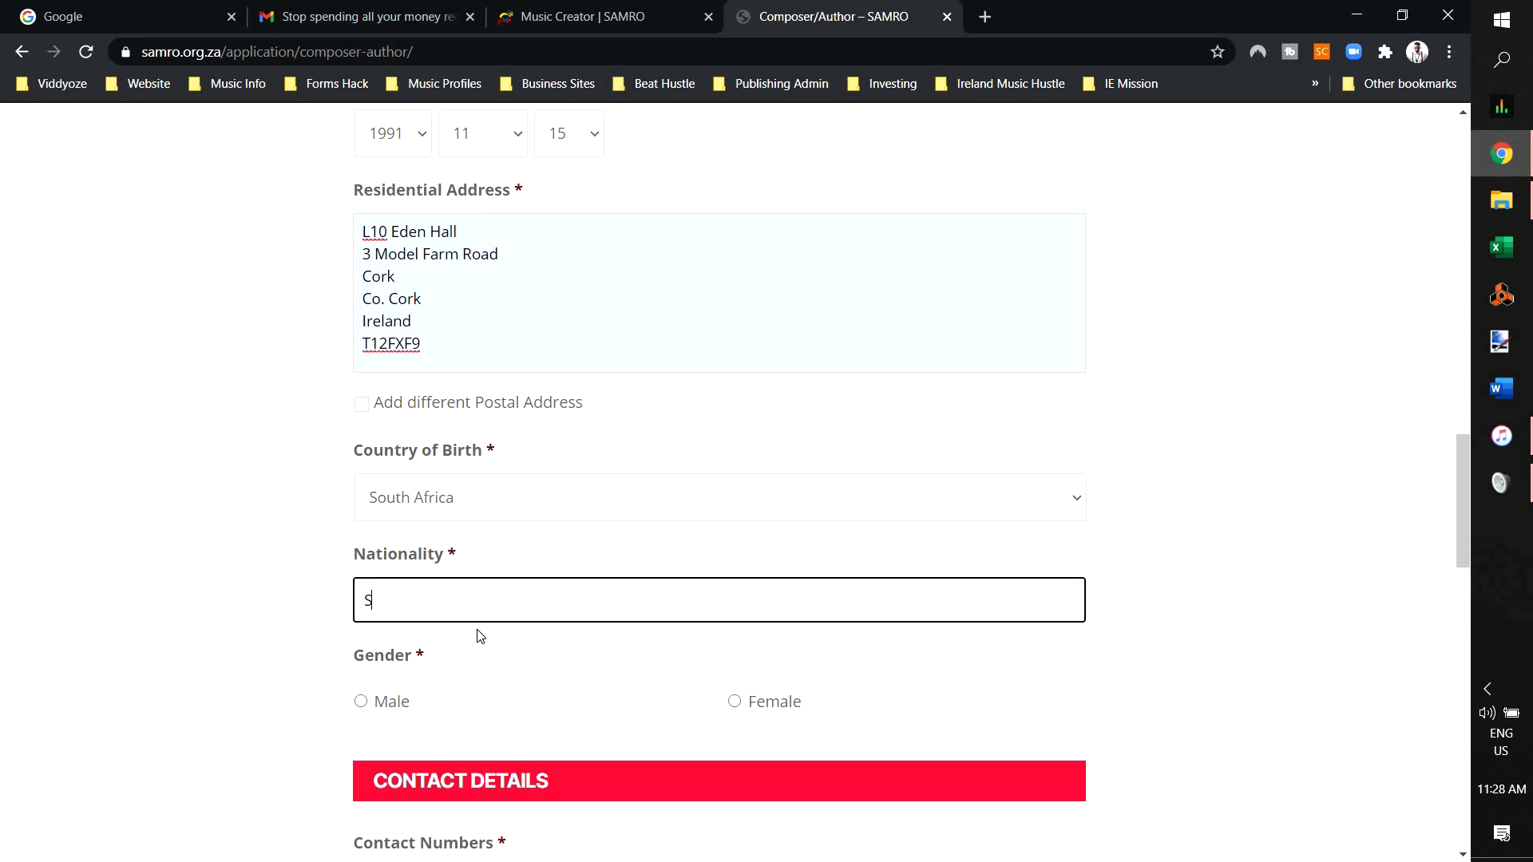
{"action": "mouse_move", "coordinate": [460, 612]}
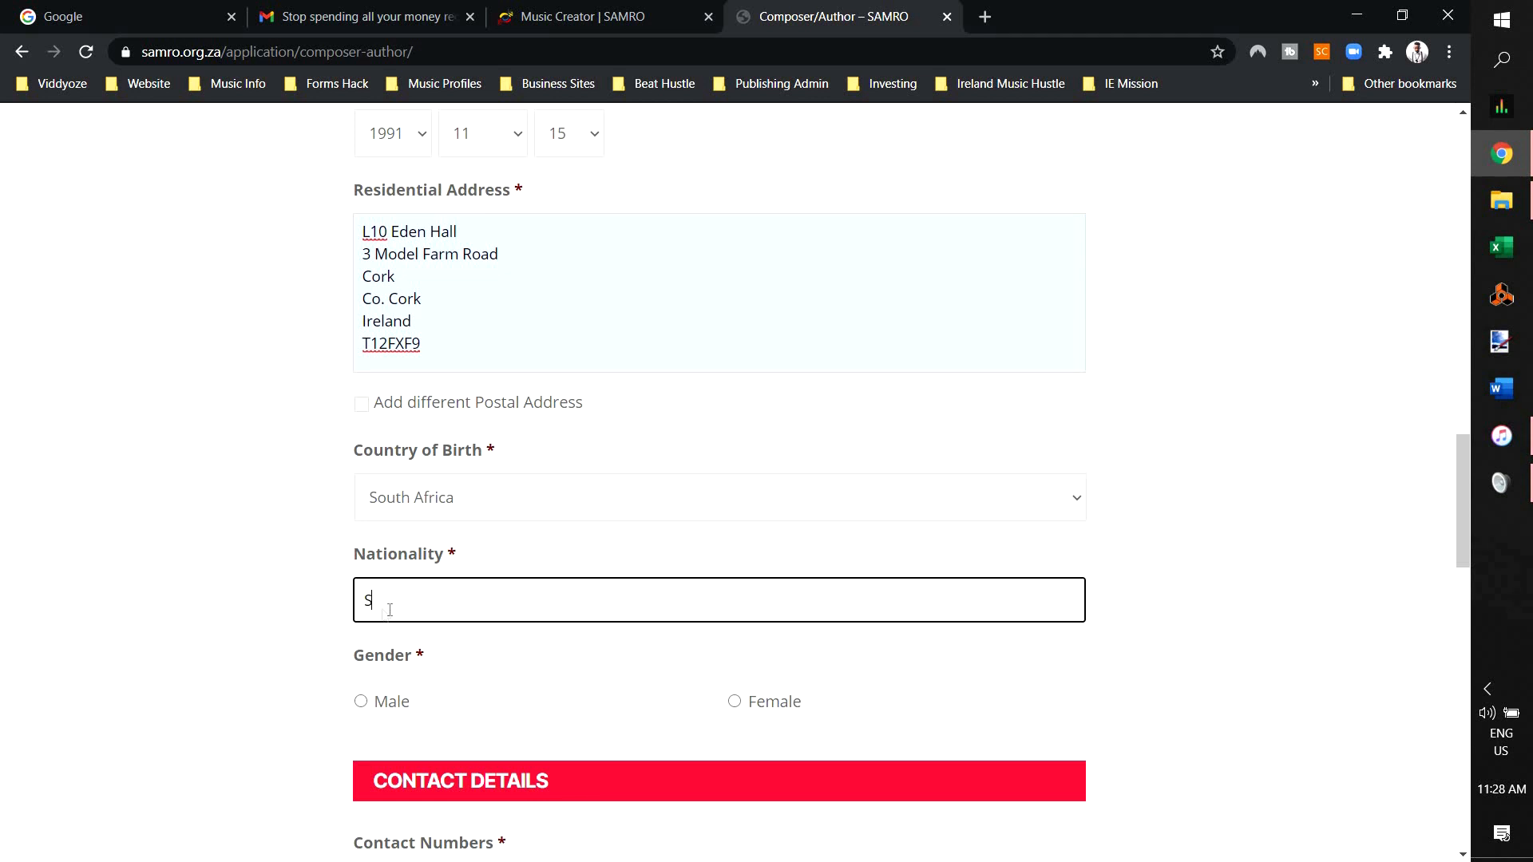
{"action": "type", "text": "outh"}
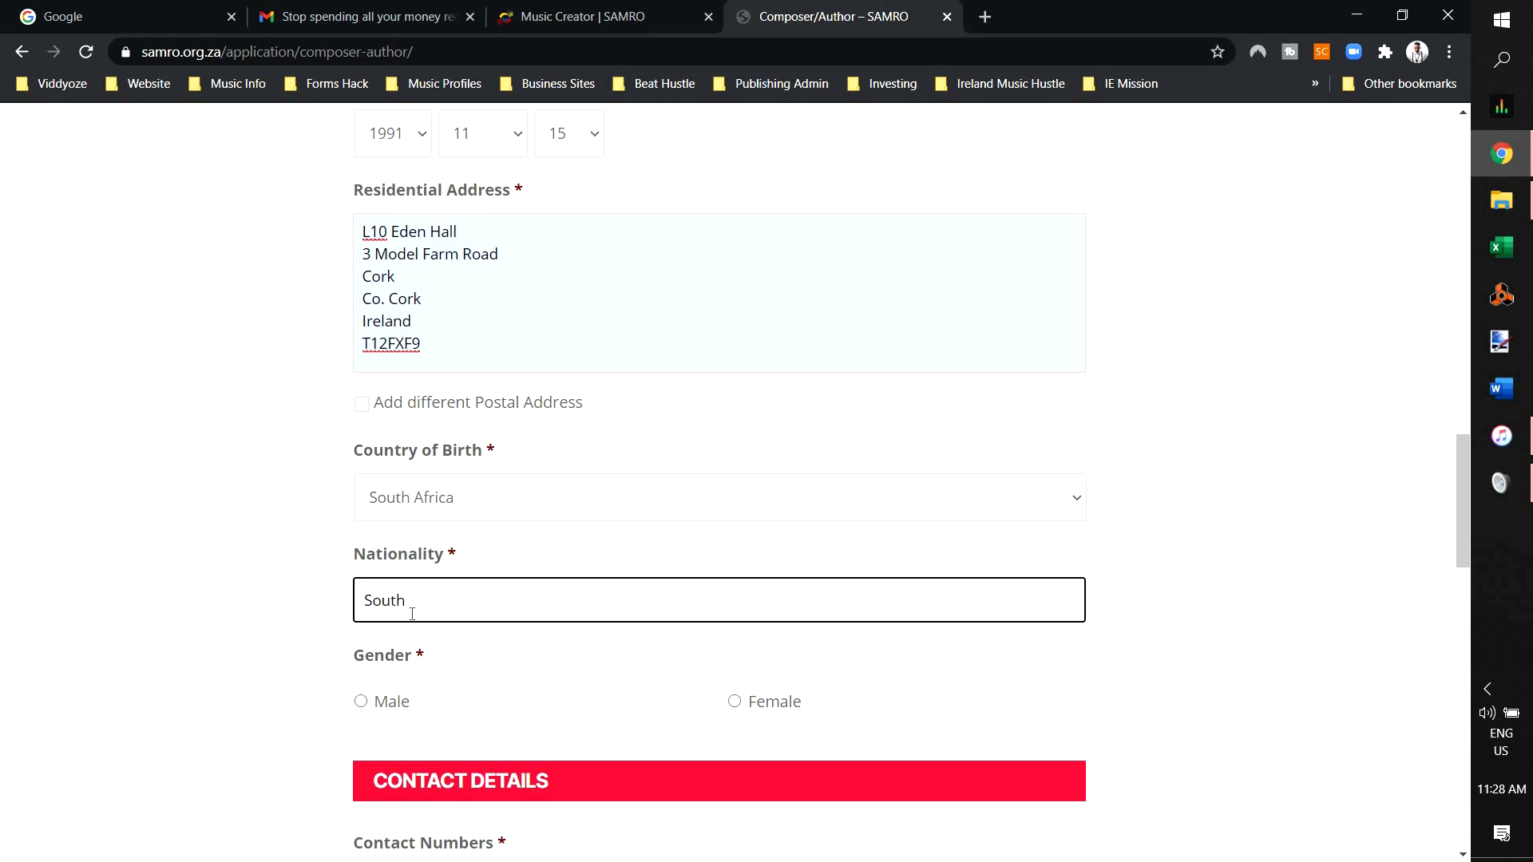
{"action": "type", "text": "African"}
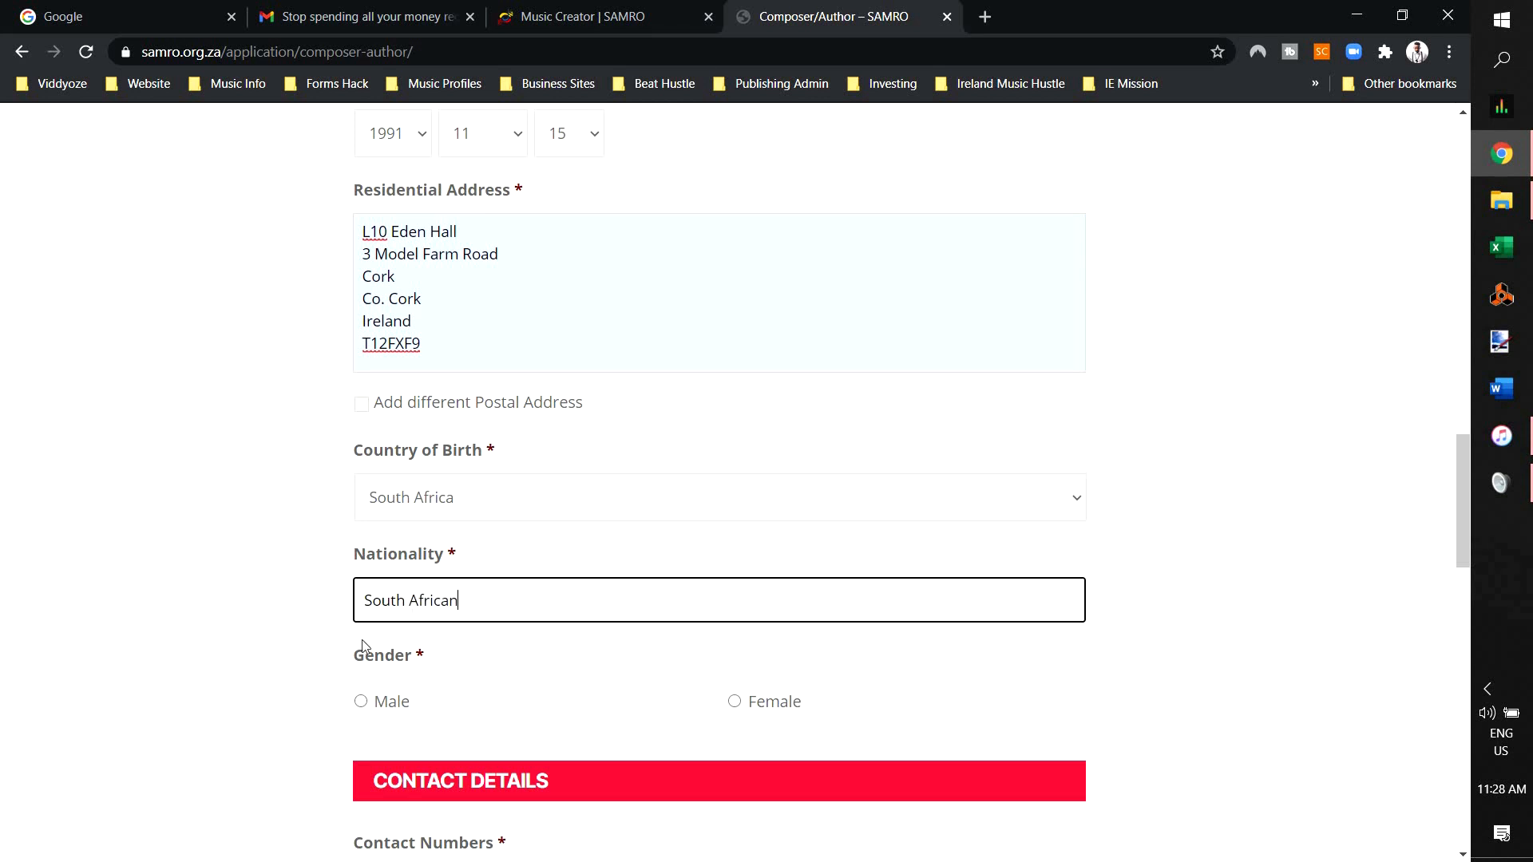
{"action": "left_click", "coordinate": [361, 701]}
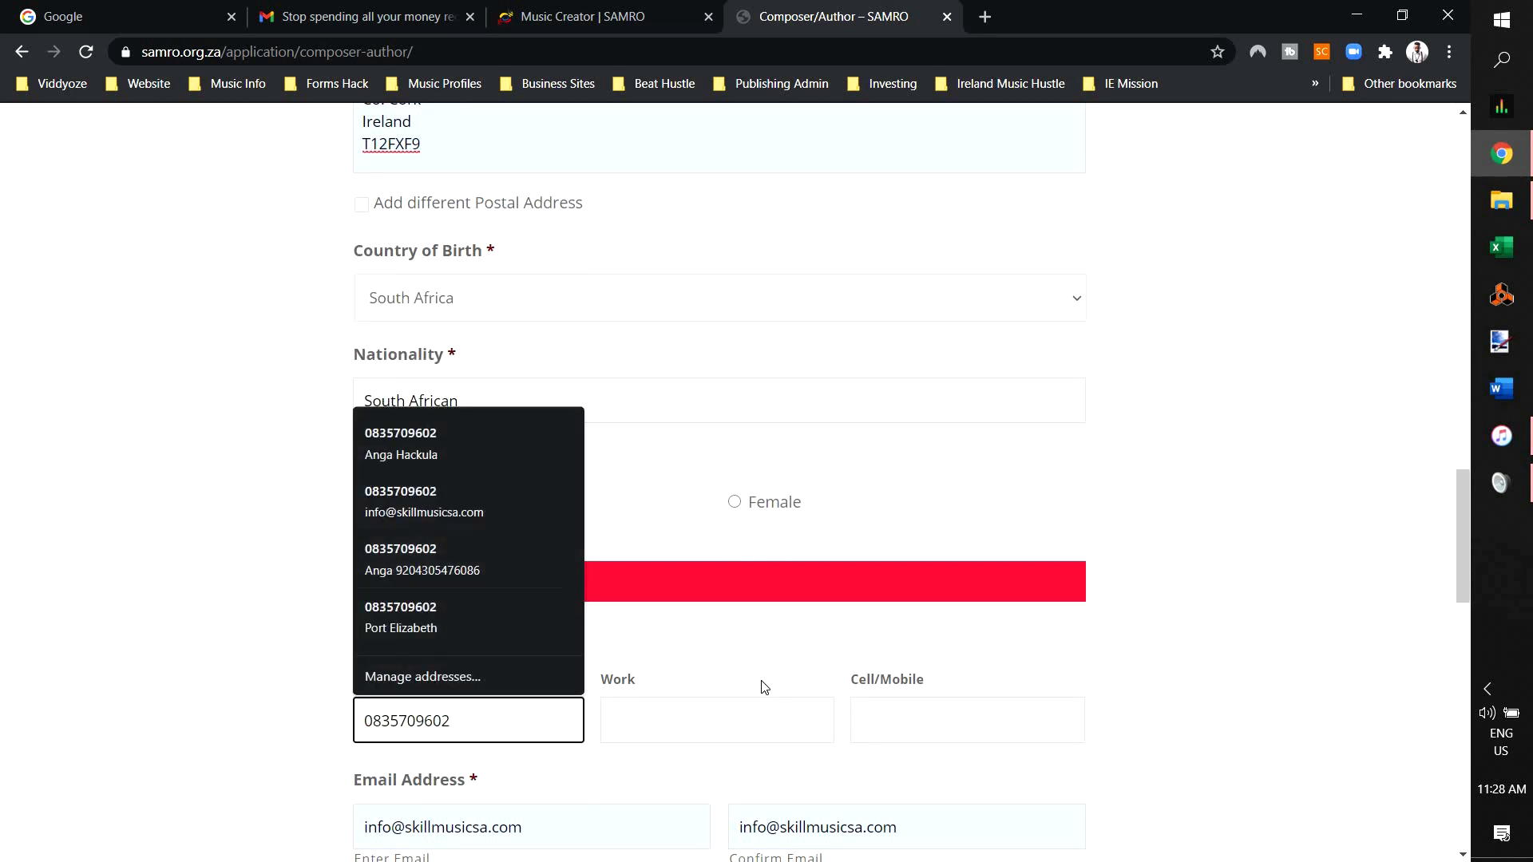
{"action": "left_click", "coordinate": [966, 720]}
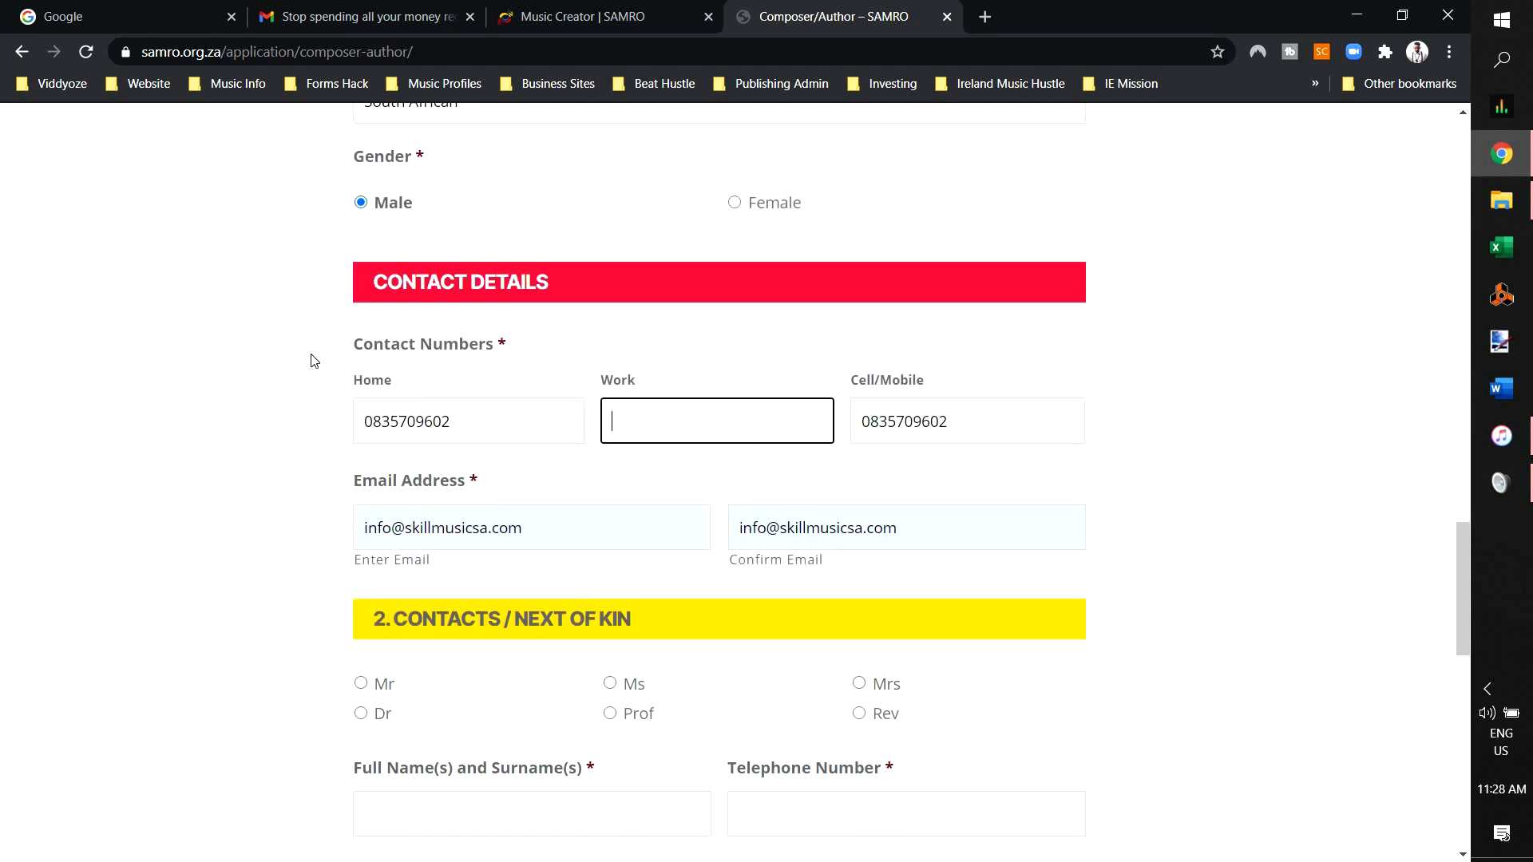
{"action": "mouse_move", "coordinate": [284, 440]}
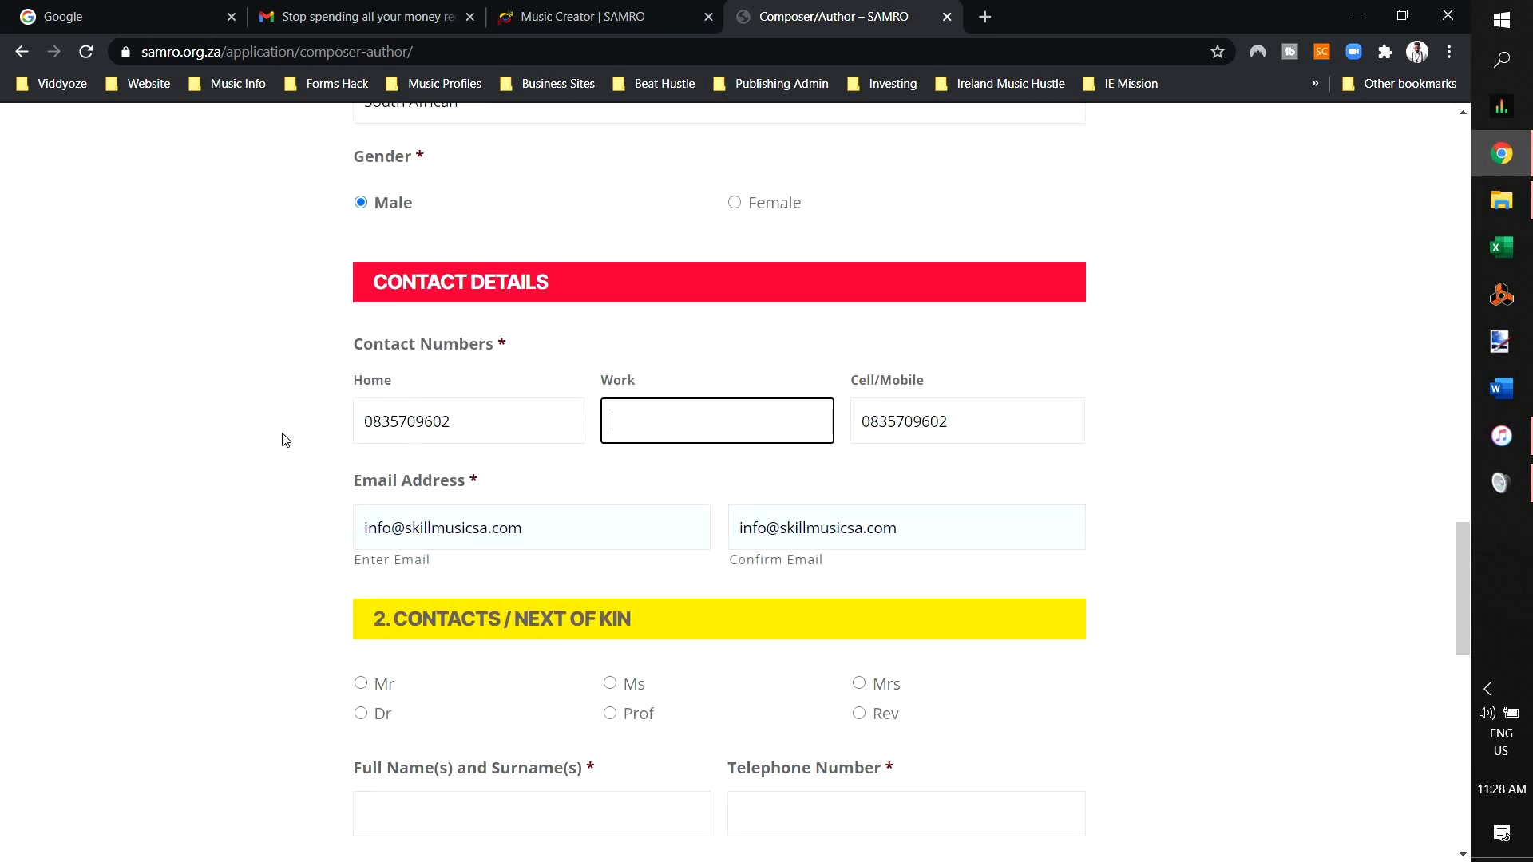
{"action": "left_click", "coordinate": [904, 527]}
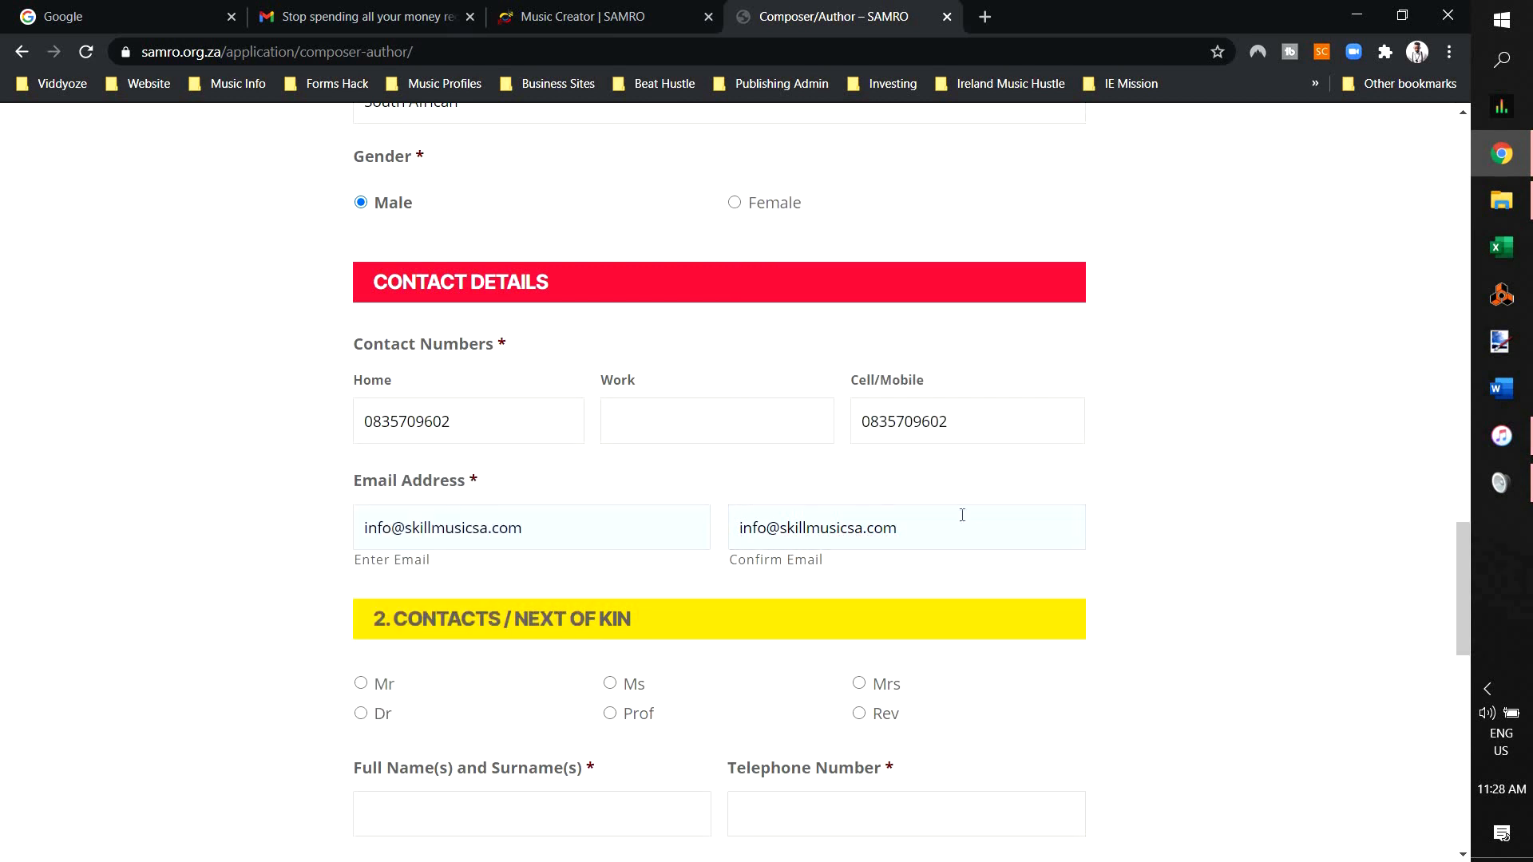
{"action": "mouse_move", "coordinate": [693, 762]}
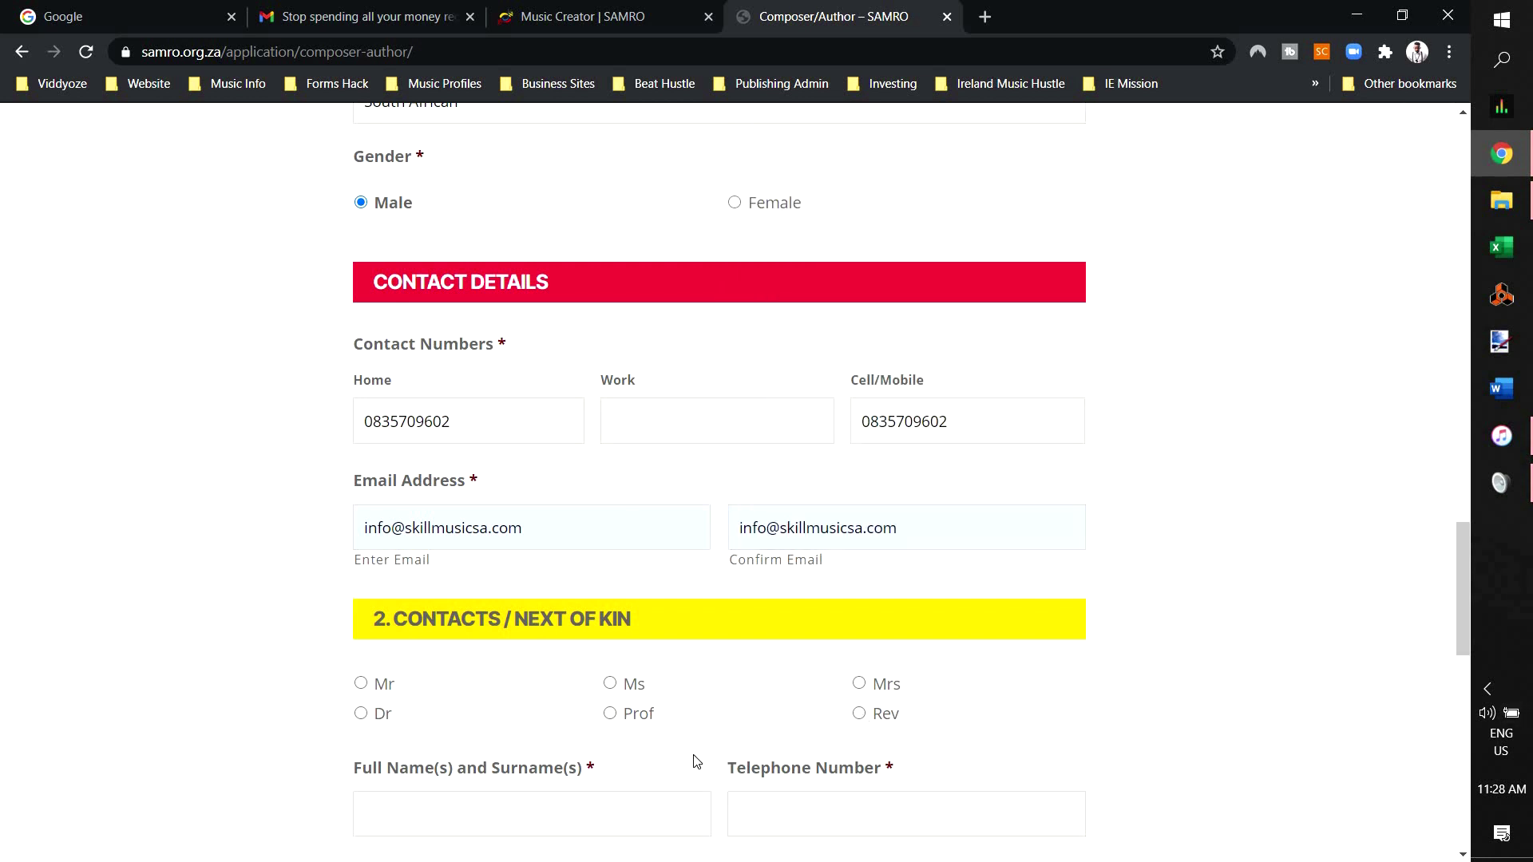
{"action": "mouse_move", "coordinate": [477, 717]}
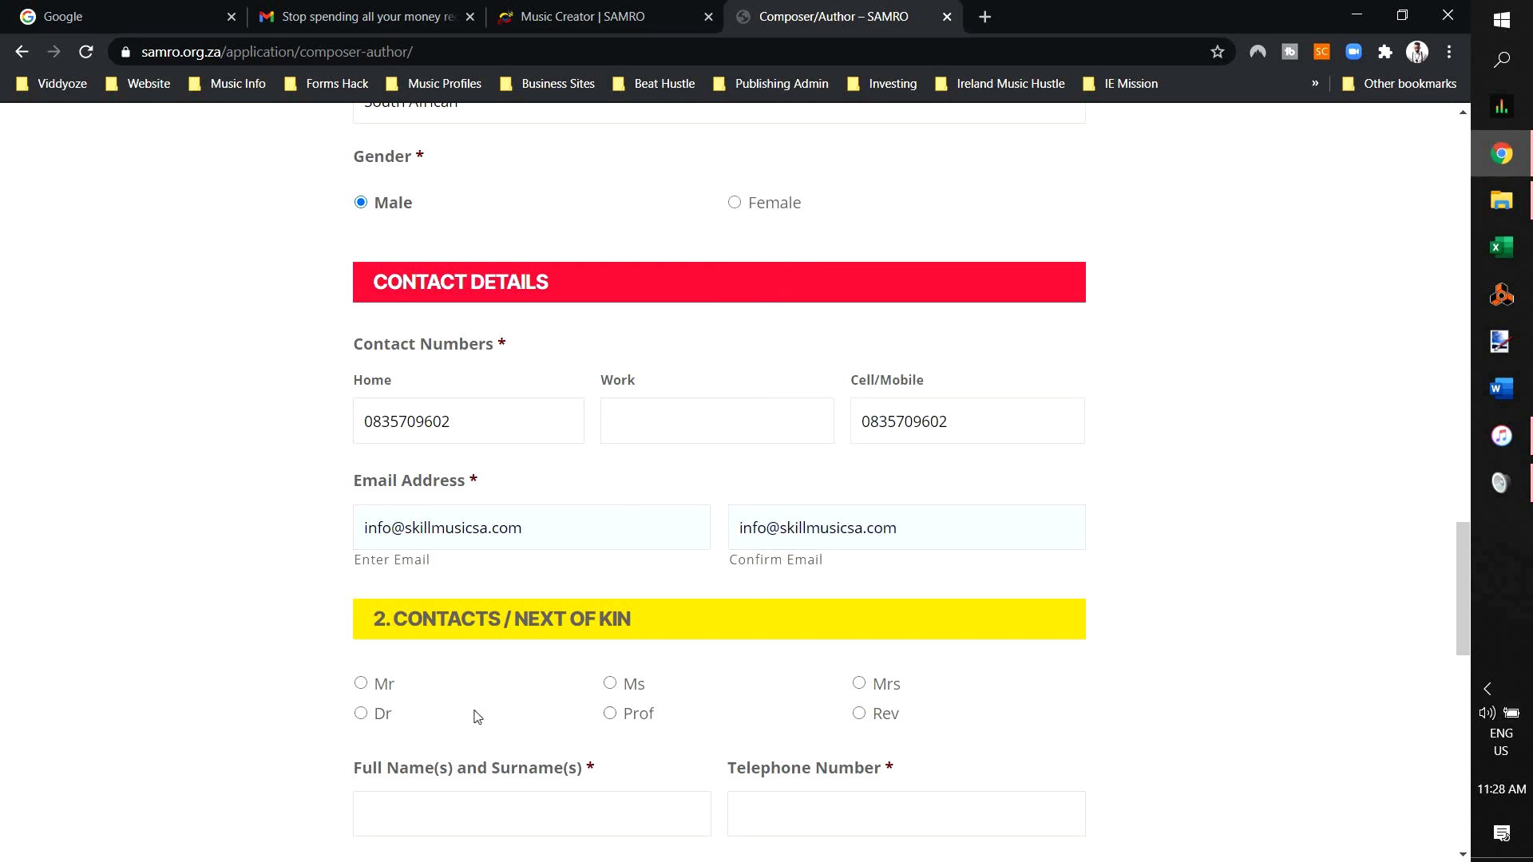
{"action": "scroll", "scroll_direction": "down", "scroll_amount": 3}
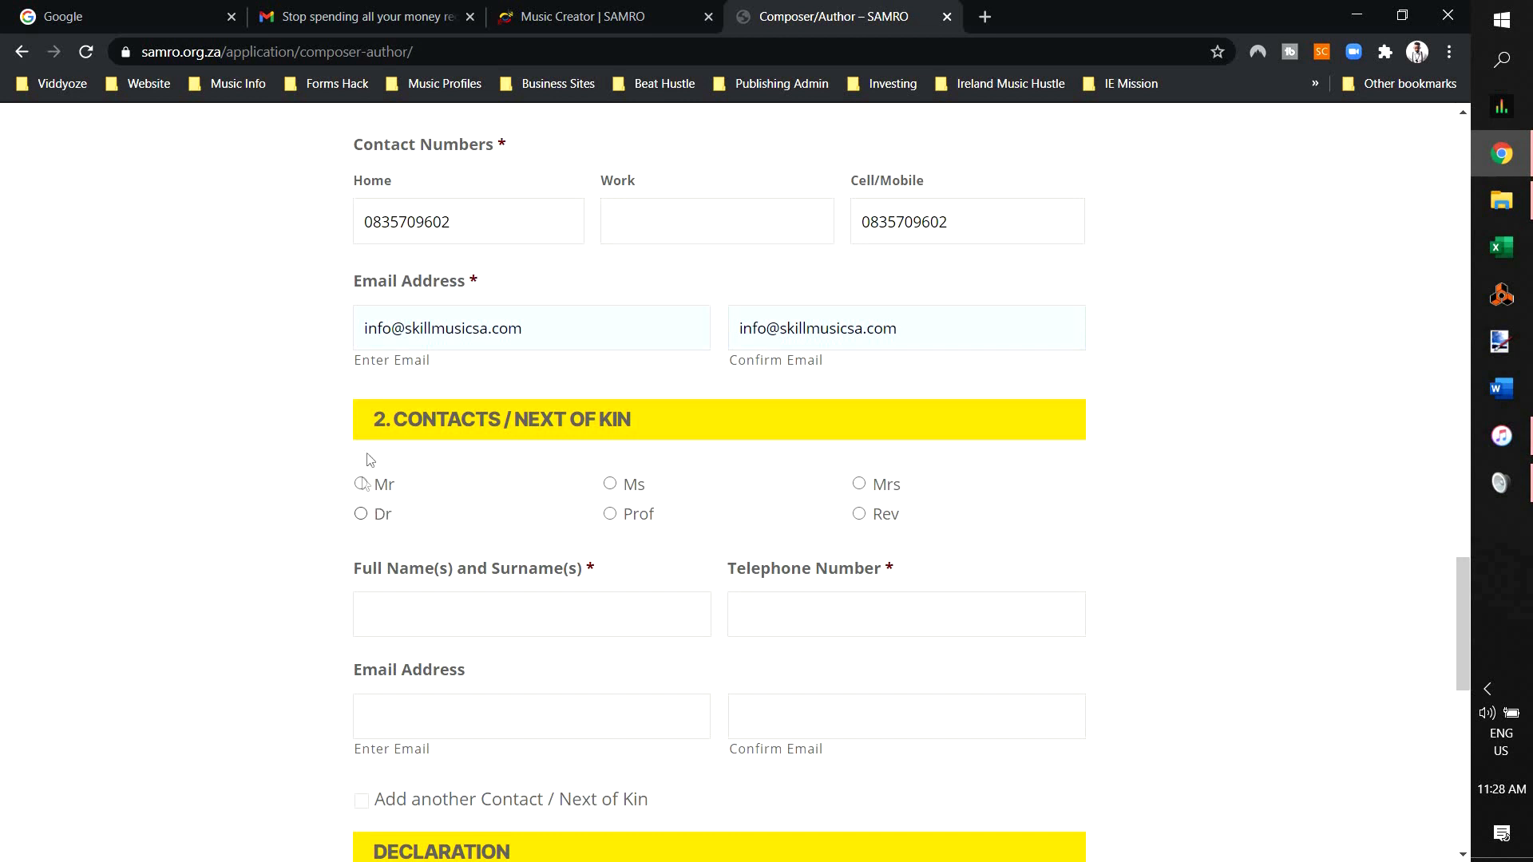
{"action": "left_click", "coordinate": [361, 484]}
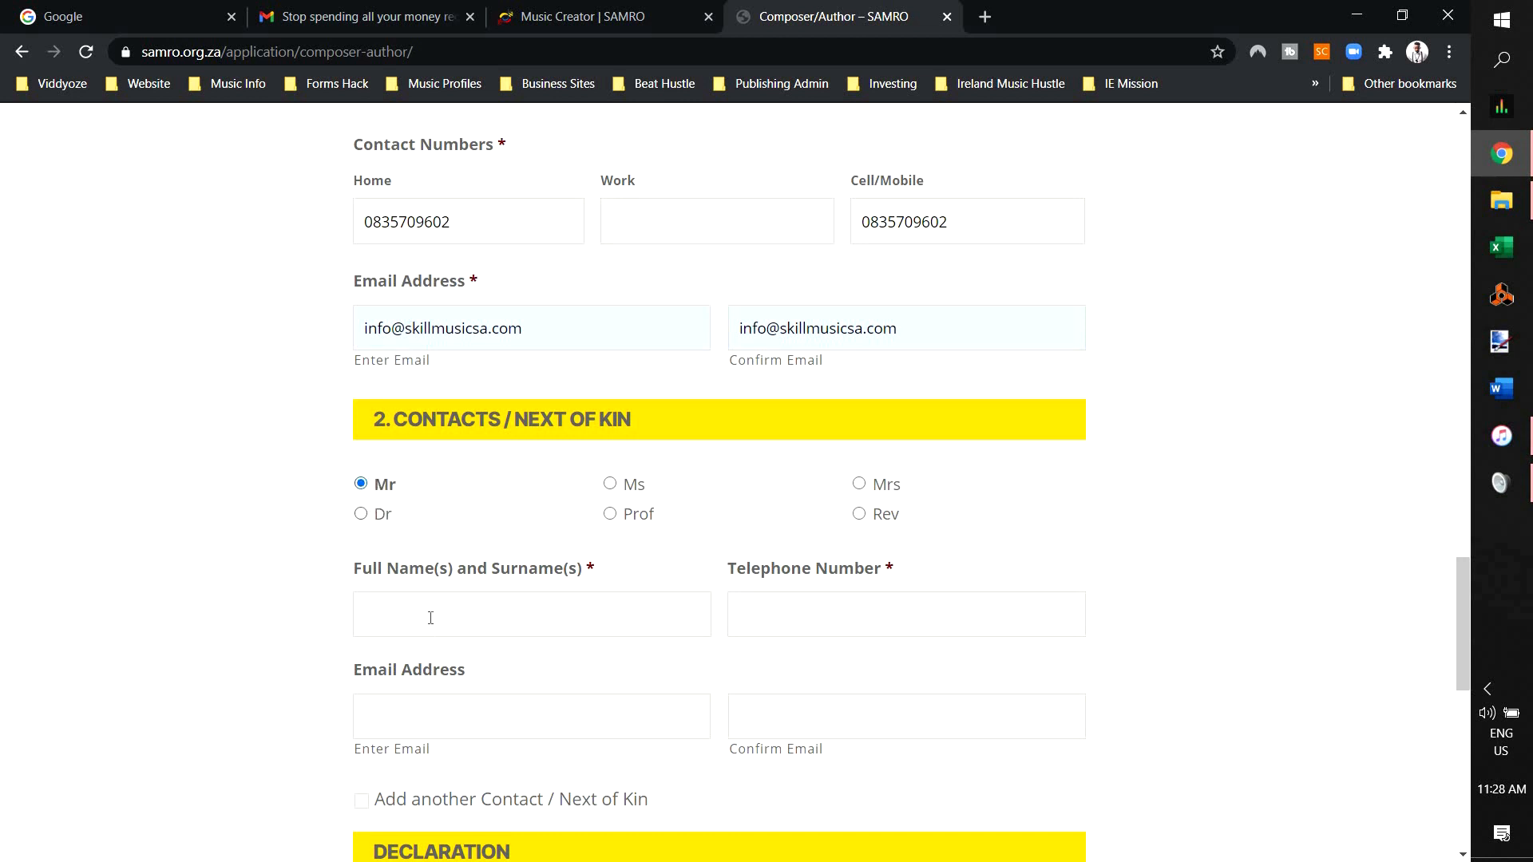
{"action": "type", "text": "Anga"}
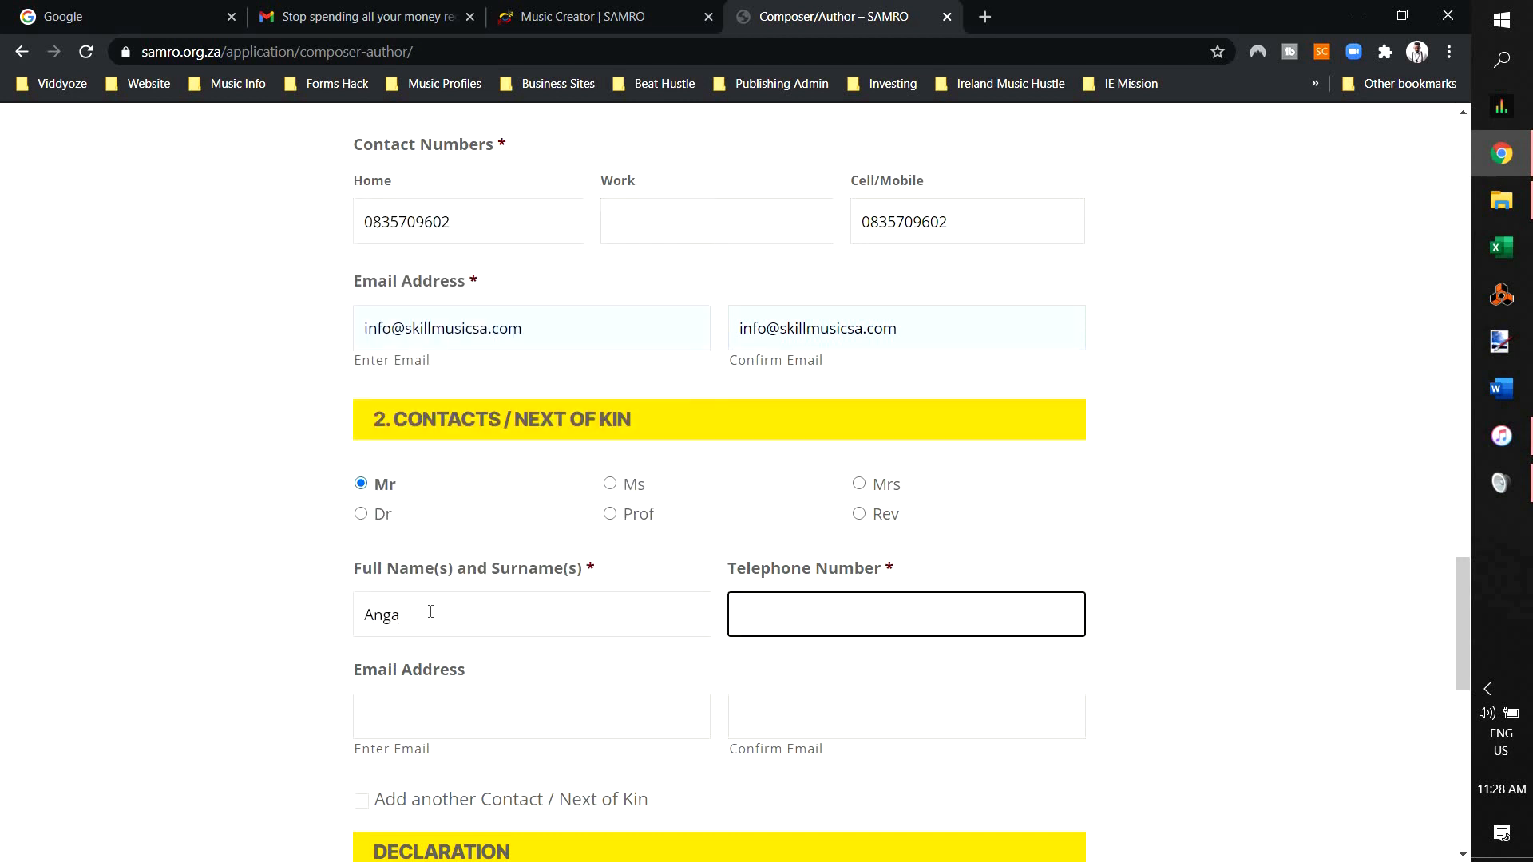
{"action": "left_click", "coordinate": [531, 613]}
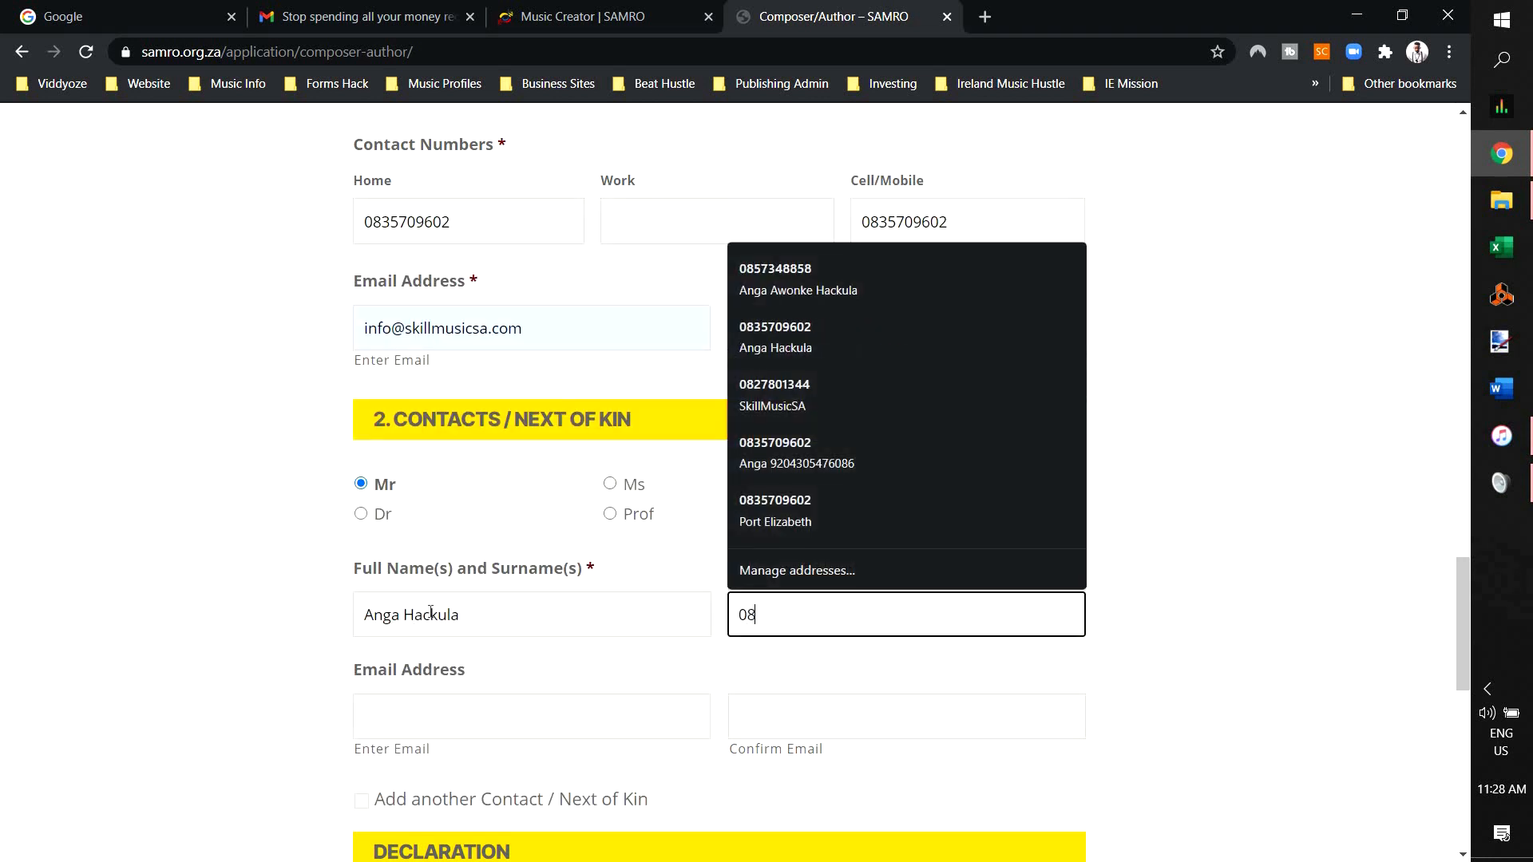
{"action": "left_click", "coordinate": [776, 278]}
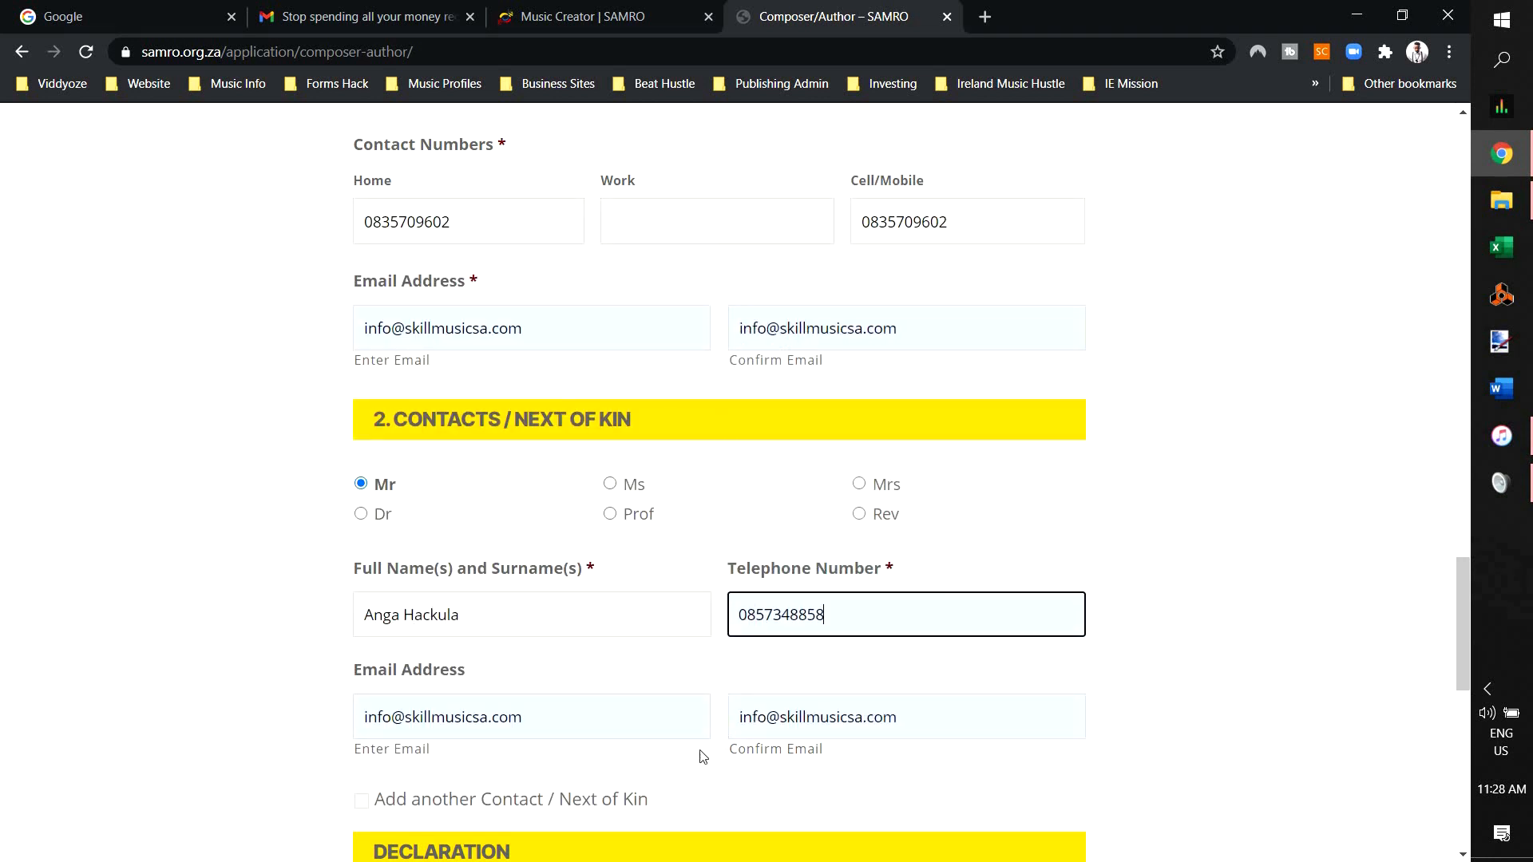
{"action": "left_click", "coordinate": [530, 717]}
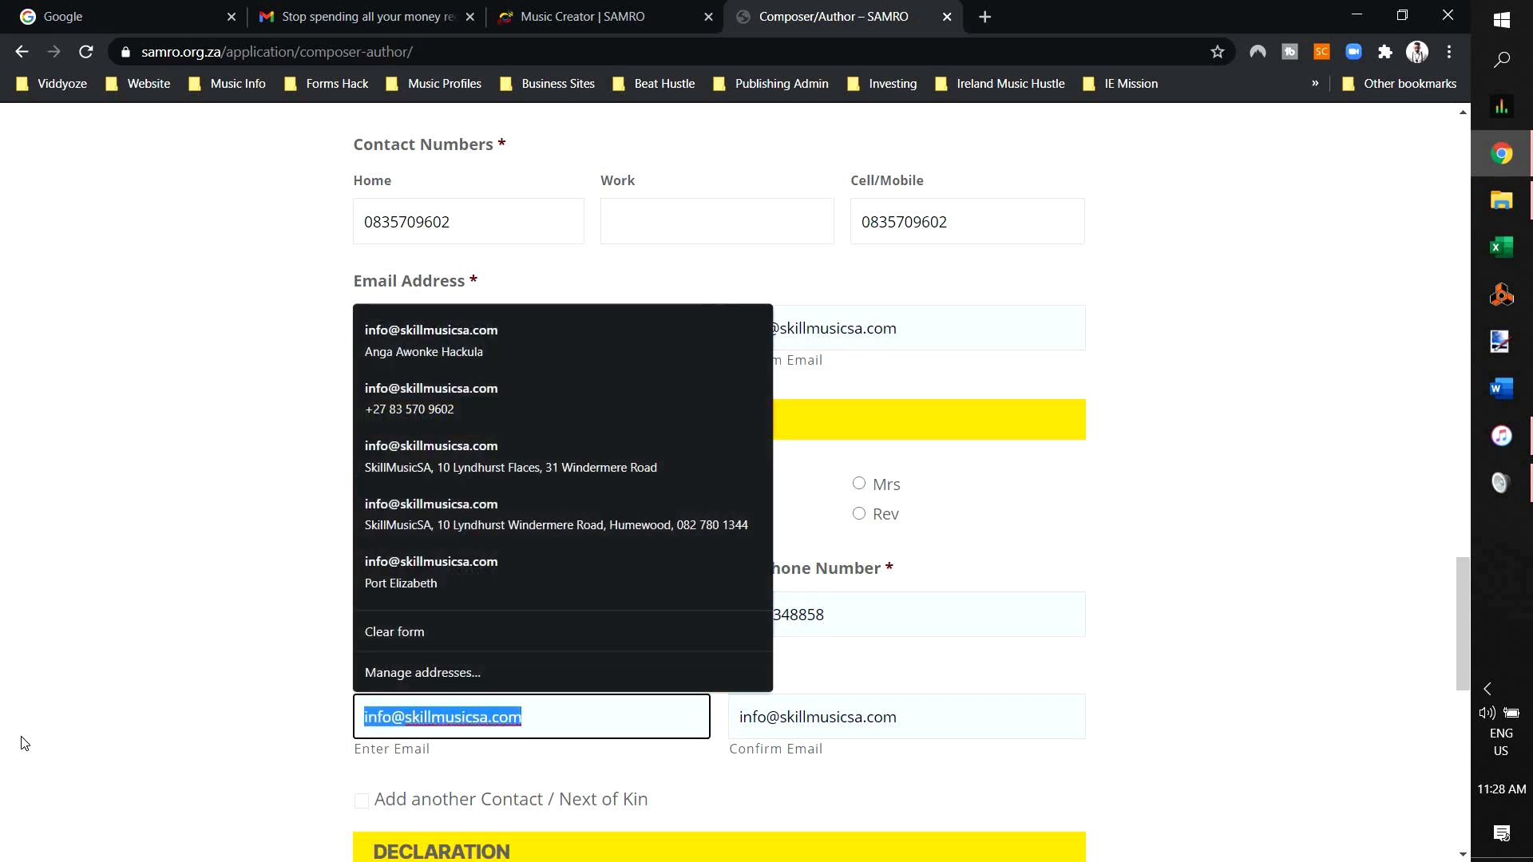
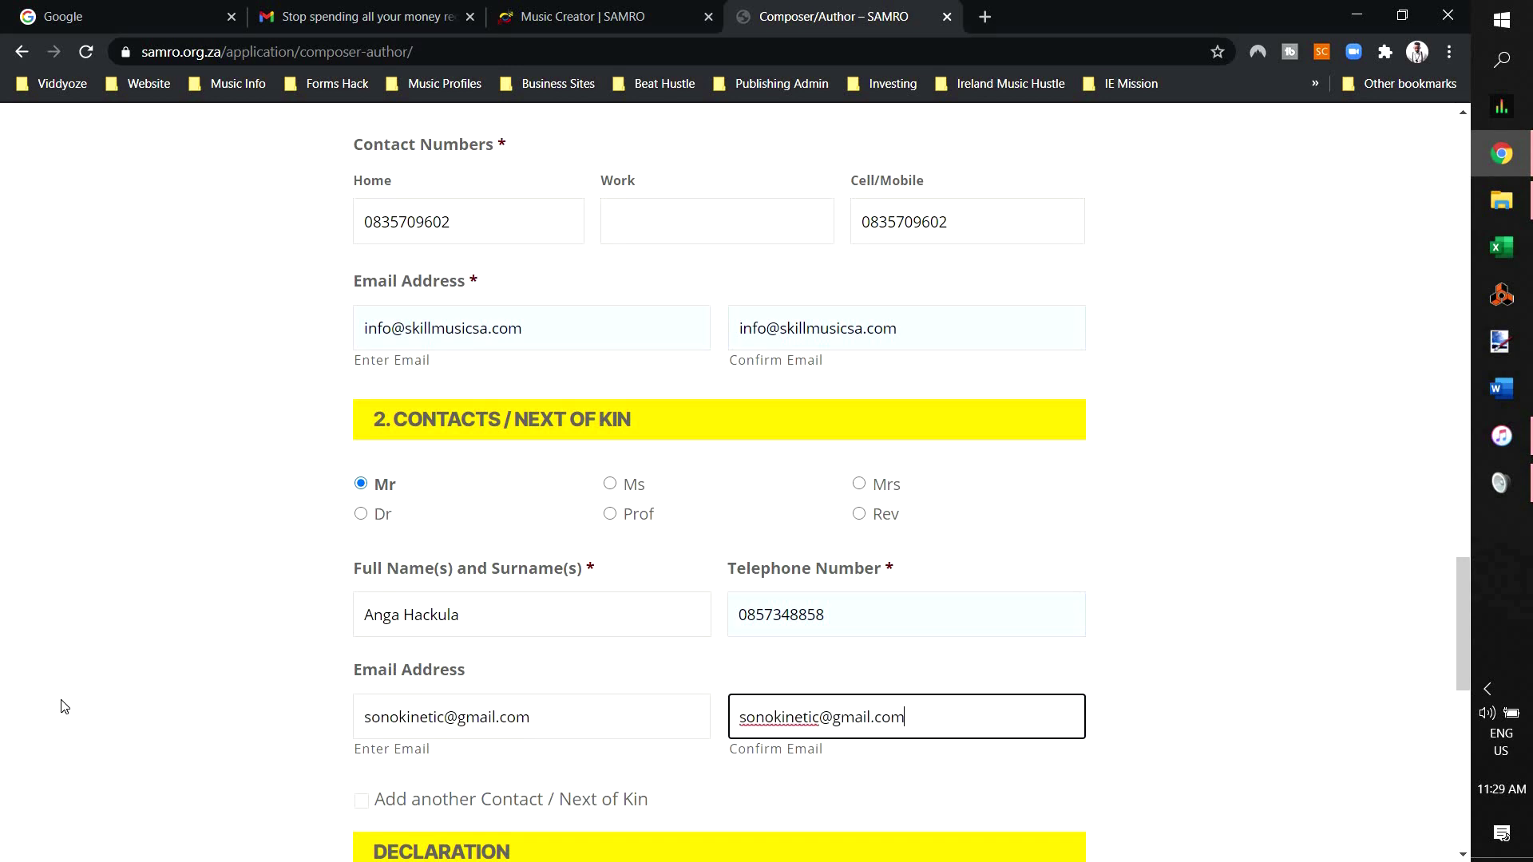
{"action": "scroll", "scroll_direction": "down", "scroll_amount": 3}
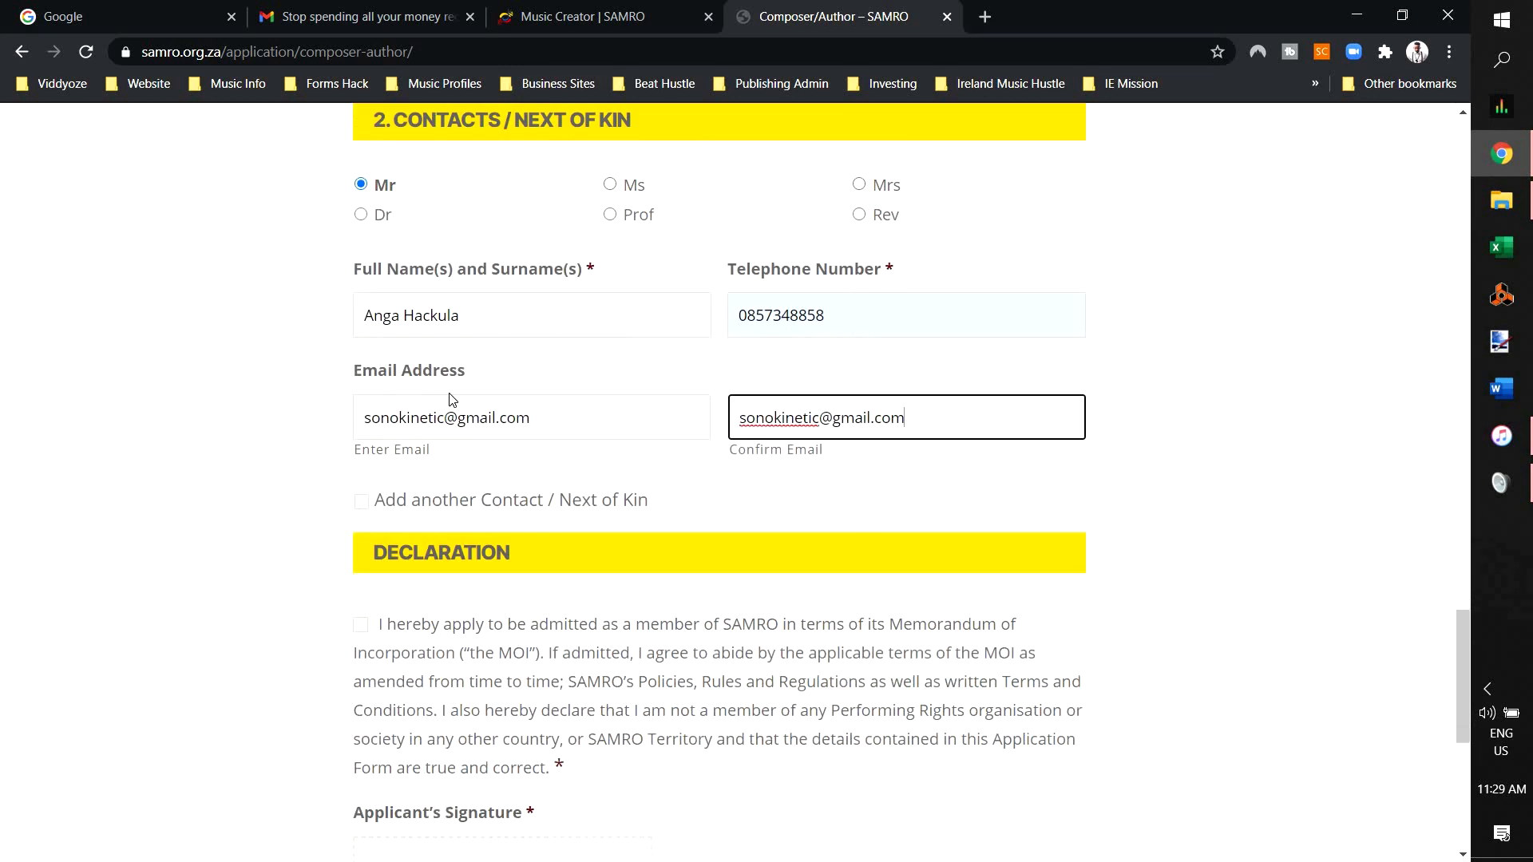
{"action": "mouse_move", "coordinate": [360, 503]}
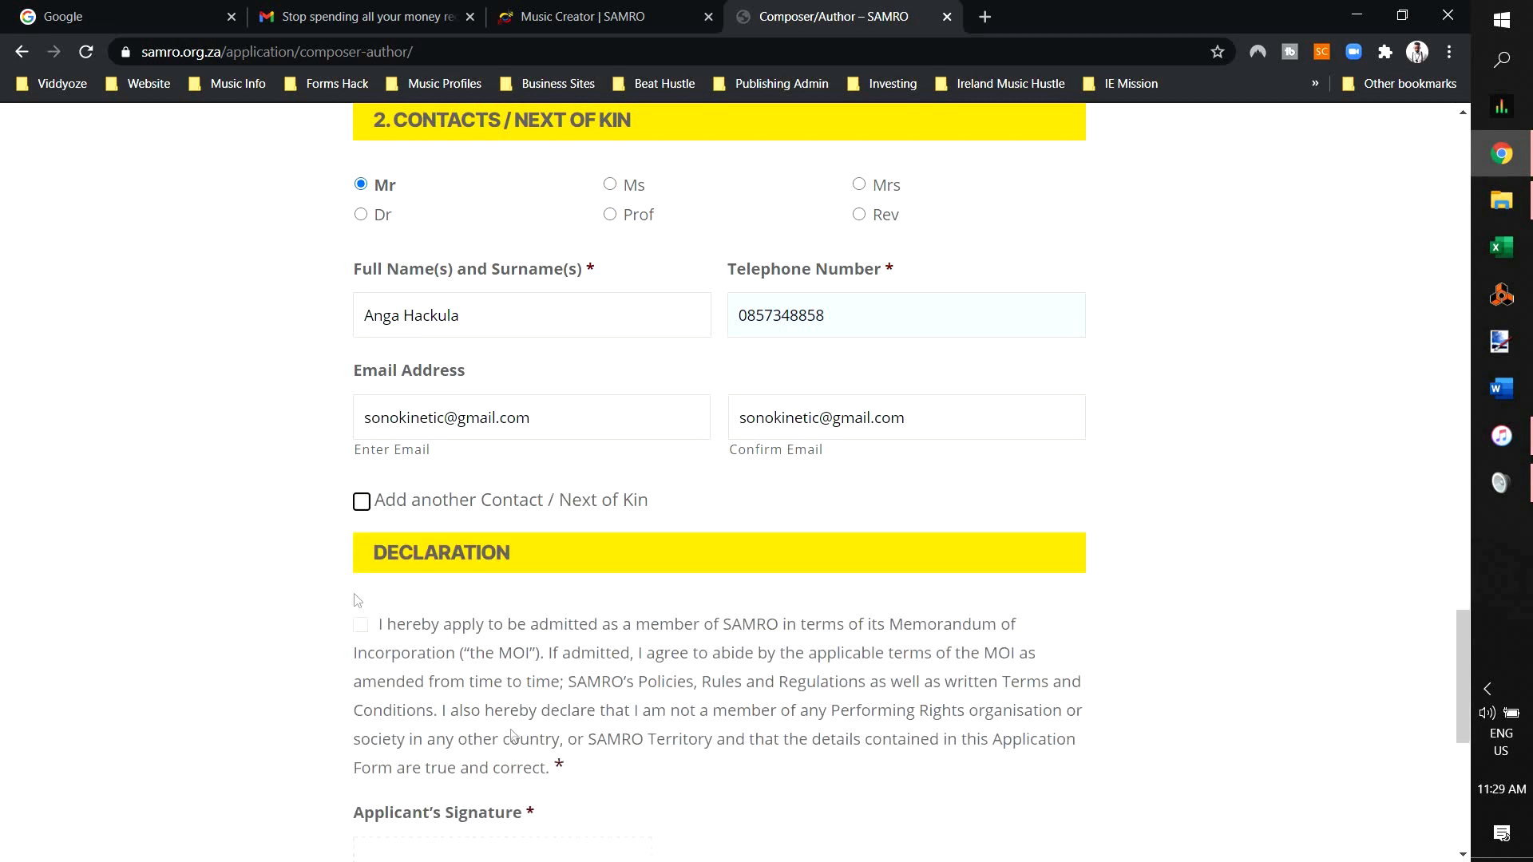
{"action": "scroll", "scroll_direction": "down", "scroll_amount": 3}
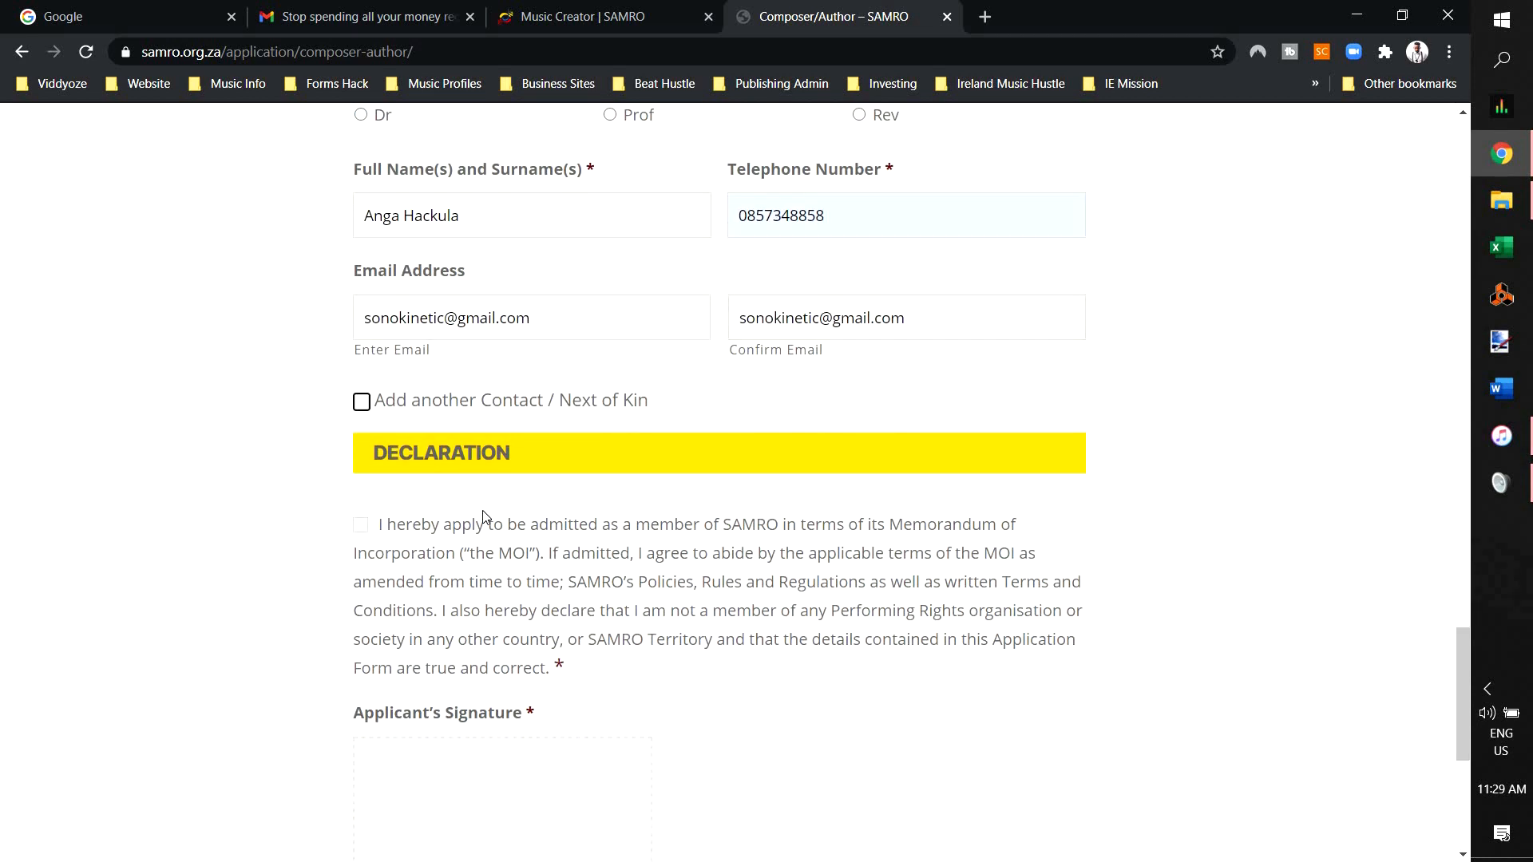
{"action": "scroll", "scroll_direction": "down", "scroll_amount": 3}
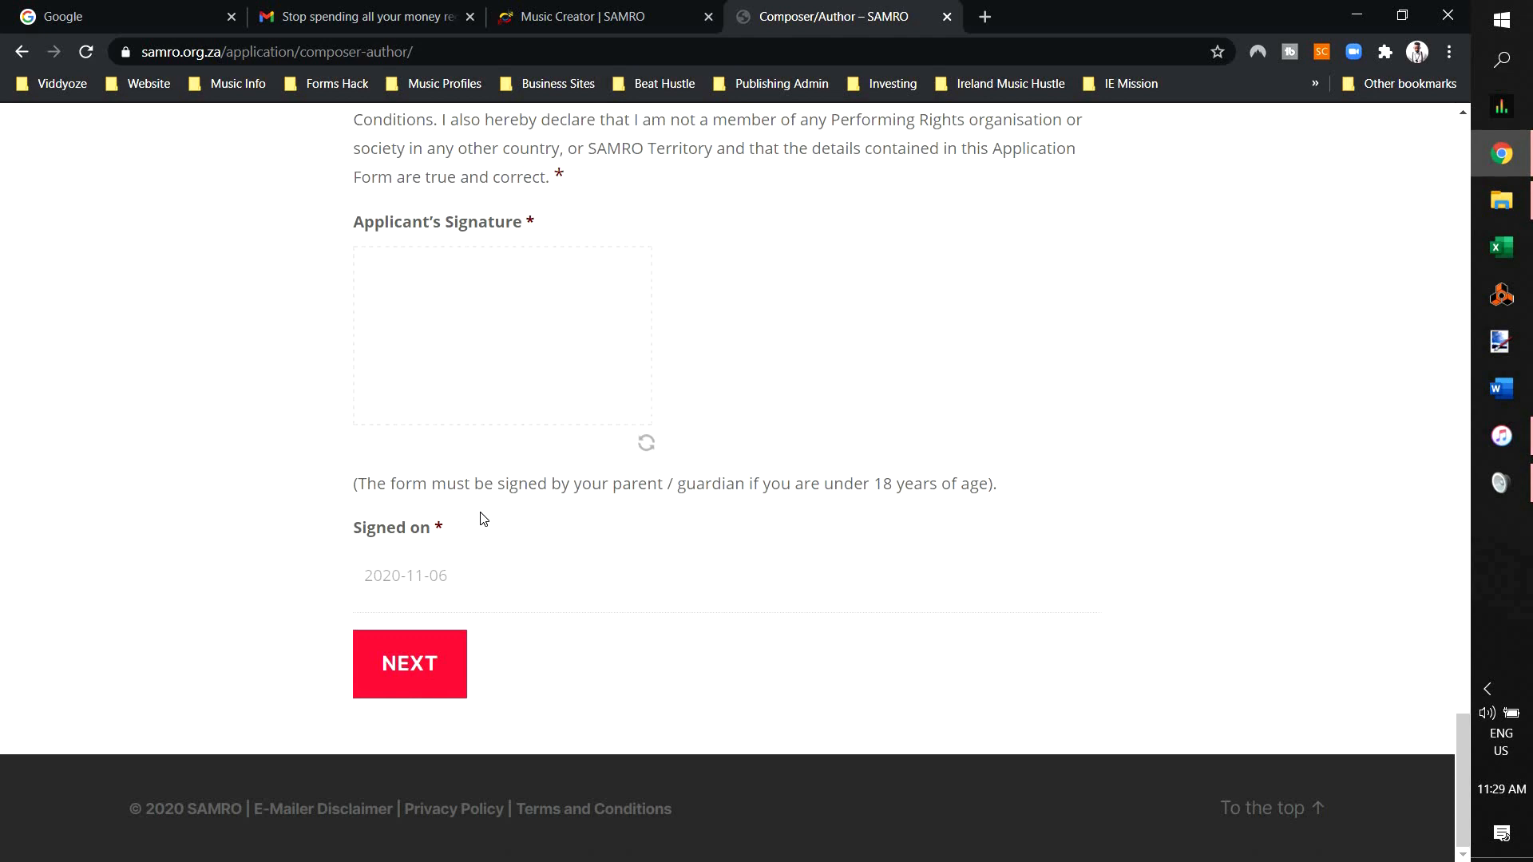
{"action": "scroll", "scroll_direction": "up", "scroll_amount": 3}
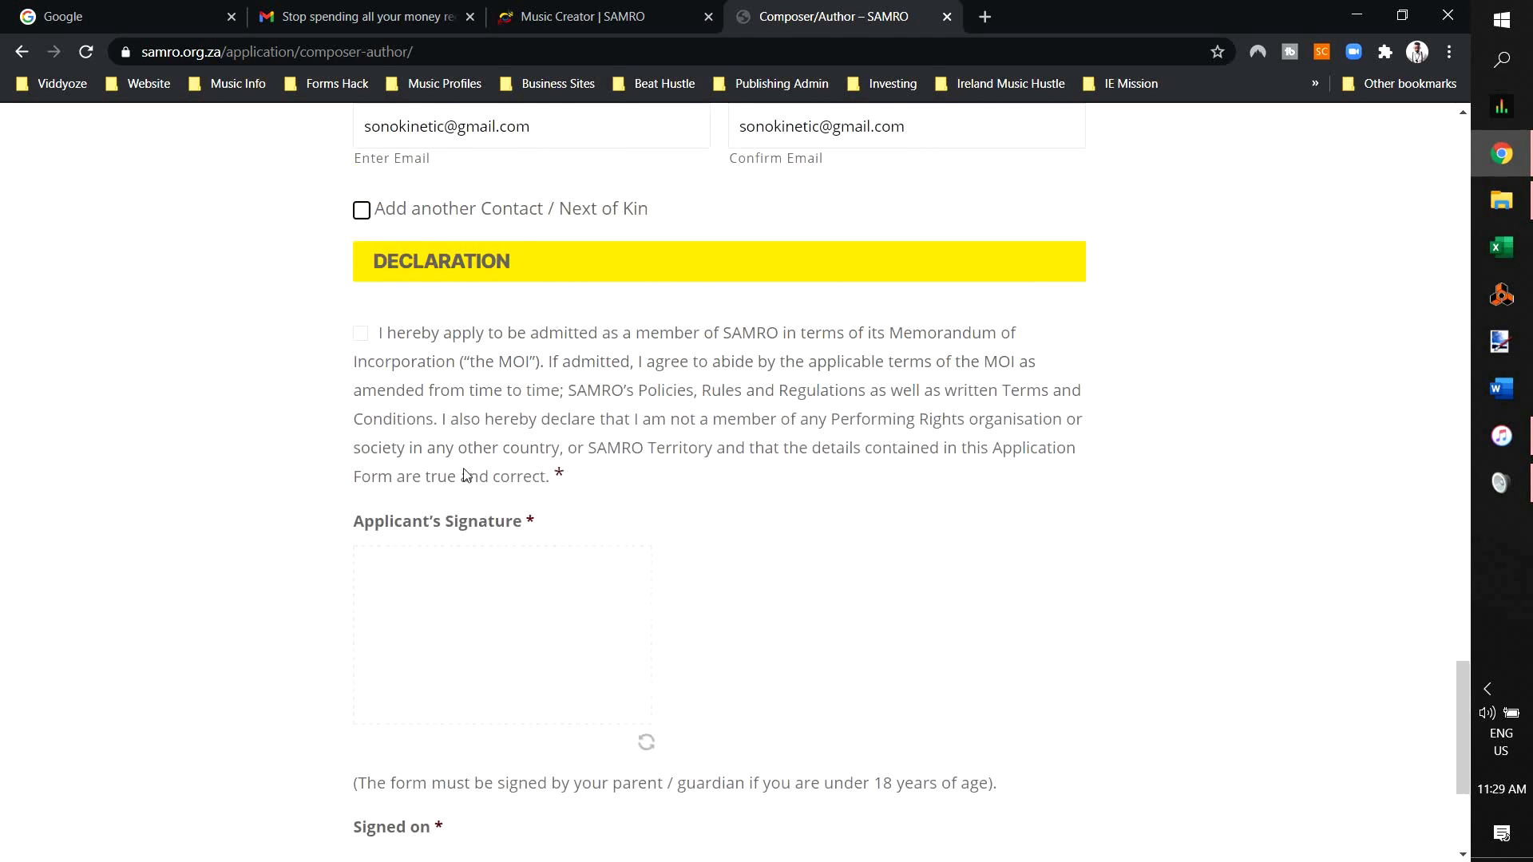
{"action": "scroll", "scroll_direction": "up", "scroll_amount": 3}
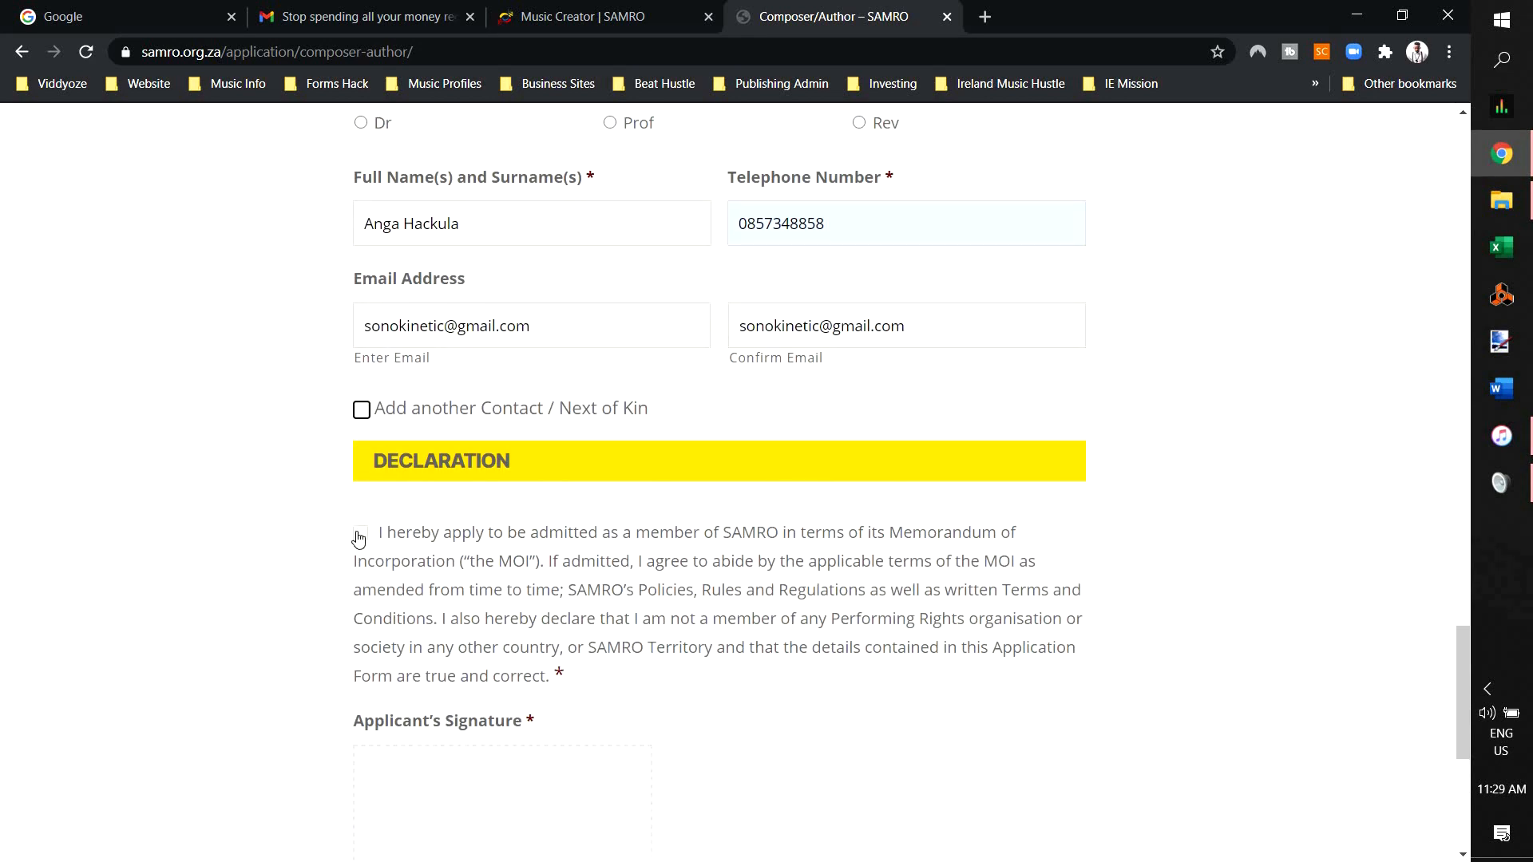
- Tick the declaration, redraw the signature after clearing it, and confirm signed-on date 2020-11-06
{"action": "left_click", "coordinate": [361, 531]}
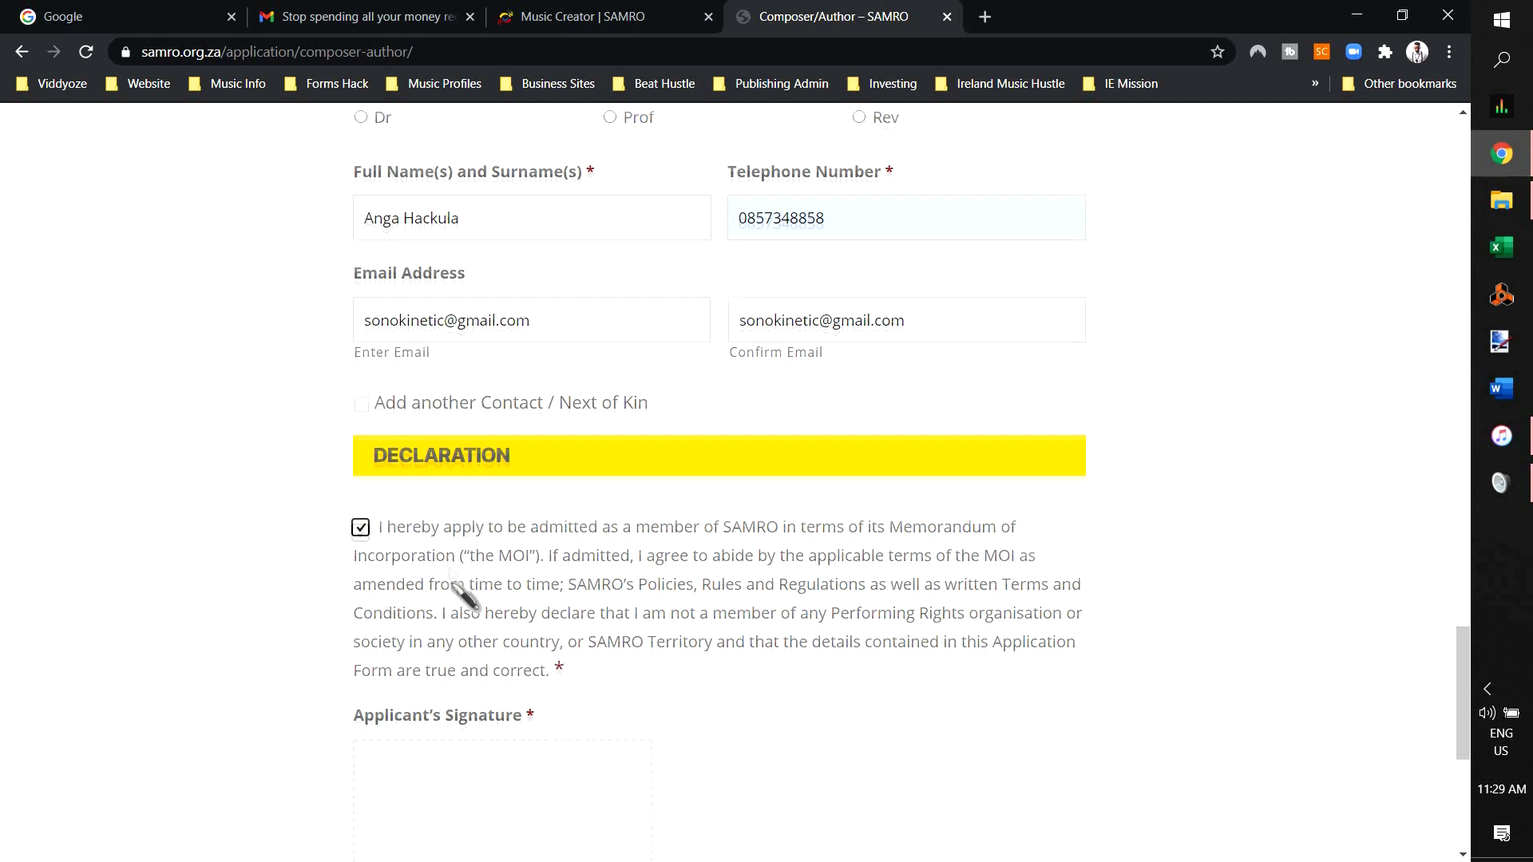
{"action": "scroll", "scroll_direction": "down", "scroll_amount": 3}
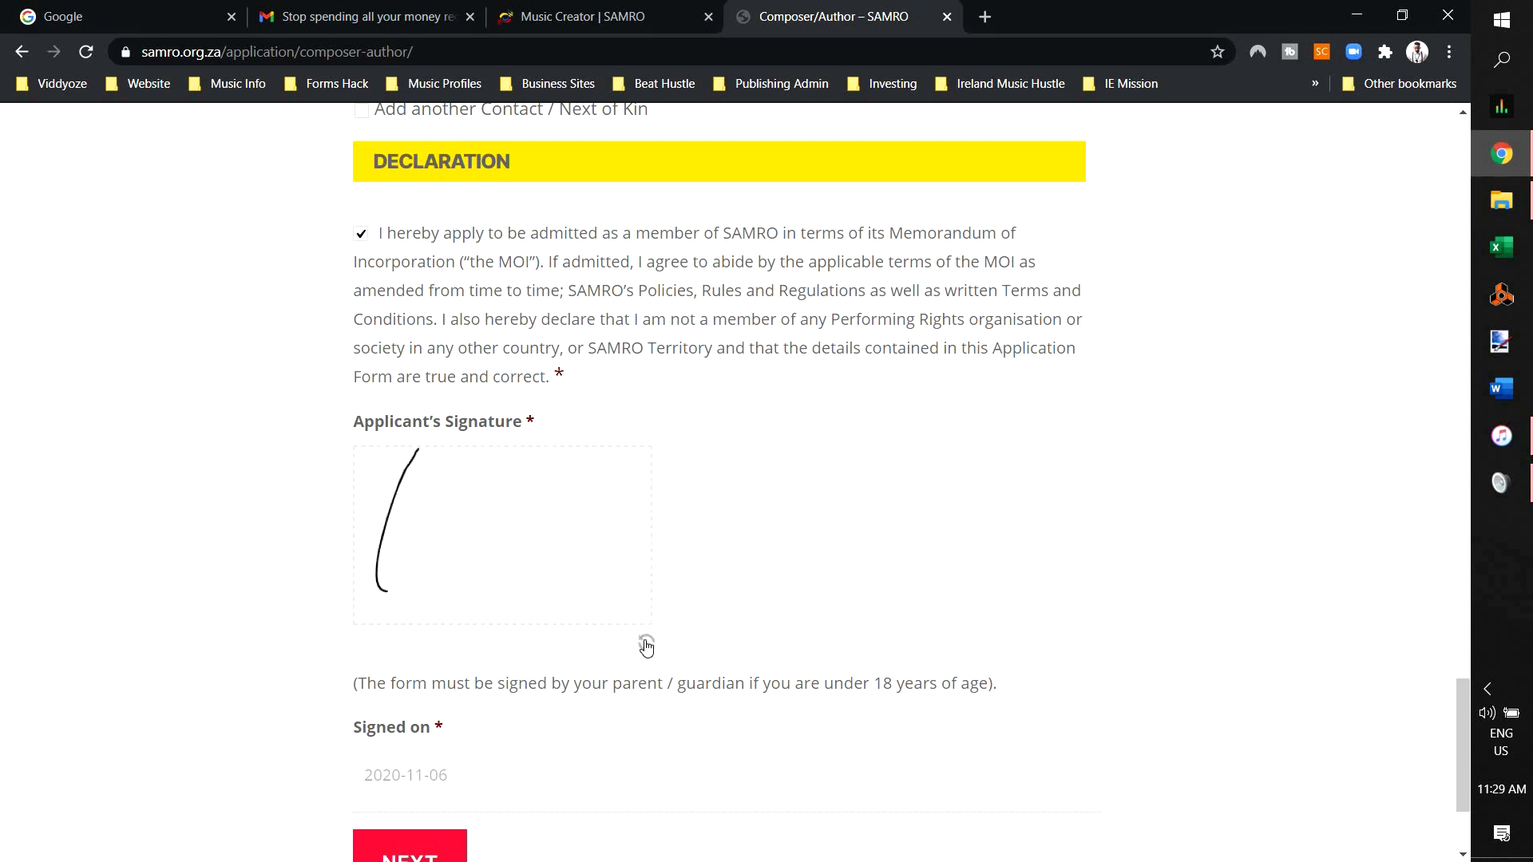
{"action": "left_click", "coordinate": [645, 642]}
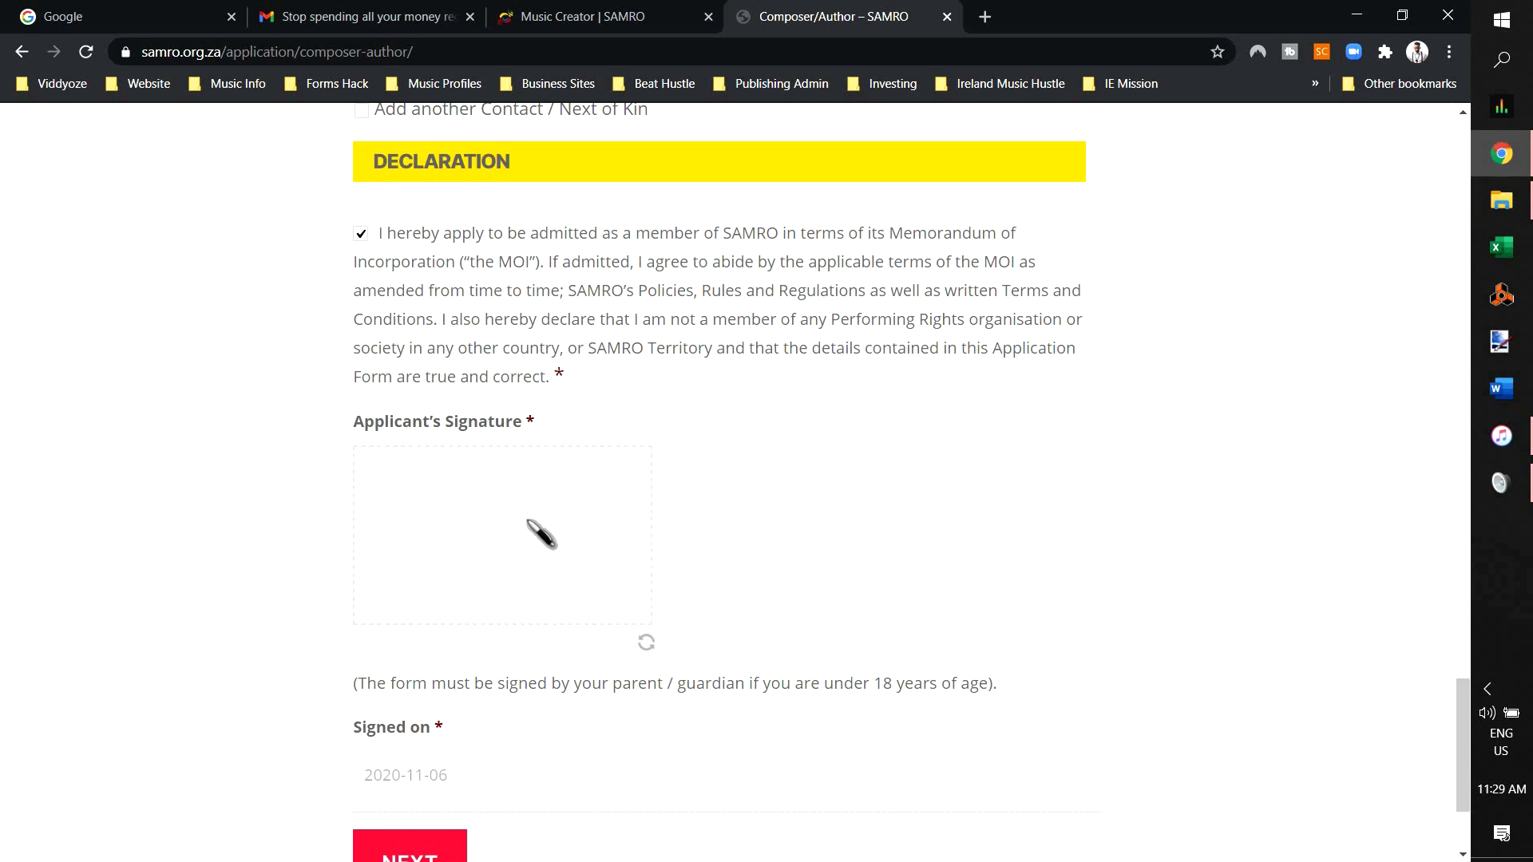
{"action": "mouse_move", "coordinate": [430, 485]}
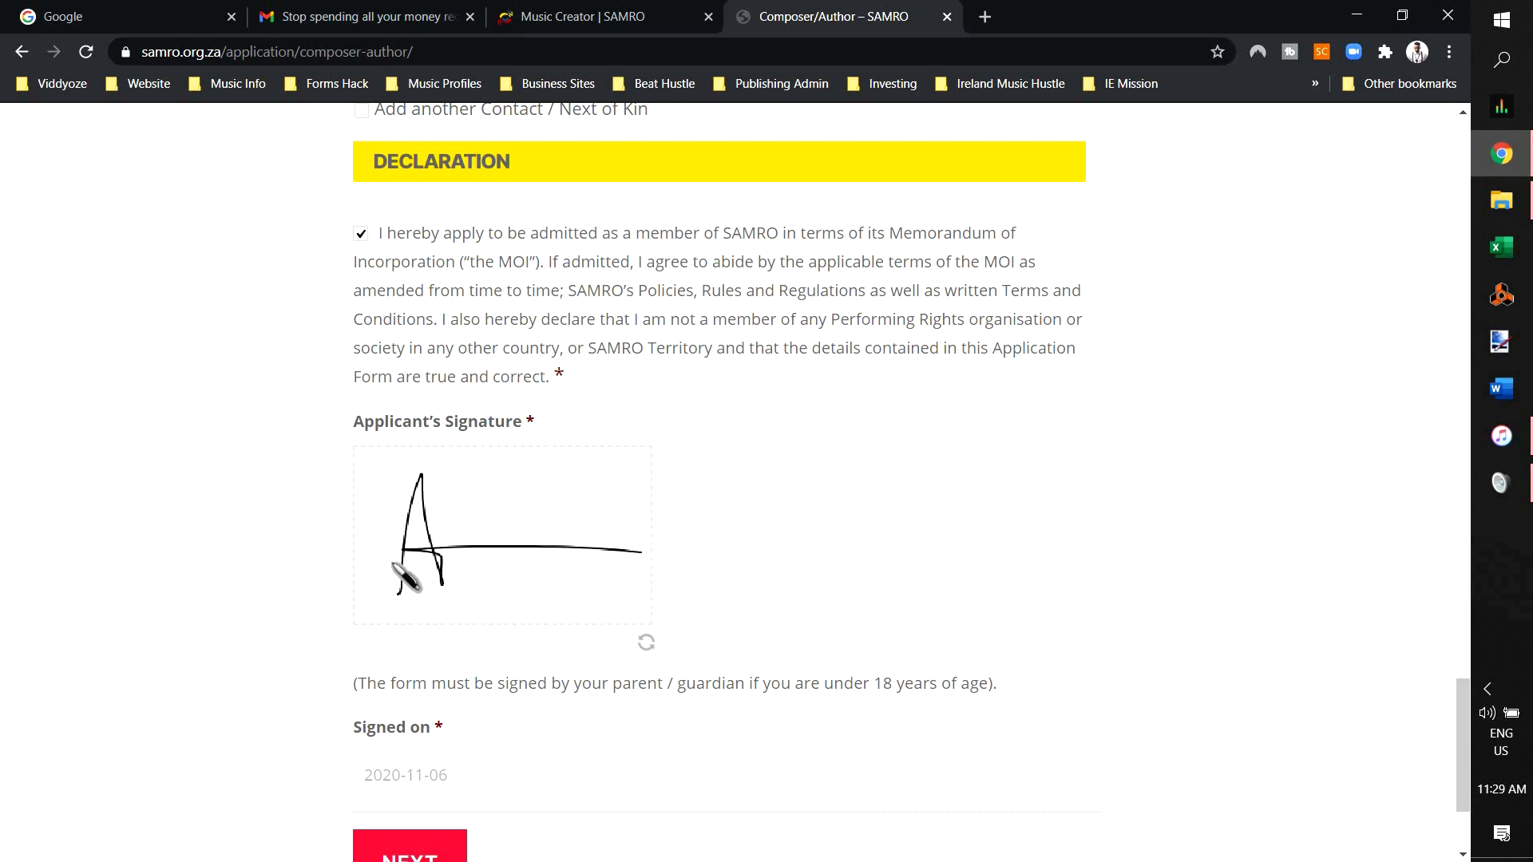
{"action": "scroll", "scroll_direction": "down", "scroll_amount": 3}
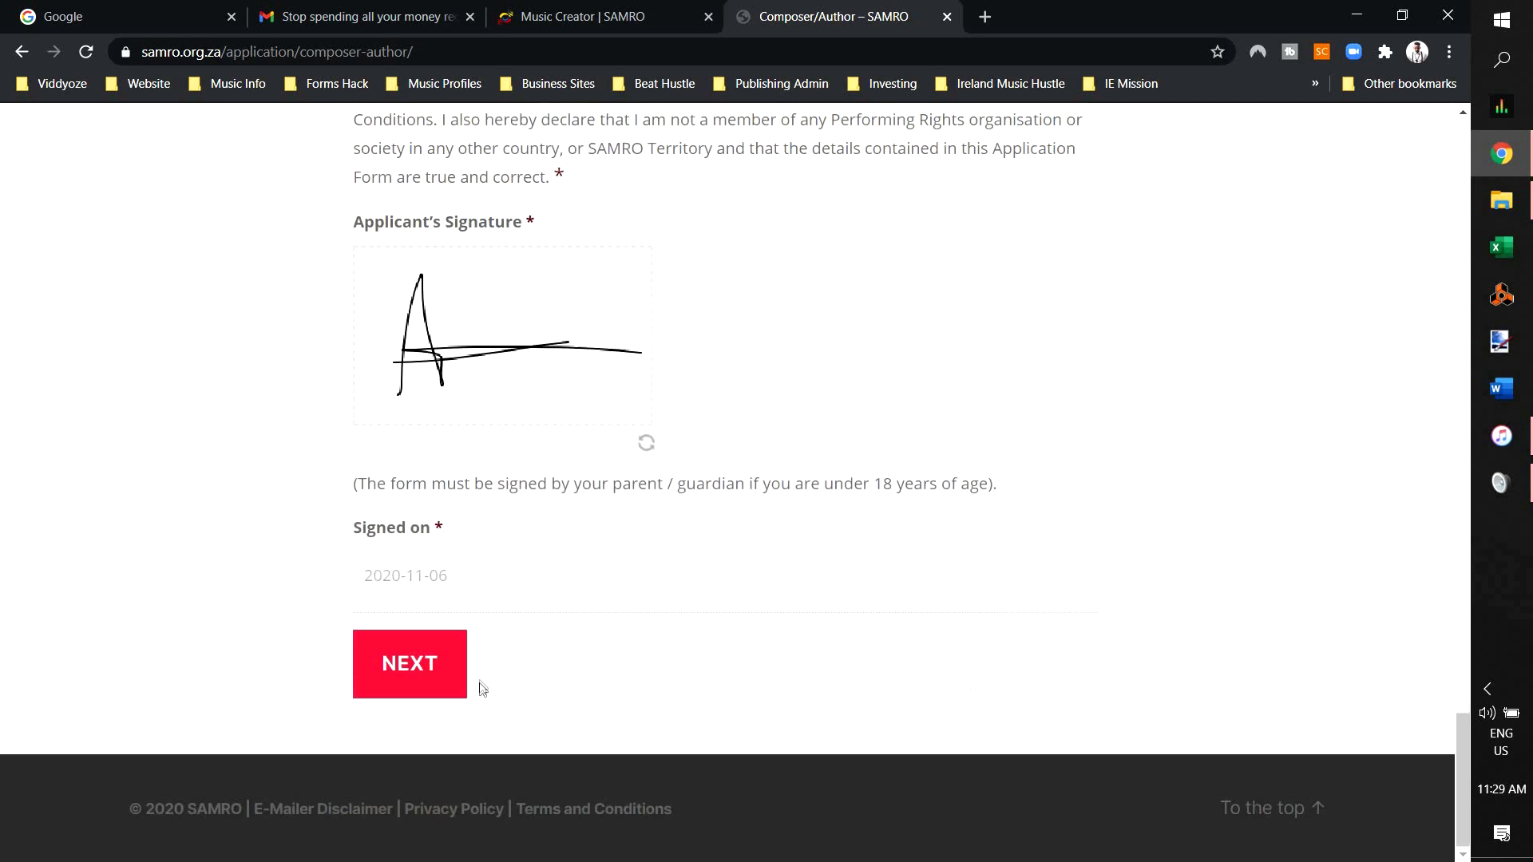
{"action": "mouse_move", "coordinate": [470, 597]}
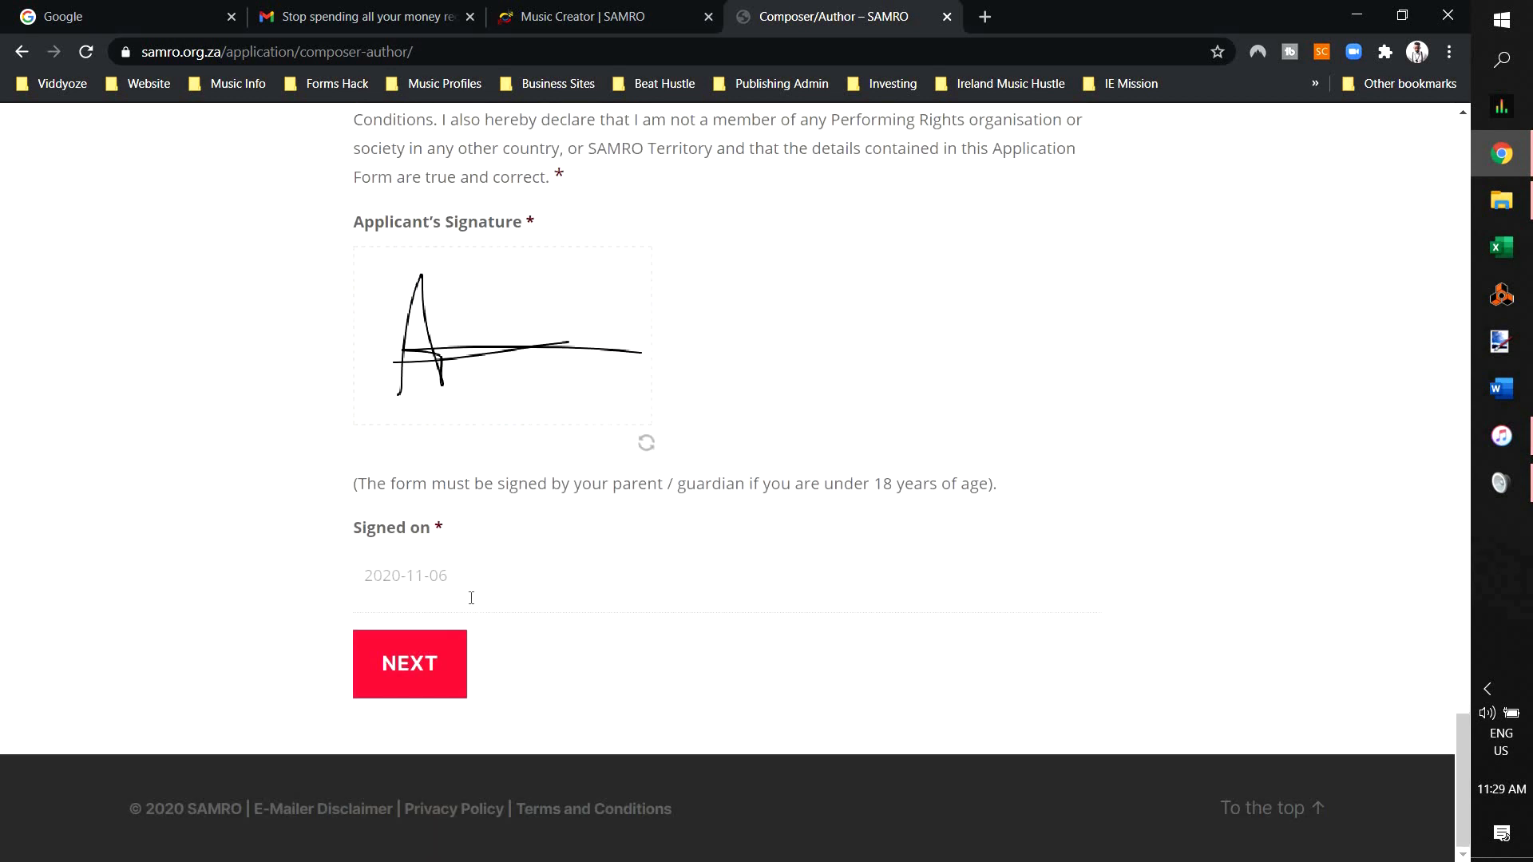
{"action": "left_click", "coordinate": [417, 575]}
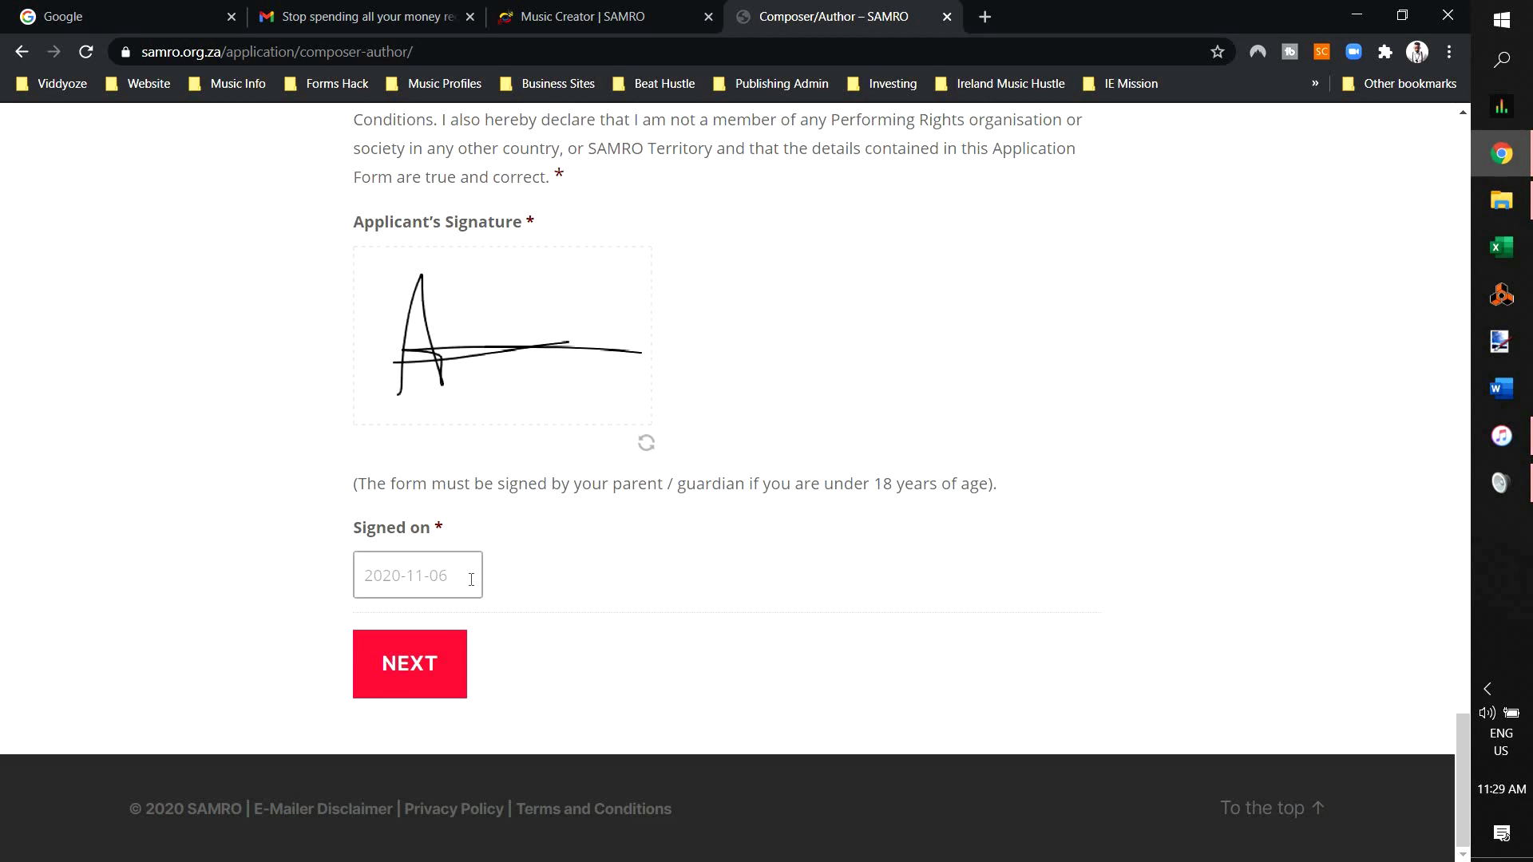
{"action": "mouse_move", "coordinate": [548, 563]}
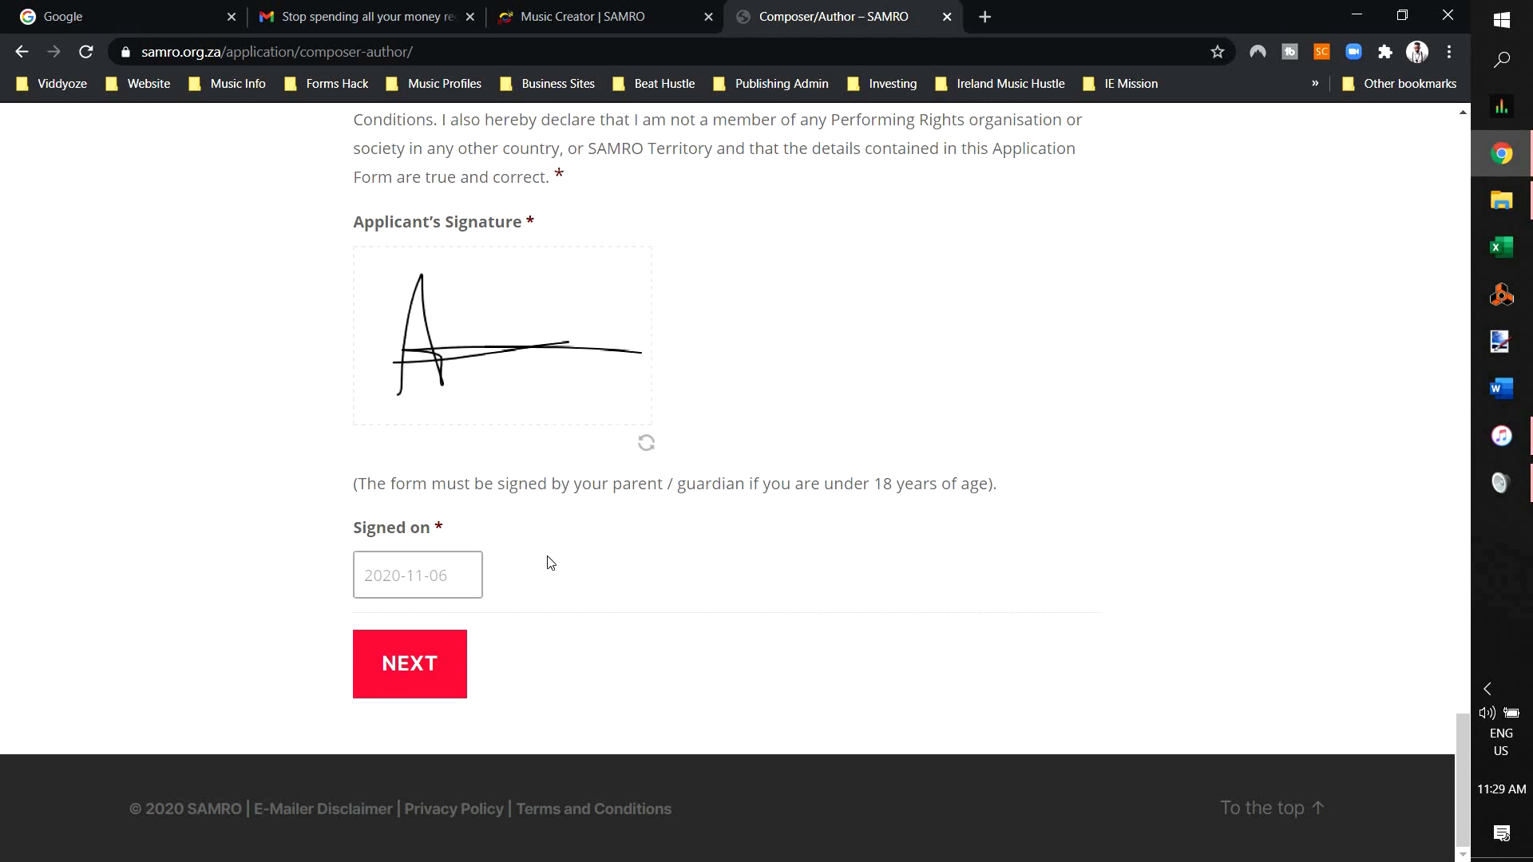
{"action": "left_click", "coordinate": [409, 665]}
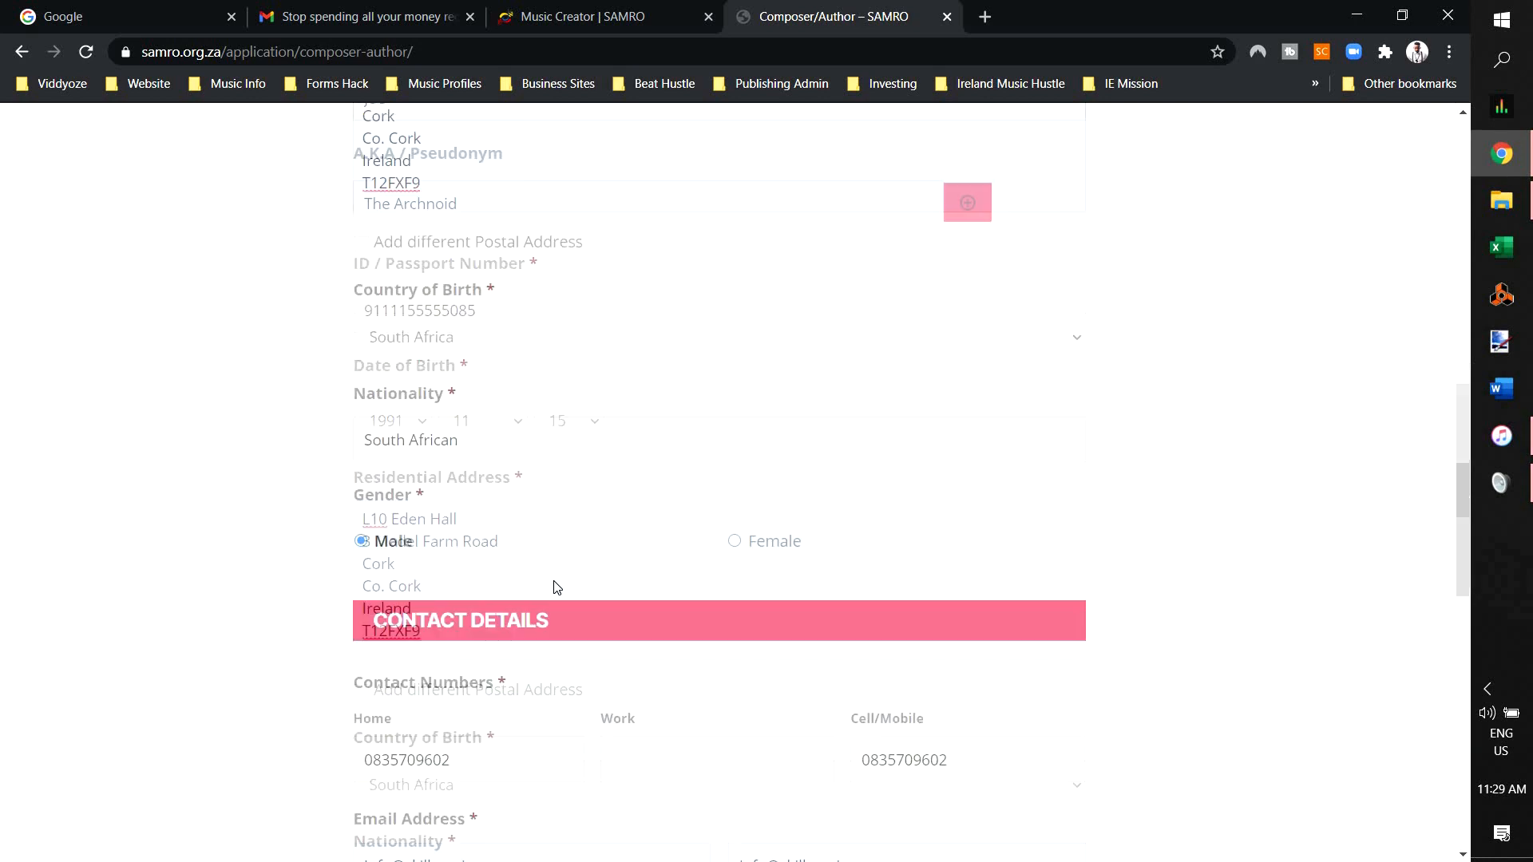
{"action": "scroll", "scroll_direction": "down", "scroll_amount": 3}
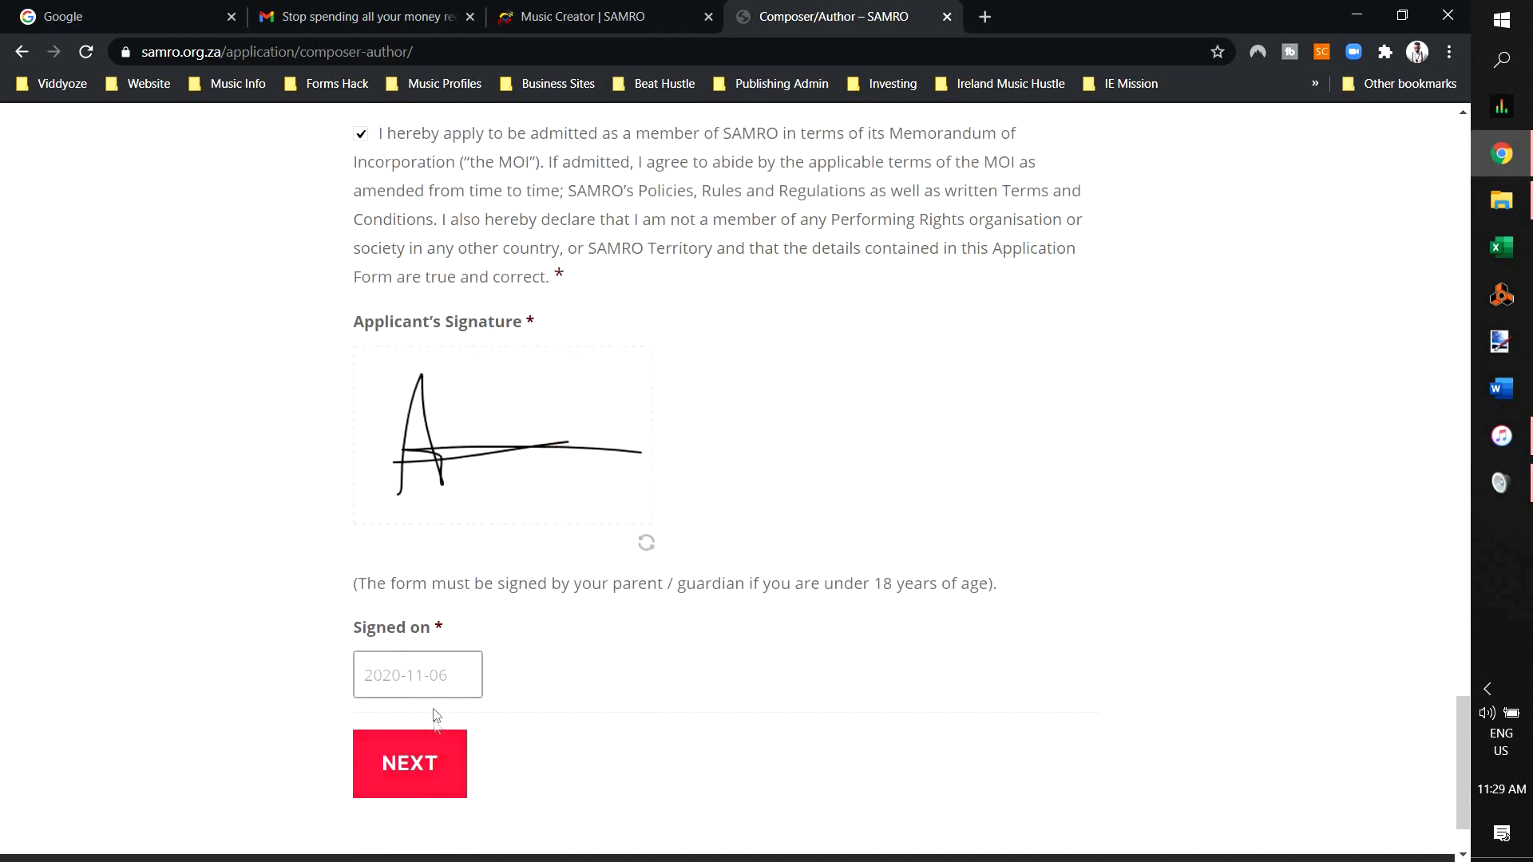
- Submit Part A via NEXT and scroll to the flagged invalid next-of-kin email error
{"action": "left_click", "coordinate": [408, 763]}
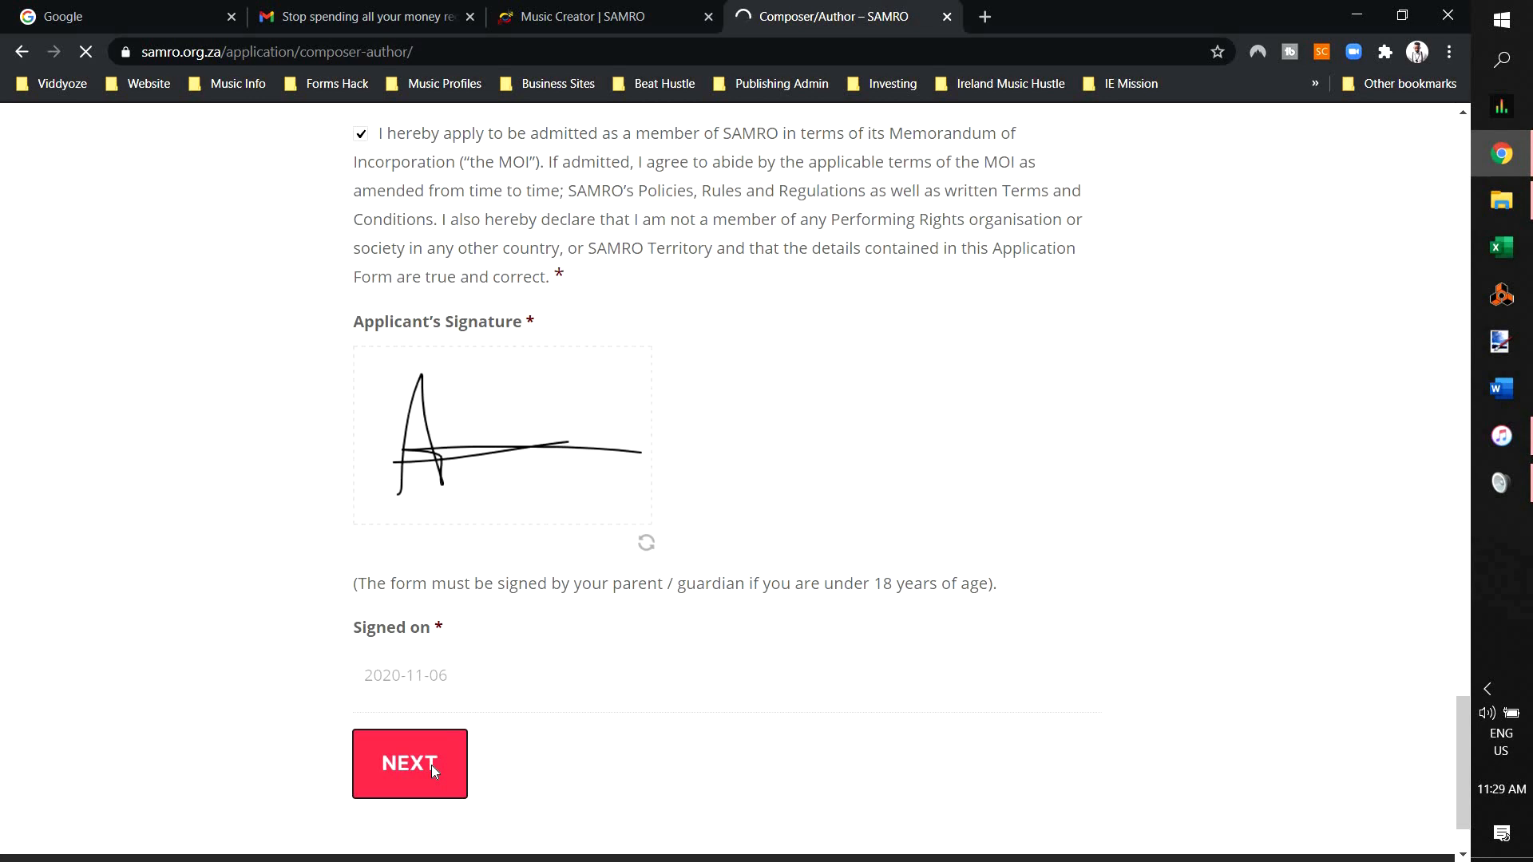
{"action": "left_click", "coordinate": [410, 764]}
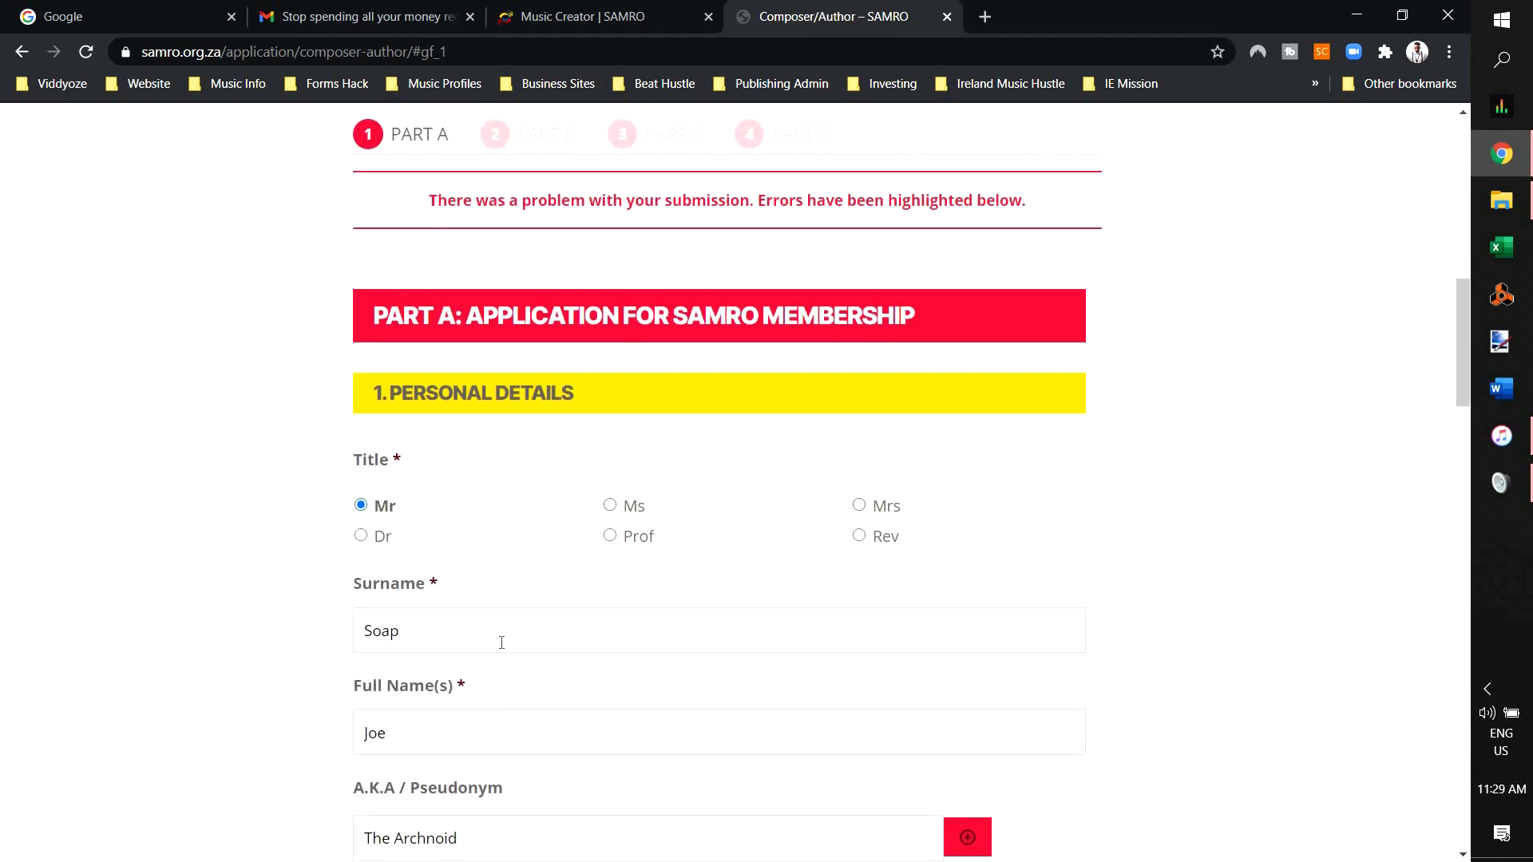
{"action": "mouse_move", "coordinate": [383, 115]}
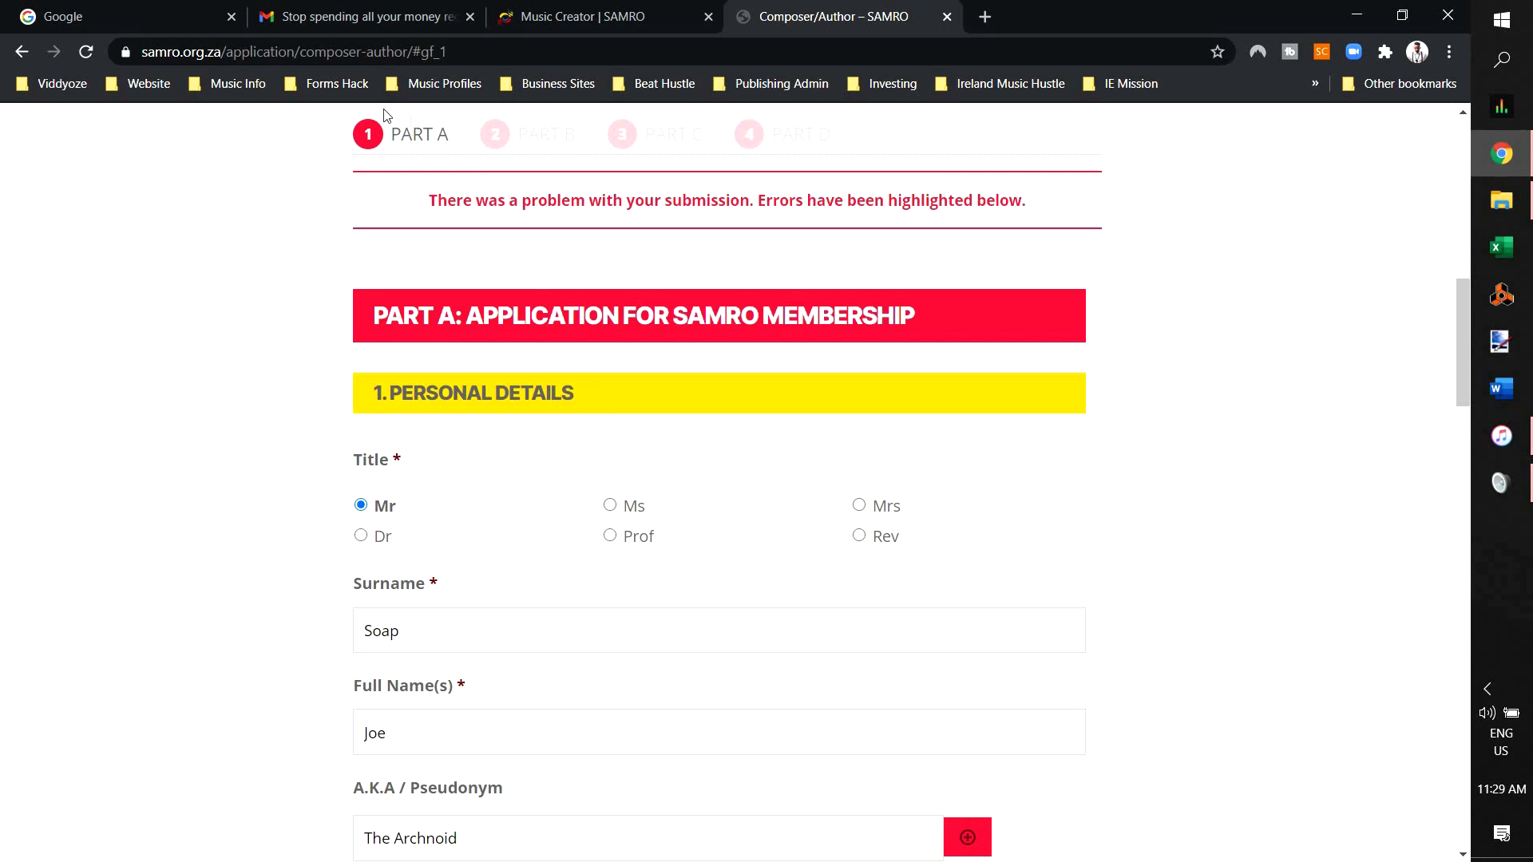
{"action": "scroll", "scroll_direction": "down", "scroll_amount": 3}
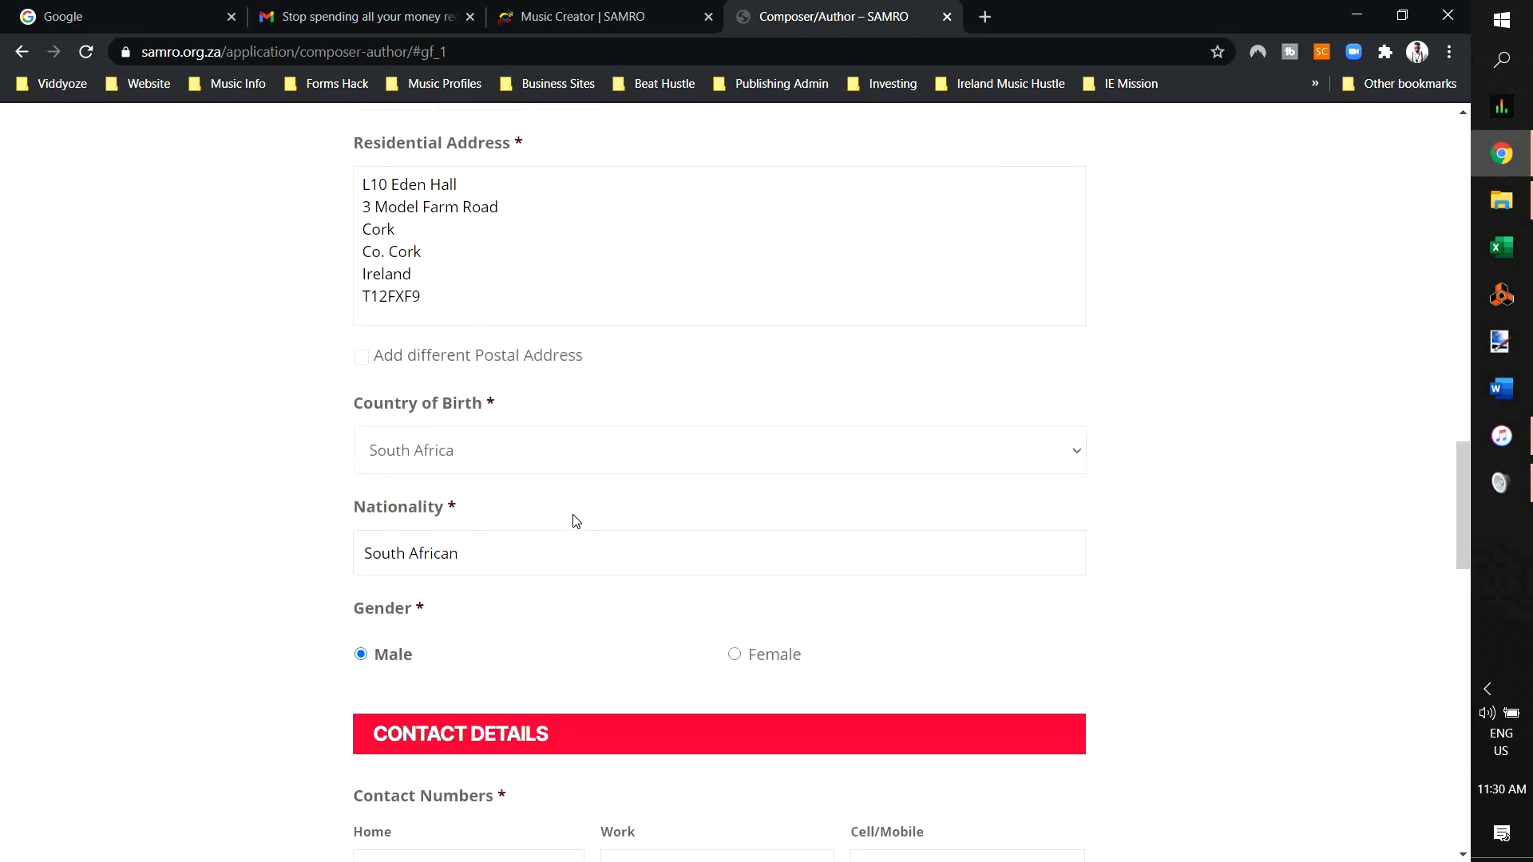
{"action": "scroll", "scroll_direction": "down", "scroll_amount": 3}
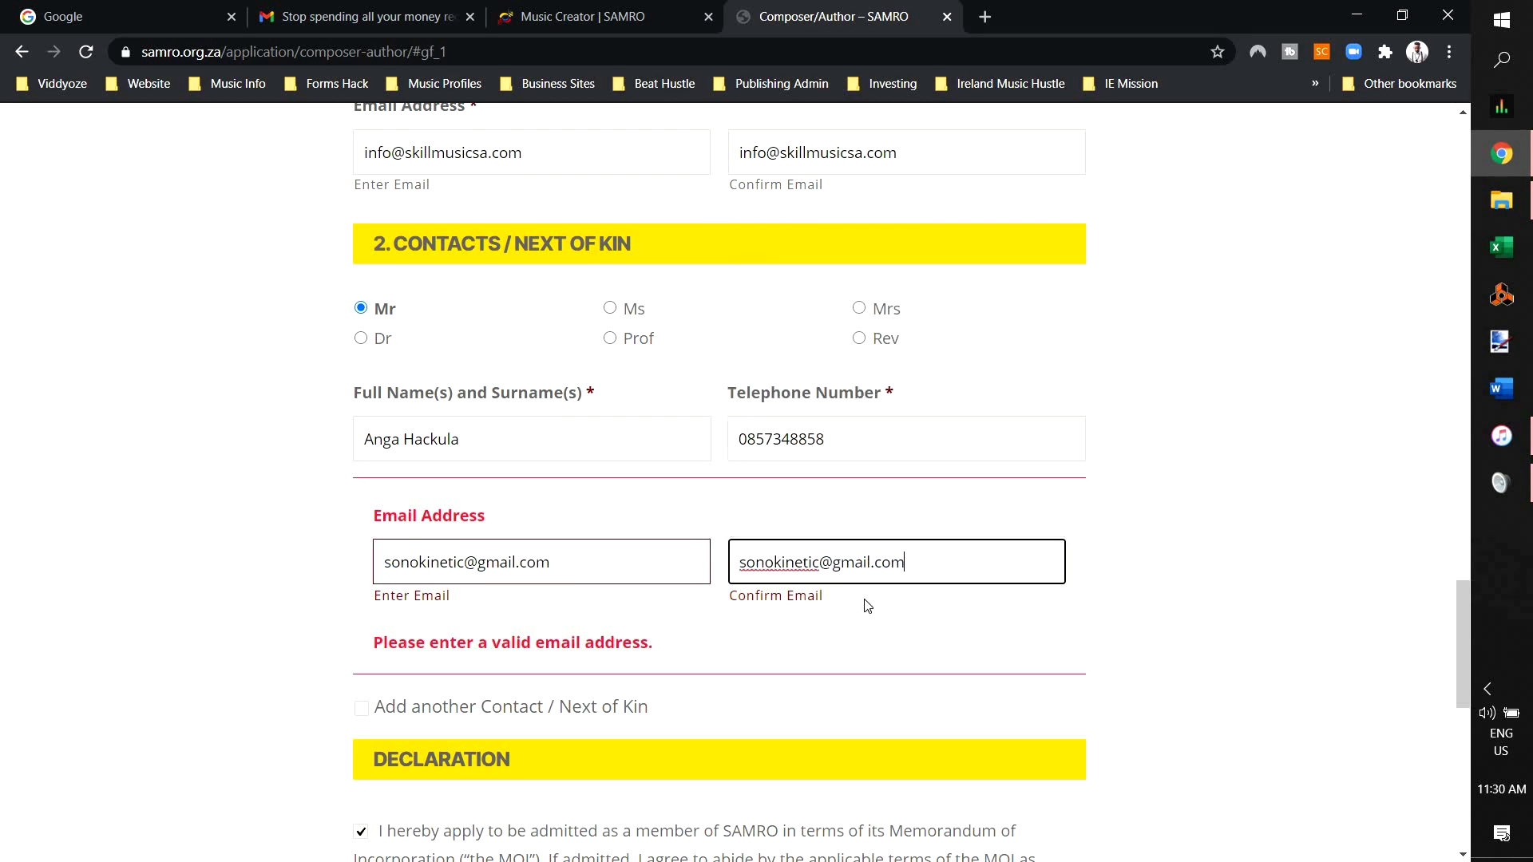
{"action": "scroll", "scroll_direction": "down", "scroll_amount": 3}
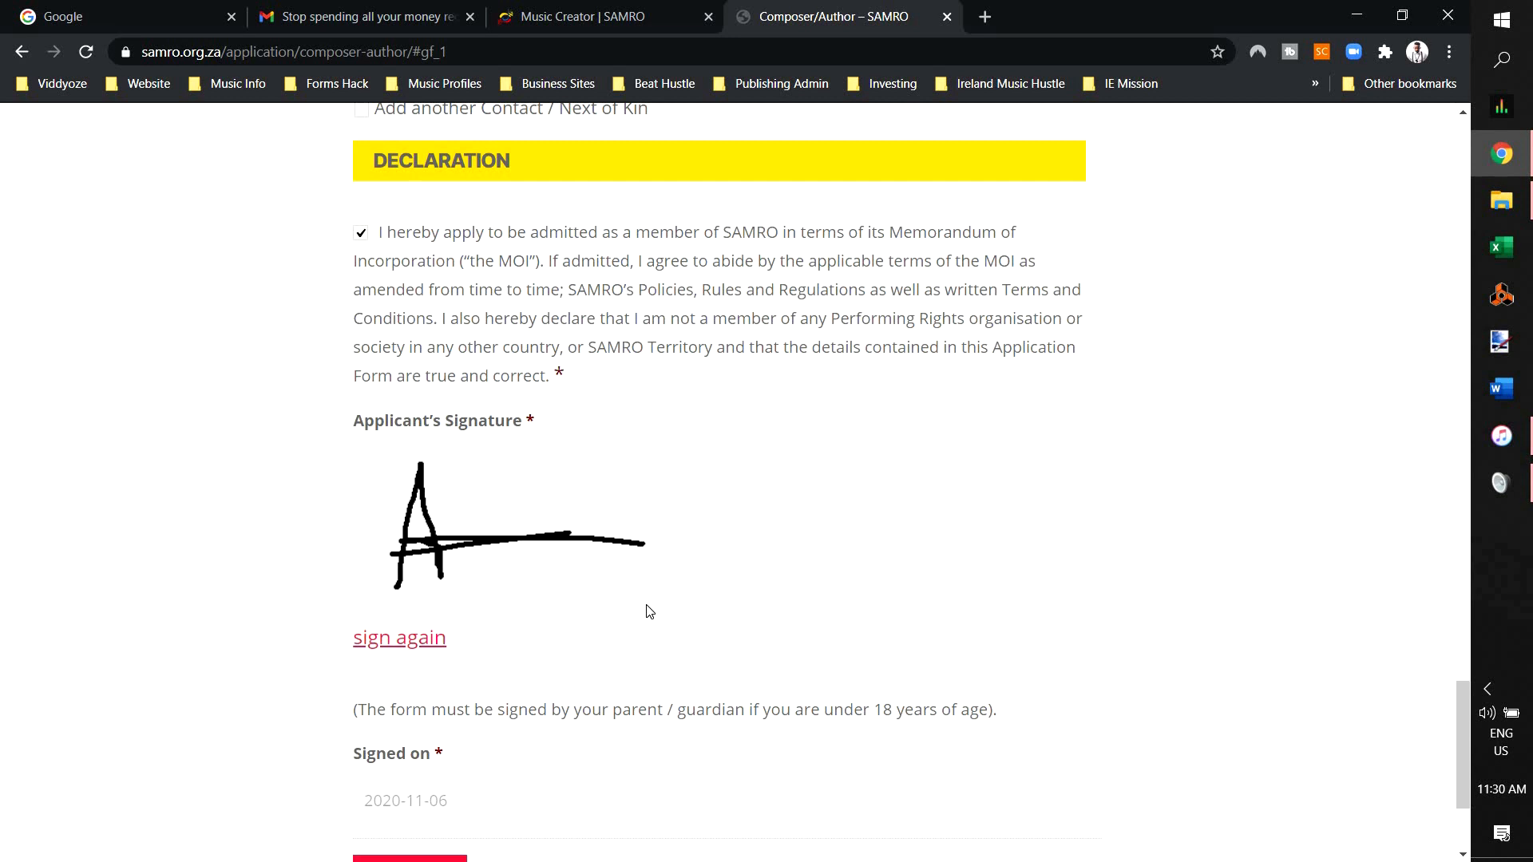
- Resubmit Part A with NEXT so the form advances to Part B, work registration
{"action": "scroll", "scroll_direction": "down", "scroll_amount": 3}
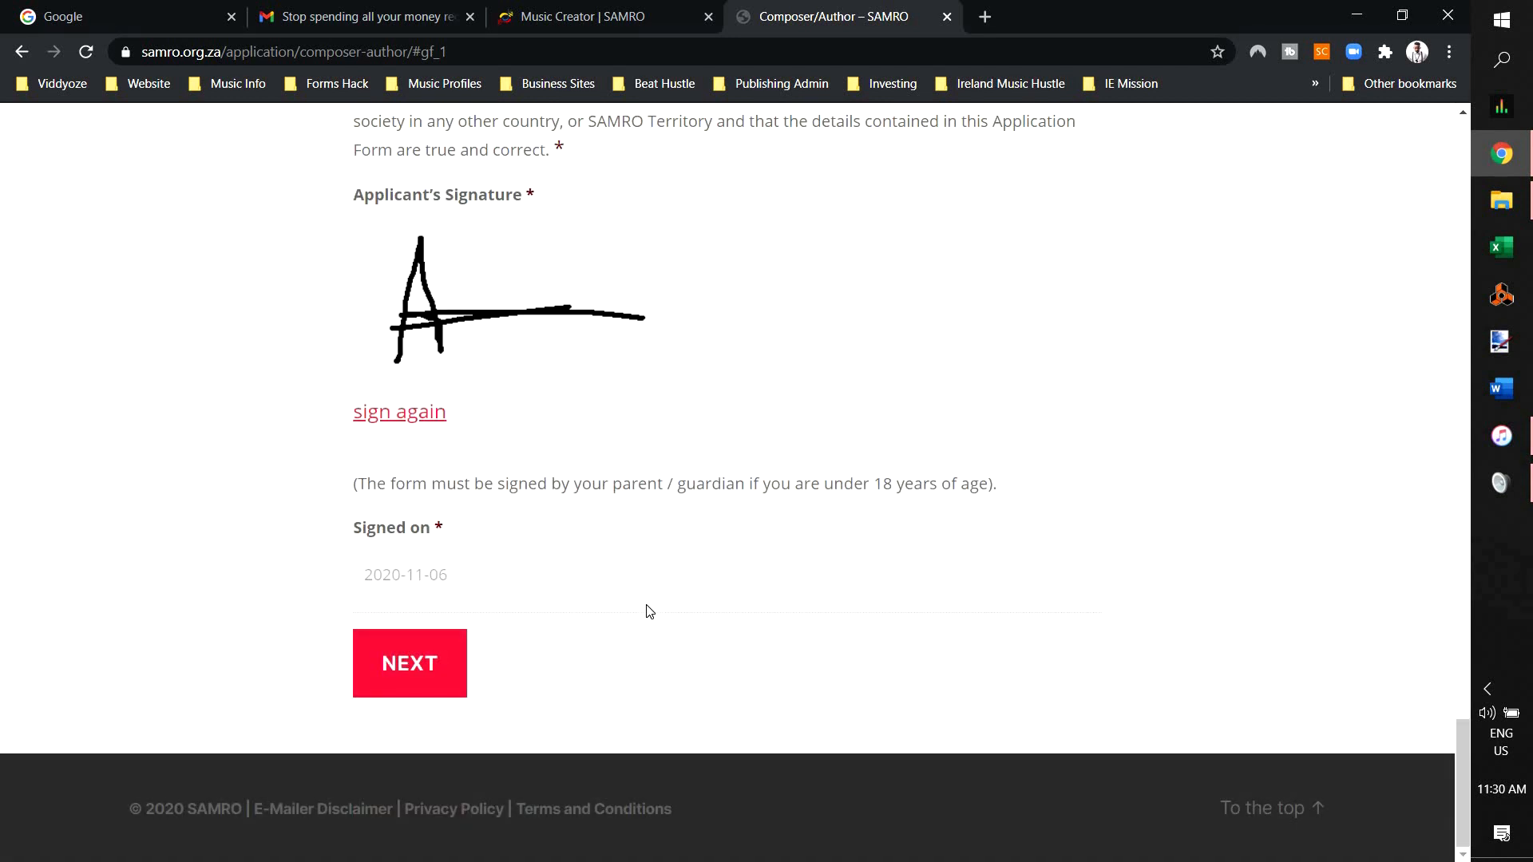
{"action": "mouse_move", "coordinate": [434, 692]}
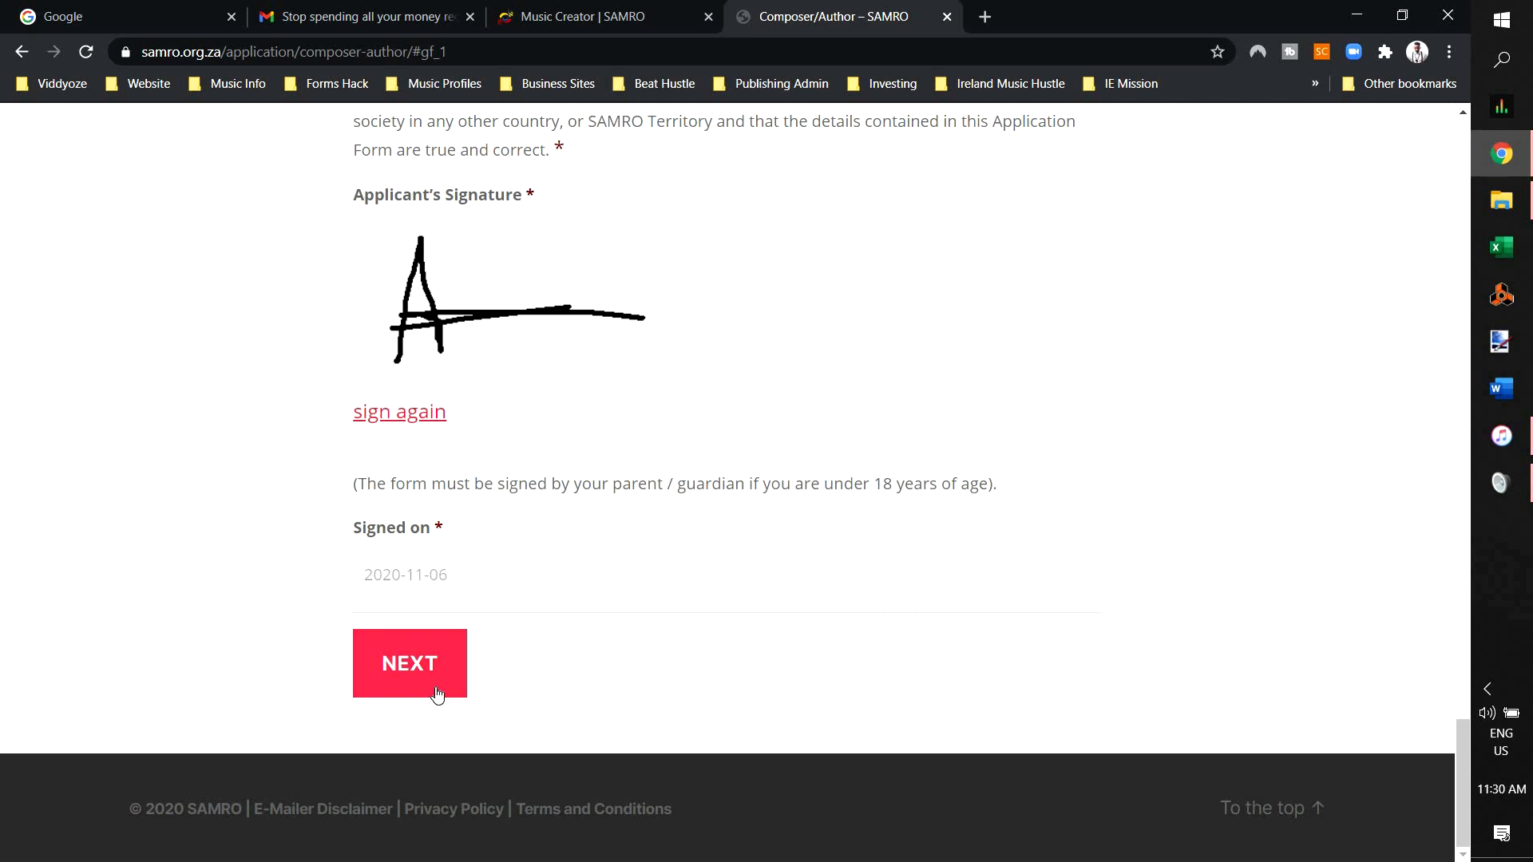
{"action": "left_click", "coordinate": [411, 662]}
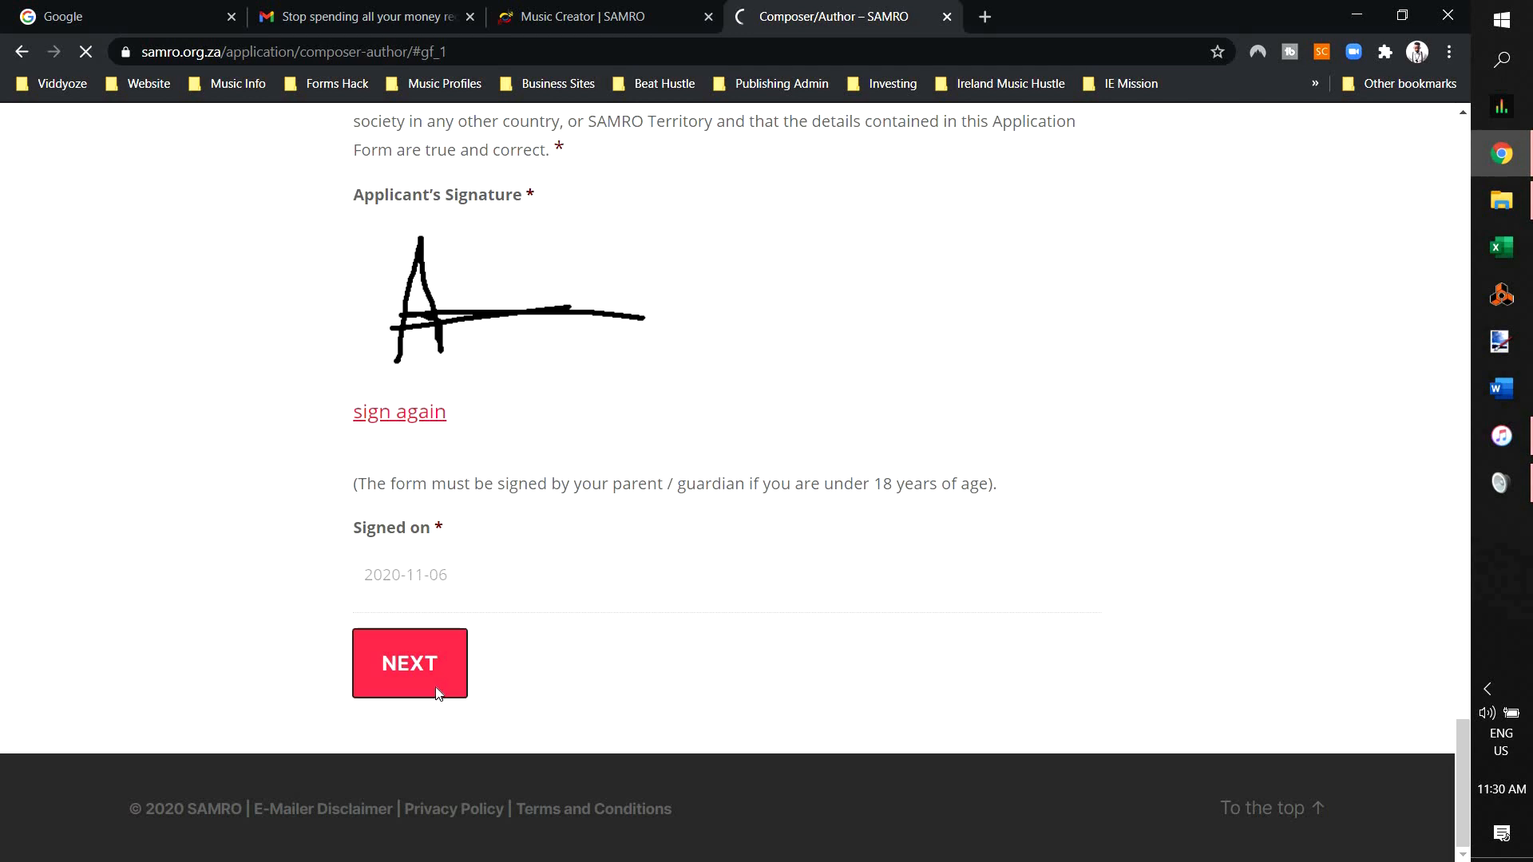
{"action": "left_click", "coordinate": [410, 663]}
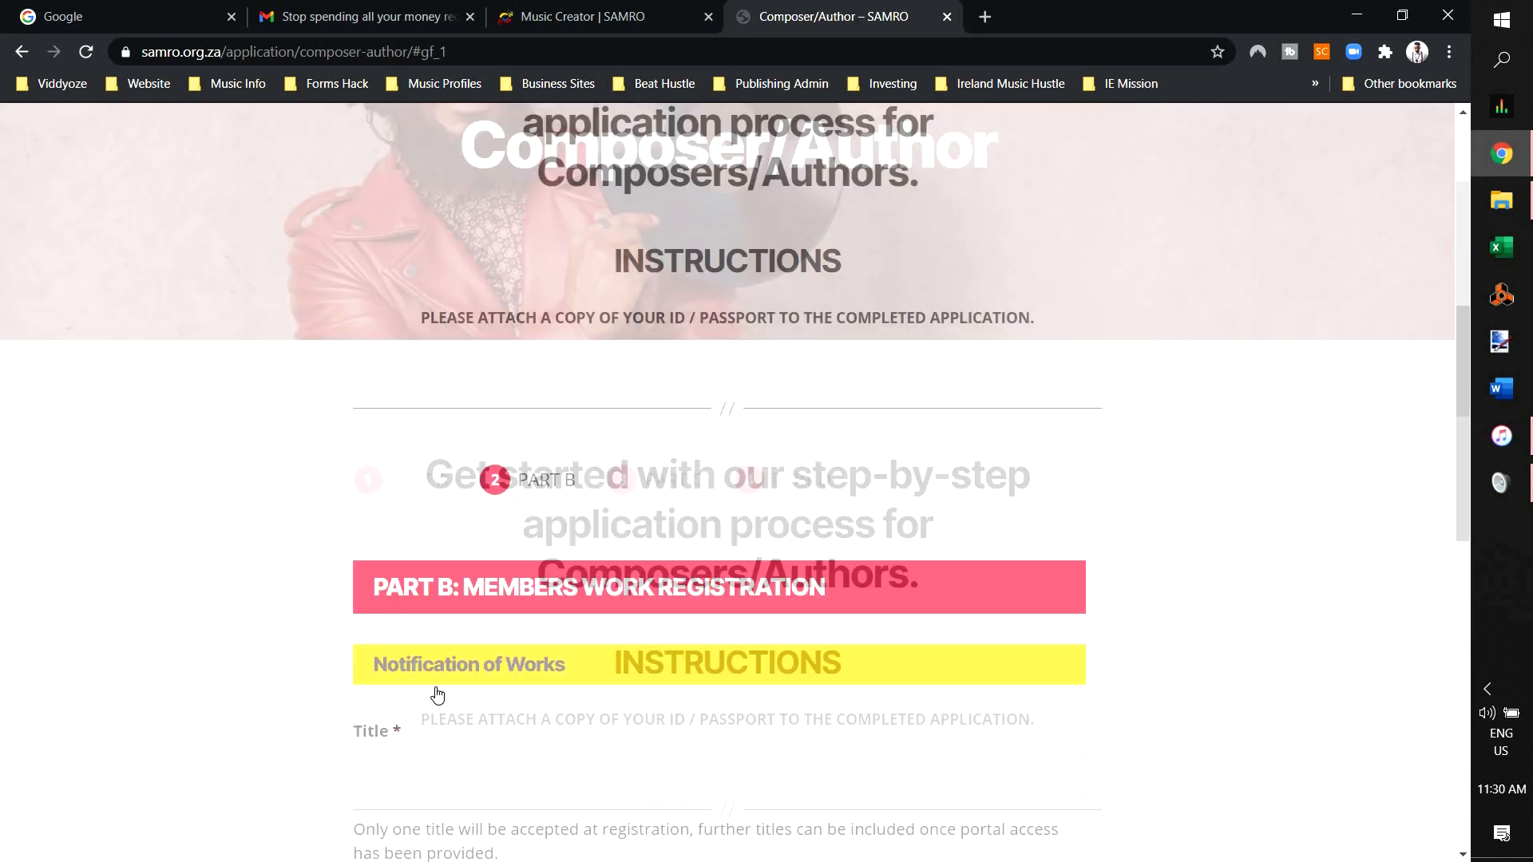
- Replace the first-typed title with the work title 'Gravey Train'
{"action": "scroll", "scroll_direction": "down", "scroll_amount": 3}
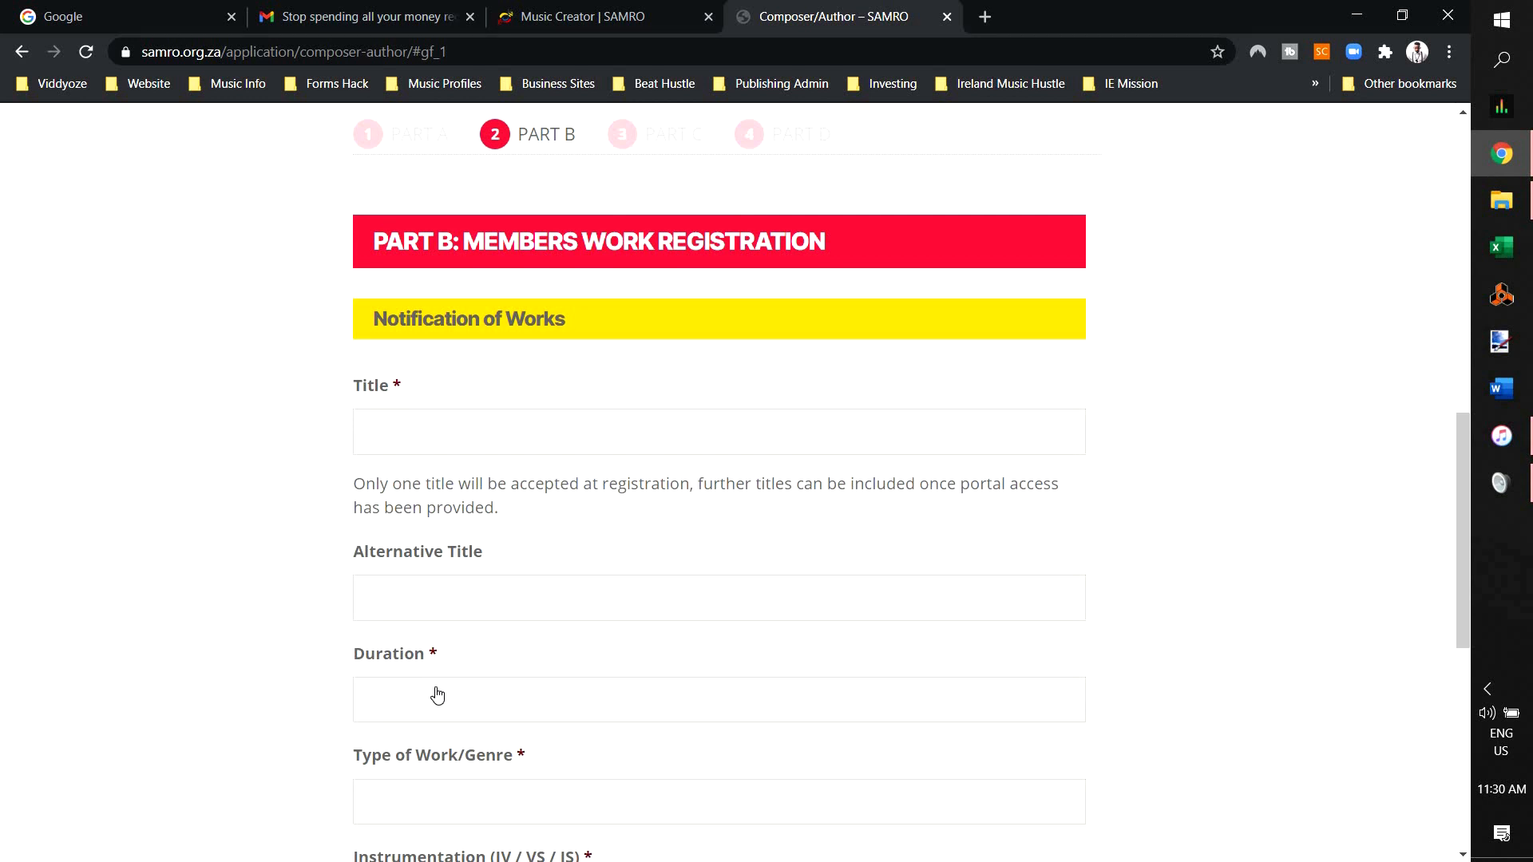
{"action": "mouse_move", "coordinate": [511, 331]}
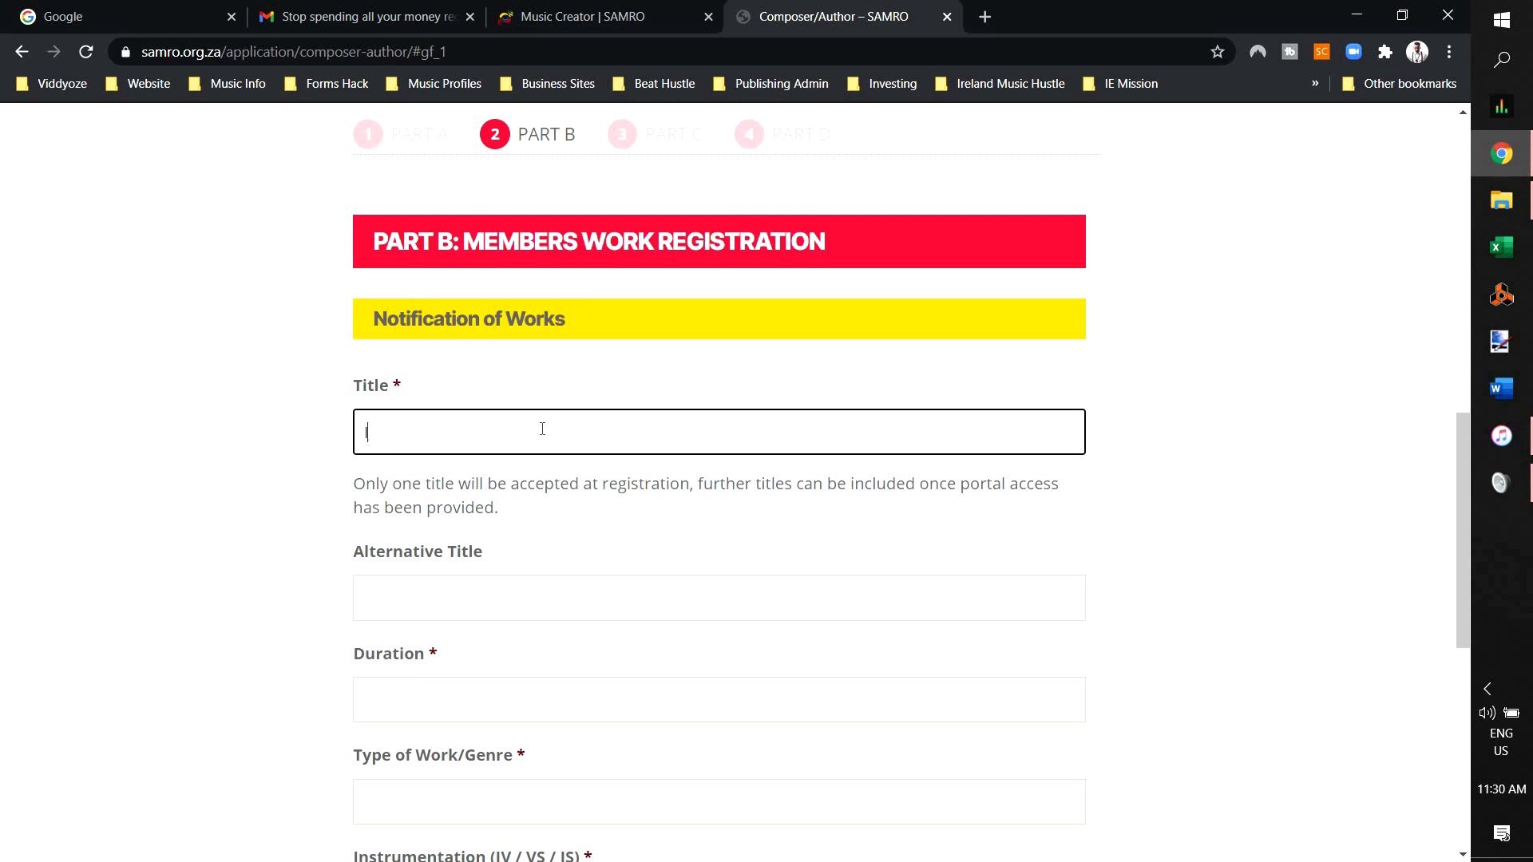
{"action": "type", "text": "I Like"}
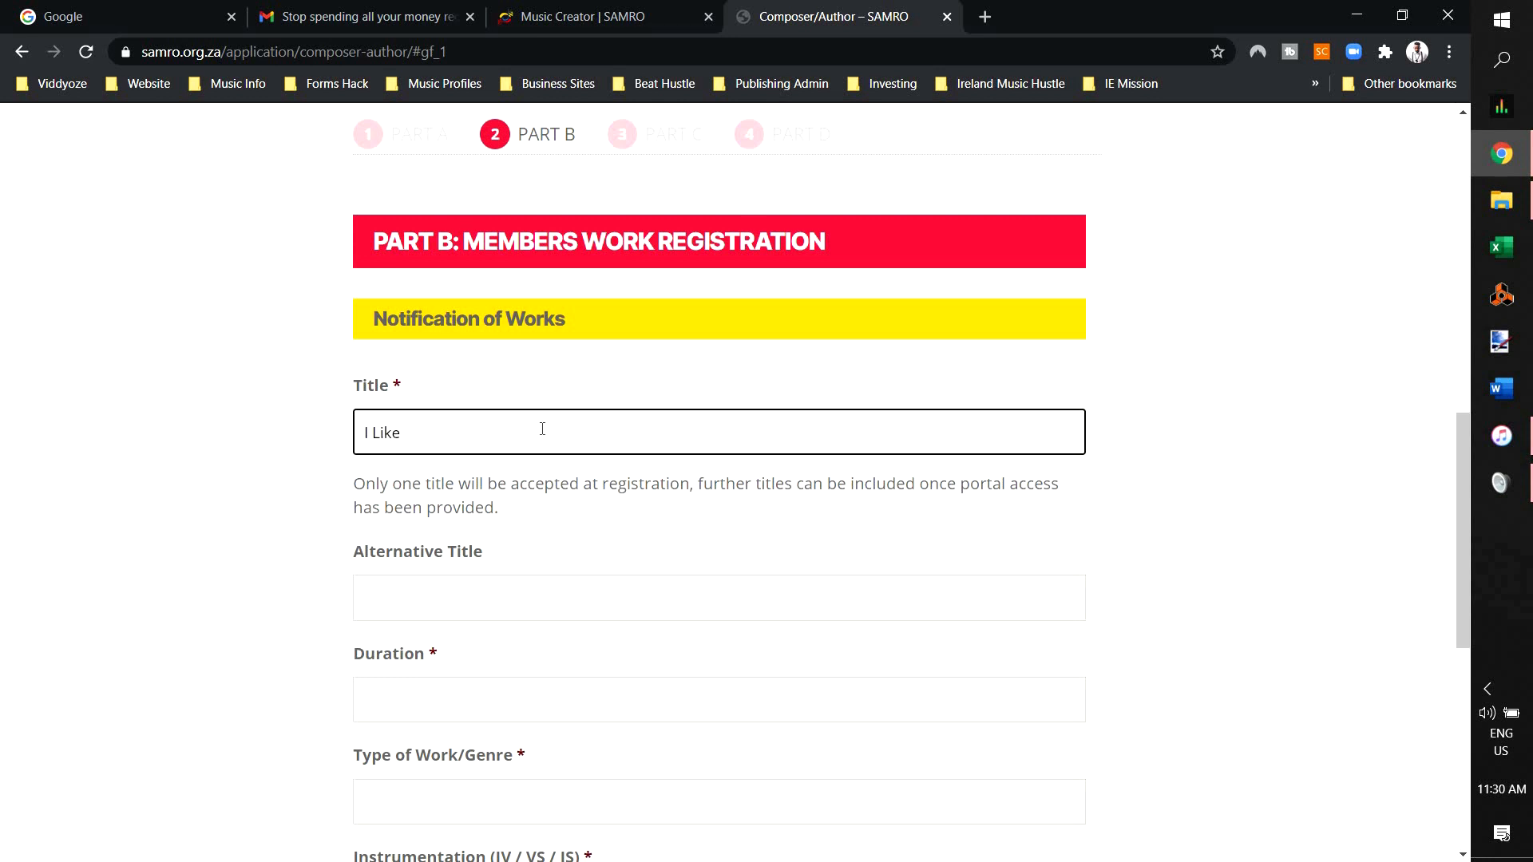
{"action": "type", "text": "Chic"}
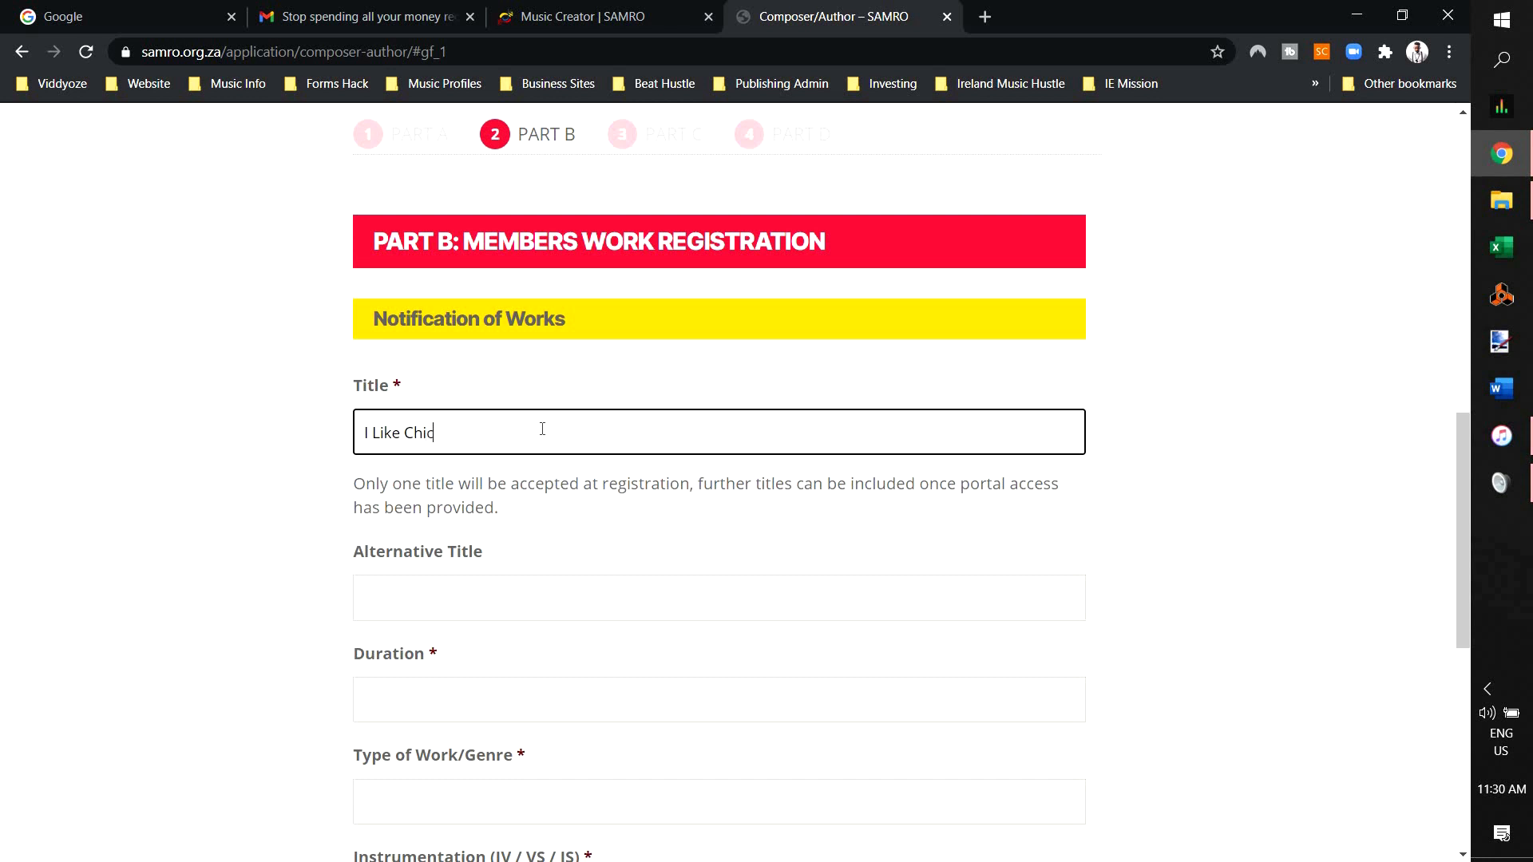
{"action": "key", "text": "ctrl+a"}
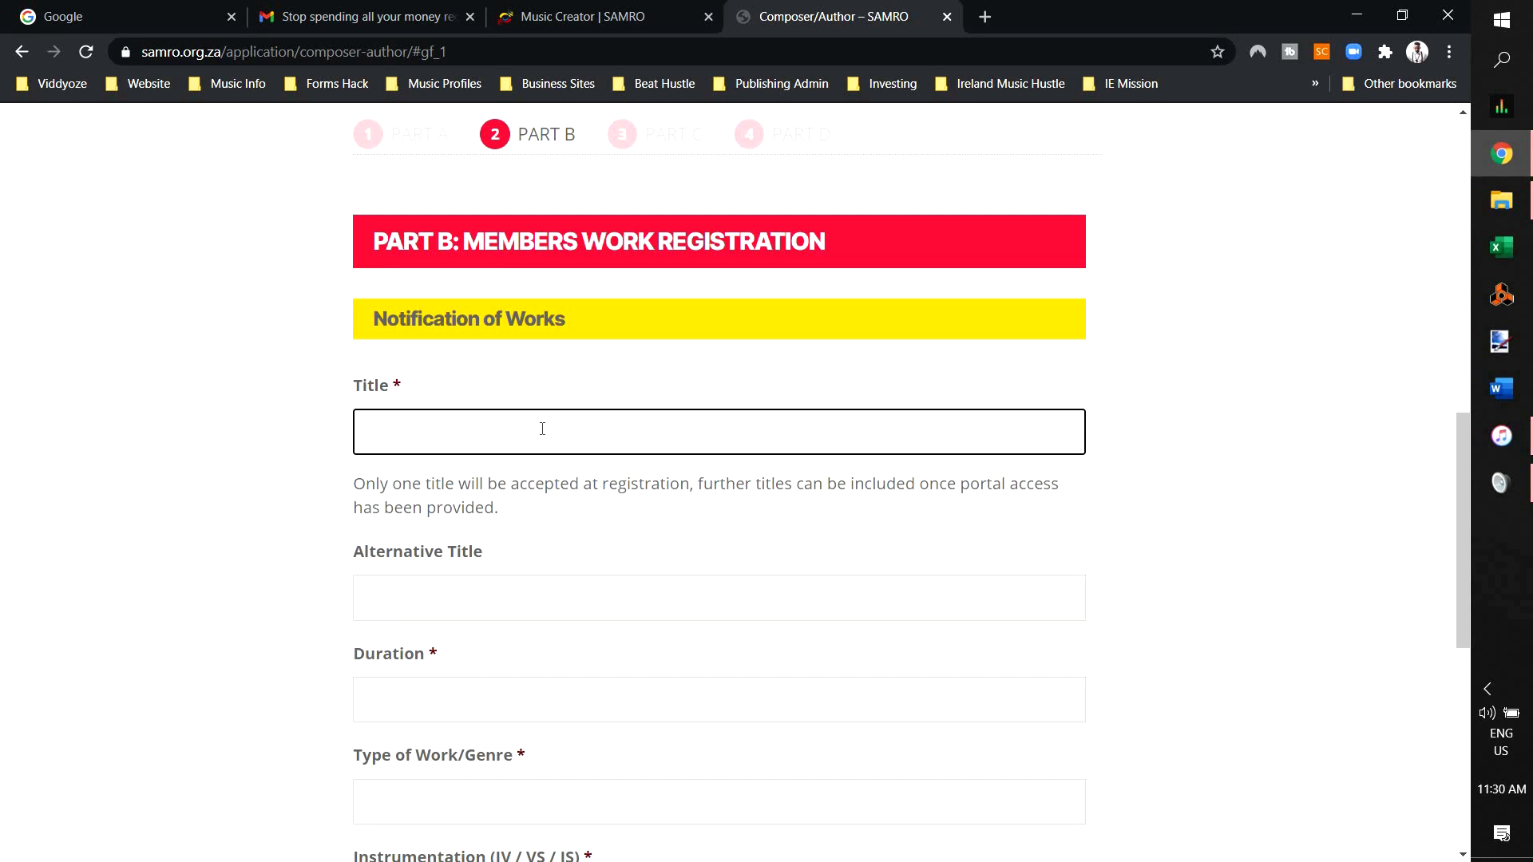
{"action": "type", "text": "Gr"}
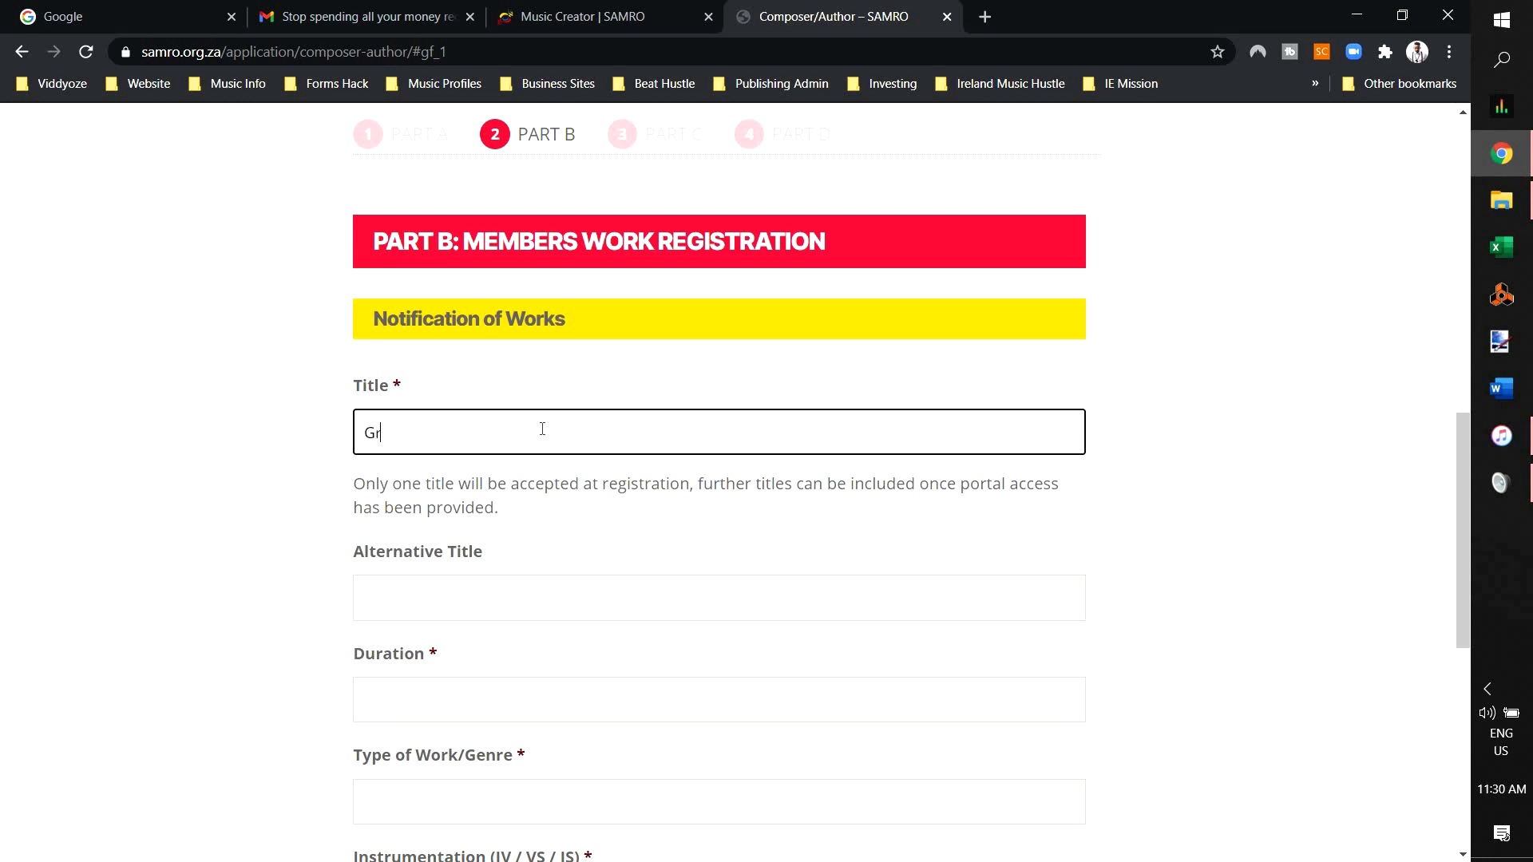
{"action": "type", "text": "avey Tra"}
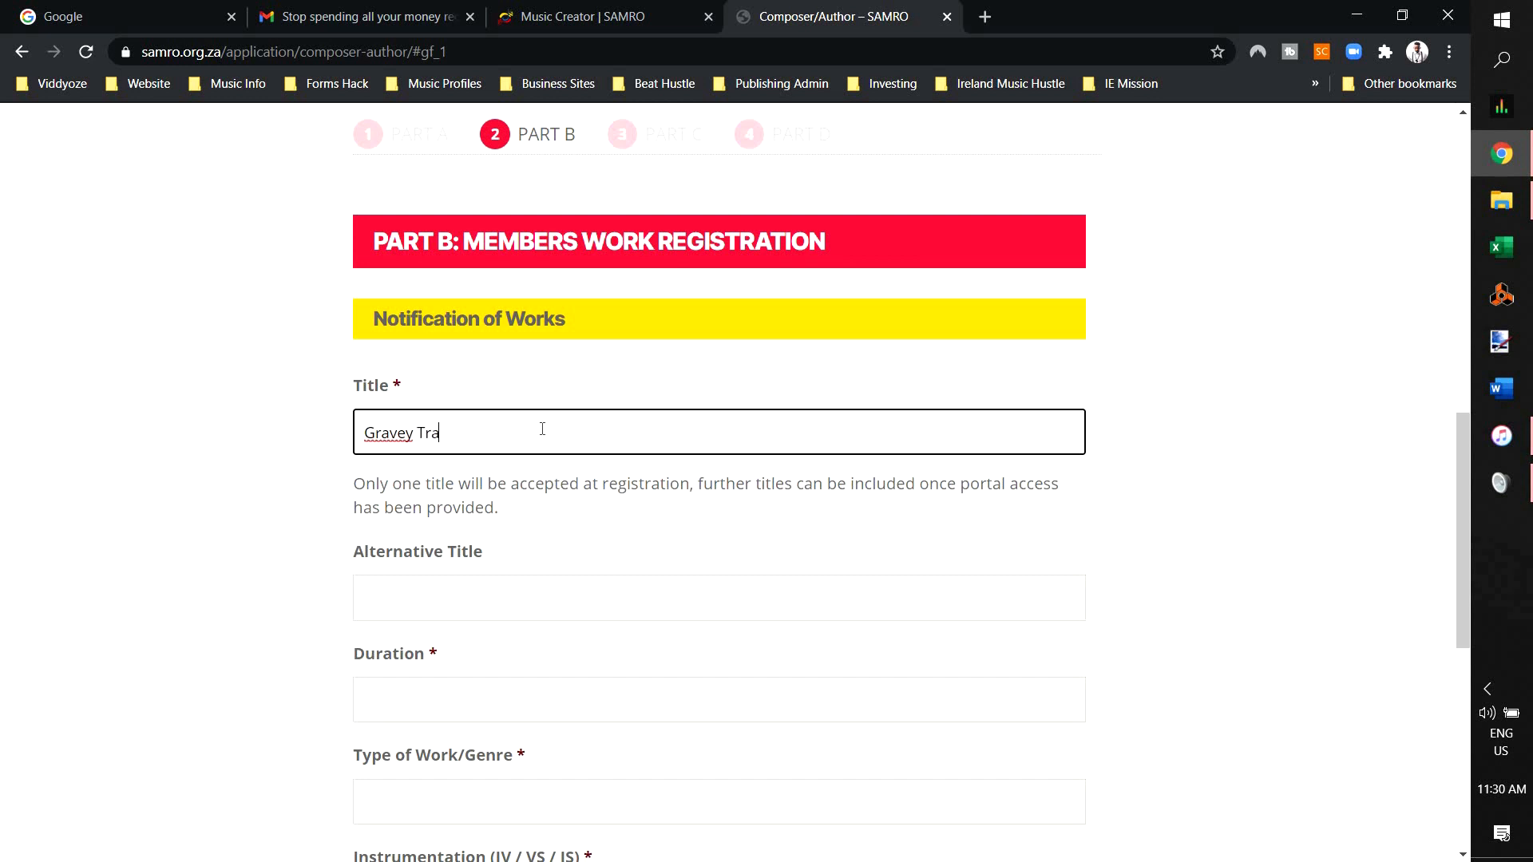
{"action": "type", "text": "in"}
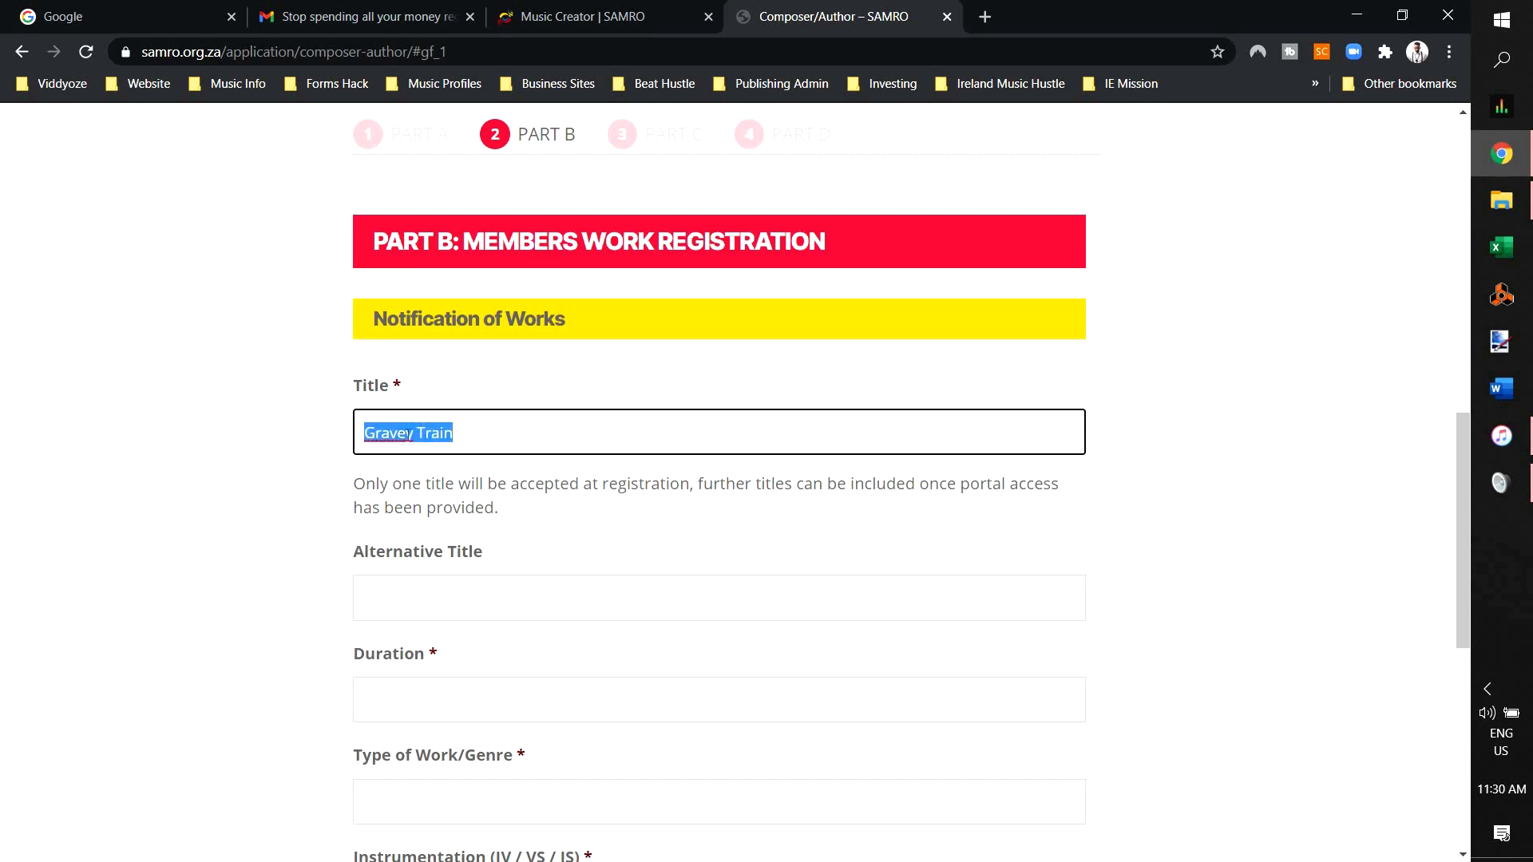
{"action": "mouse_move", "coordinate": [187, 466]}
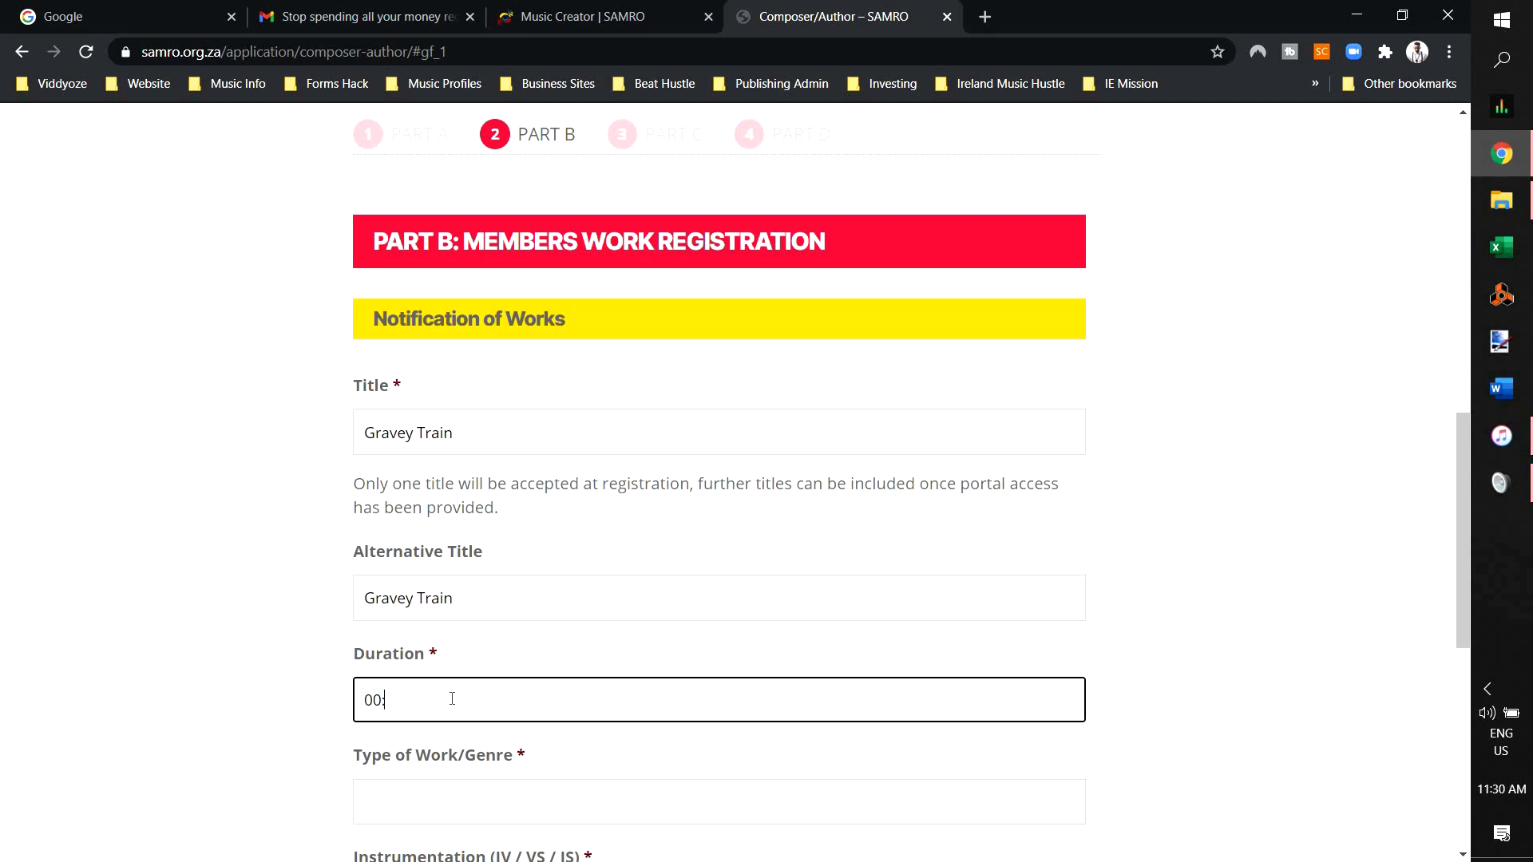
- Give the work the alternative title 'Gravey Train 2.0'
{"action": "scroll", "scroll_direction": "down", "scroll_amount": 3}
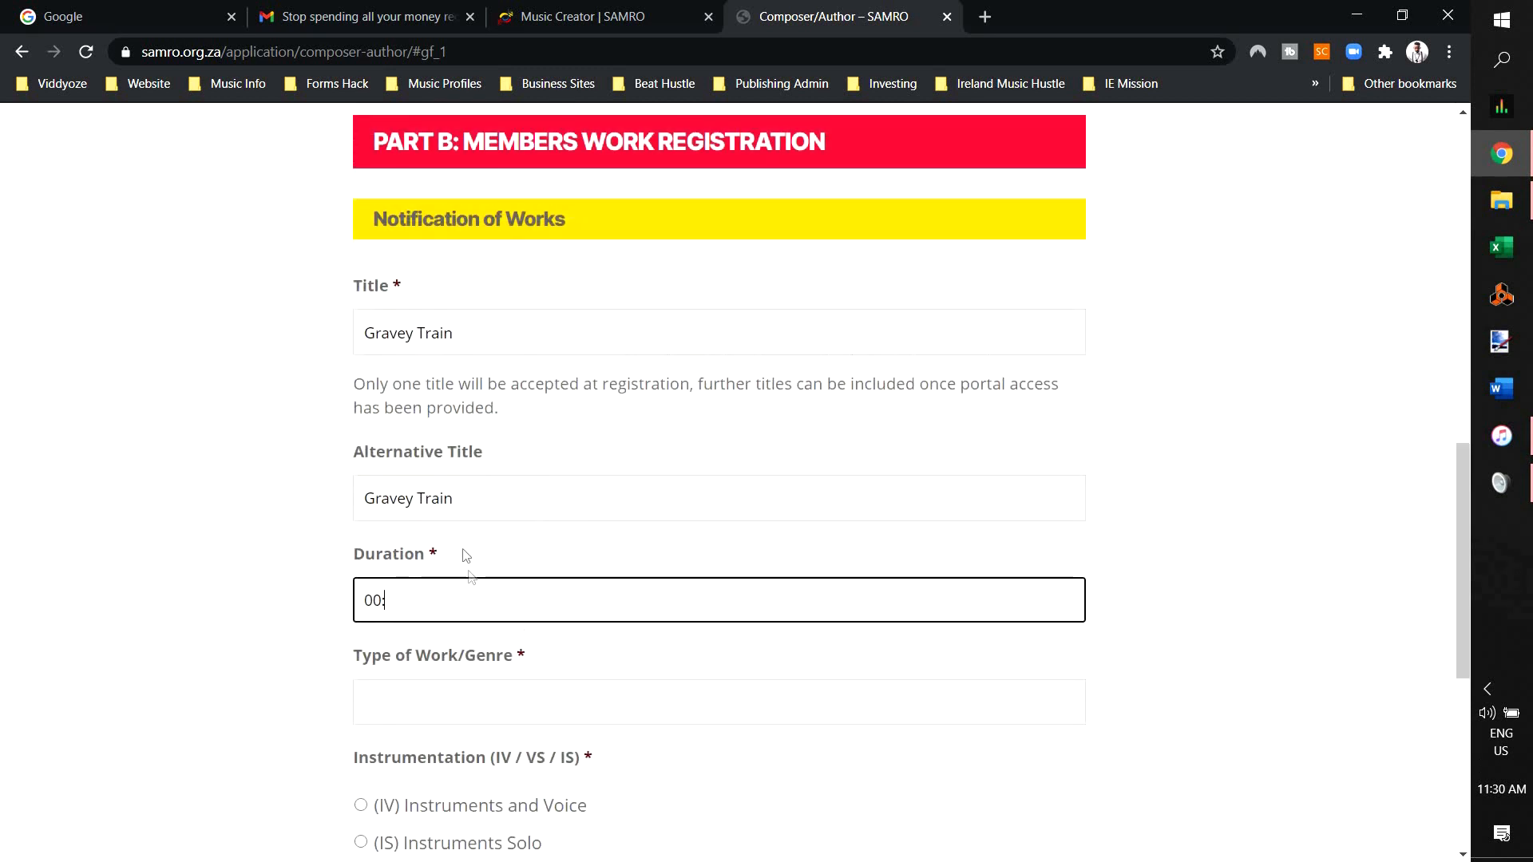
{"action": "mouse_move", "coordinate": [482, 503]}
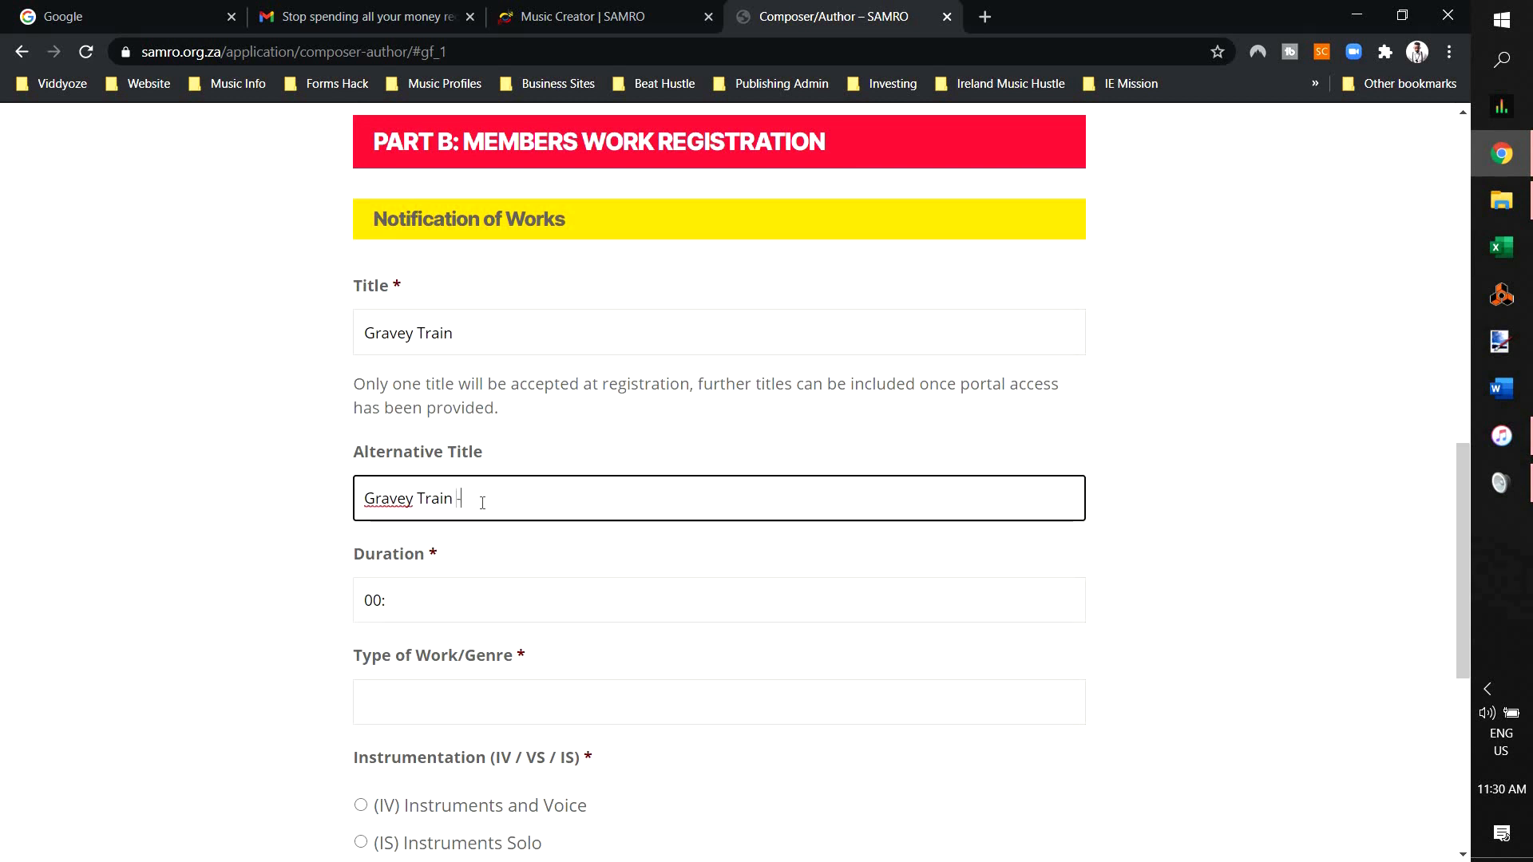
{"action": "type", "text": "2"}
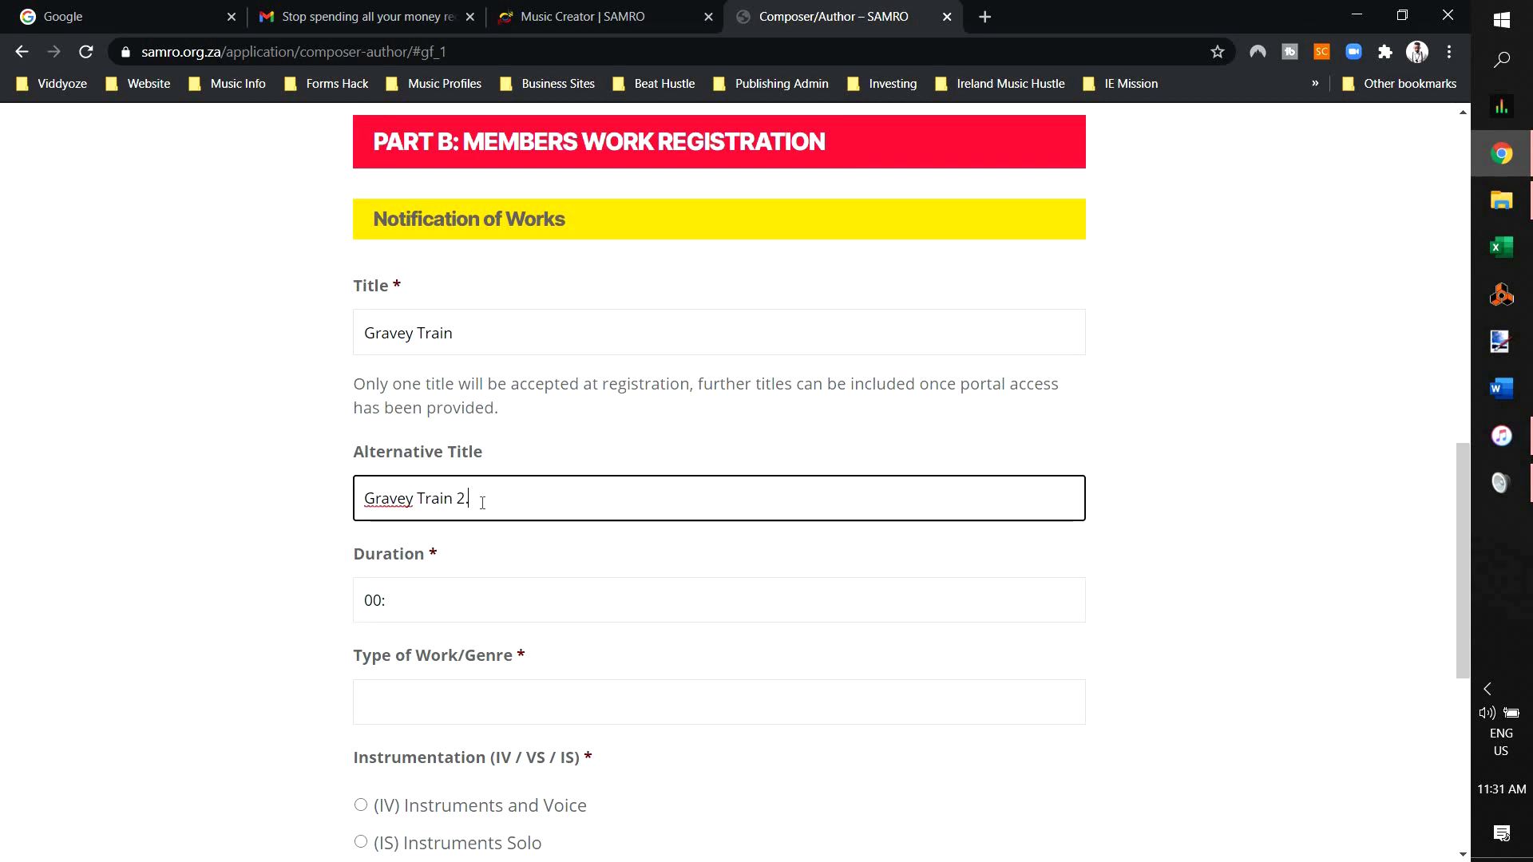
{"action": "type", "text": ".0"}
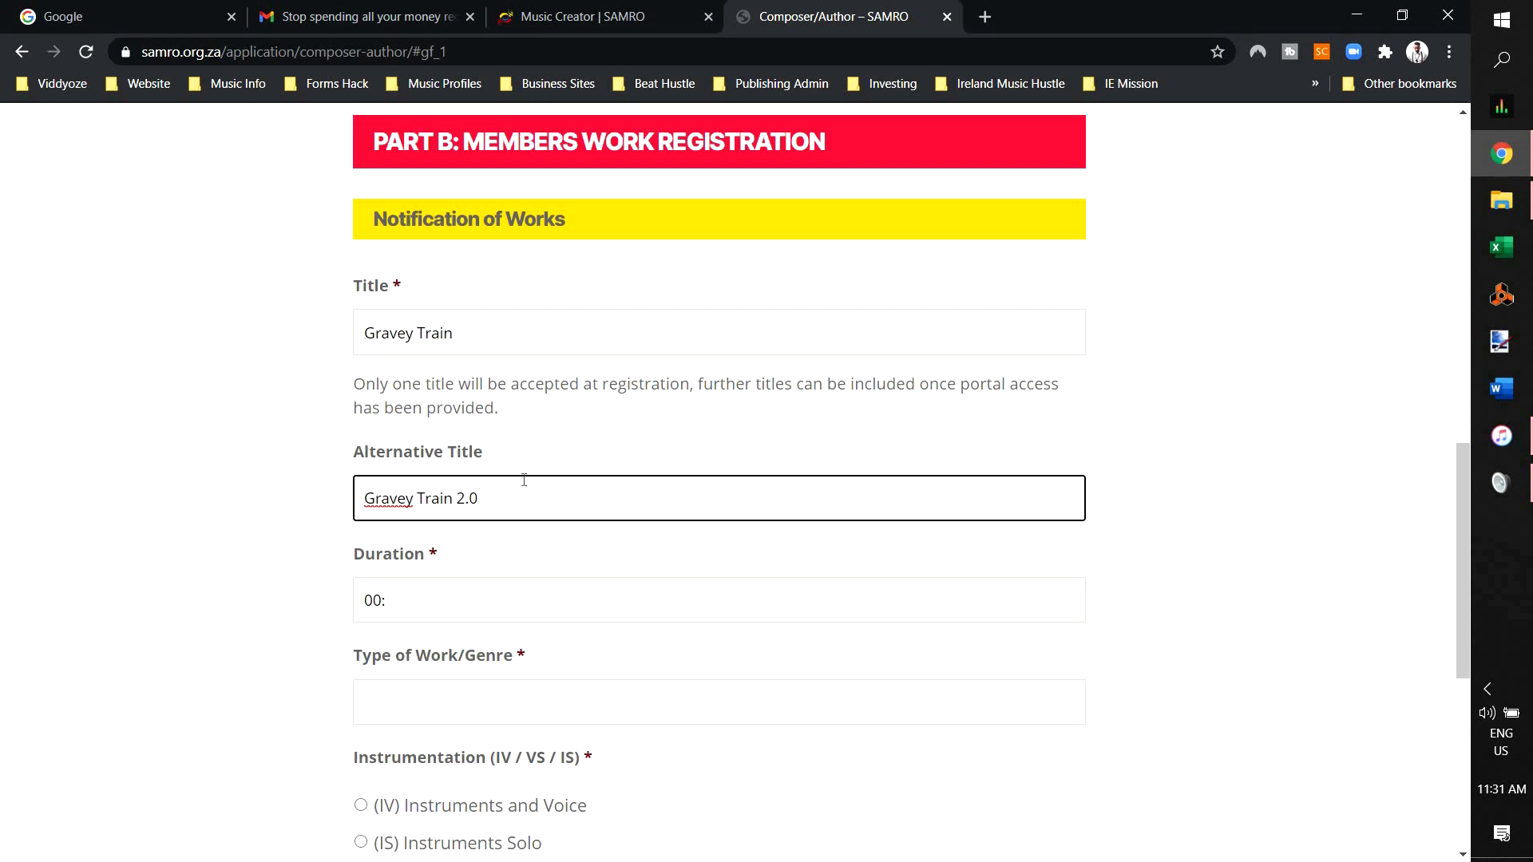
{"action": "mouse_move", "coordinate": [506, 323]}
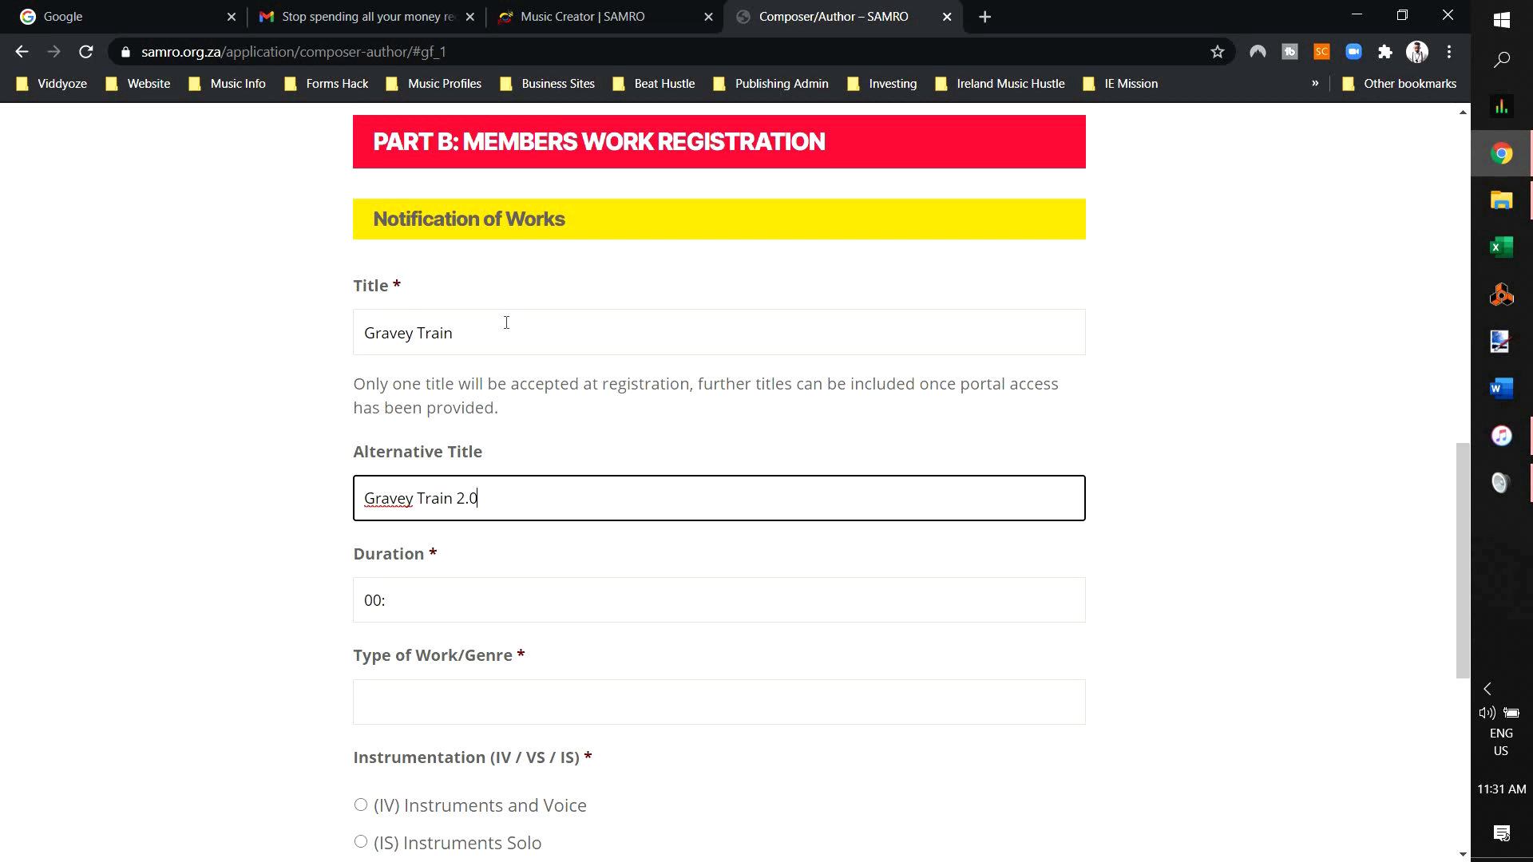
{"action": "mouse_move", "coordinate": [503, 605]}
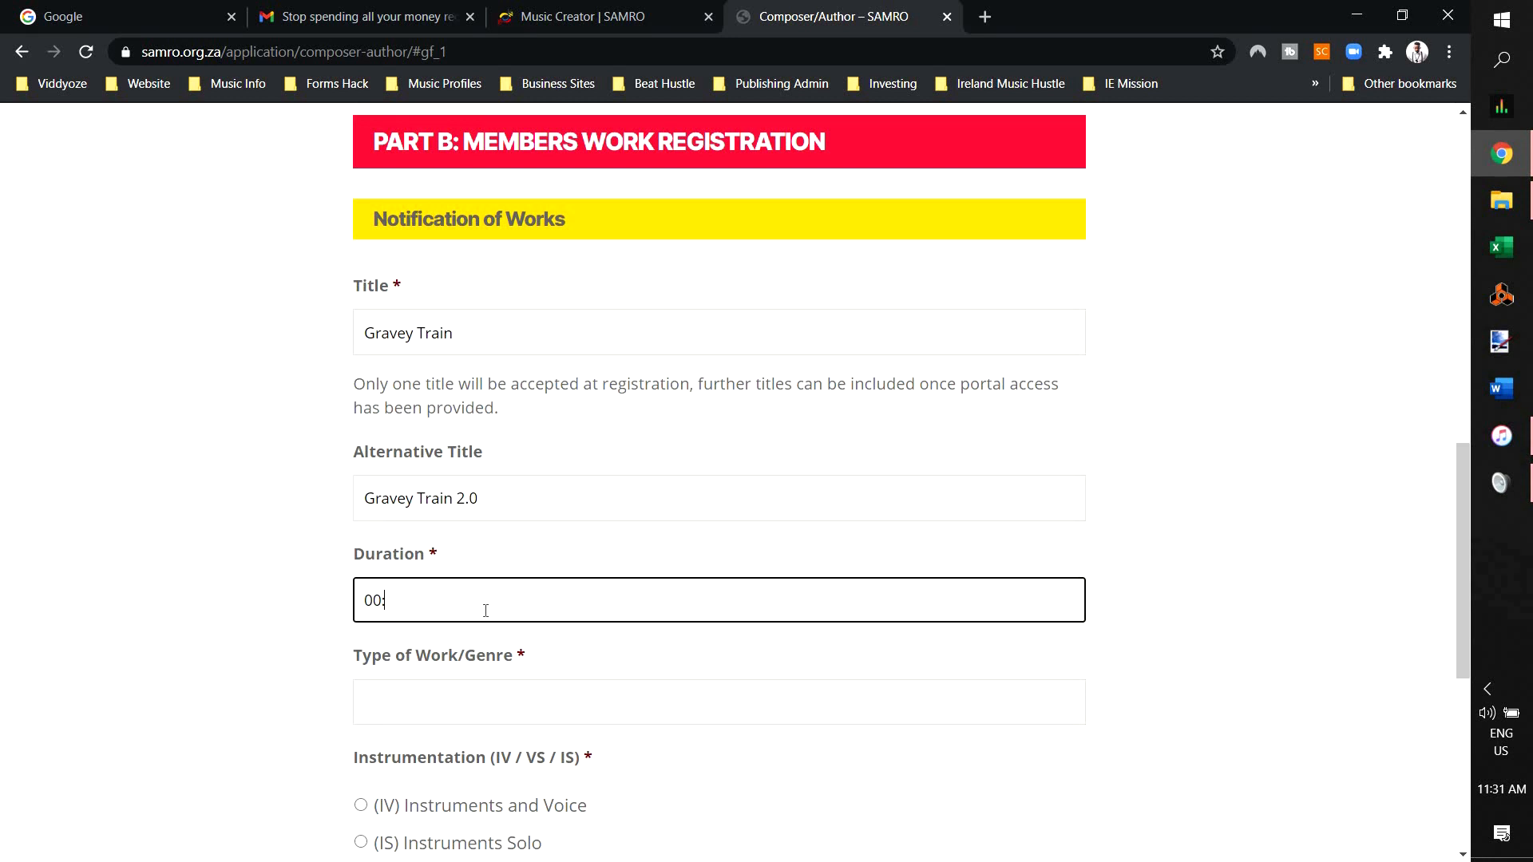
- Record the duration as 00:02:20 and the genre as Hiphop
{"action": "type", "text": "02"}
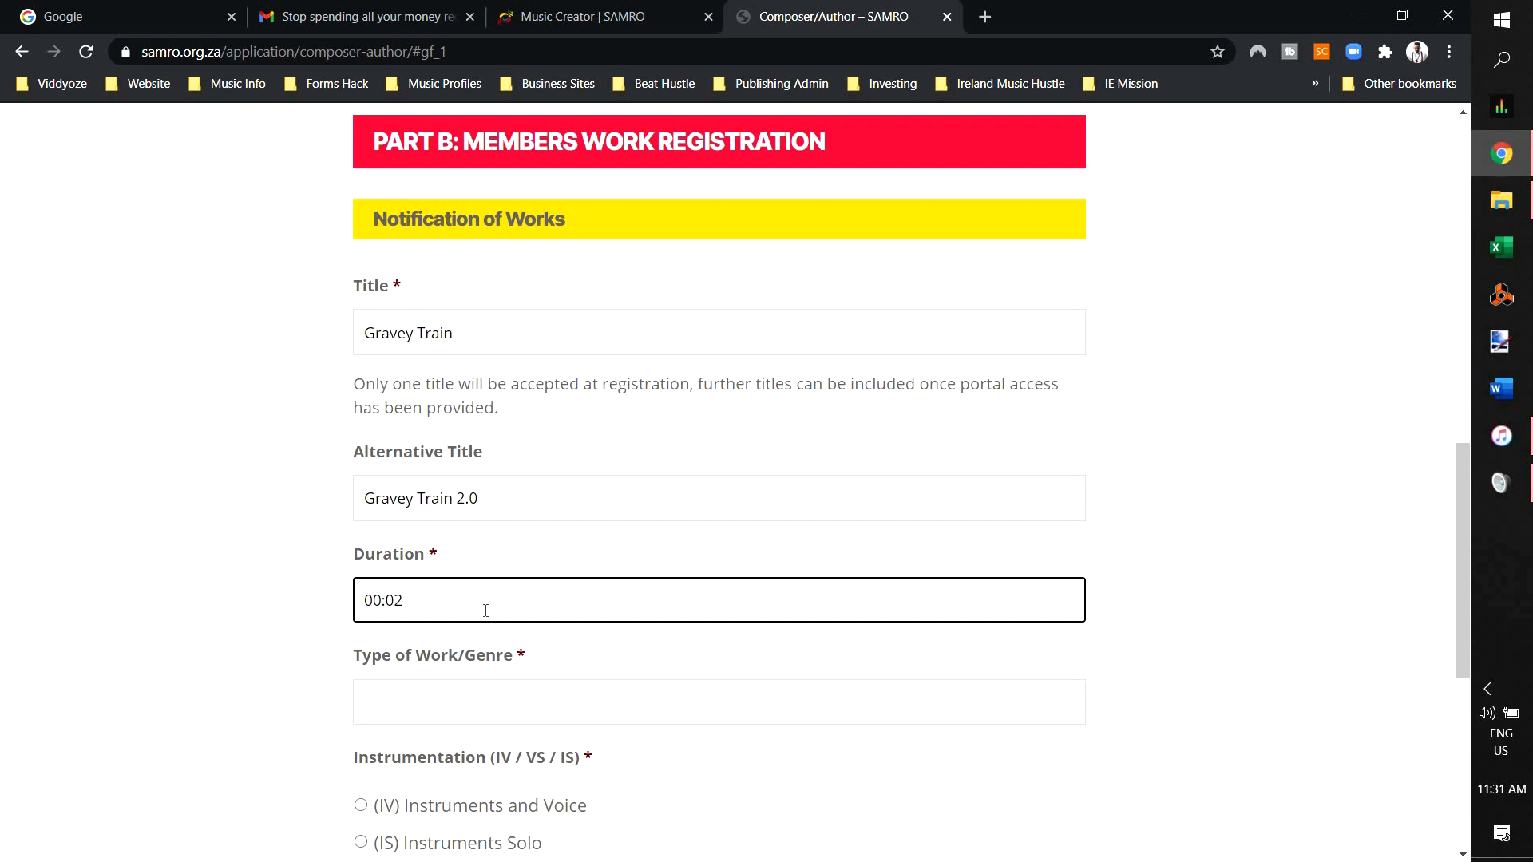
{"action": "type", "text": ":20"}
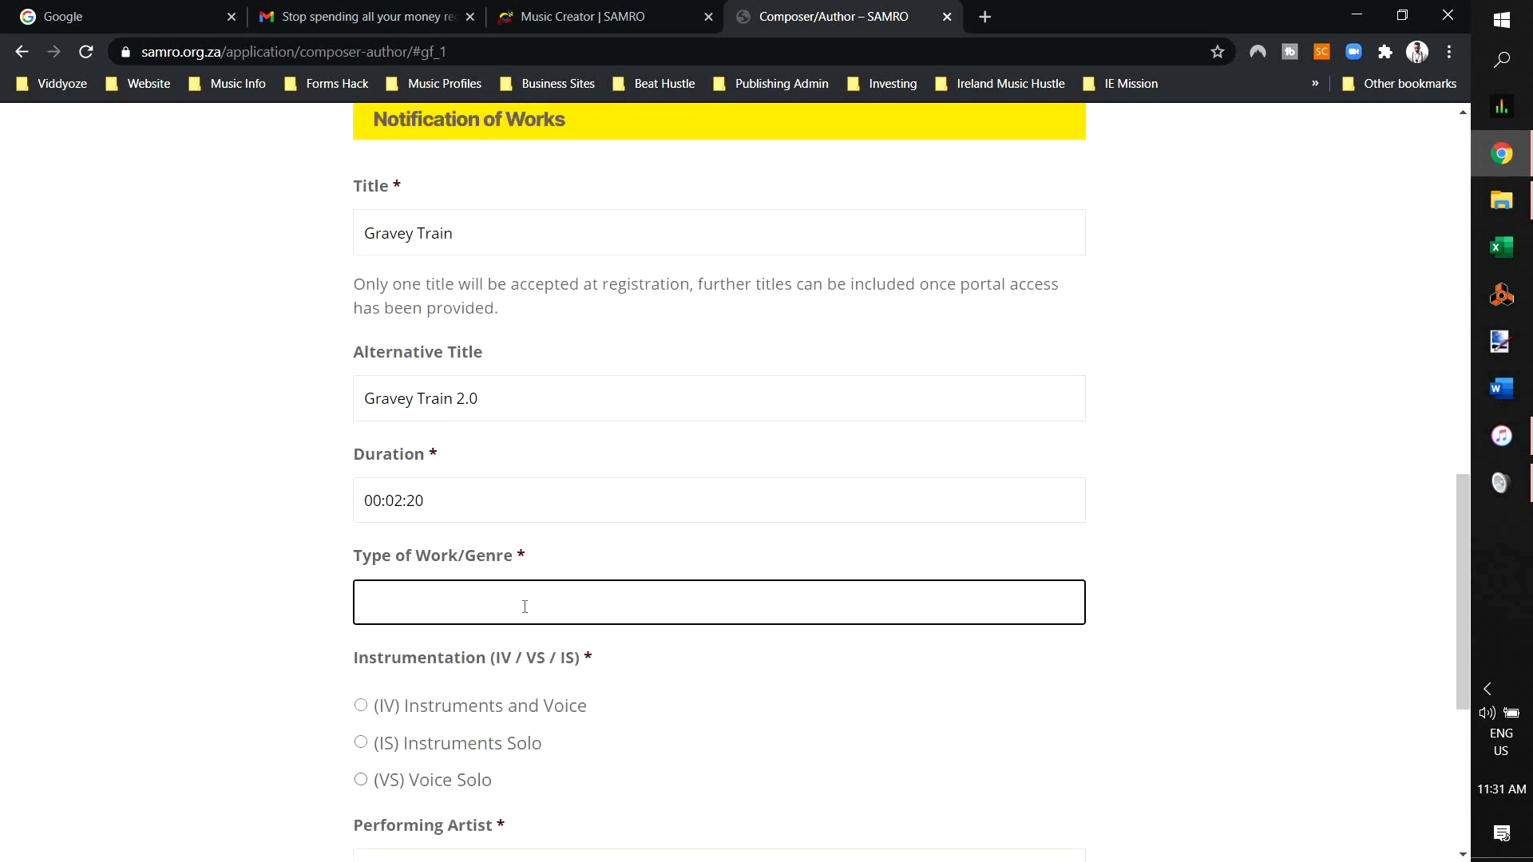
{"action": "type", "text": "Hiphop"}
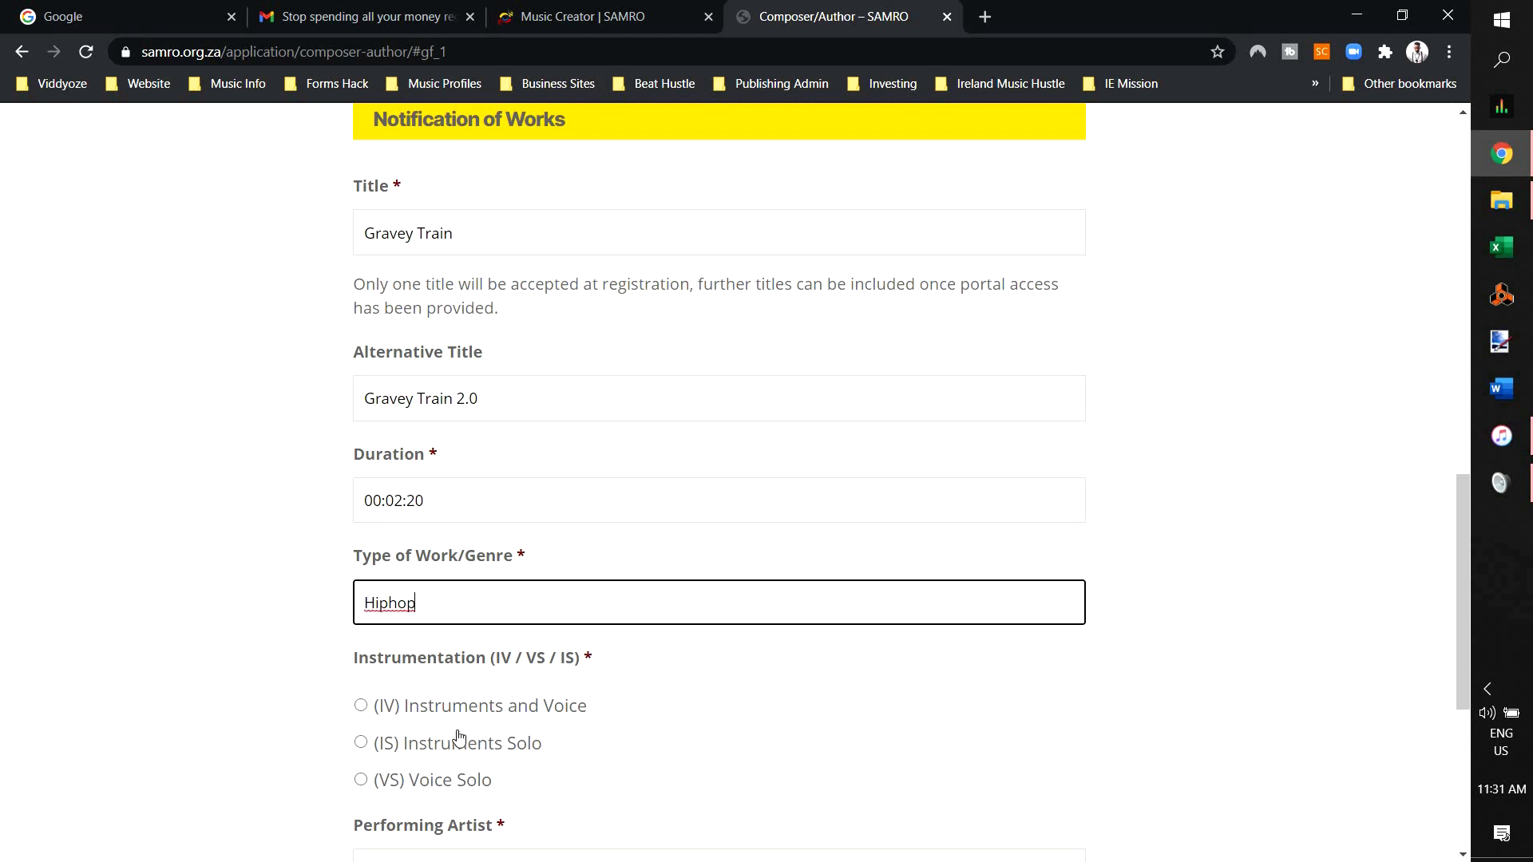
{"action": "scroll", "scroll_direction": "down", "scroll_amount": 3}
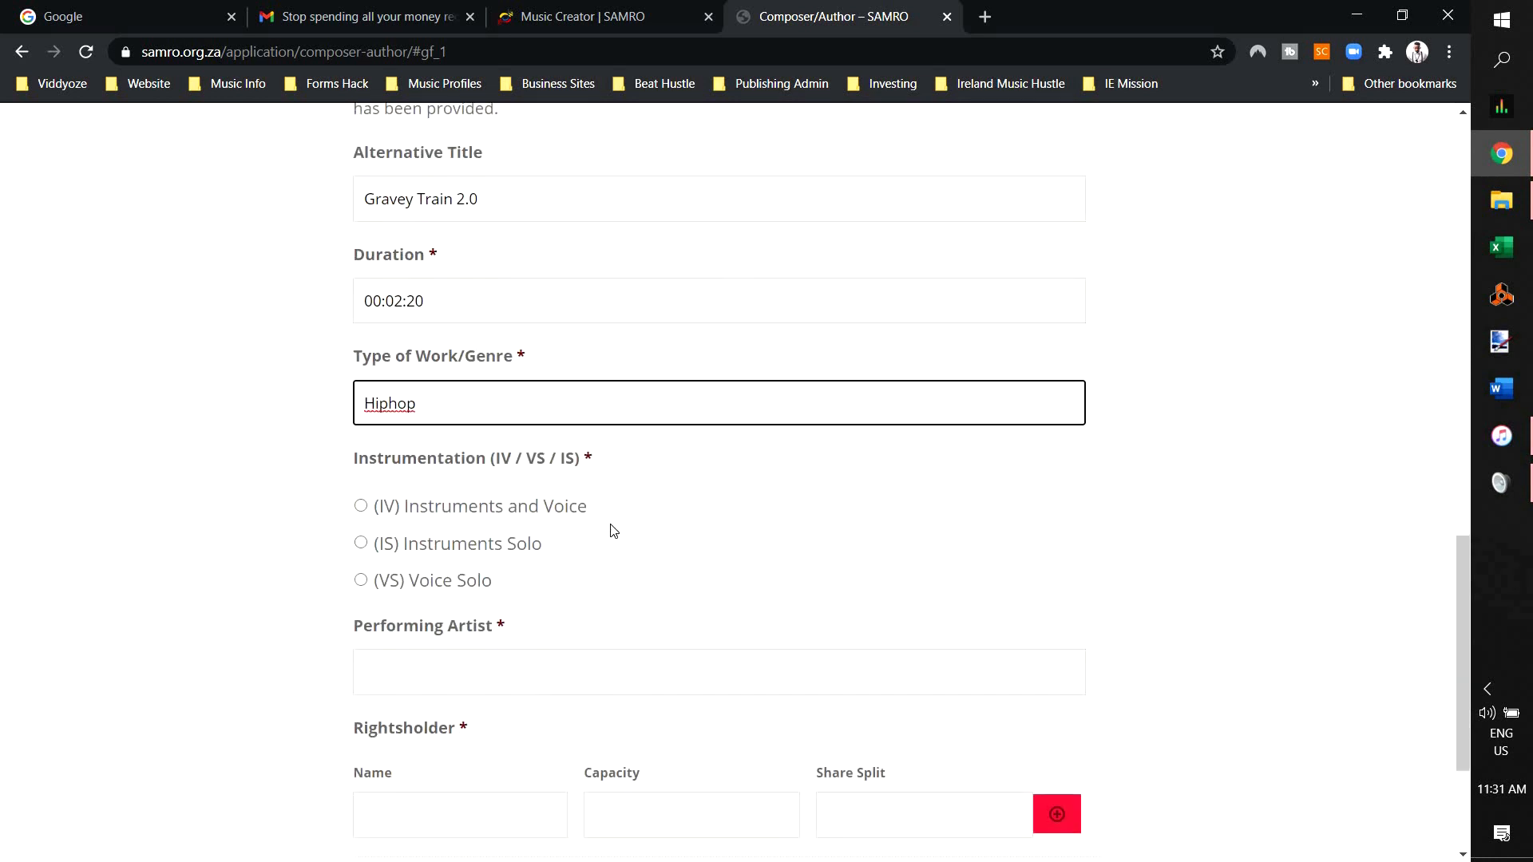
{"action": "mouse_move", "coordinate": [668, 510]}
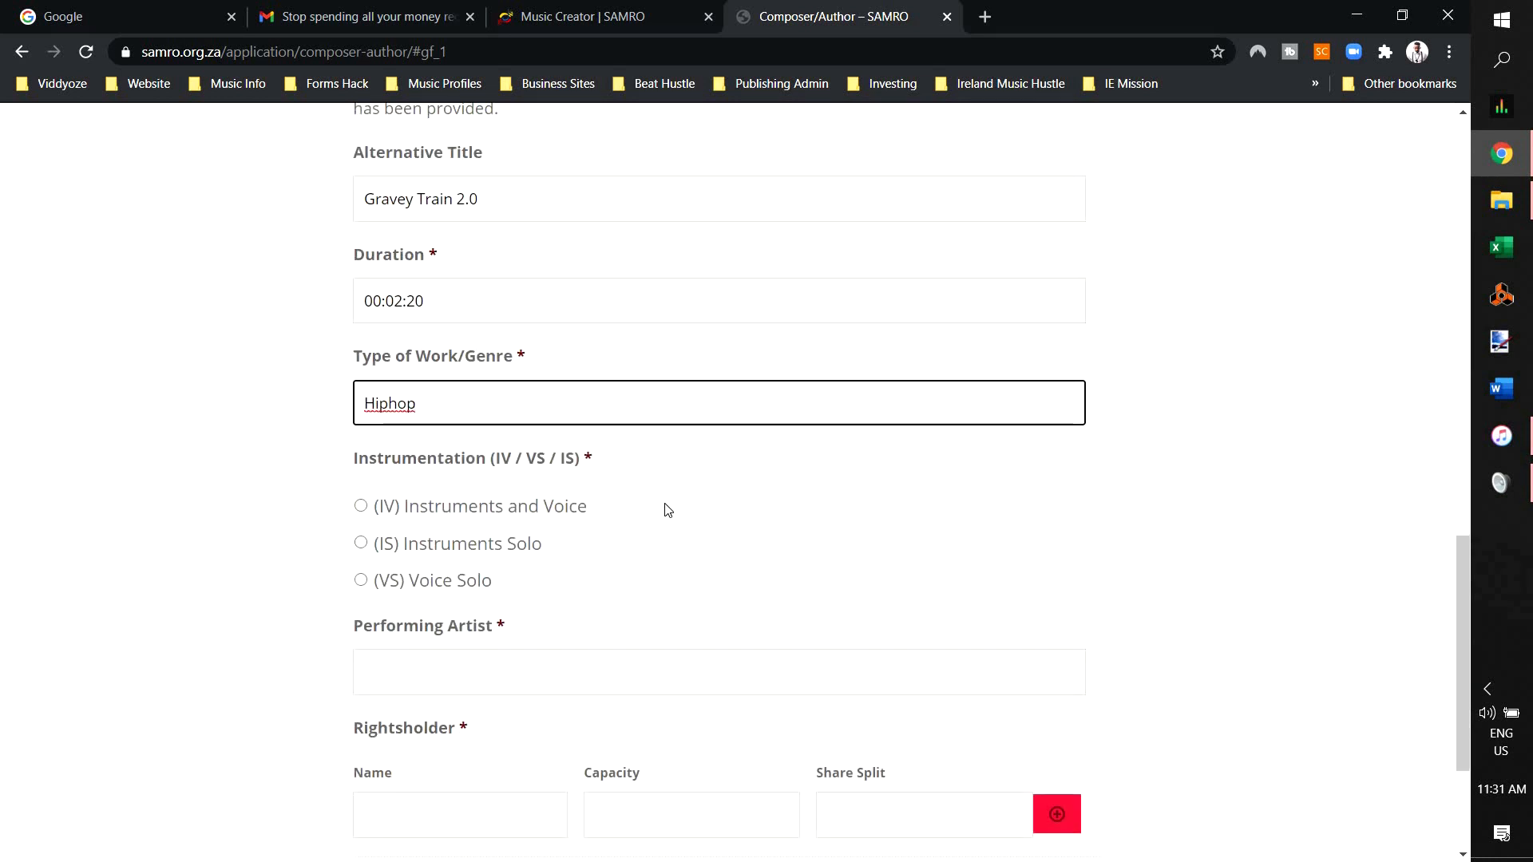
{"action": "mouse_move", "coordinate": [377, 529]}
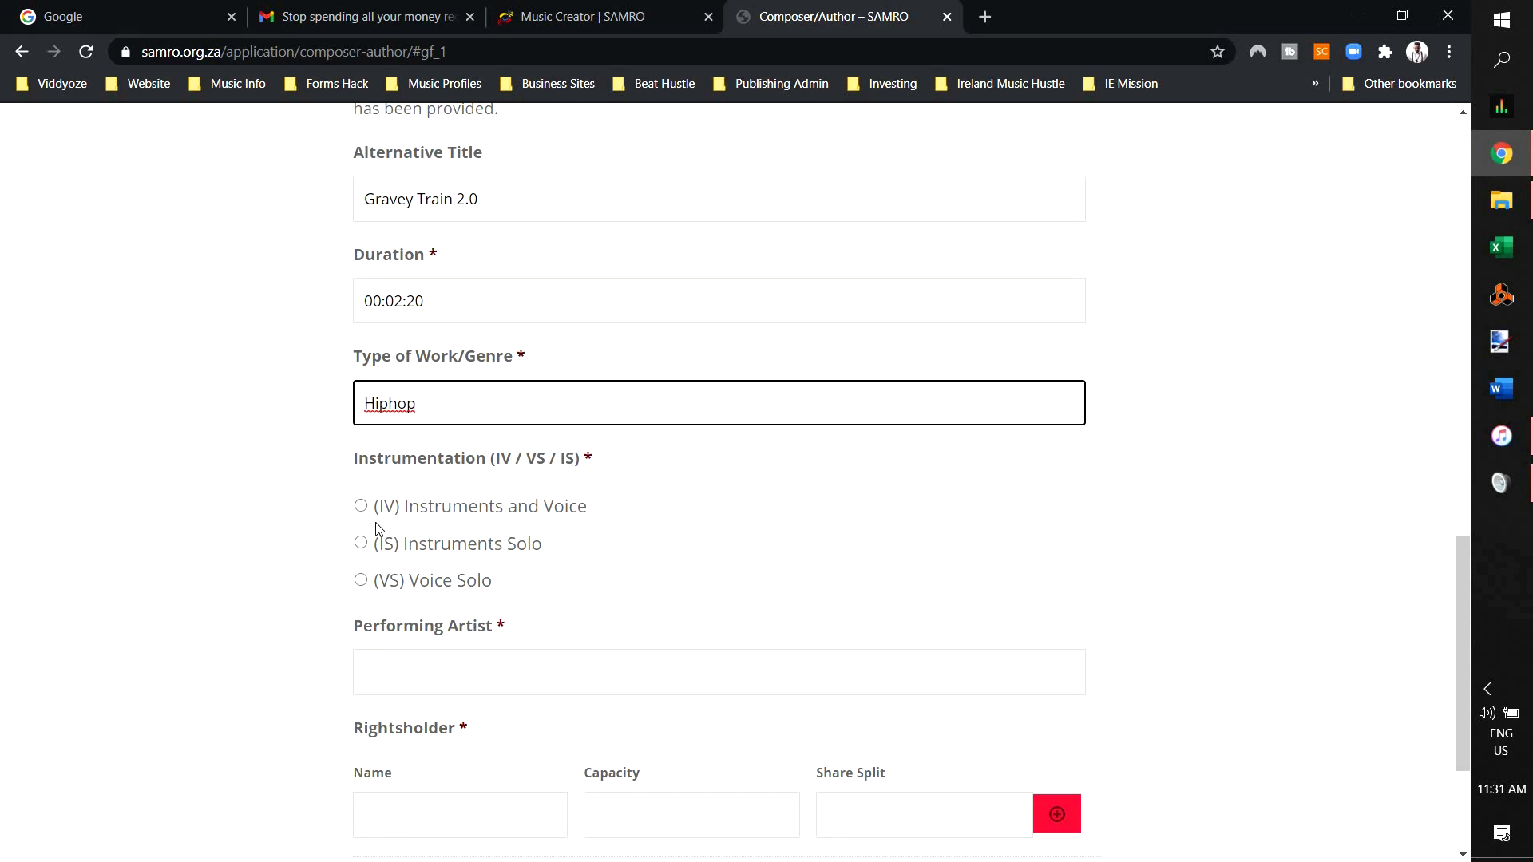
- Set instrumentation to Instruments and Voice and performing artist to 'The Archnoid'
{"action": "left_click", "coordinate": [361, 507]}
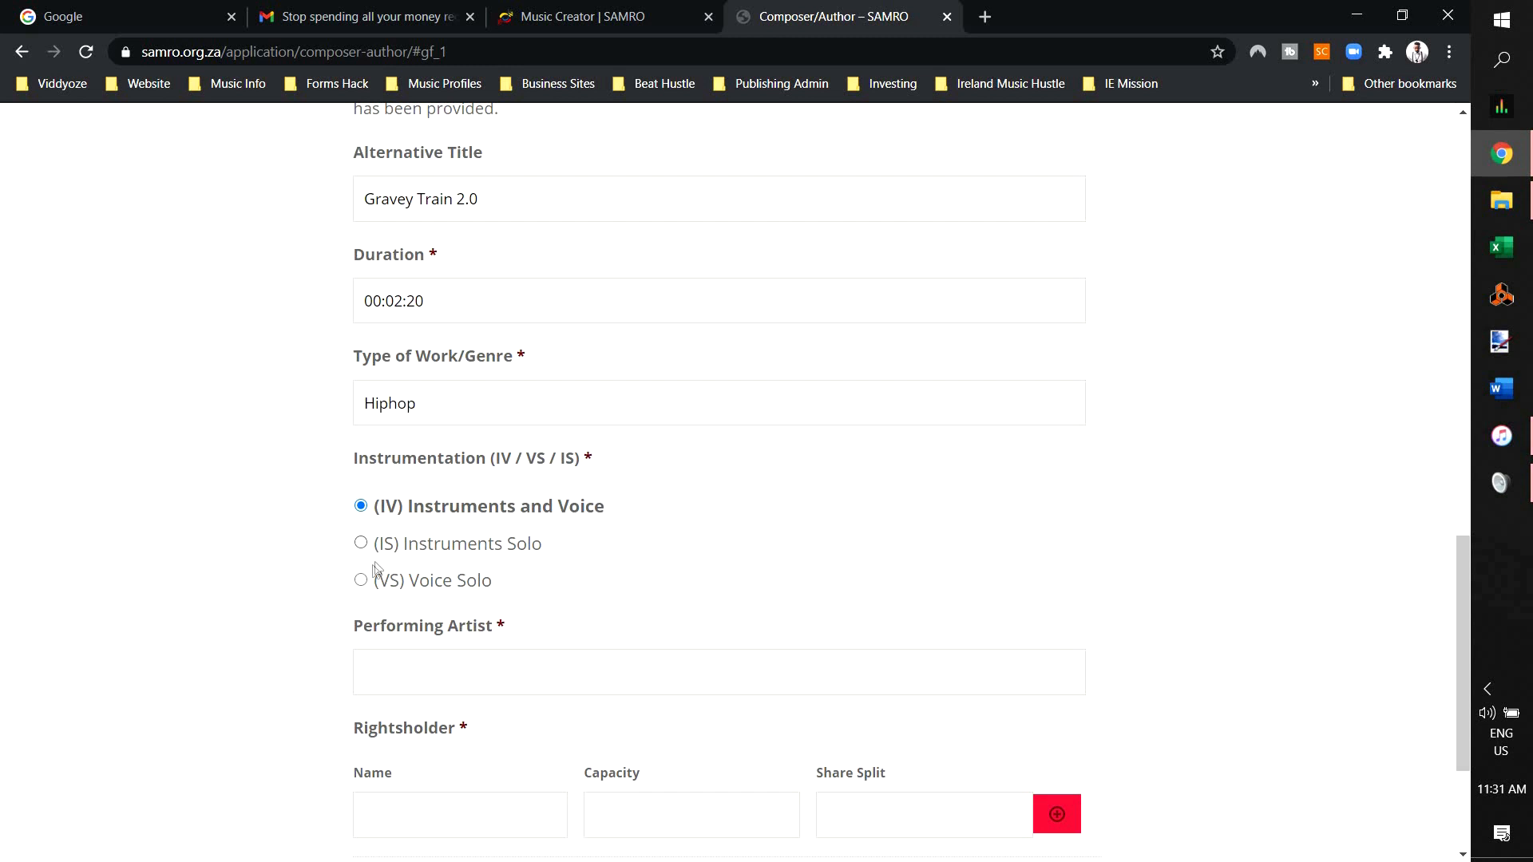
{"action": "left_click", "coordinate": [361, 580]}
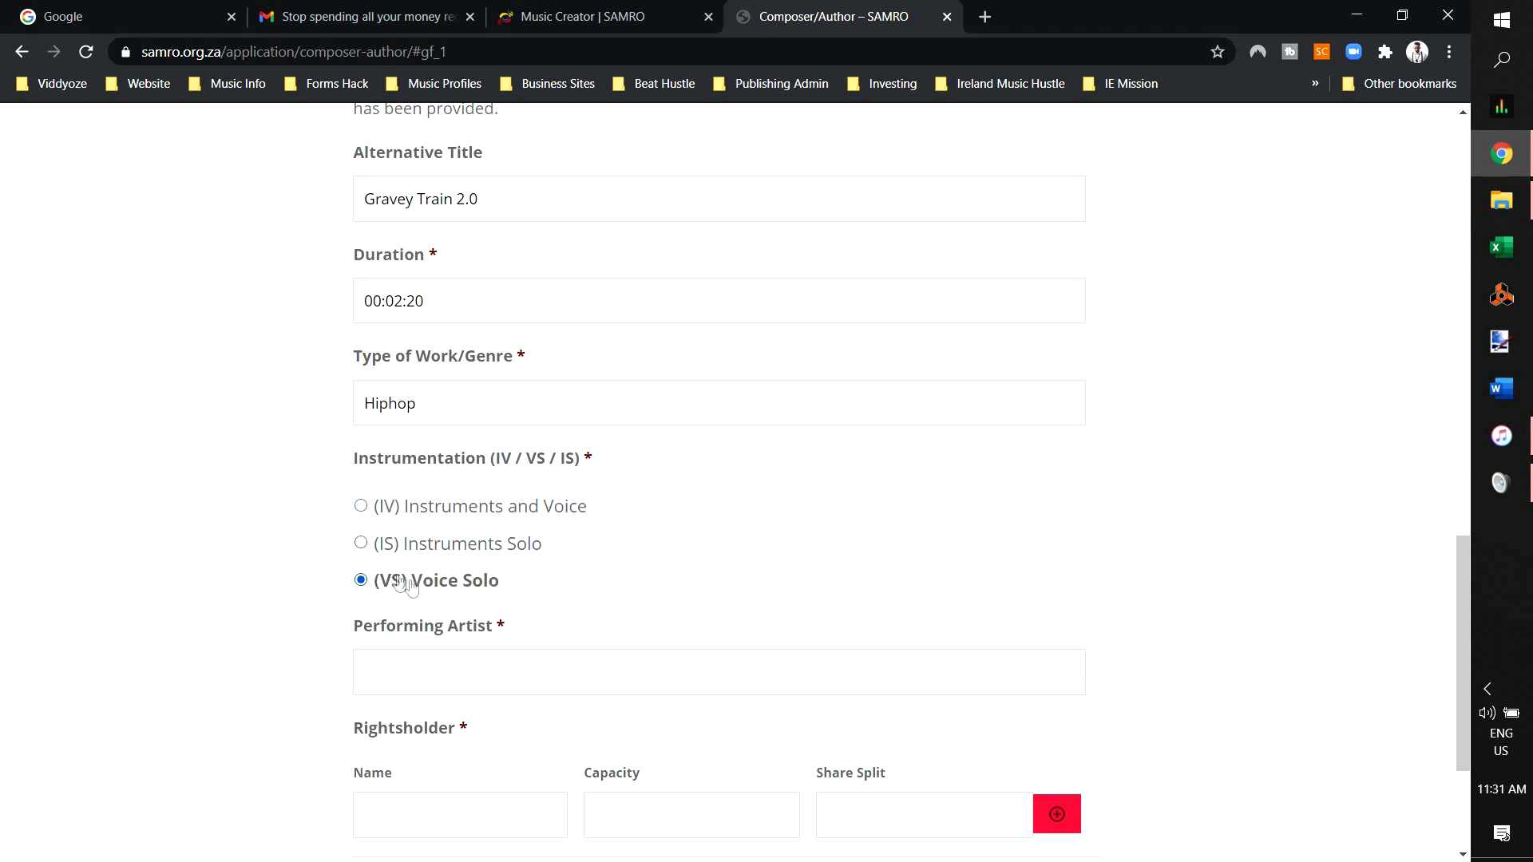
{"action": "mouse_move", "coordinate": [384, 516]}
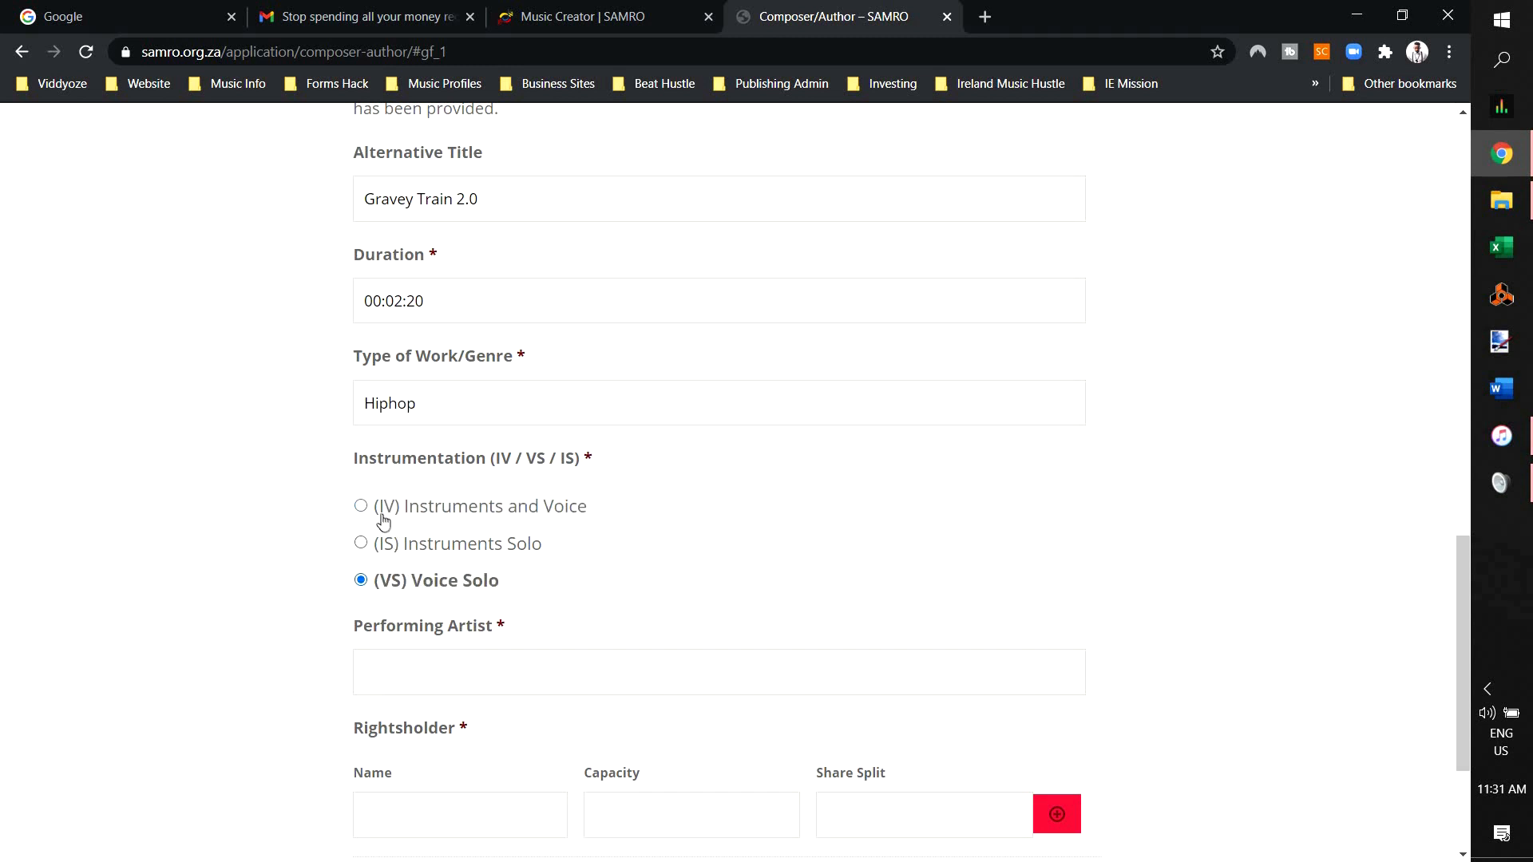
{"action": "left_click", "coordinate": [361, 507]}
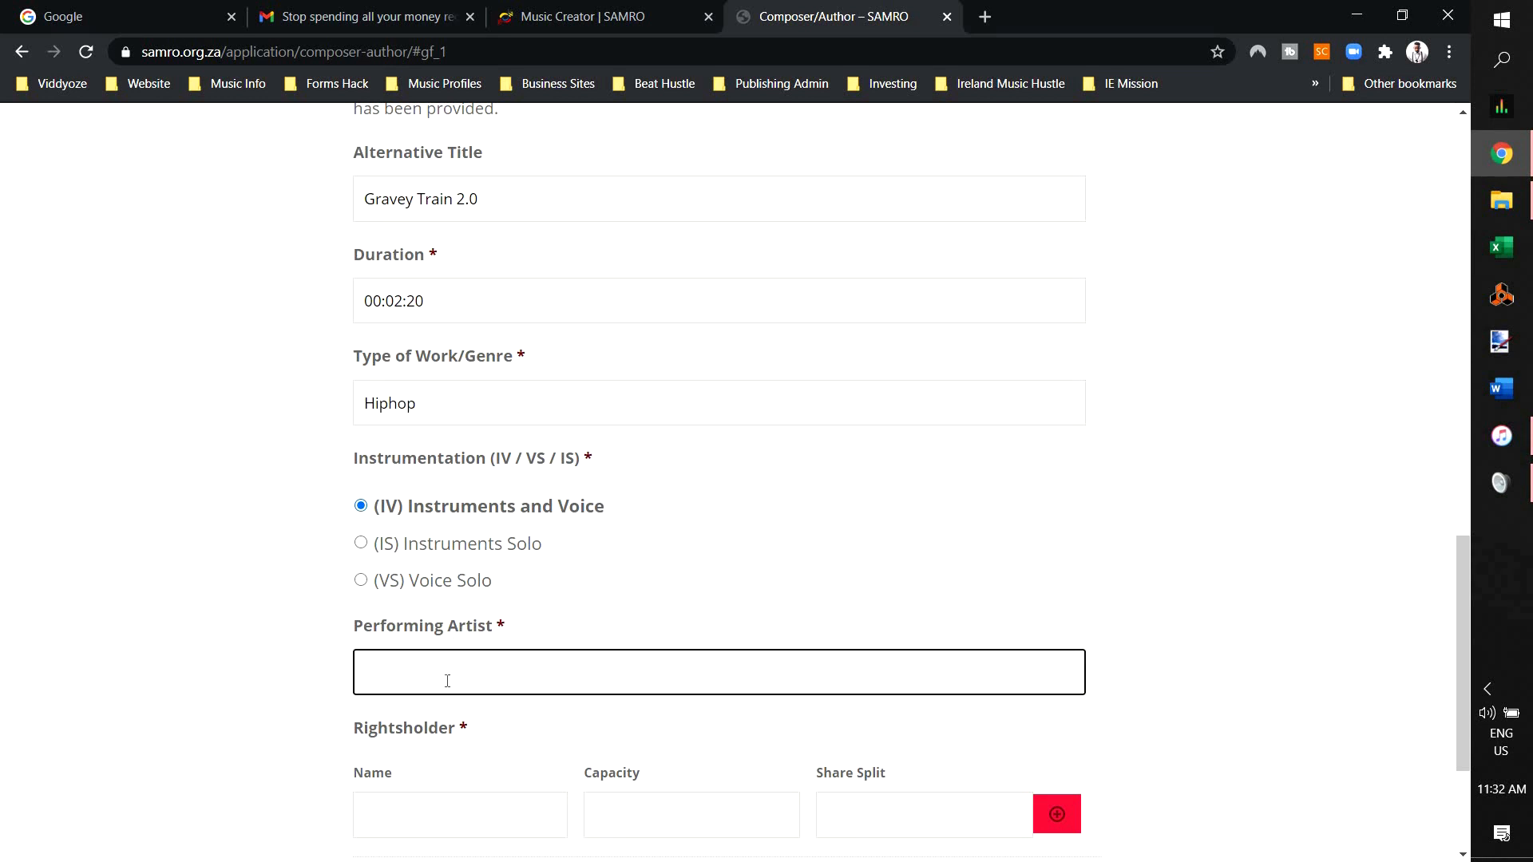
{"action": "type", "text": "The Ar"}
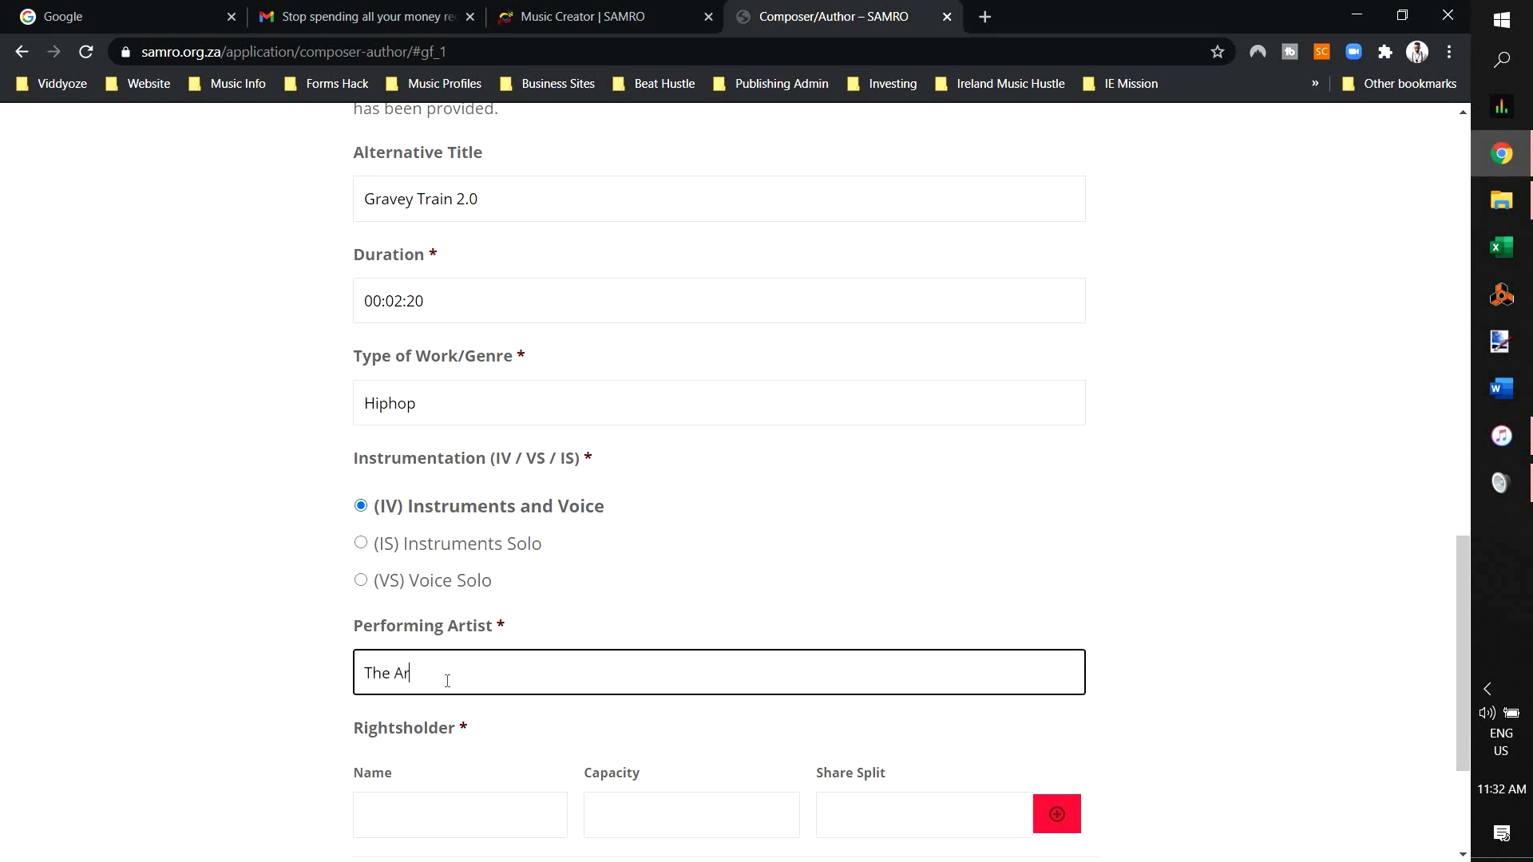
{"action": "type", "text": "chnoid"}
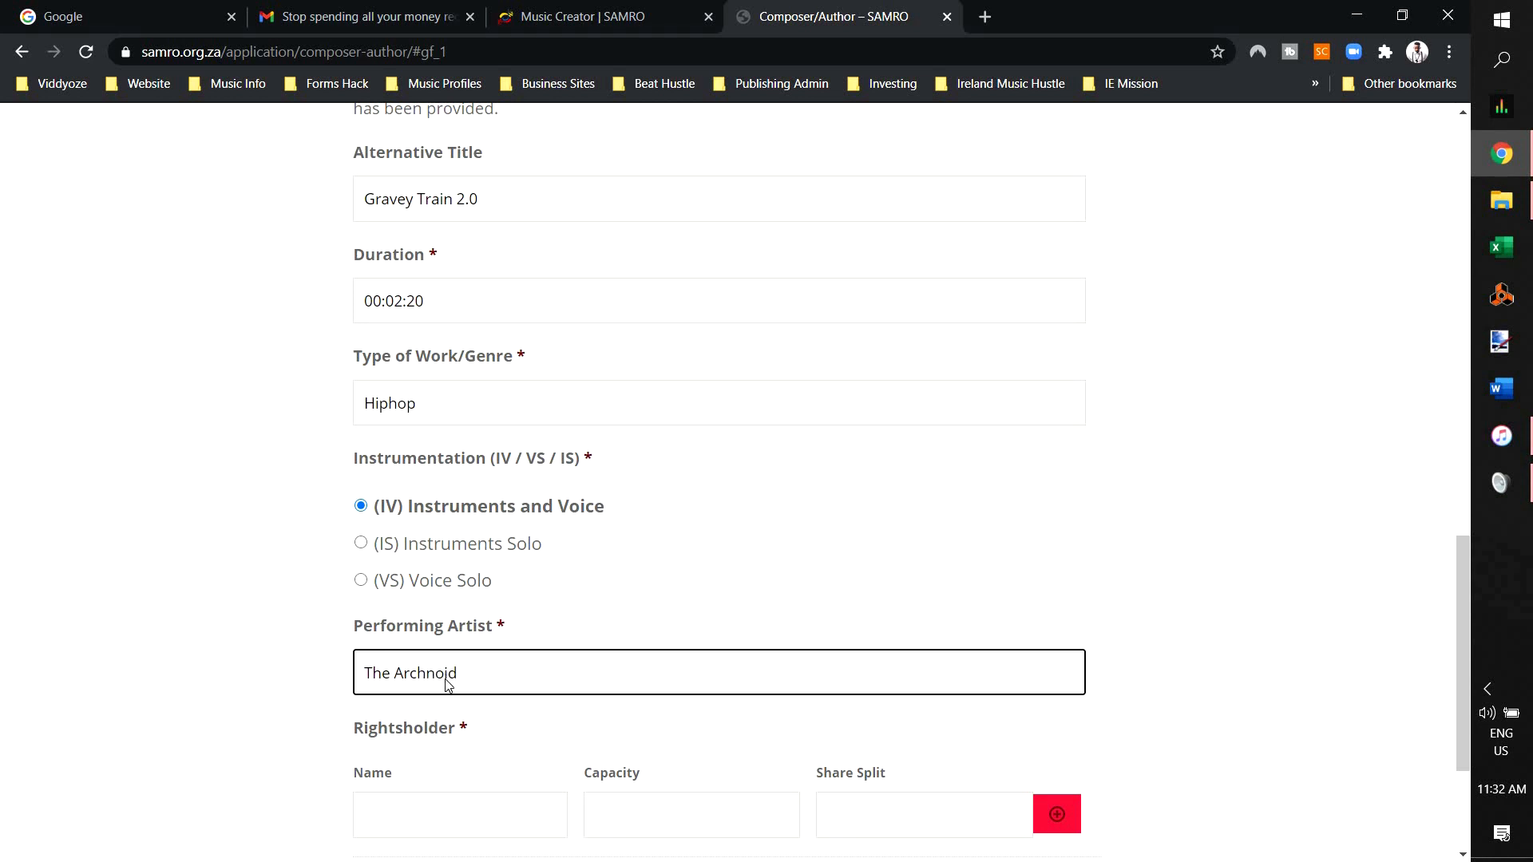
{"action": "scroll", "scroll_direction": "down", "scroll_amount": 3}
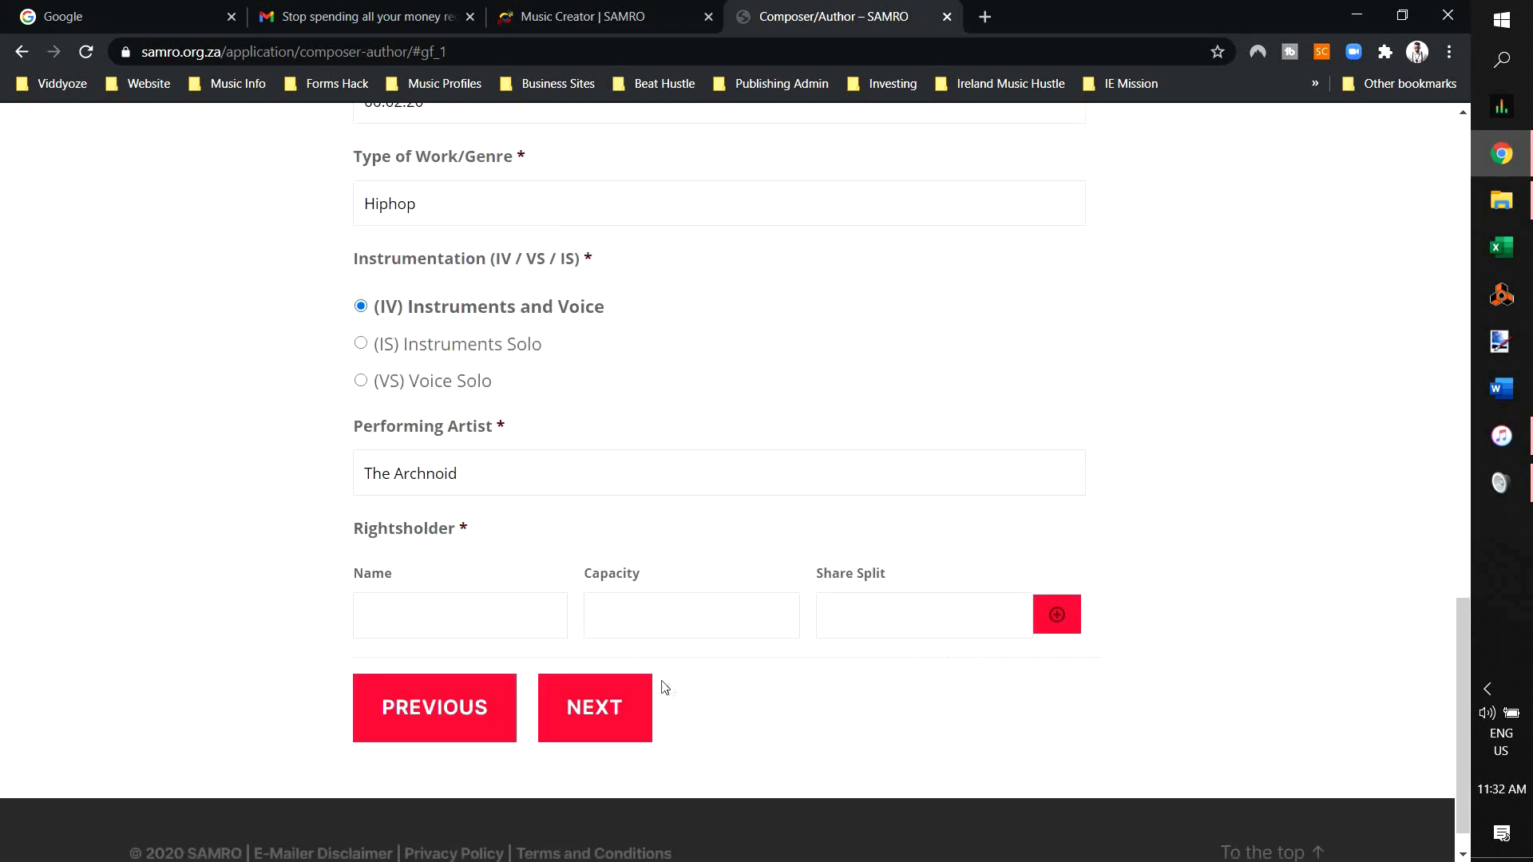
- Fill the rightsholder name from the saved entry and the capacity as Composer/ Author
{"action": "left_click", "coordinate": [460, 614]}
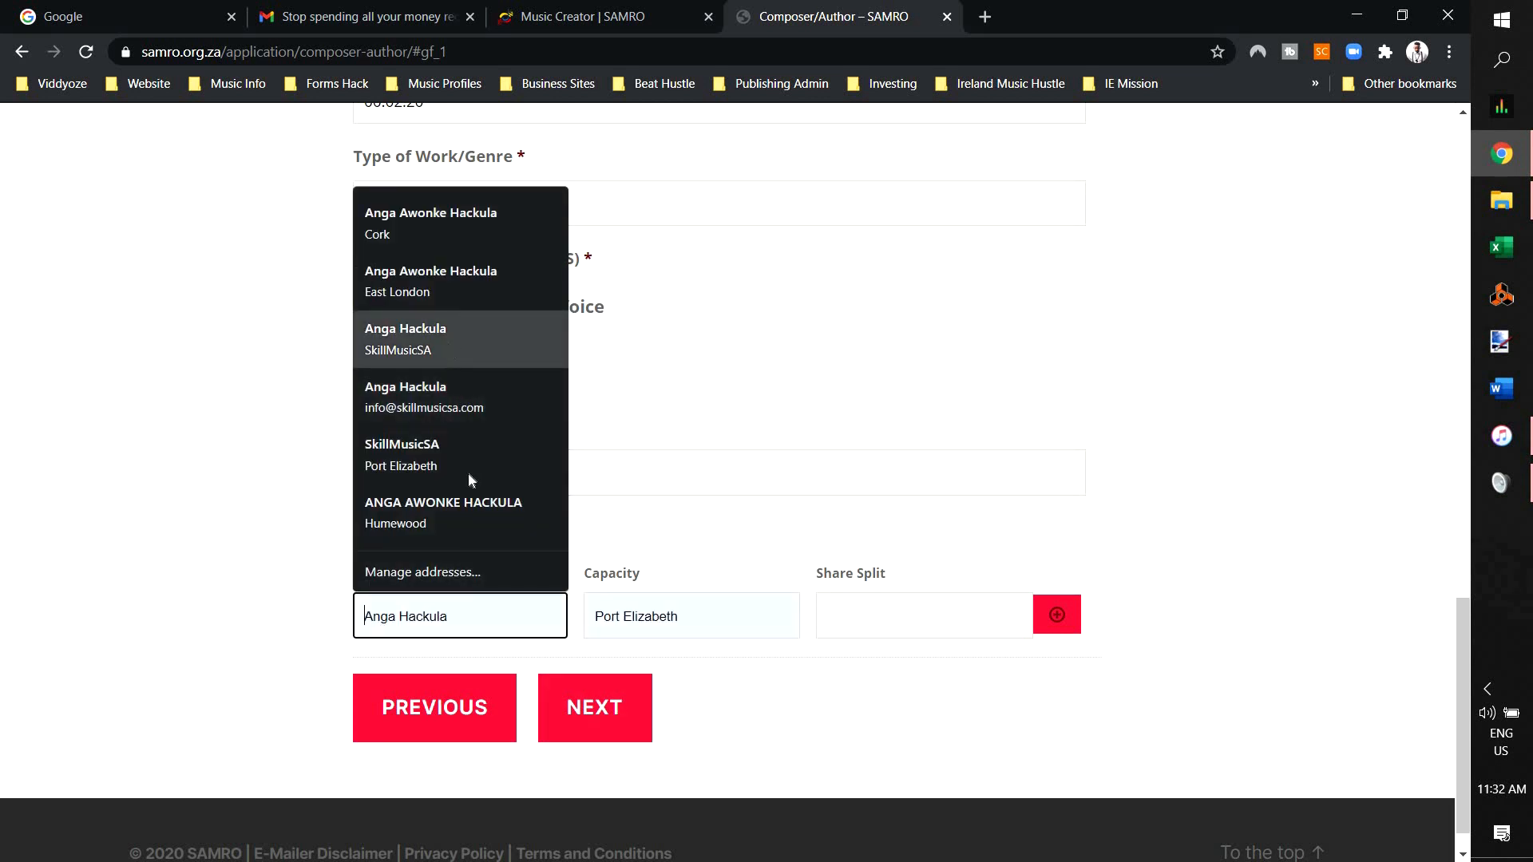
{"action": "left_click", "coordinate": [430, 223]}
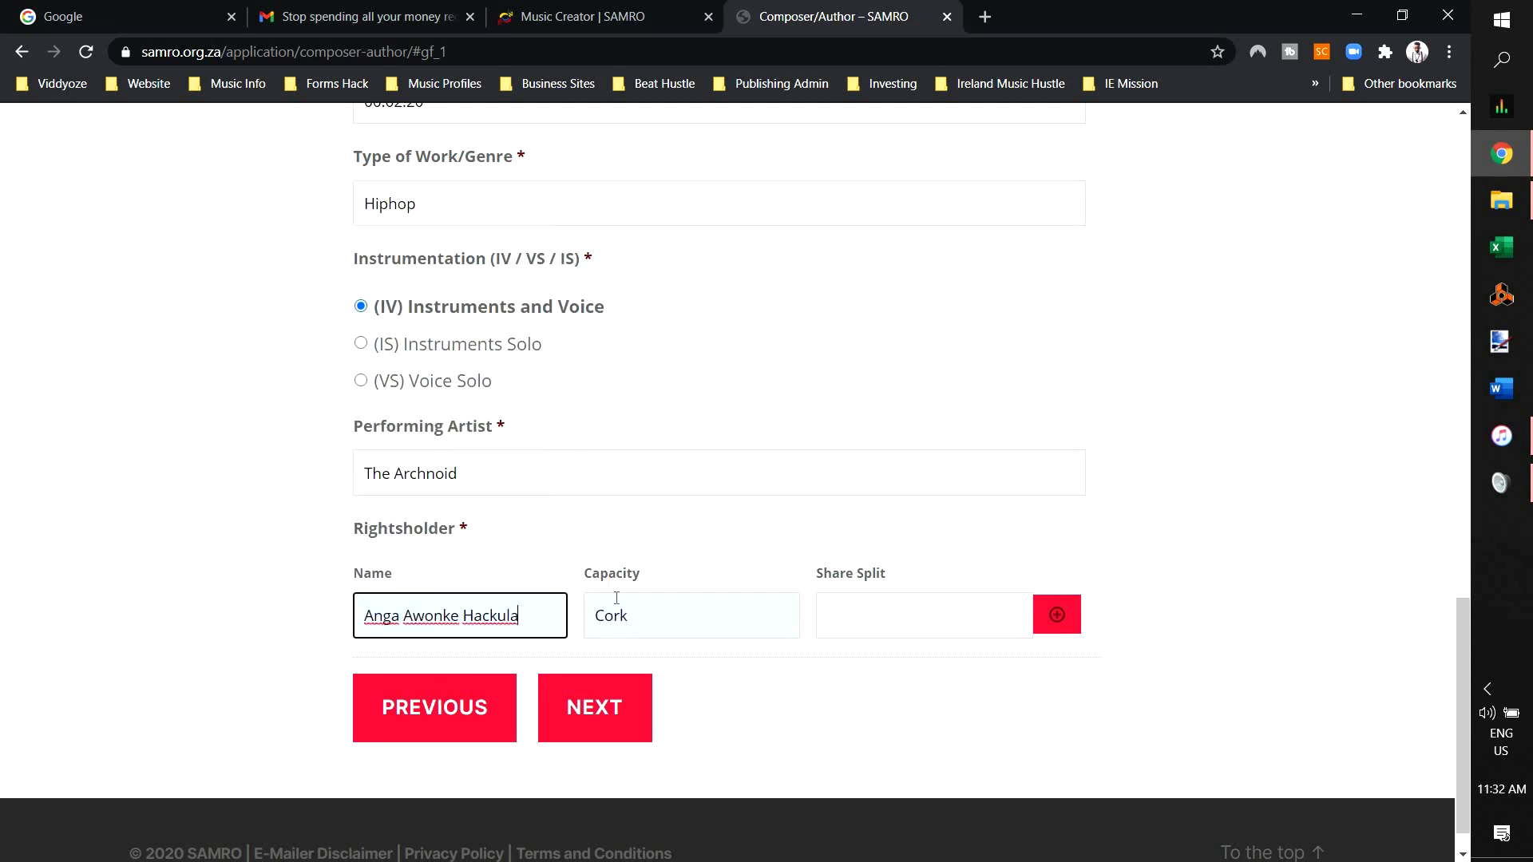
{"action": "type", "text": "W"}
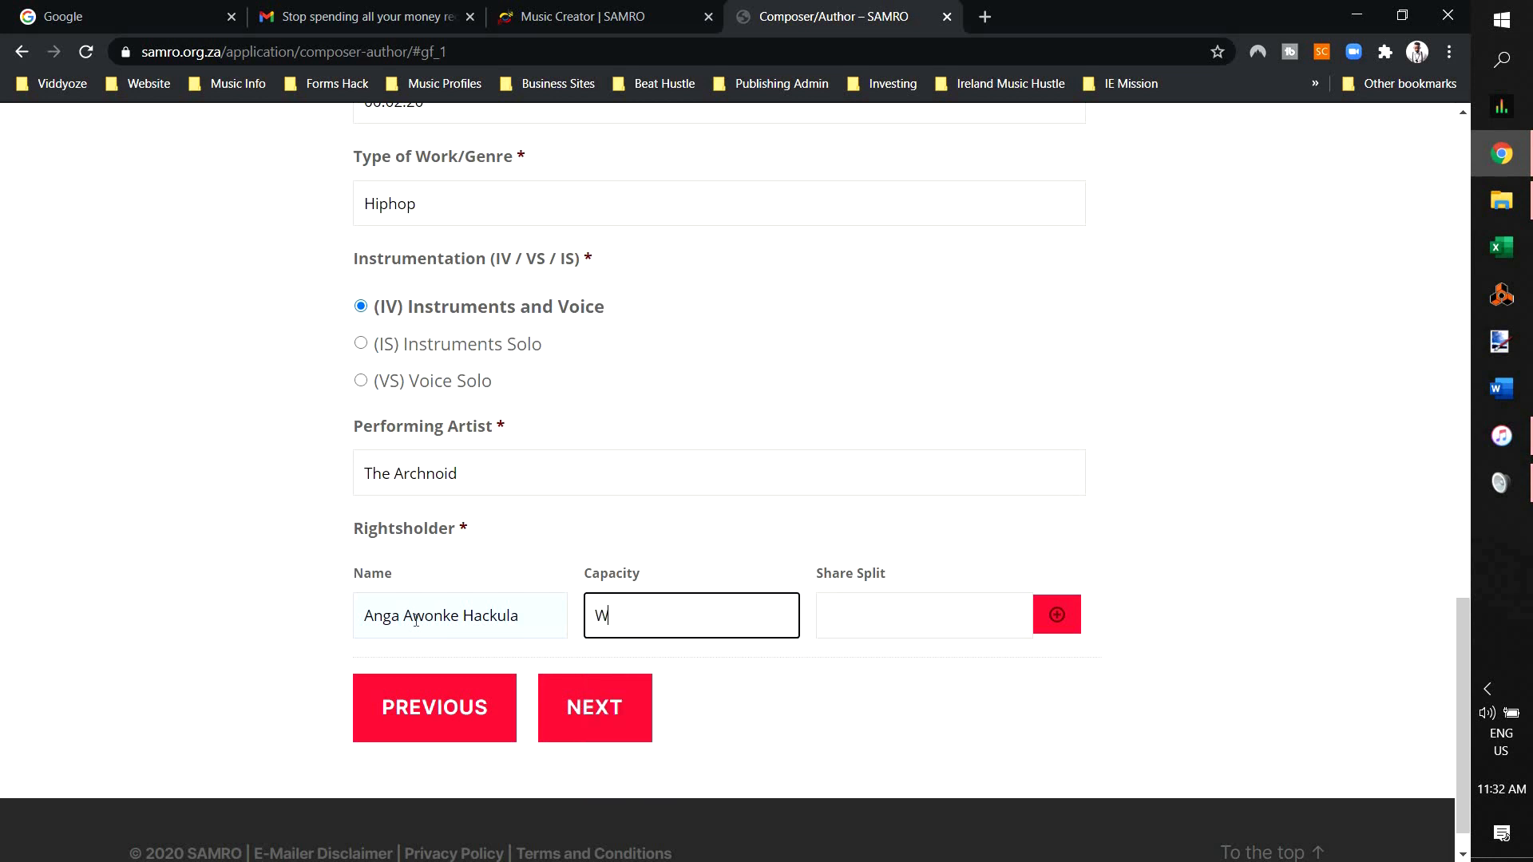
{"action": "type", "text": "riter"}
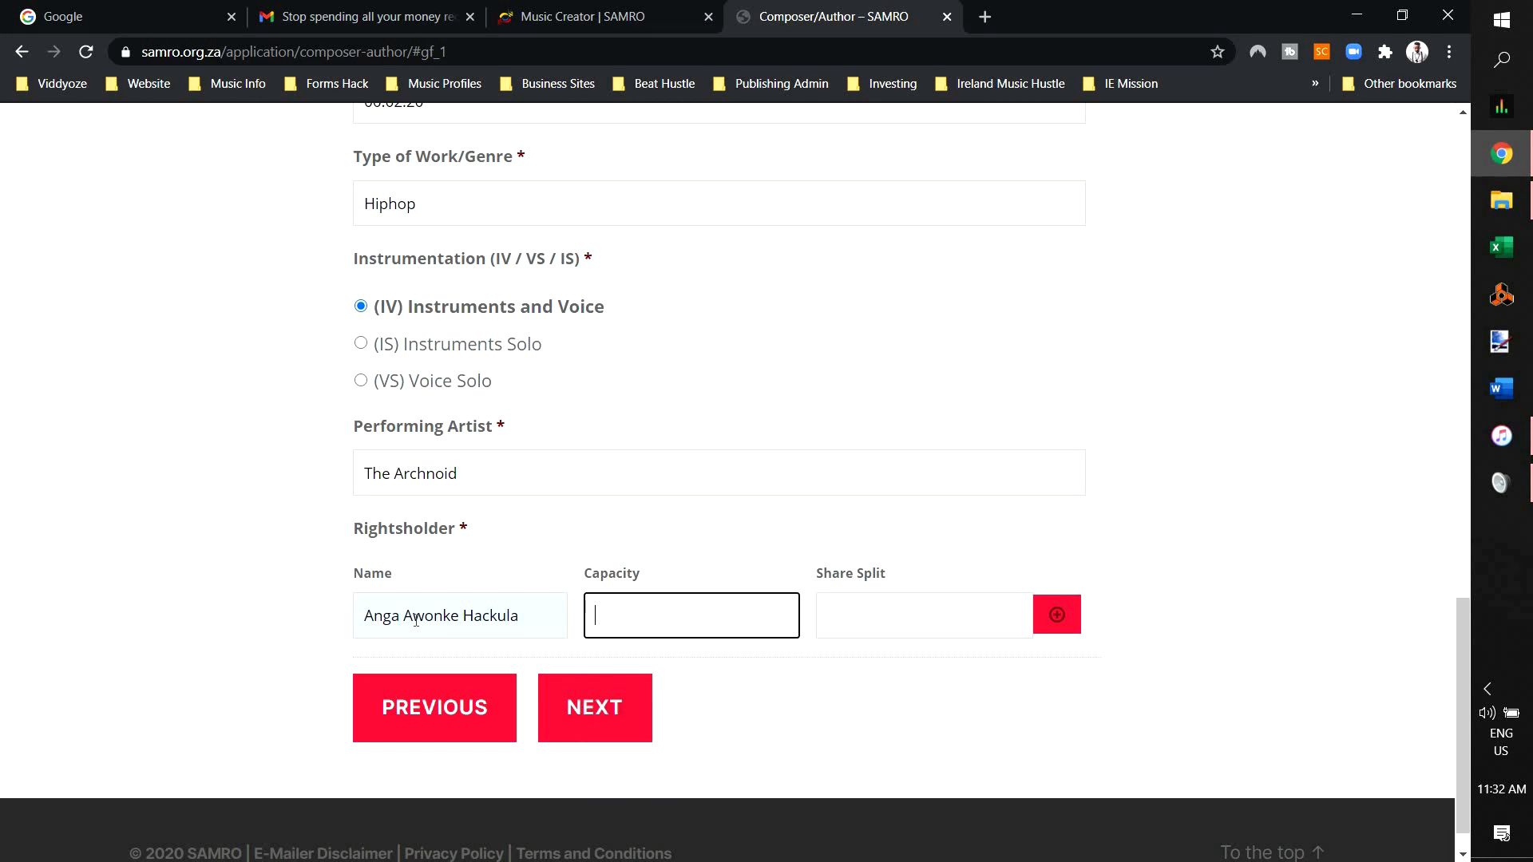
{"action": "type", "text": "Author"}
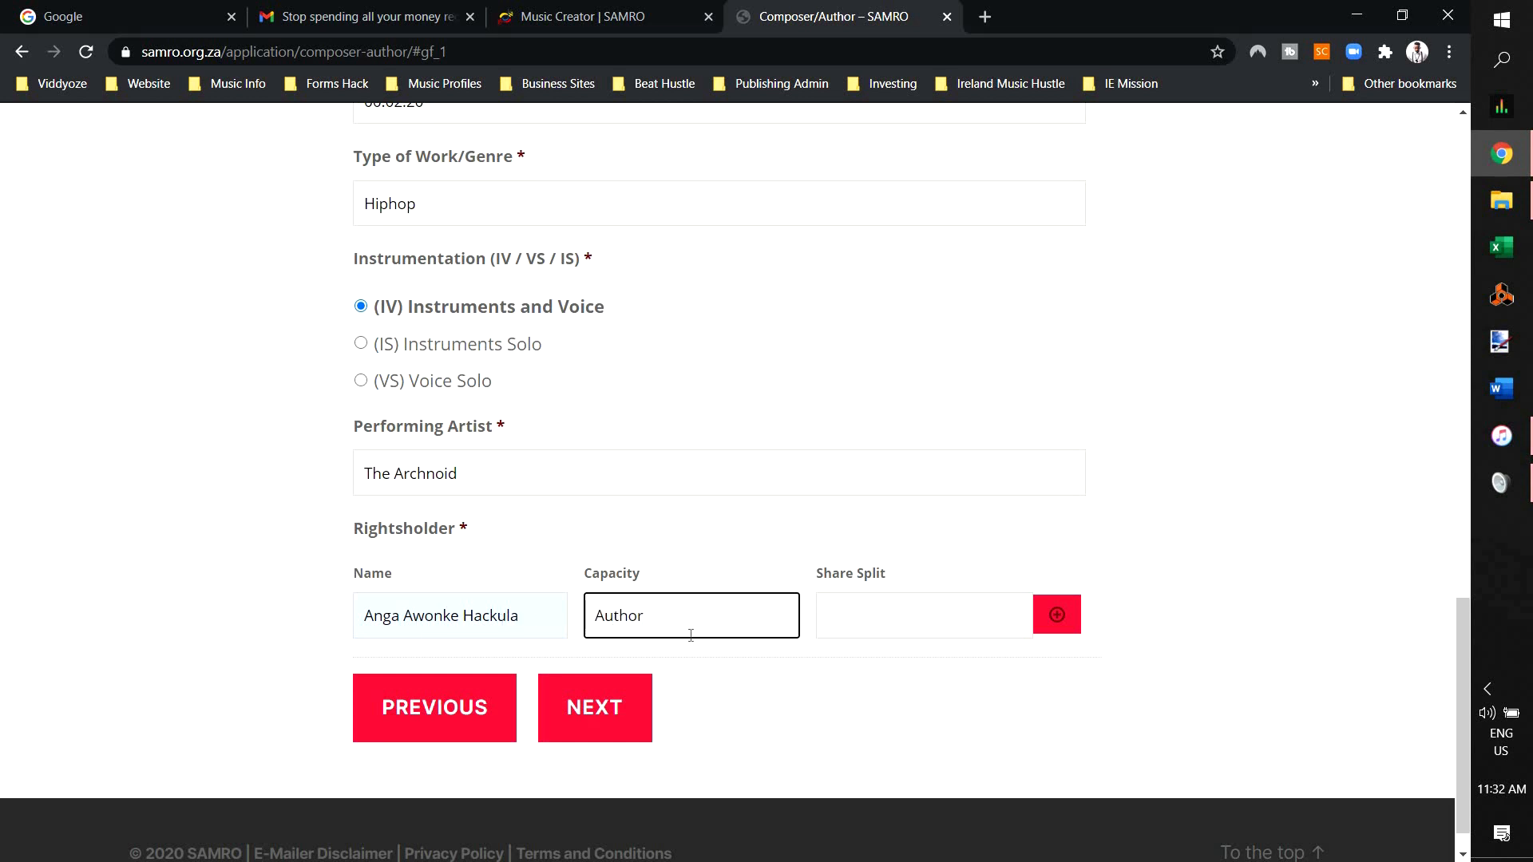
- Enter a share split of 100 and continue to the next part with NEXT
{"action": "left_click", "coordinate": [923, 615]}
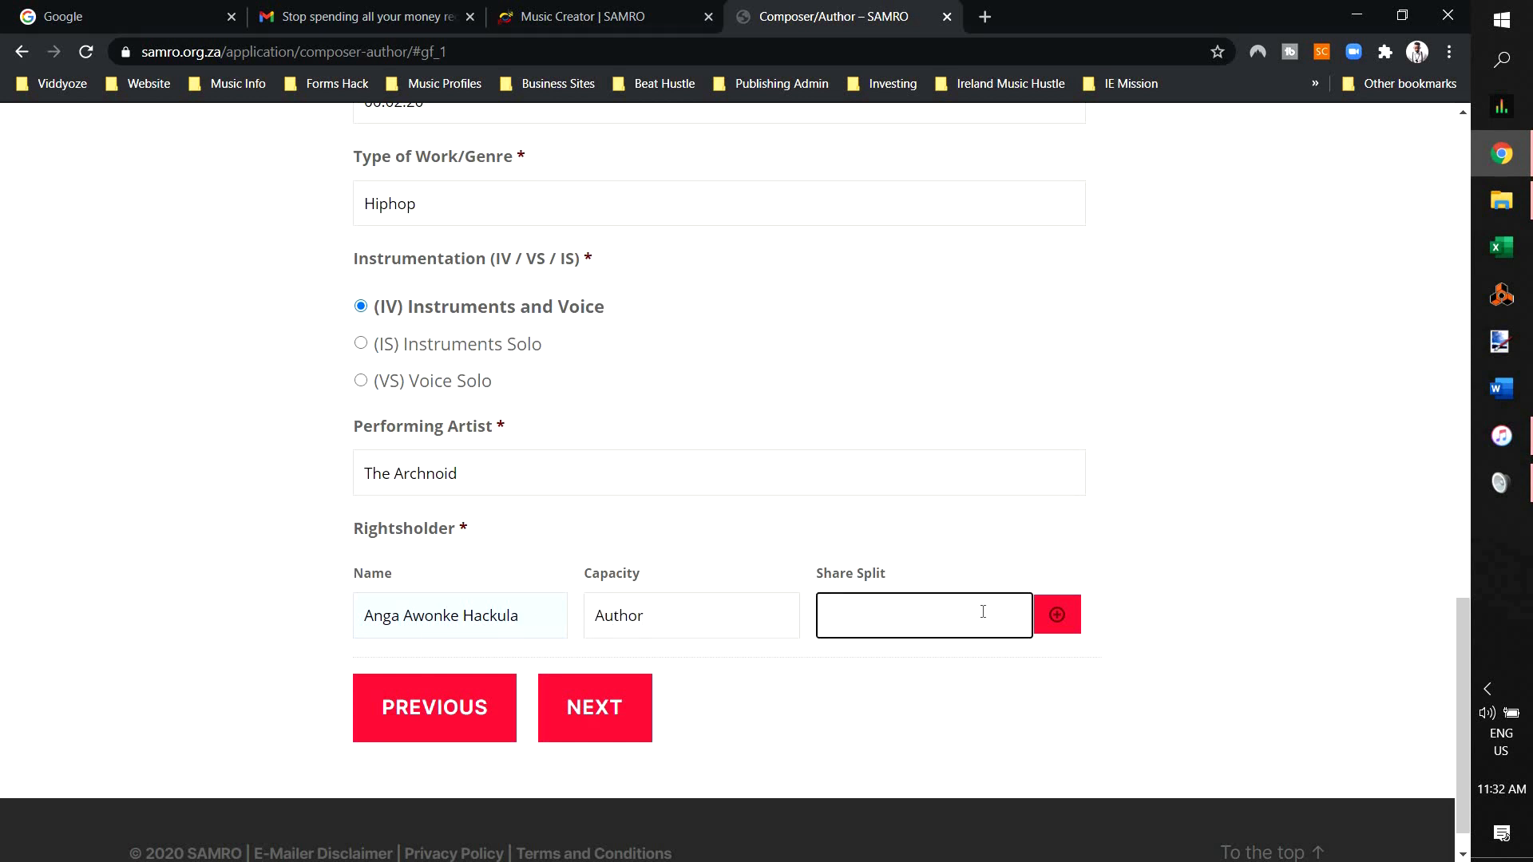
{"action": "type", "text": "100"}
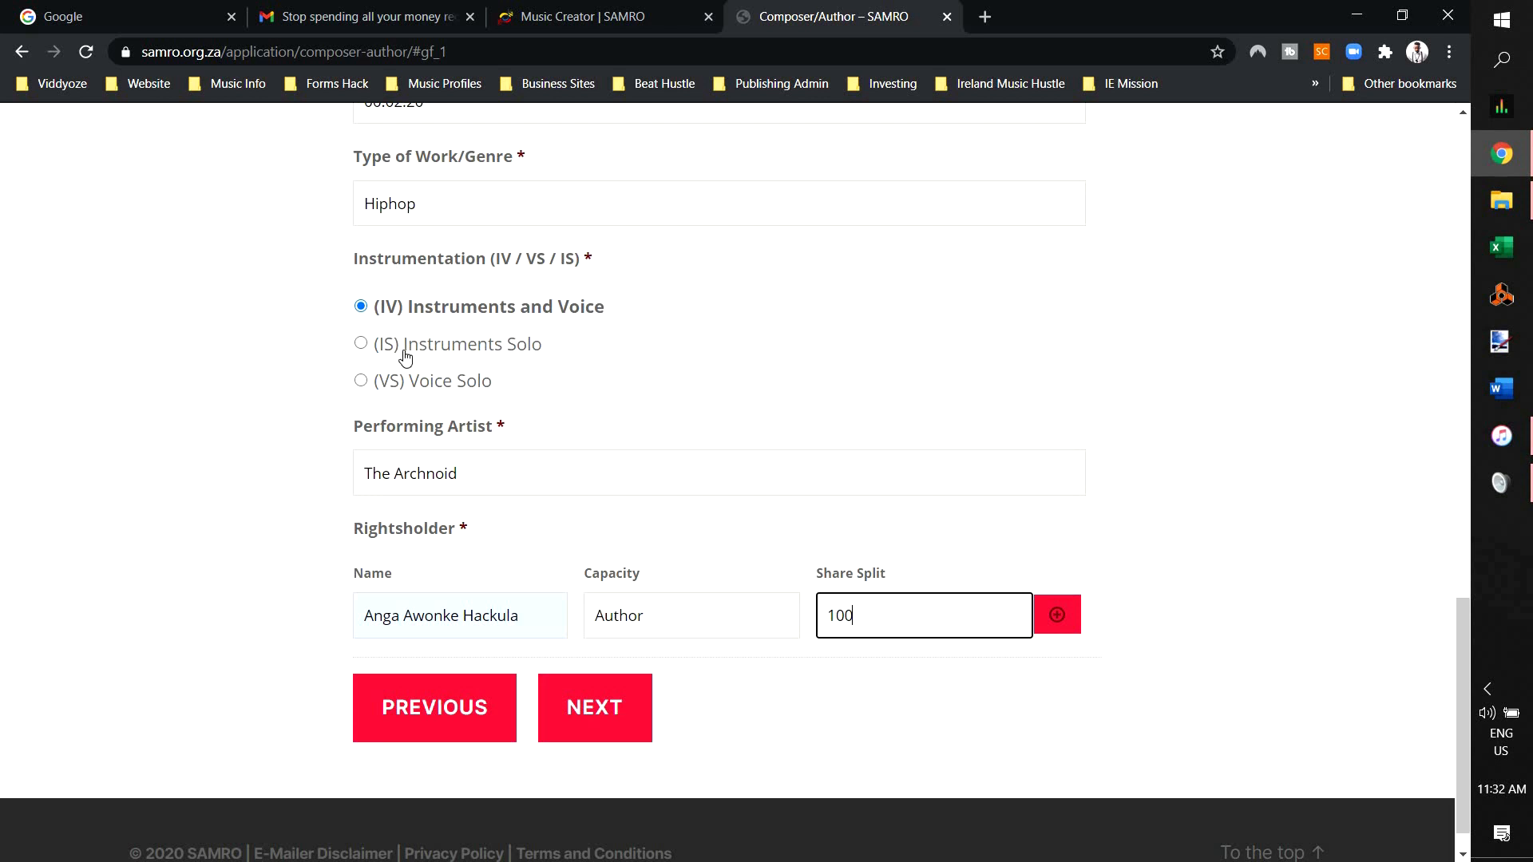
{"action": "left_click", "coordinate": [690, 615]}
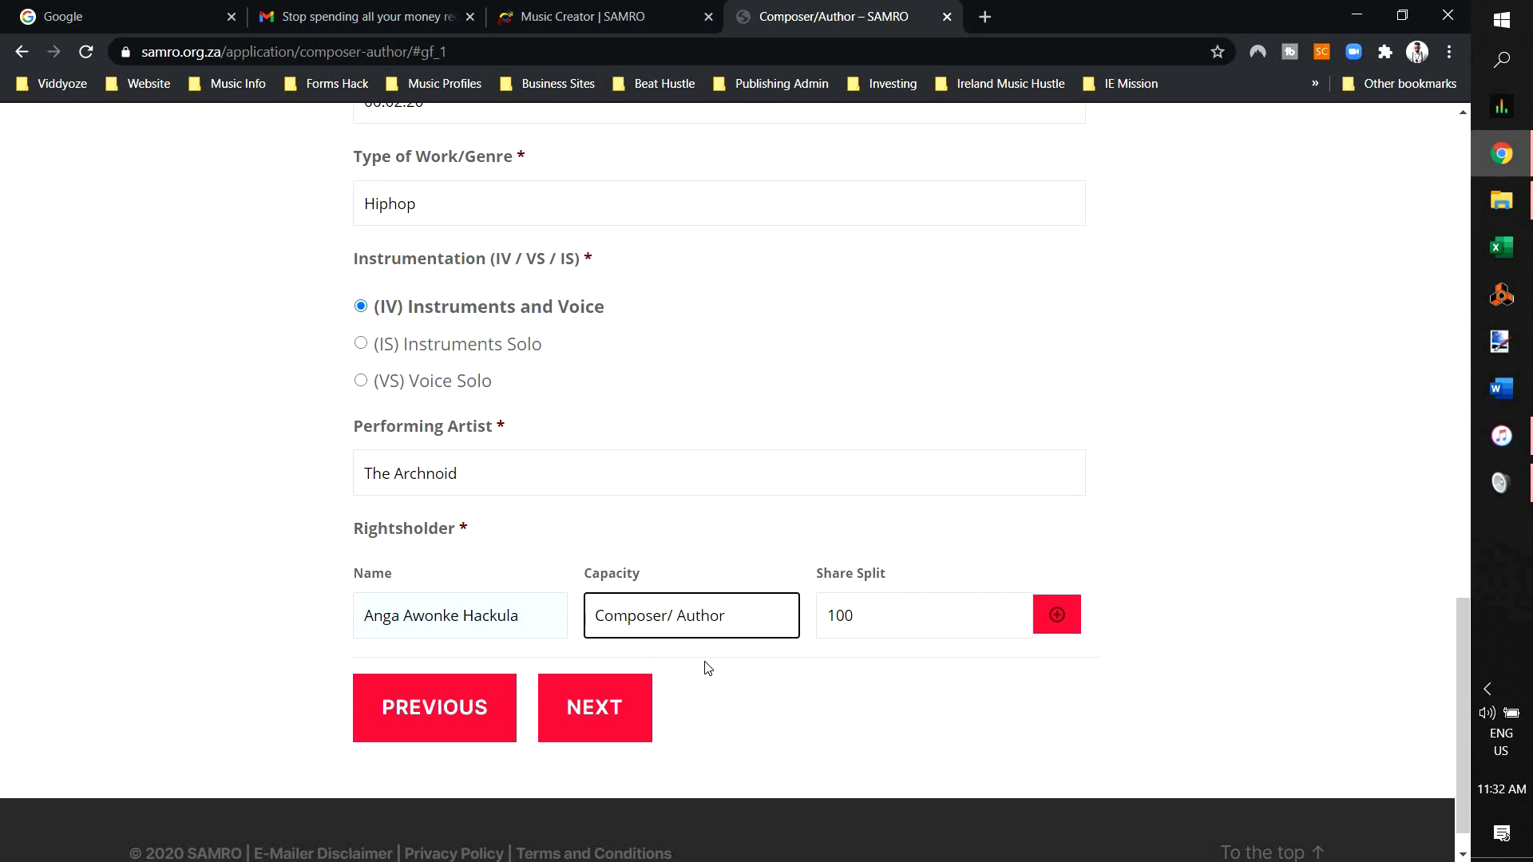
{"action": "scroll", "scroll_direction": "down", "scroll_amount": 3}
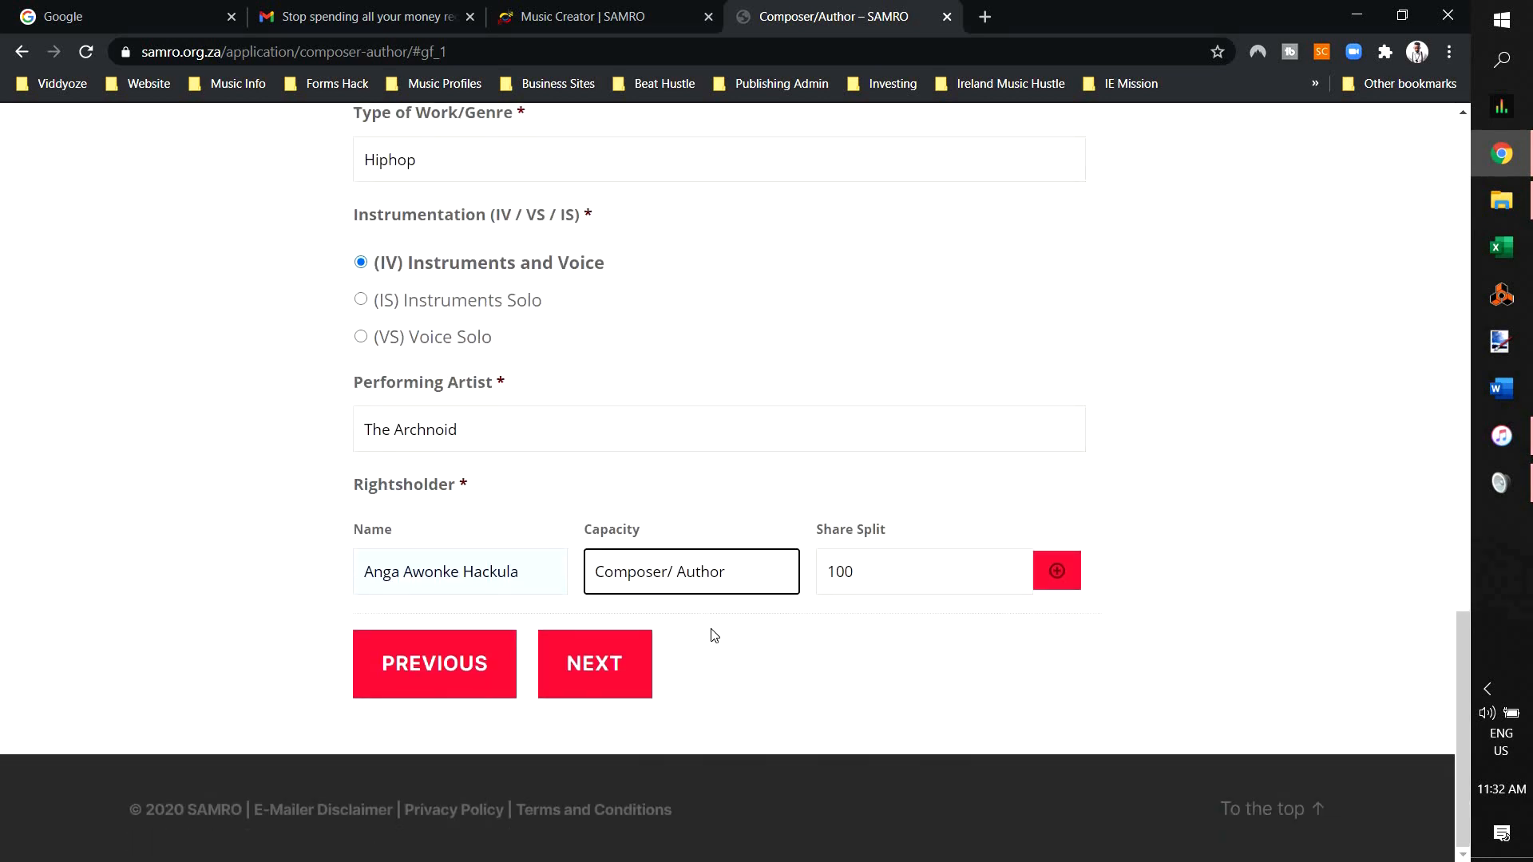
{"action": "scroll", "scroll_direction": "up", "scroll_amount": 3}
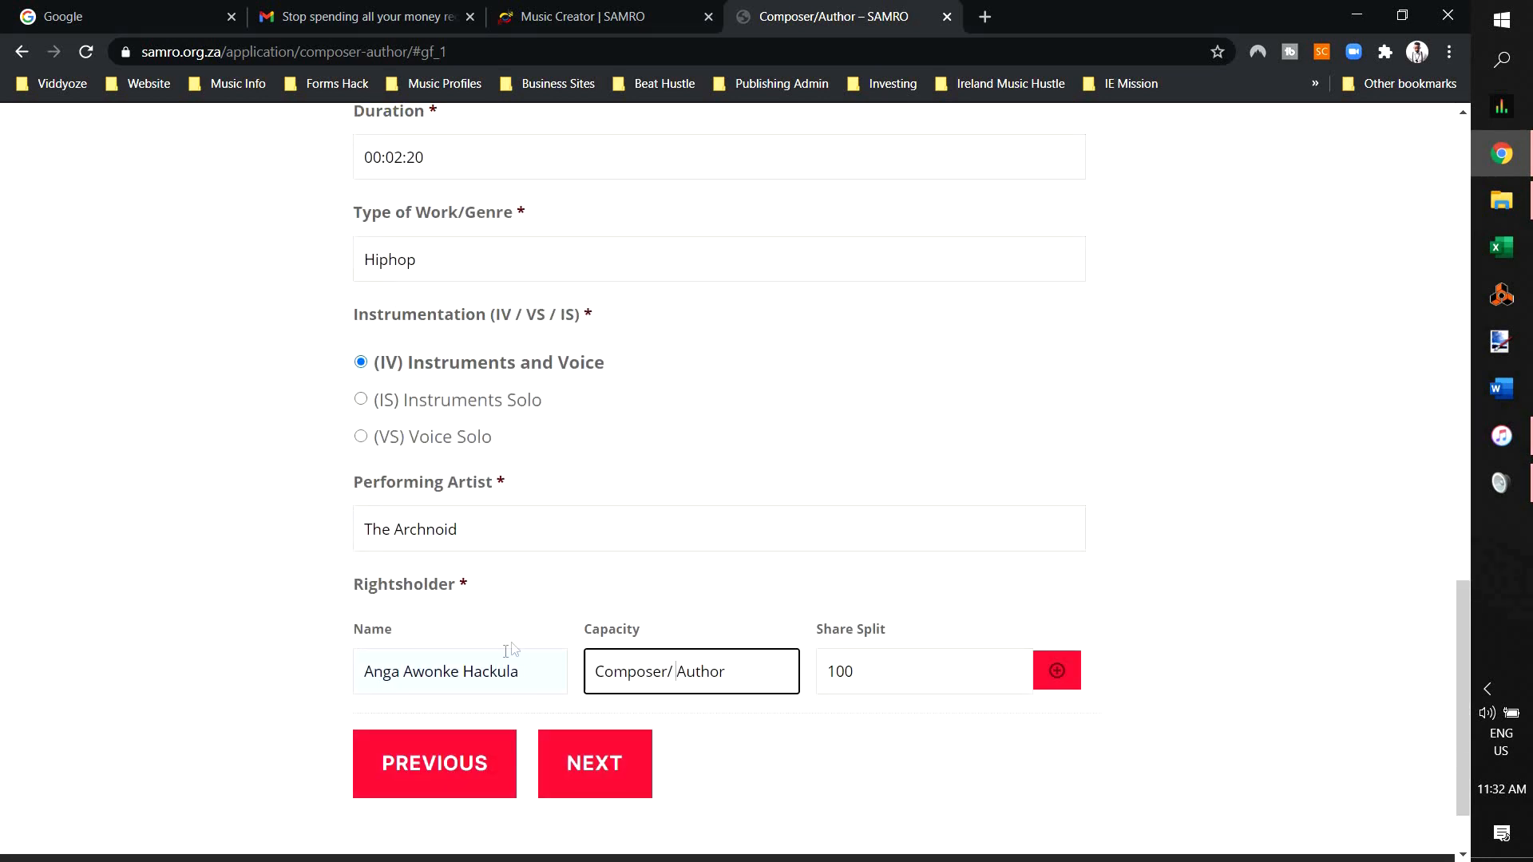
{"action": "mouse_move", "coordinate": [1110, 746]}
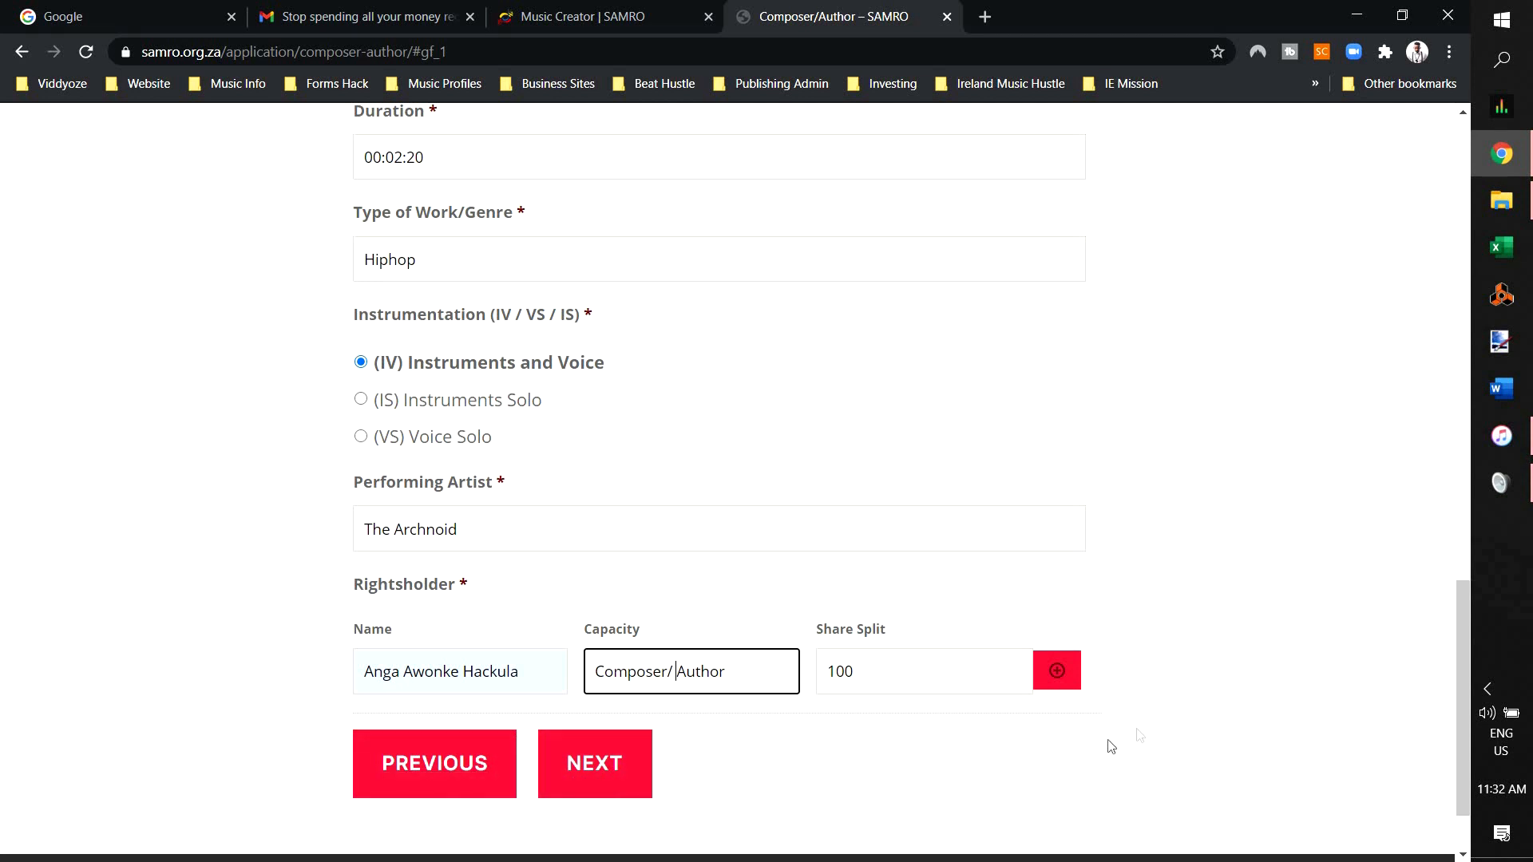
{"action": "mouse_move", "coordinate": [1140, 732]}
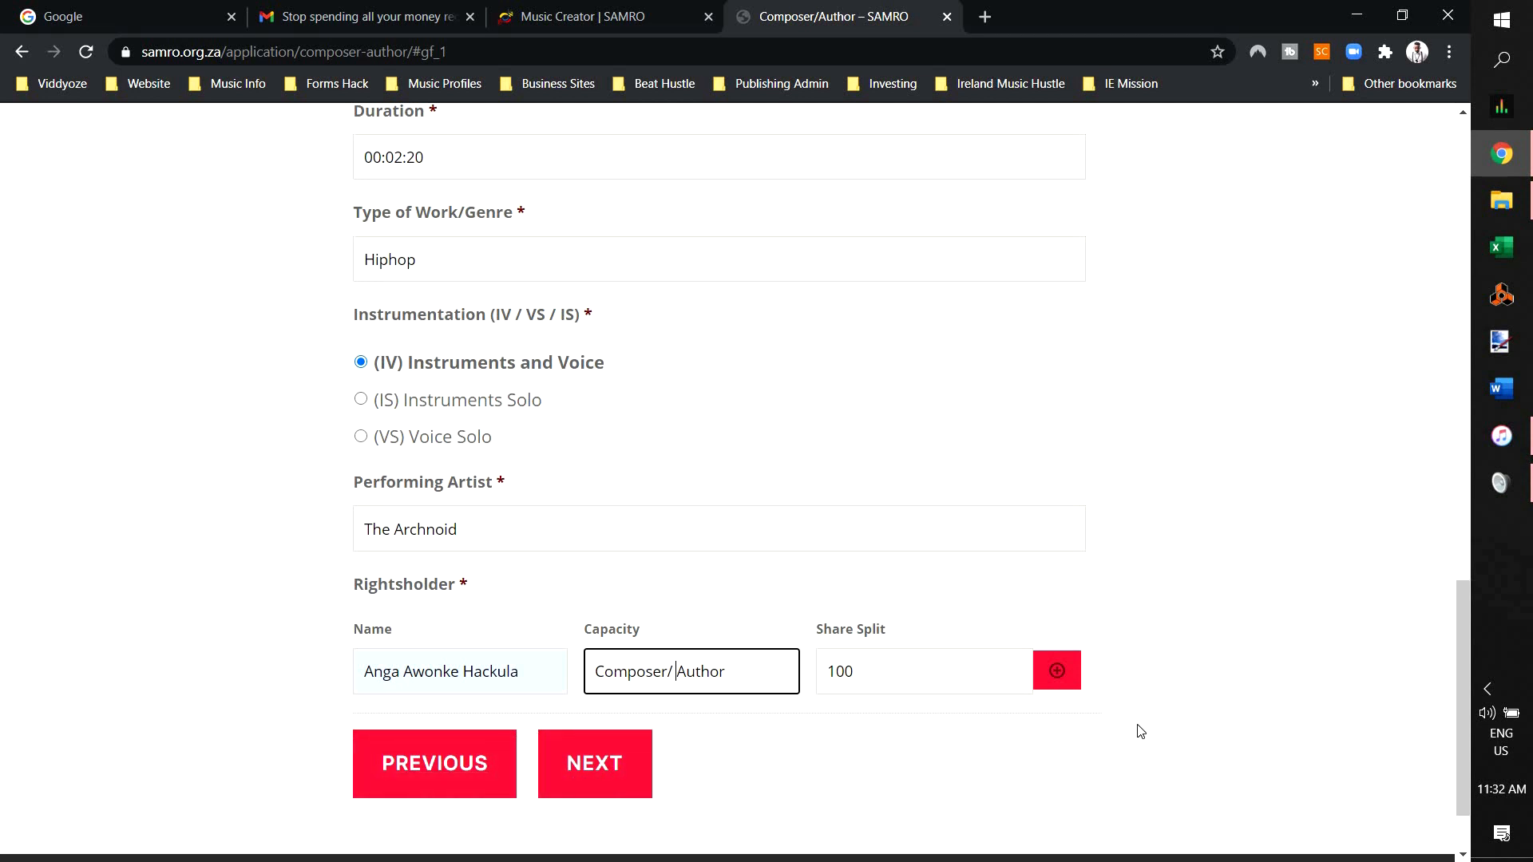
{"action": "mouse_move", "coordinate": [608, 783]}
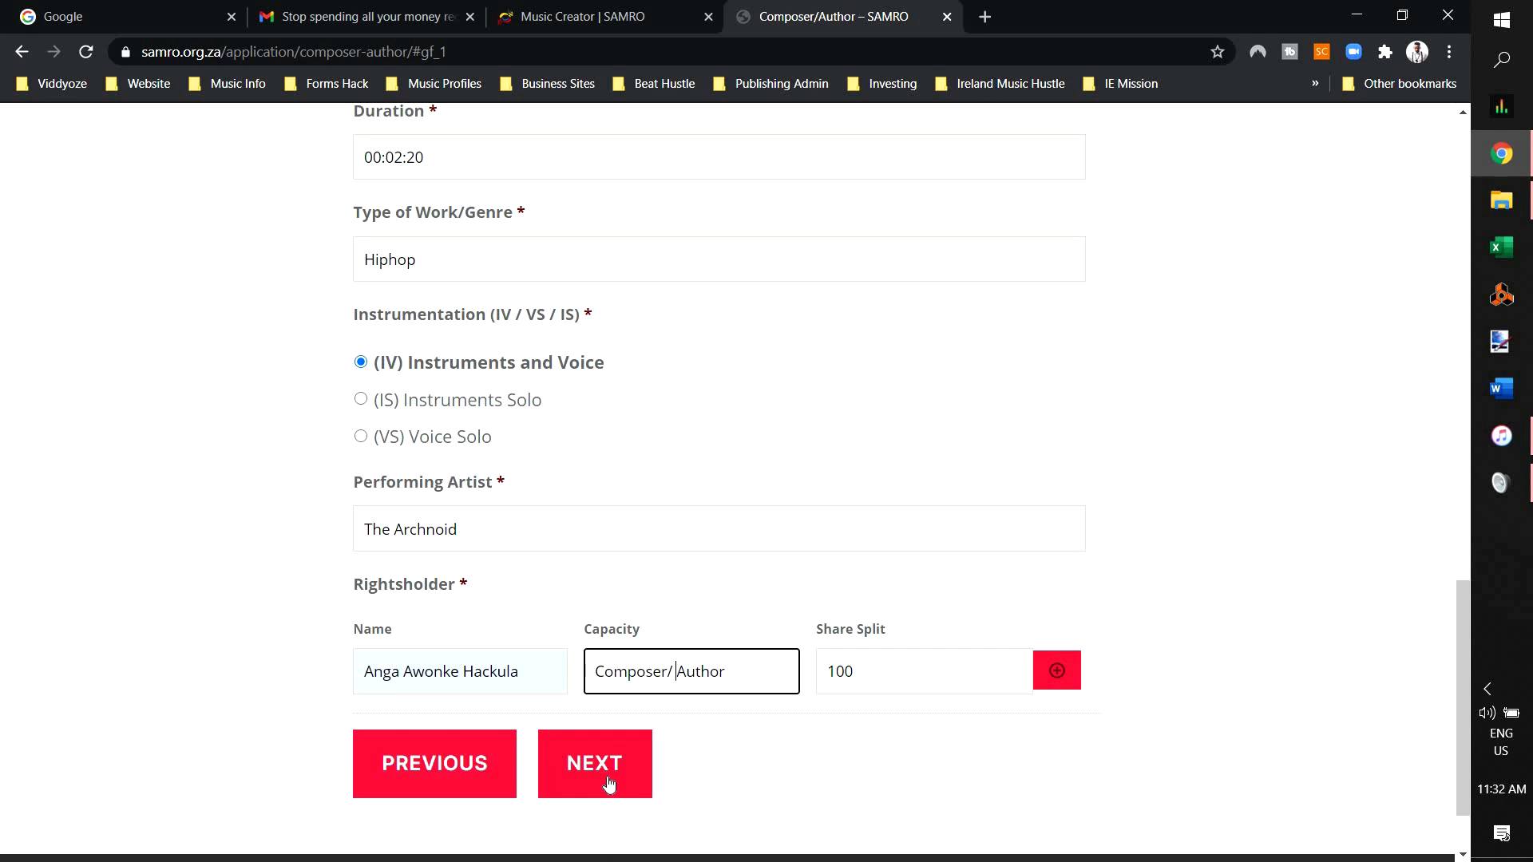
{"action": "mouse_move", "coordinate": [861, 669]}
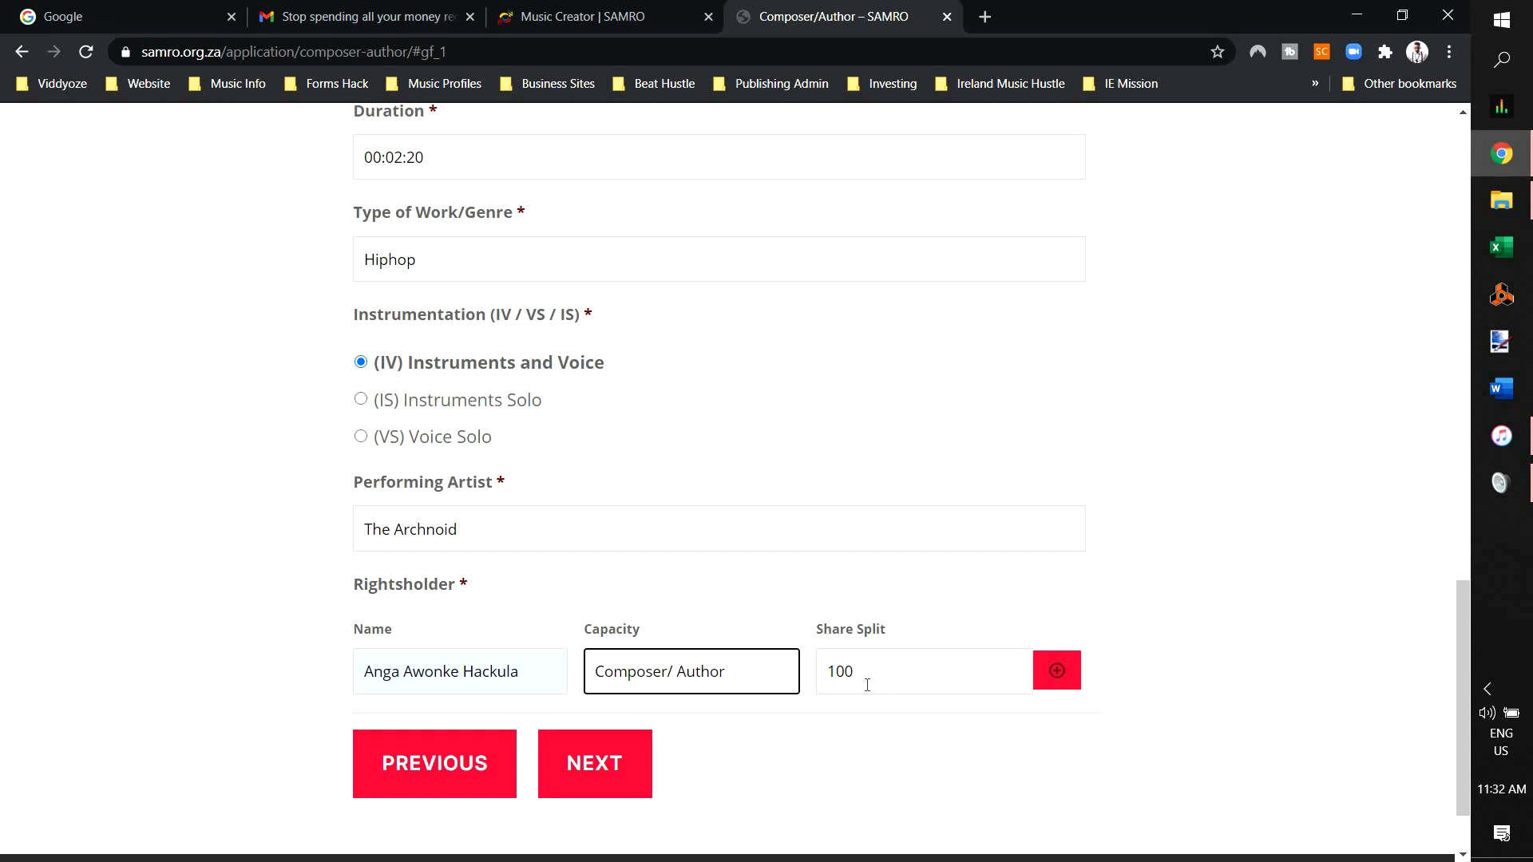
{"action": "mouse_move", "coordinate": [548, 724]}
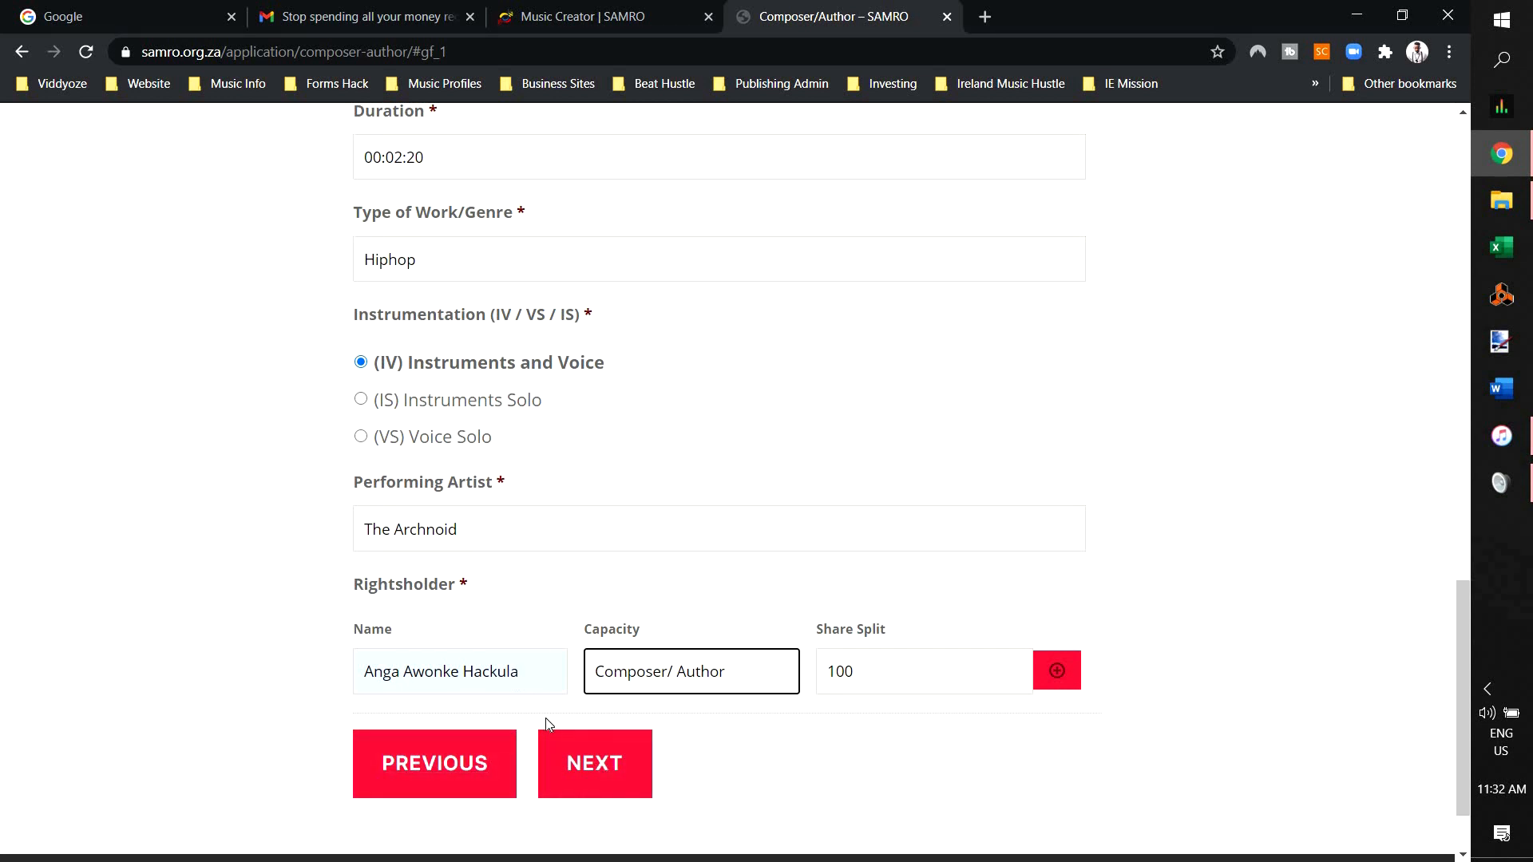
{"action": "left_click", "coordinate": [594, 764]}
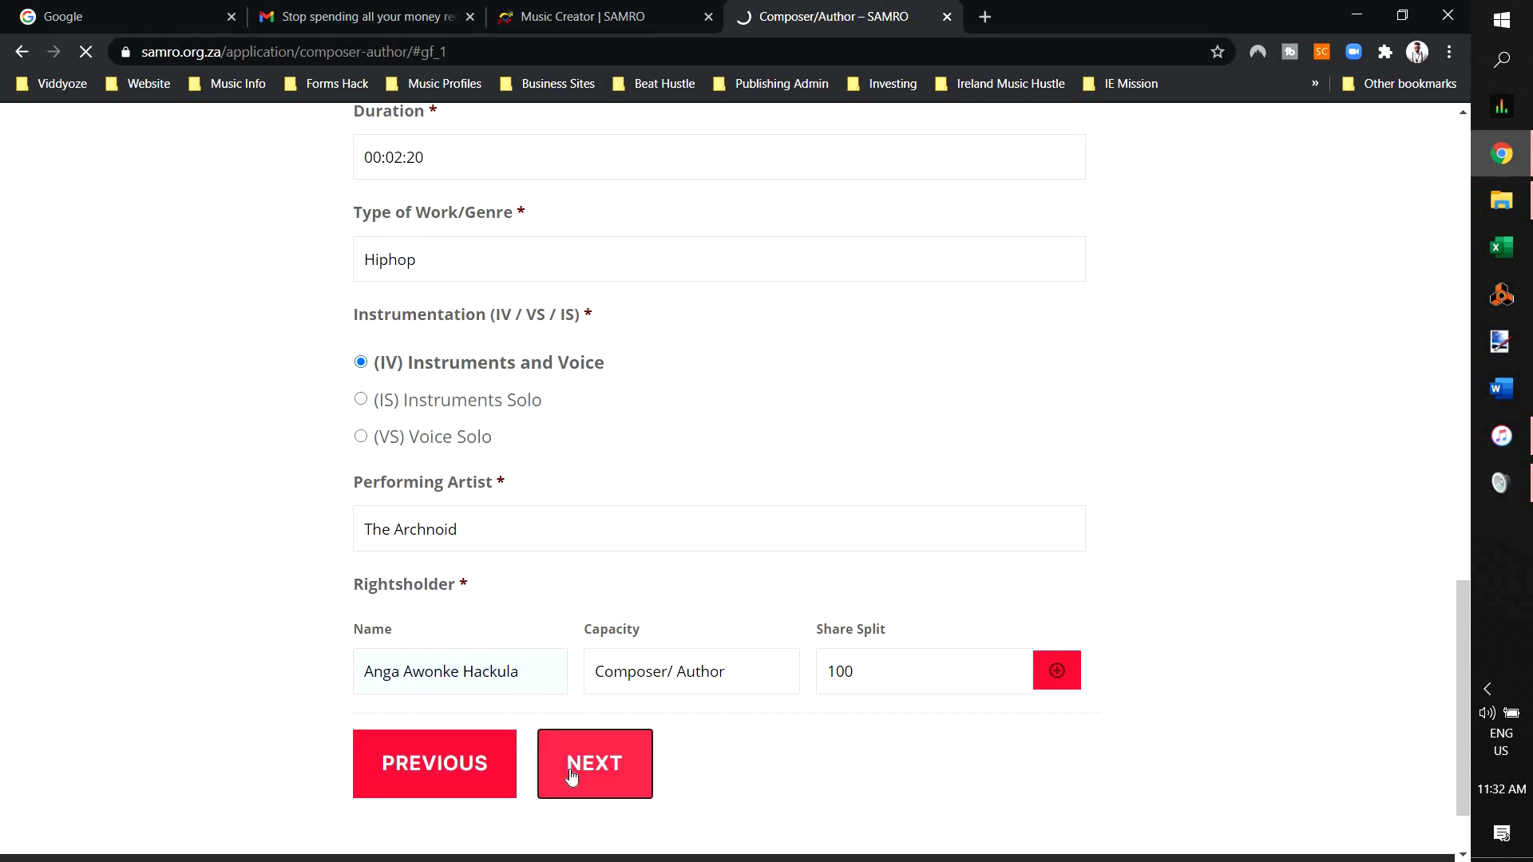
- Let Part B submit and scroll through Part C, the deed of assignment of copyright
{"action": "left_click", "coordinate": [594, 763]}
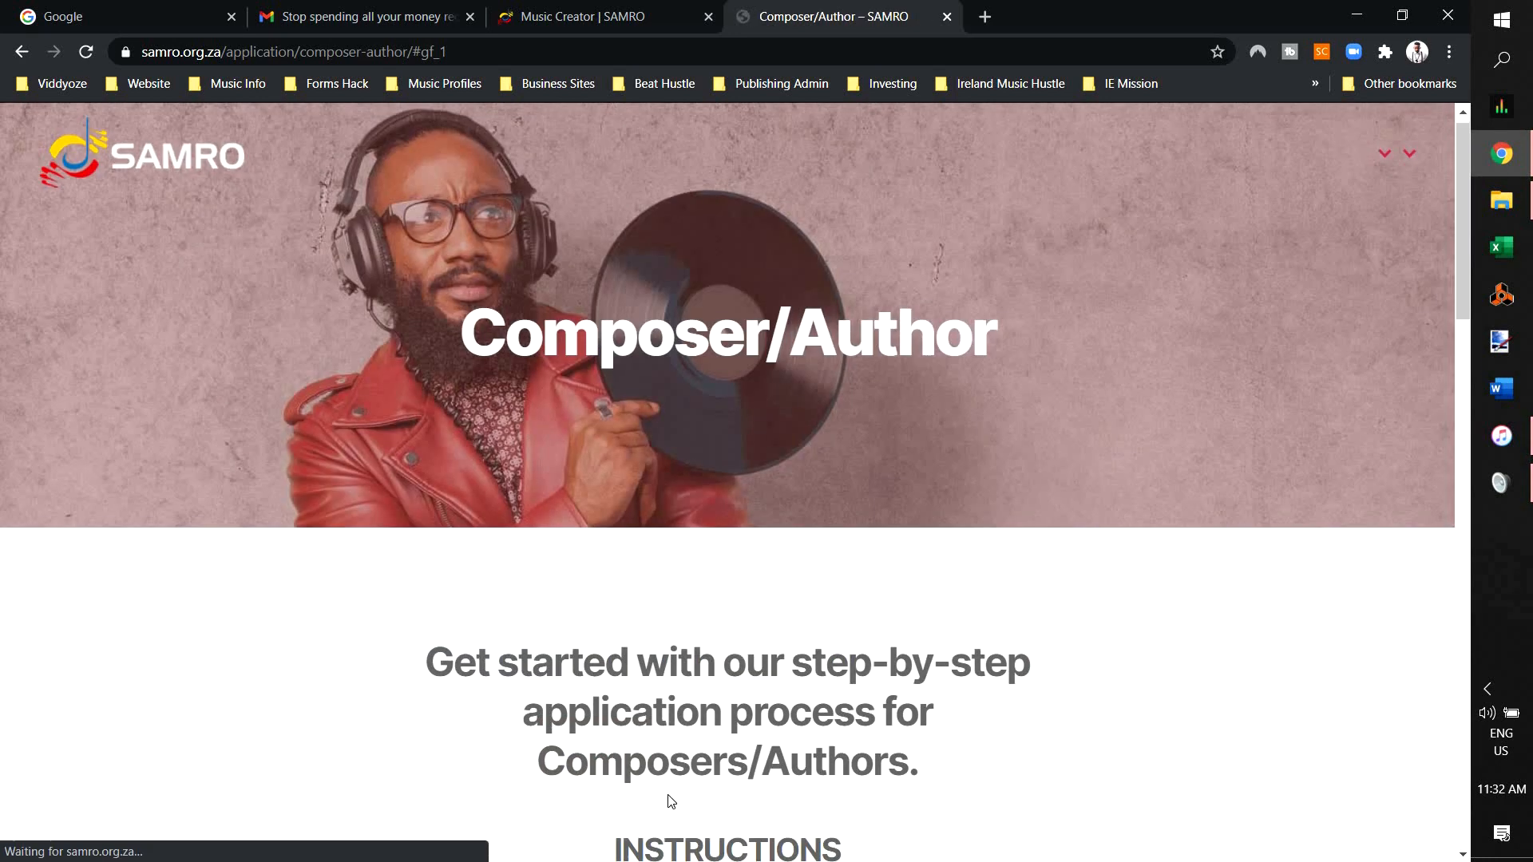
{"action": "scroll", "scroll_direction": "down", "scroll_amount": 3}
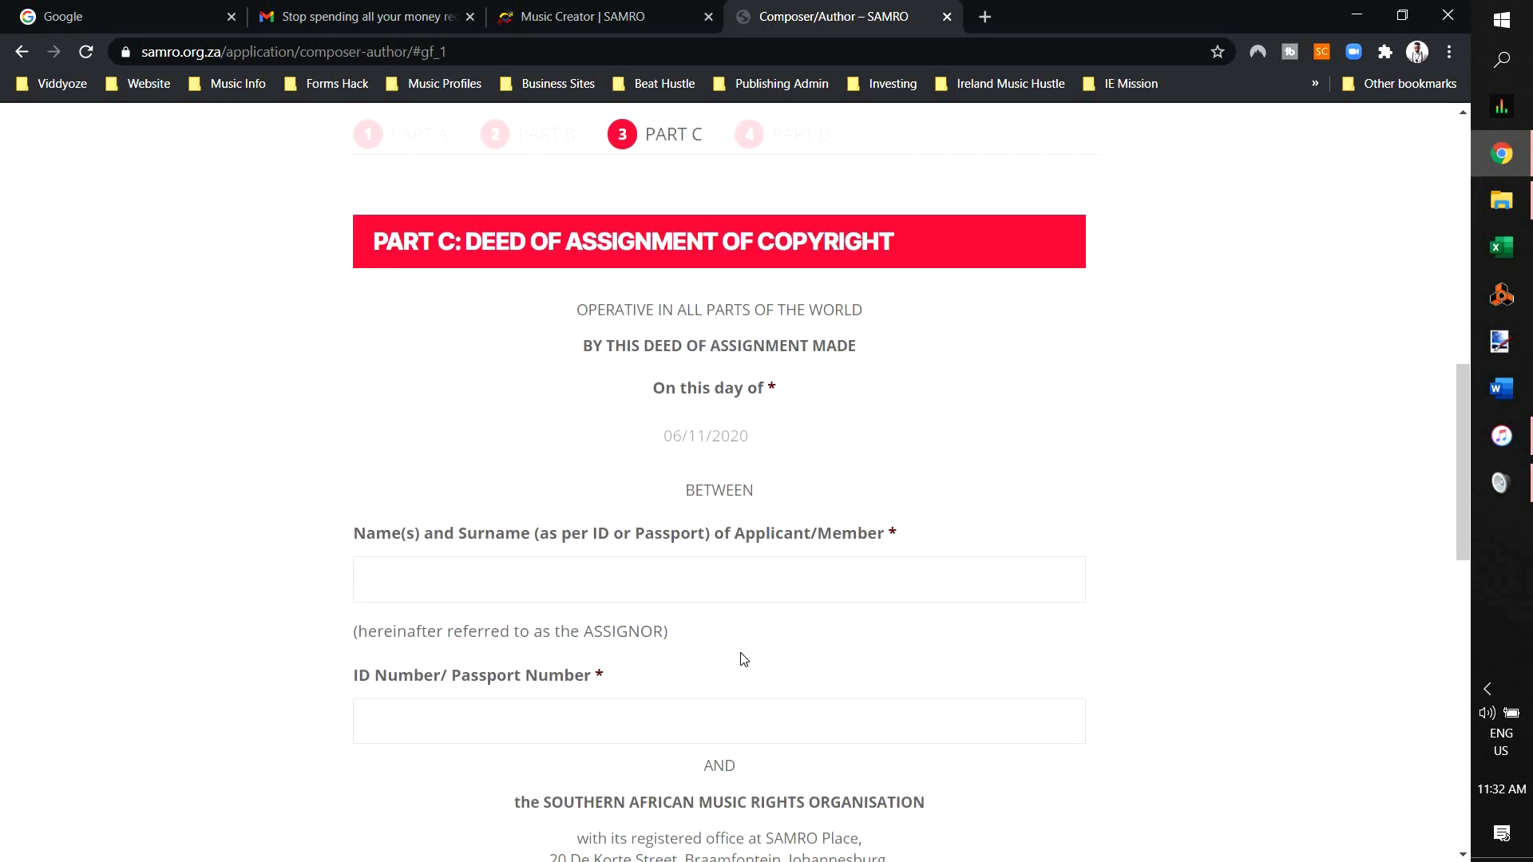
{"action": "scroll", "scroll_direction": "up", "scroll_amount": 3}
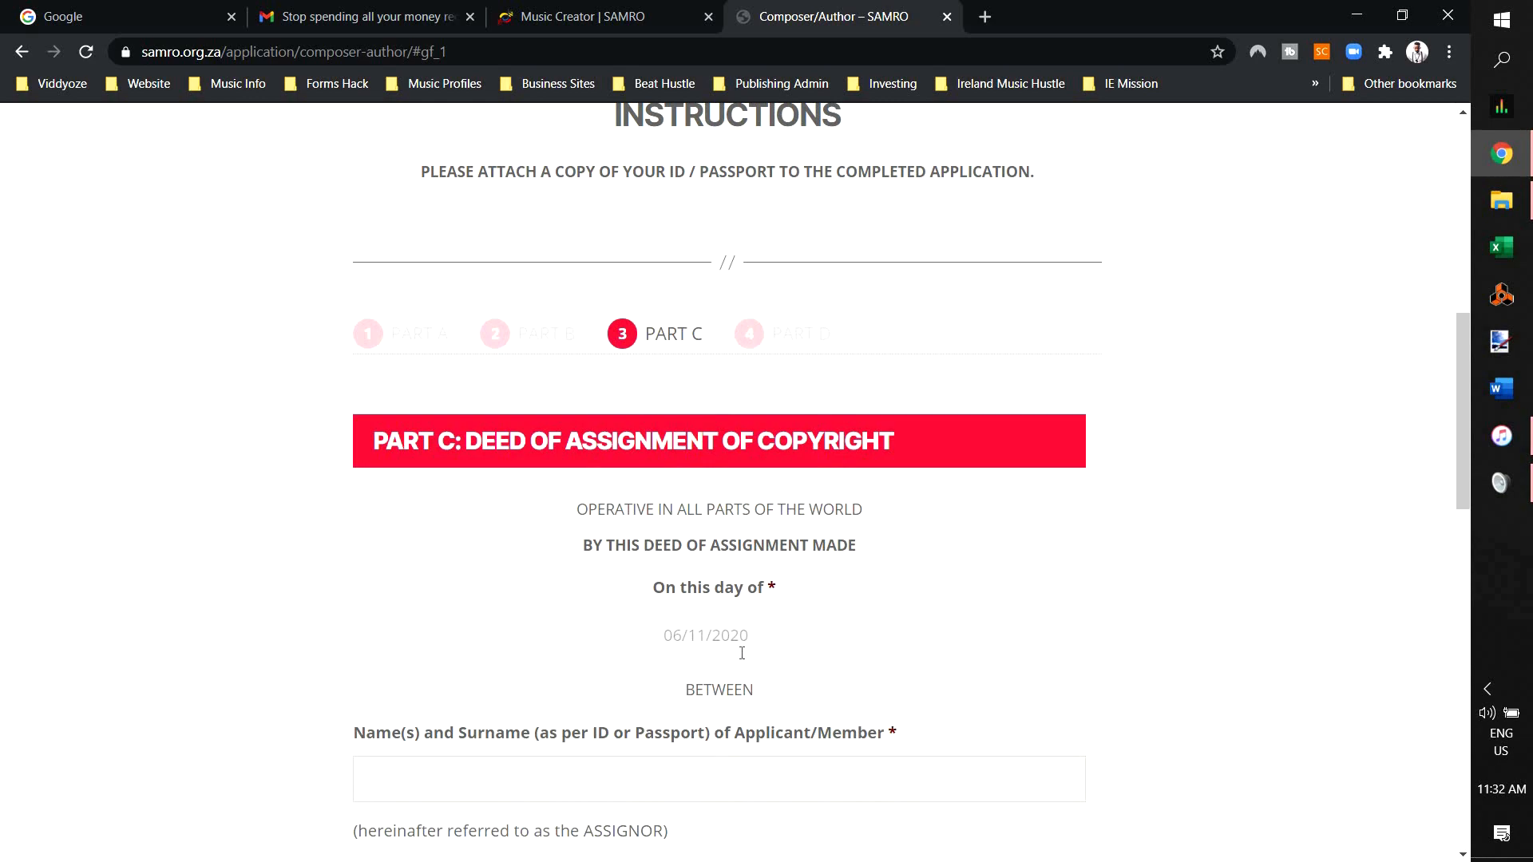
{"action": "scroll", "scroll_direction": "down", "scroll_amount": 3}
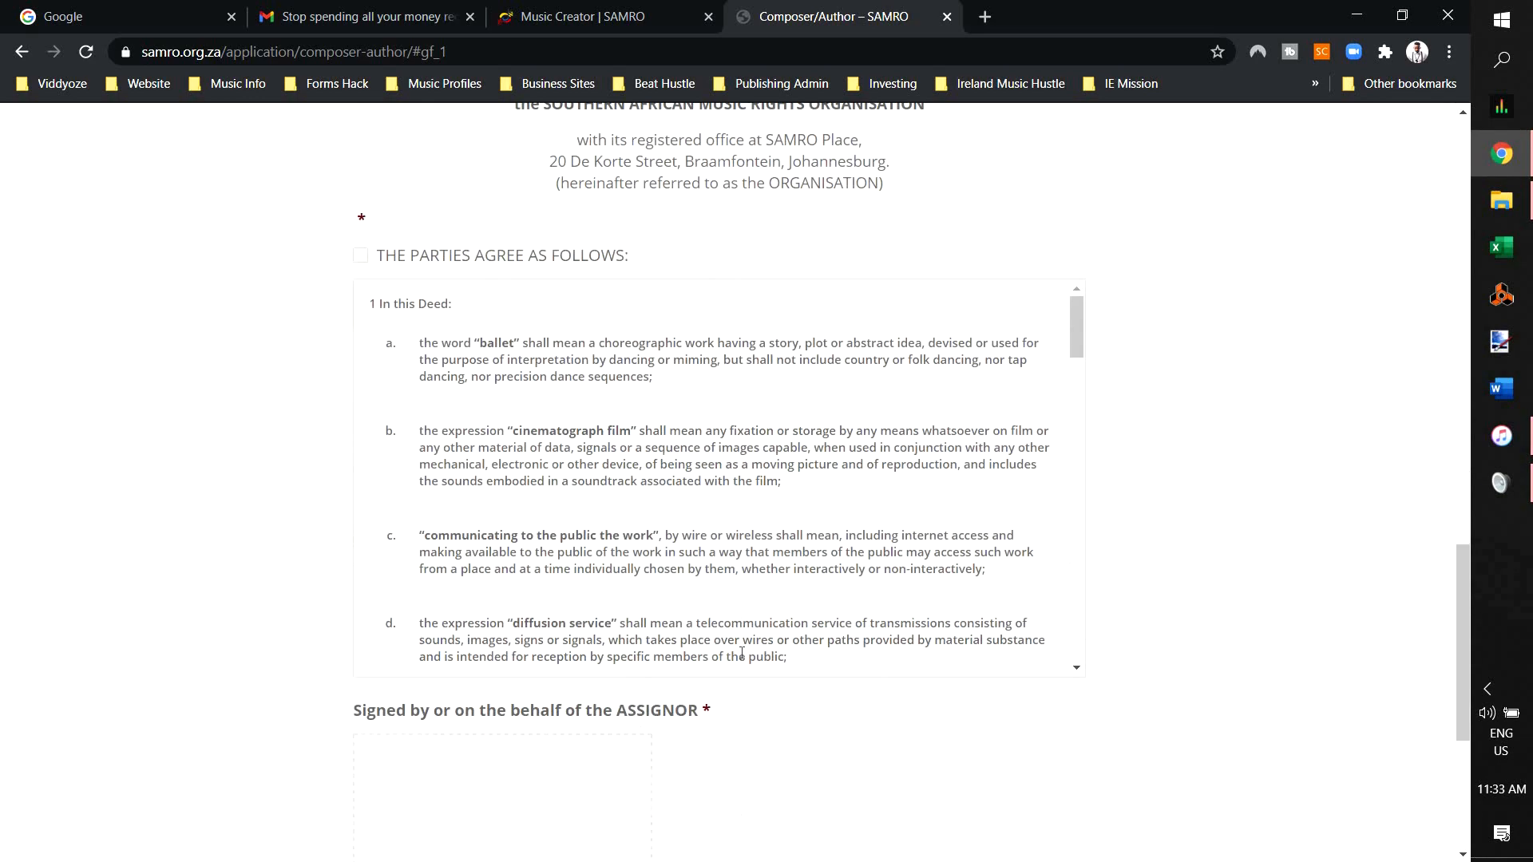
{"action": "scroll", "scroll_direction": "down", "scroll_amount": 3}
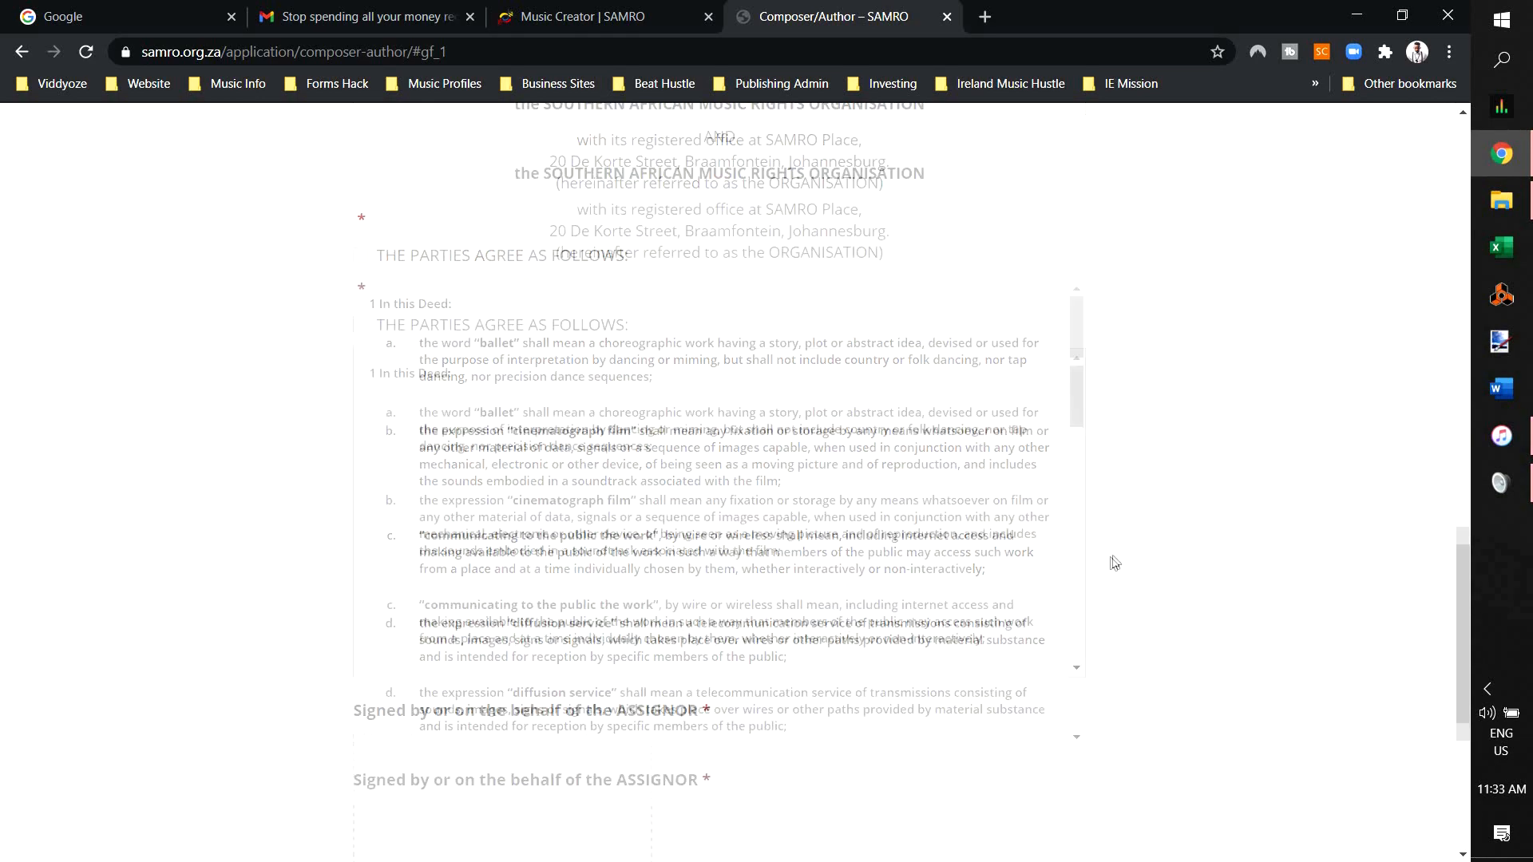
{"action": "scroll", "scroll_direction": "up", "scroll_amount": 3}
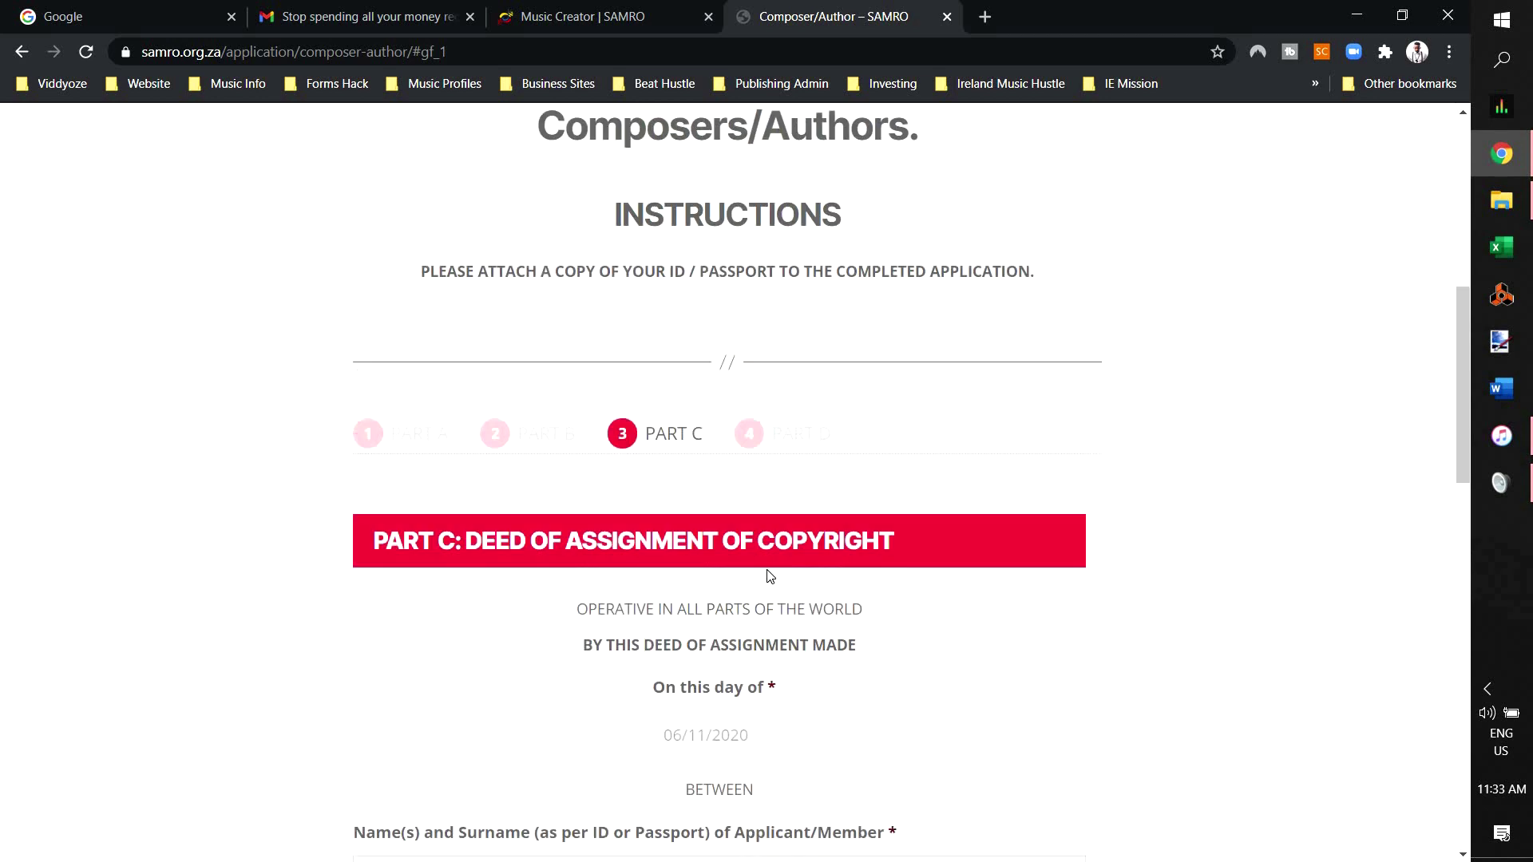
{"action": "scroll", "scroll_direction": "down", "scroll_amount": 3}
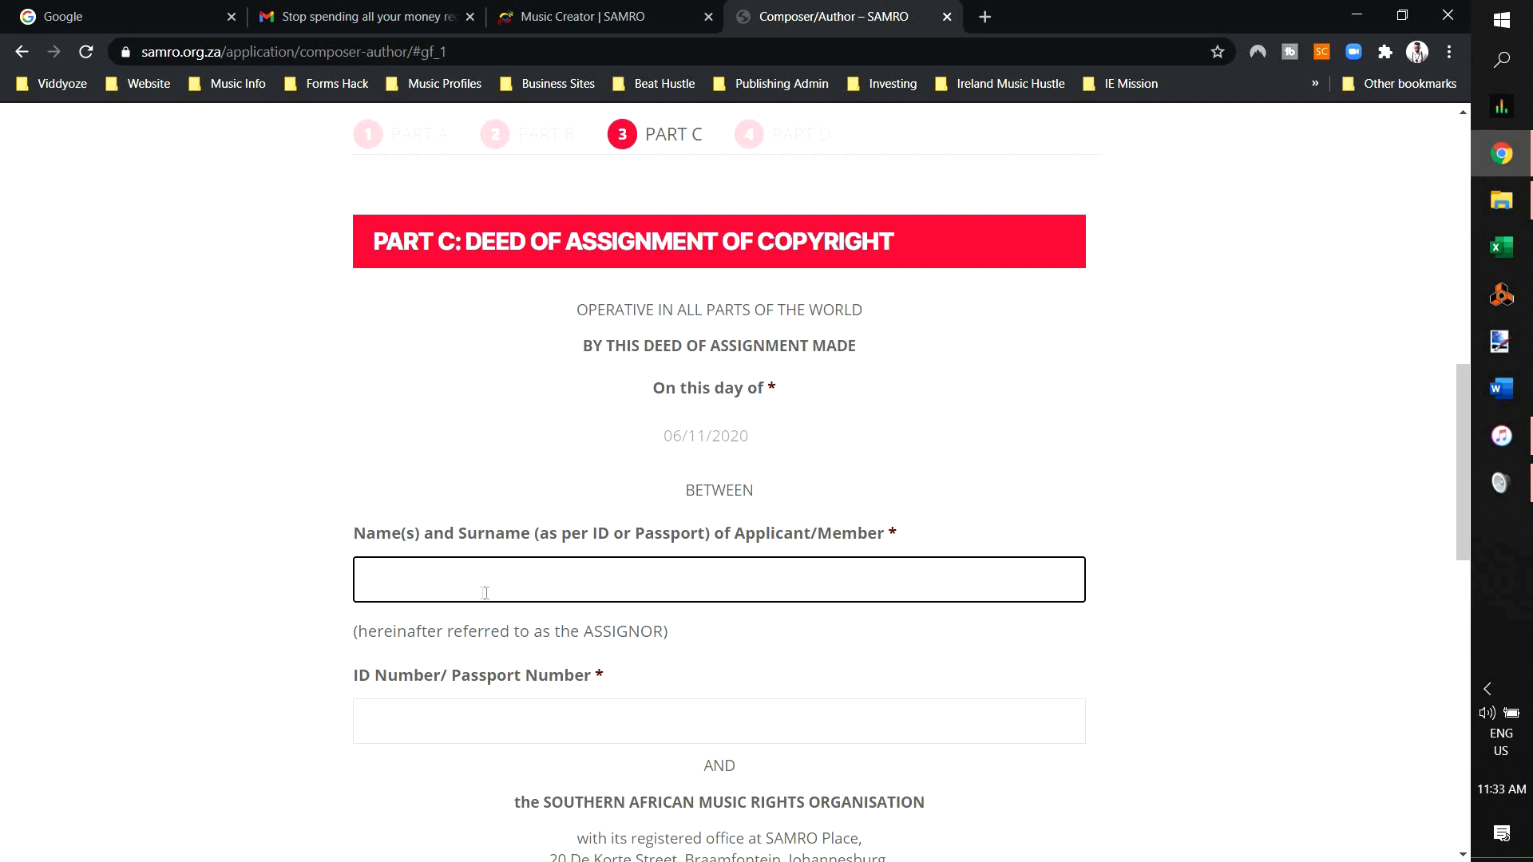
- Name the assignor Joe Soap and enter the ID number beginning 1115555
{"action": "scroll", "scroll_direction": "down", "scroll_amount": 3}
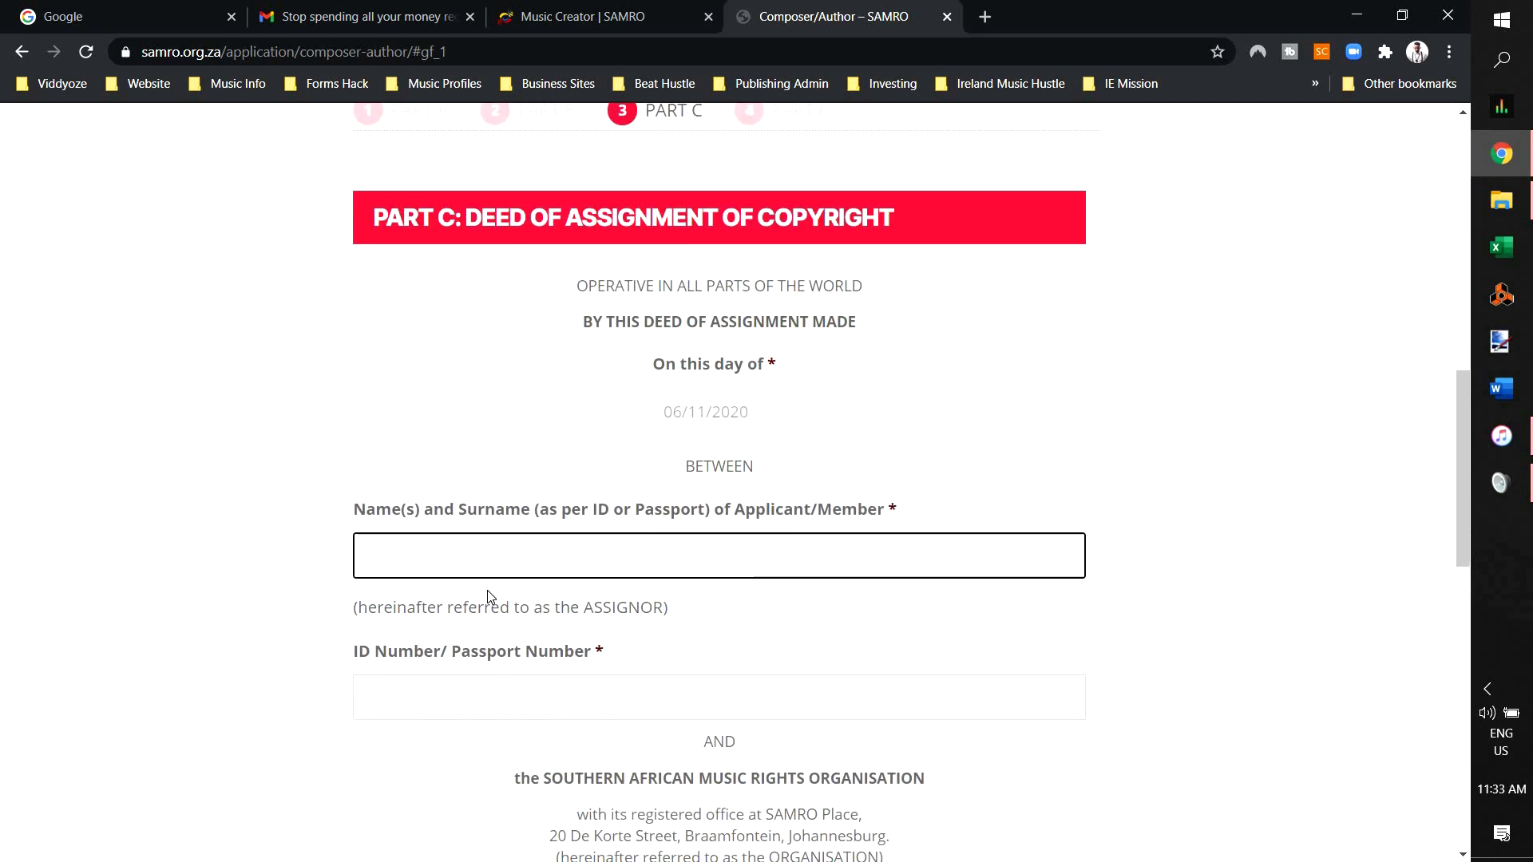
{"action": "type", "text": "A"}
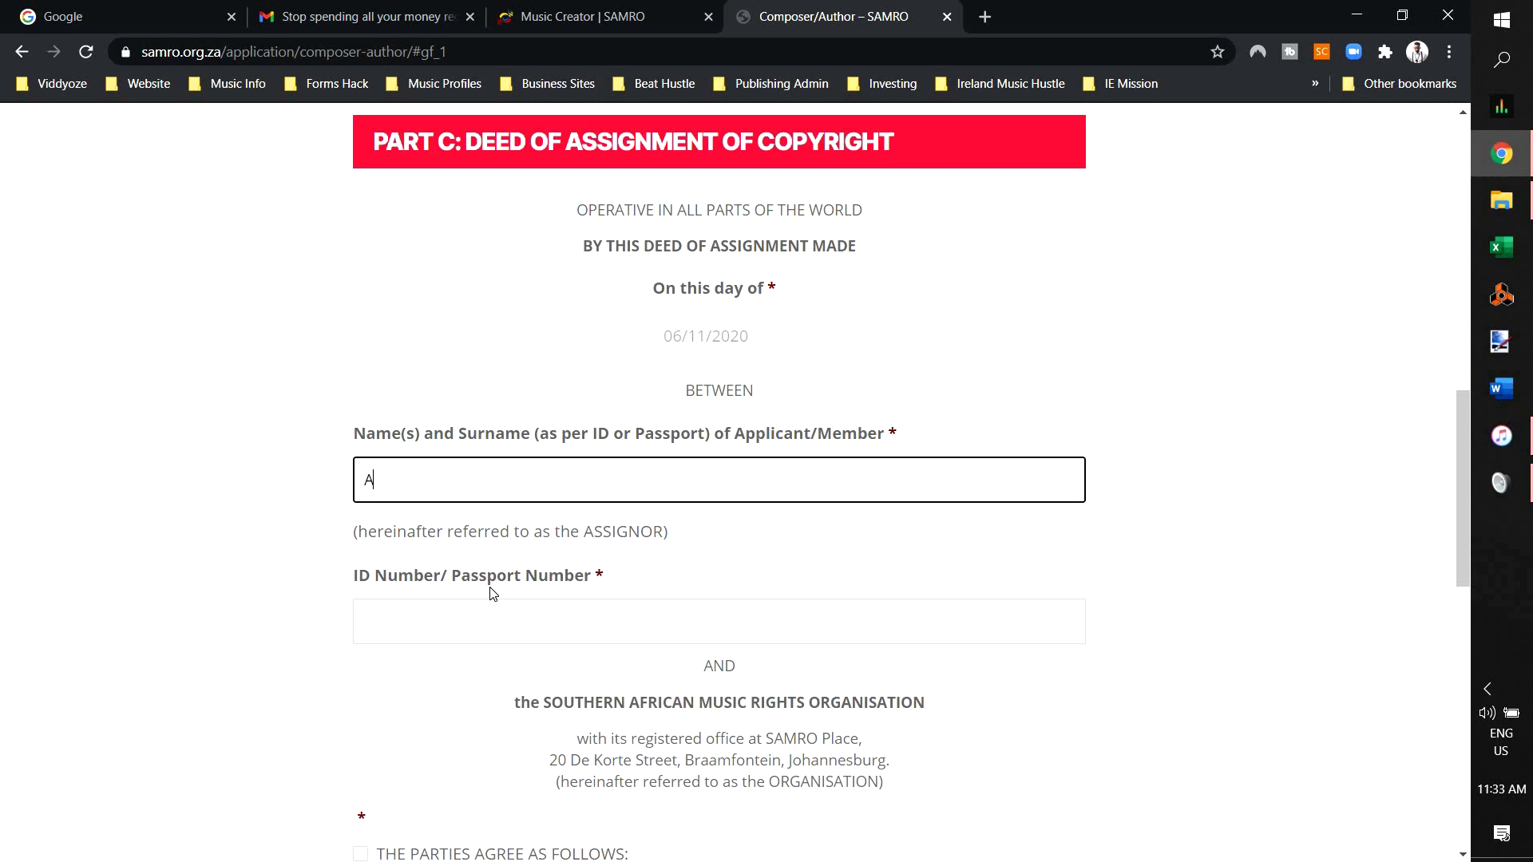
{"action": "type", "text": "Joe"}
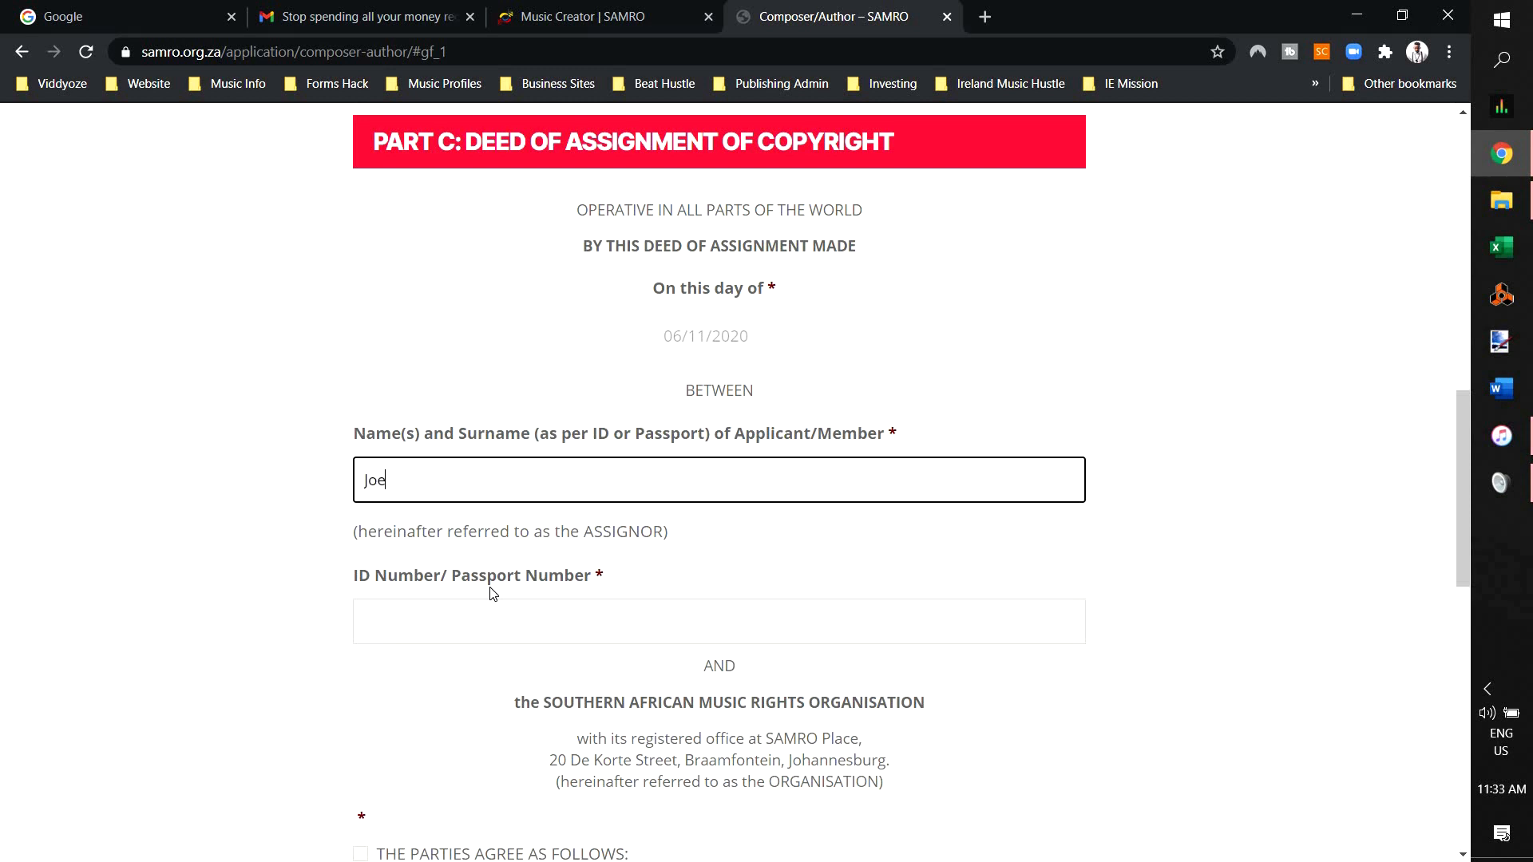
{"action": "type", "text": "Soap"}
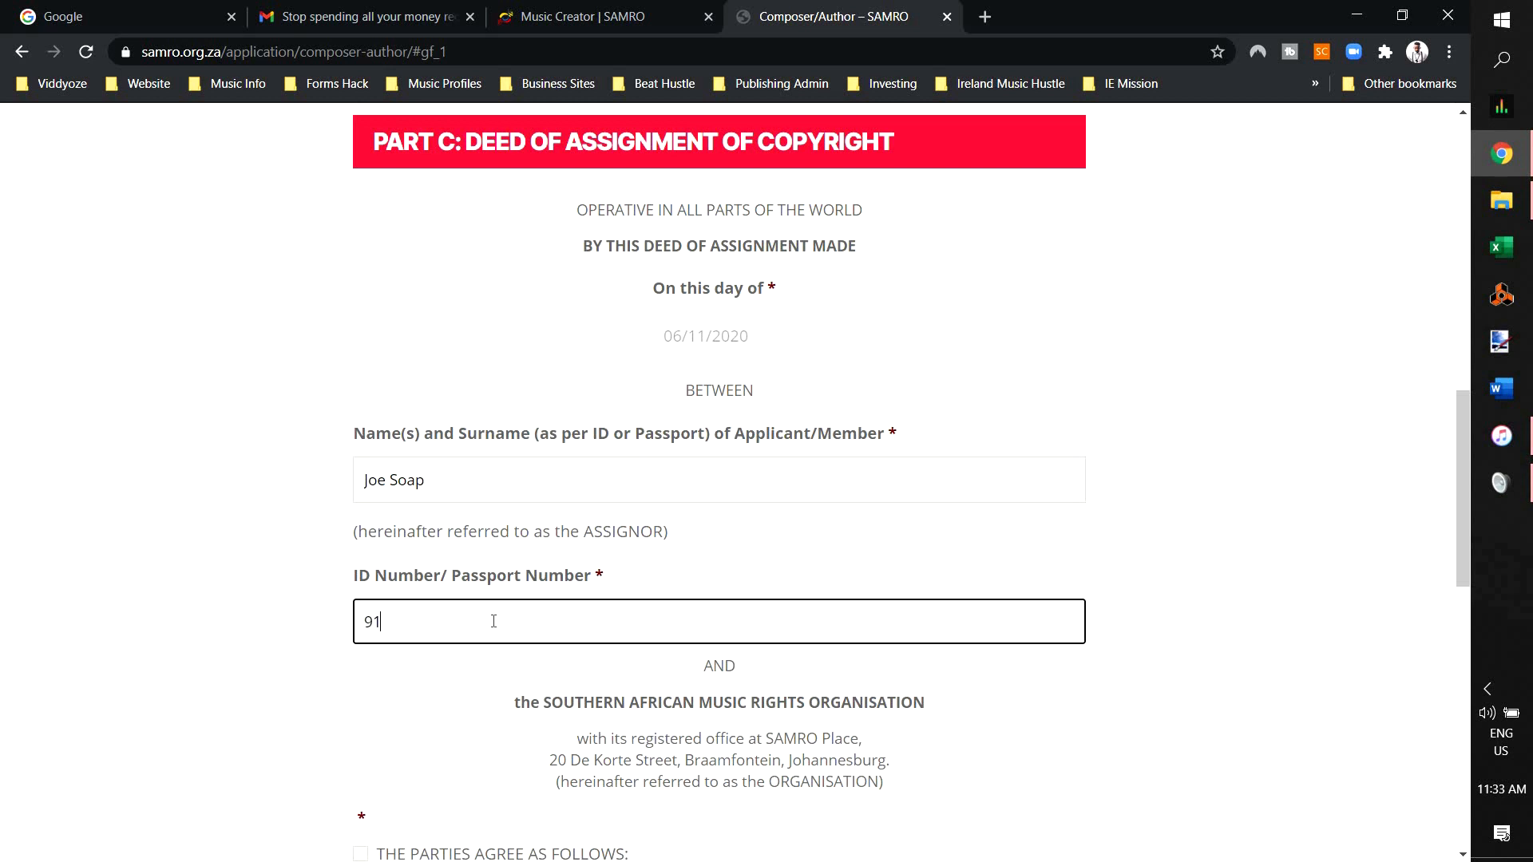
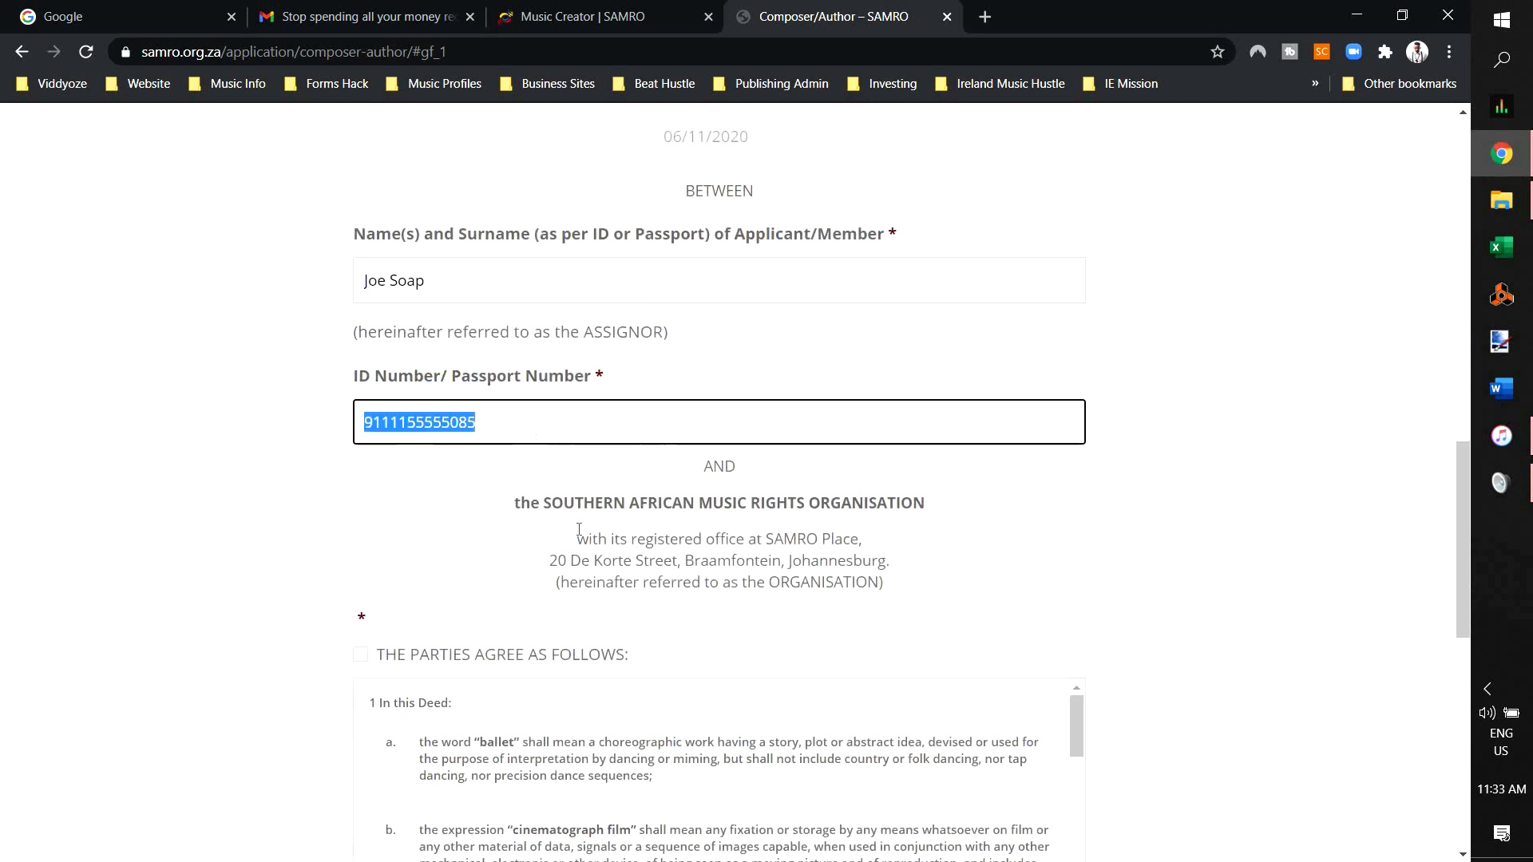
{"action": "scroll", "scroll_direction": "up", "scroll_amount": 3}
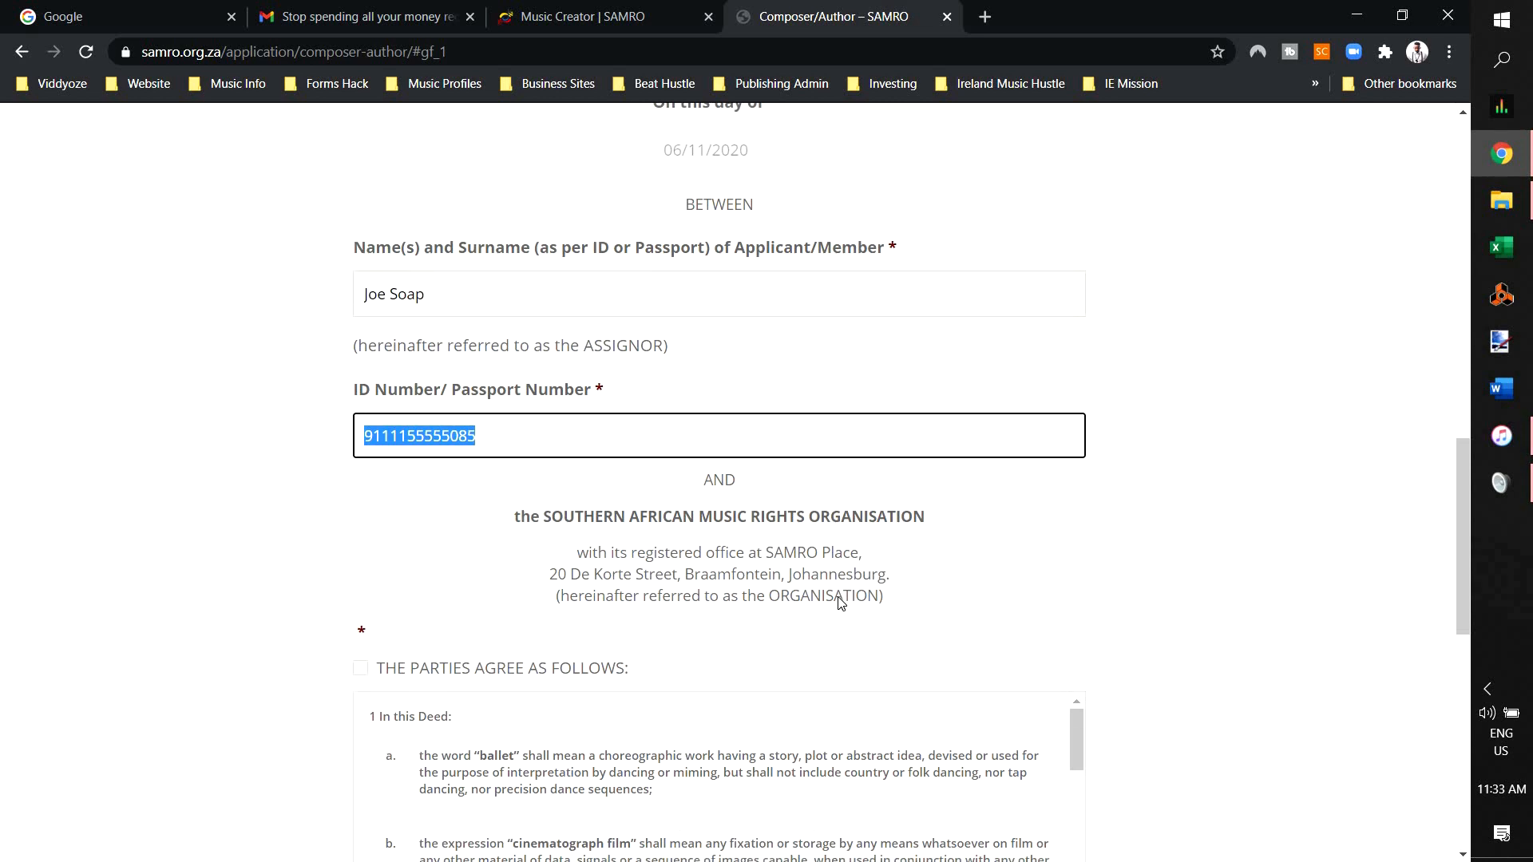
{"action": "scroll", "scroll_direction": "up", "scroll_amount": 3}
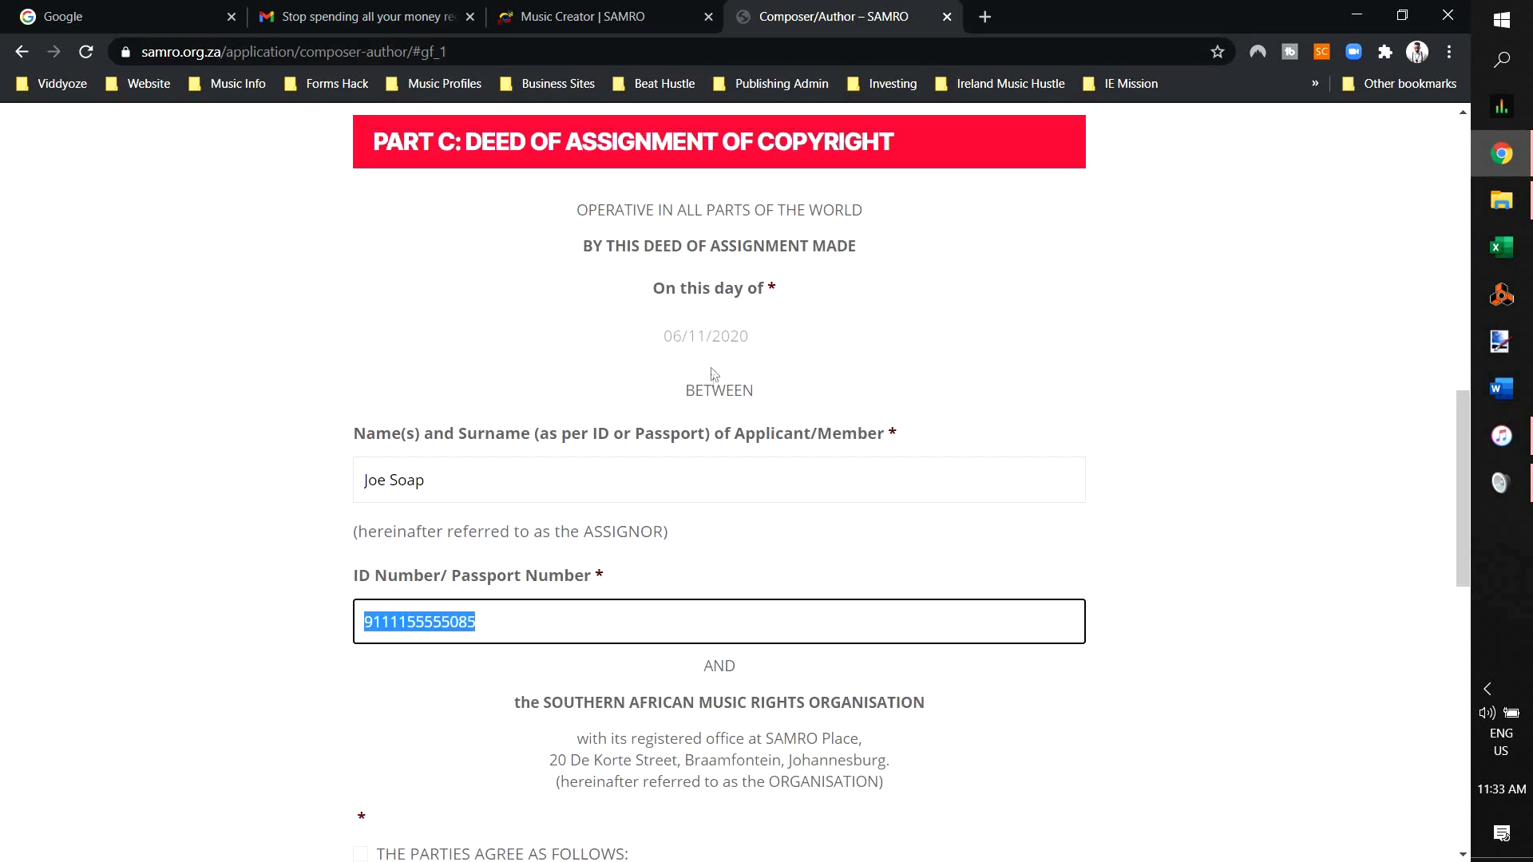
{"action": "scroll", "scroll_direction": "up", "scroll_amount": 3}
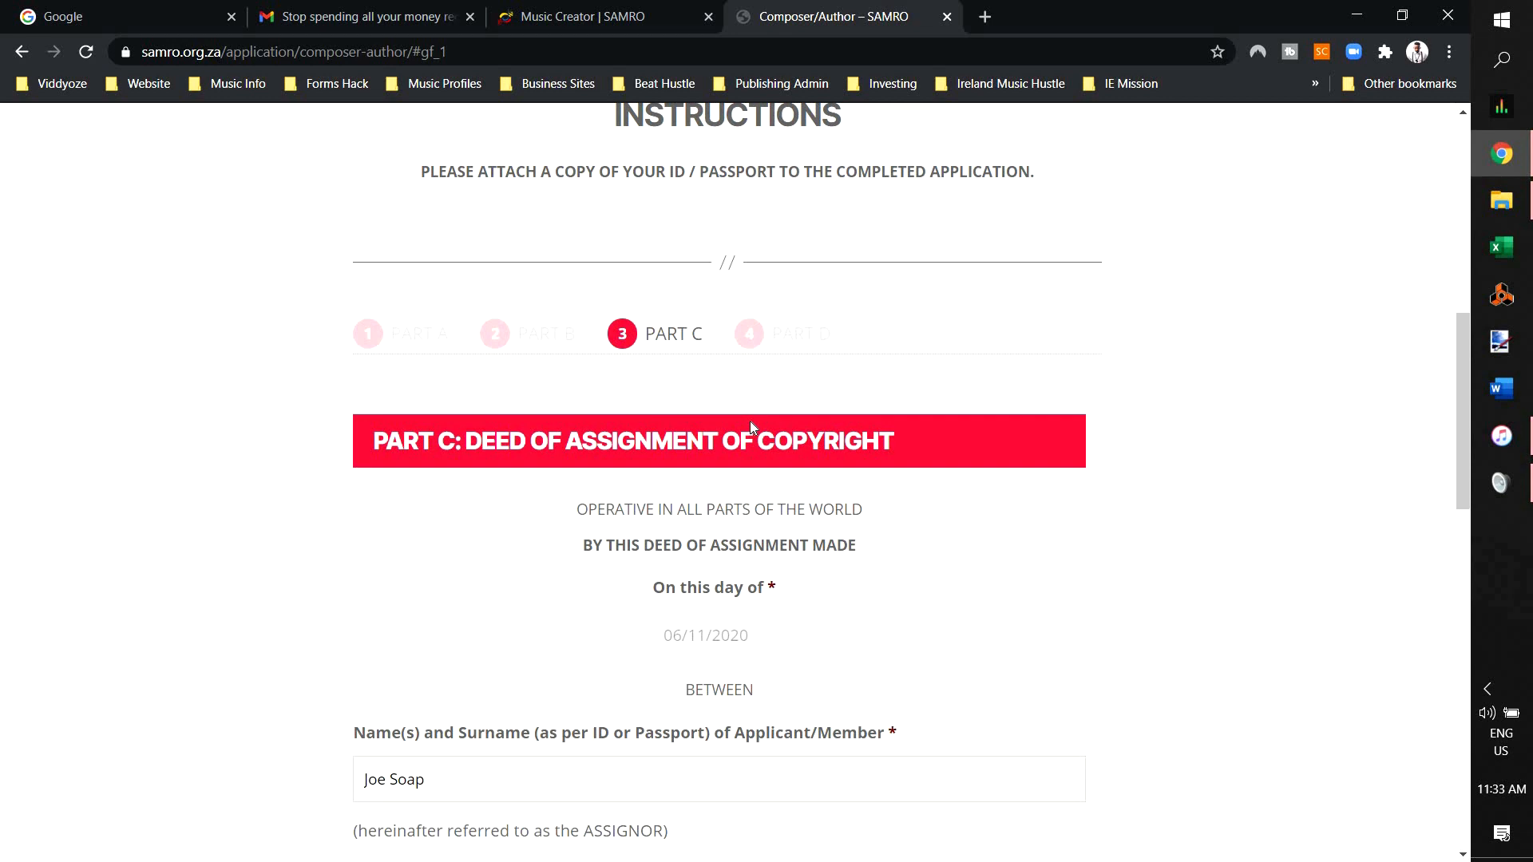
- Tick the parties-agree box of the deed and continue with NEXT
{"action": "scroll", "scroll_direction": "down", "scroll_amount": 3}
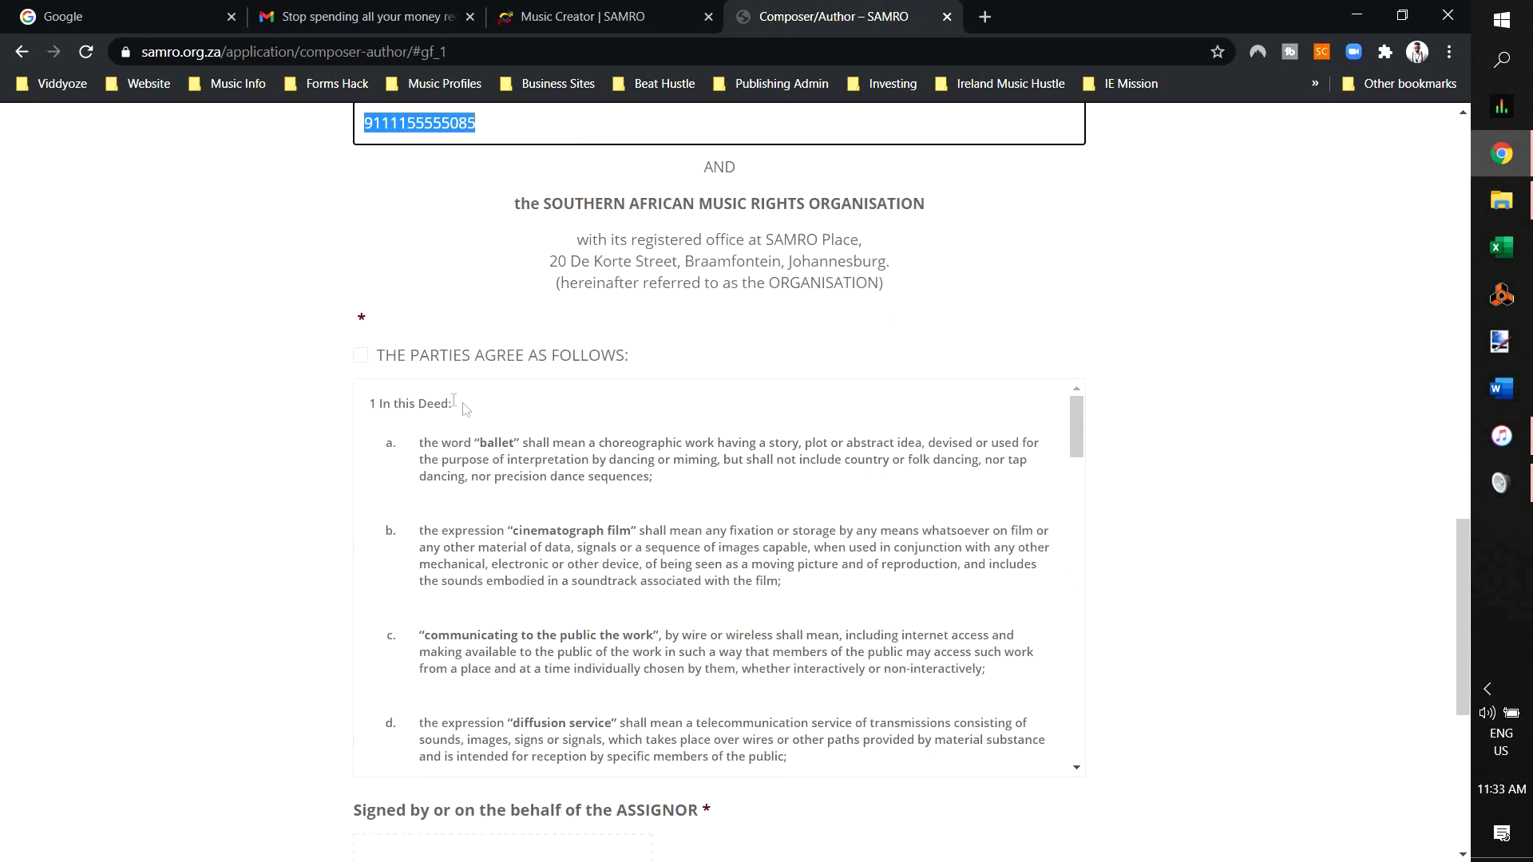
{"action": "left_click", "coordinate": [360, 355]}
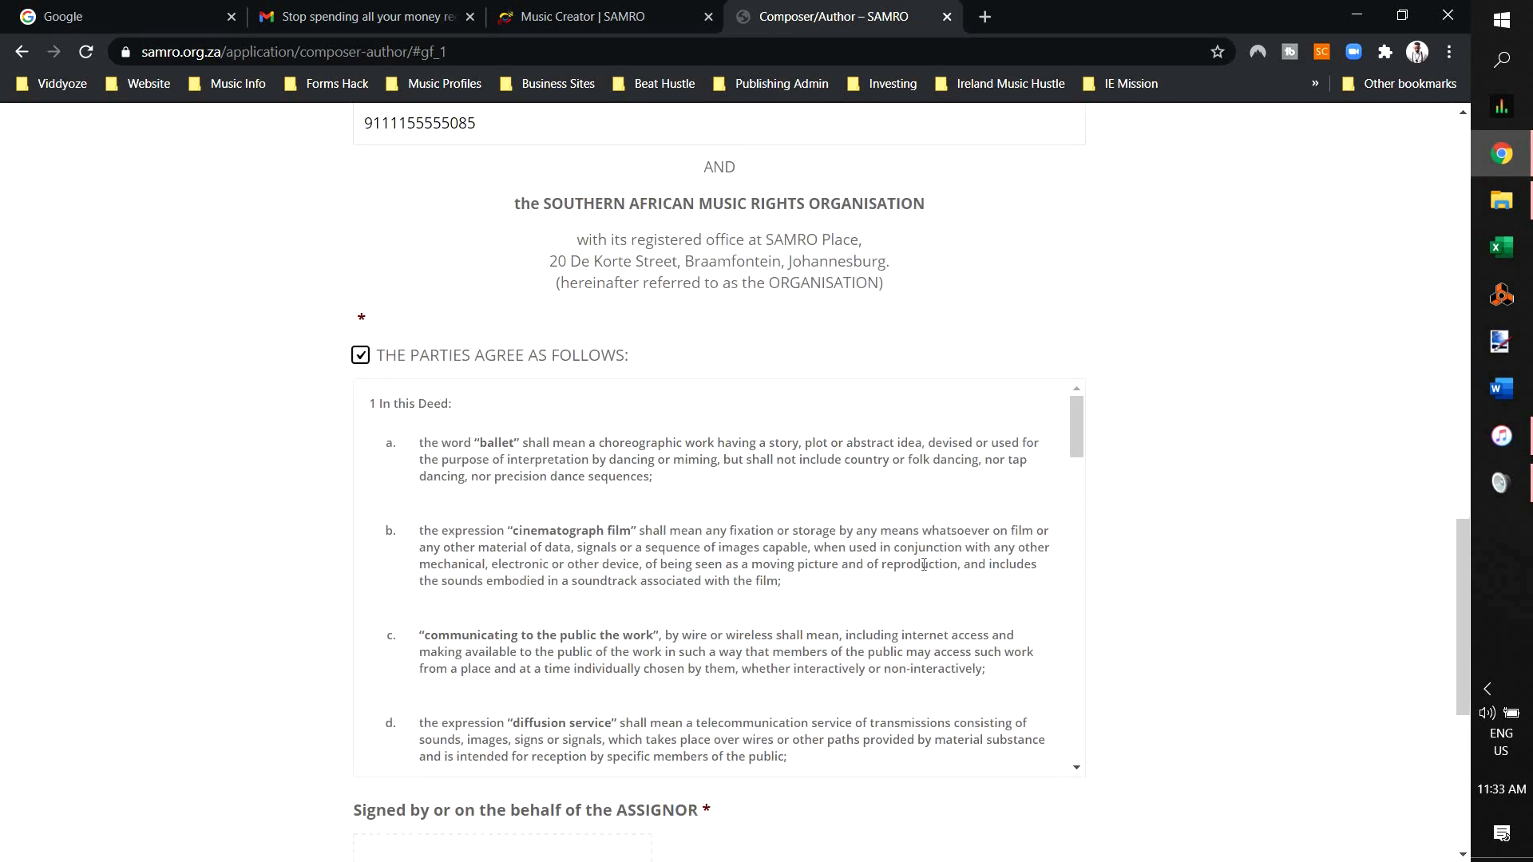
{"action": "scroll", "scroll_direction": "down", "scroll_amount": 3}
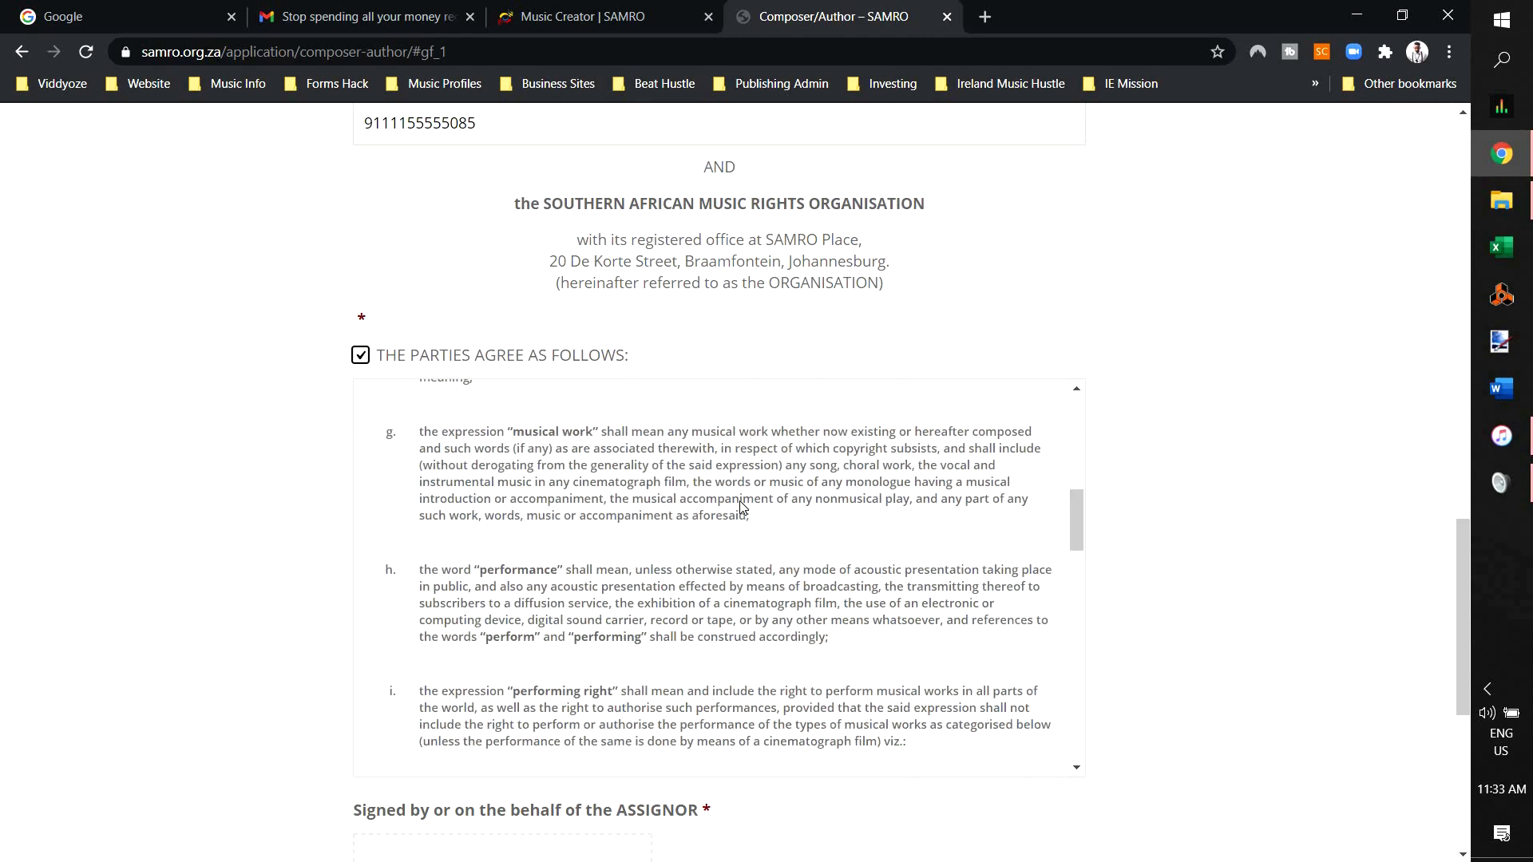
{"action": "scroll", "scroll_direction": "down", "scroll_amount": 3}
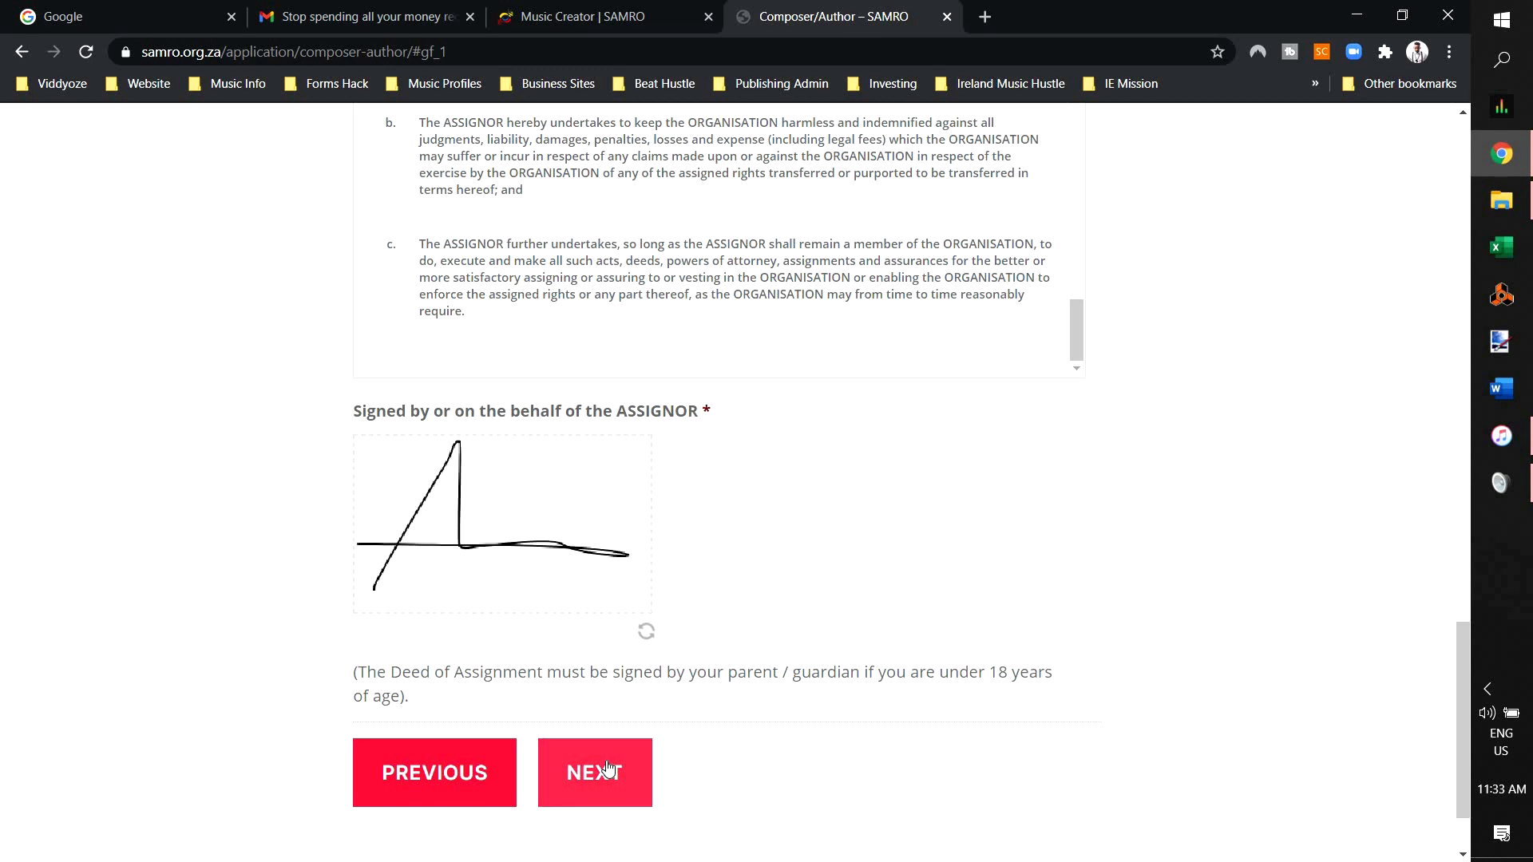
{"action": "left_click", "coordinate": [594, 773]}
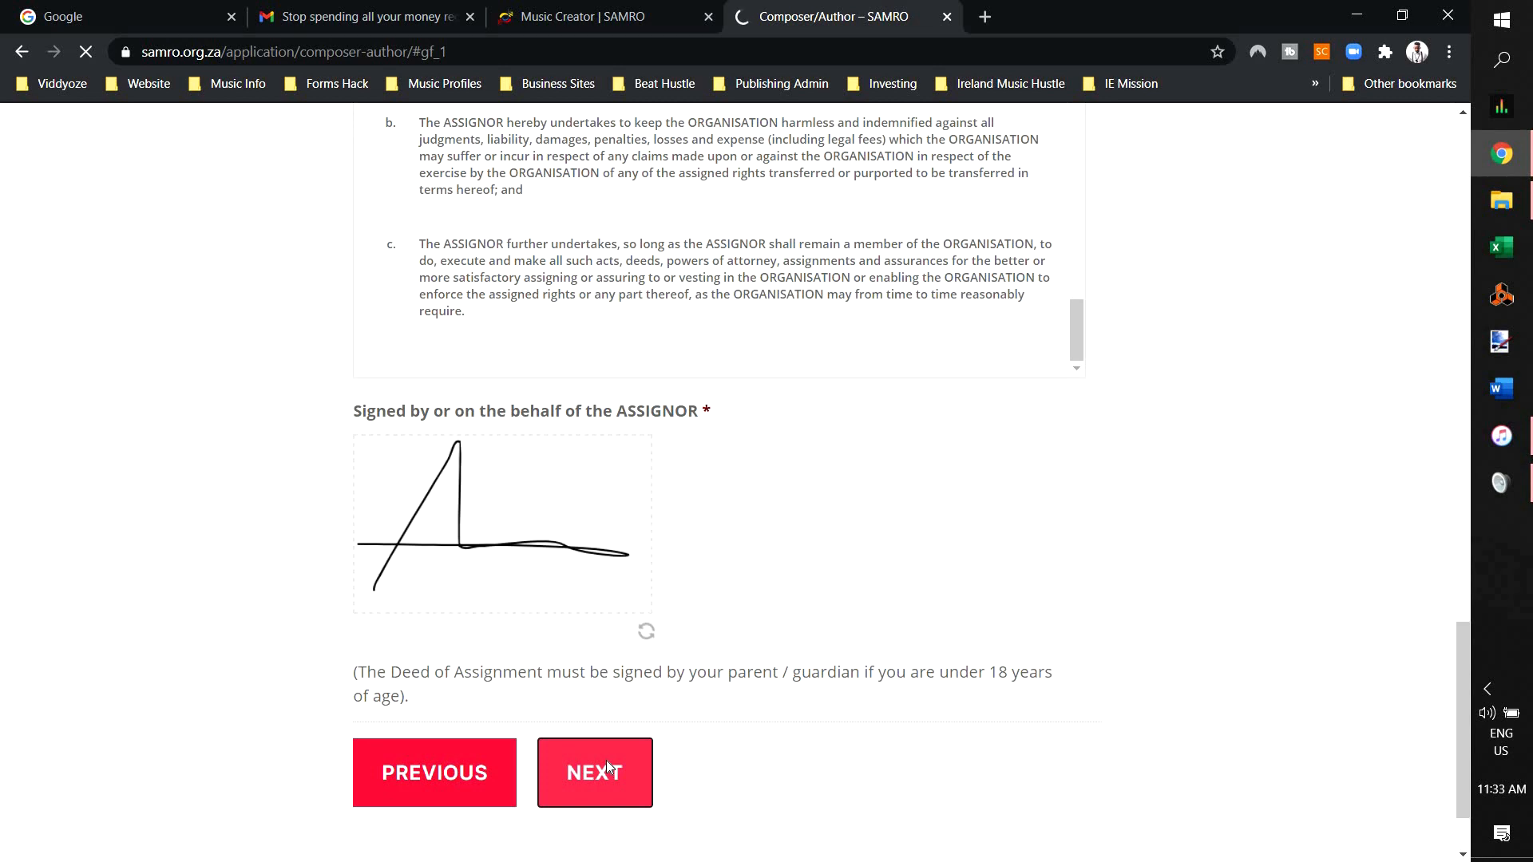
{"action": "left_click", "coordinate": [594, 773]}
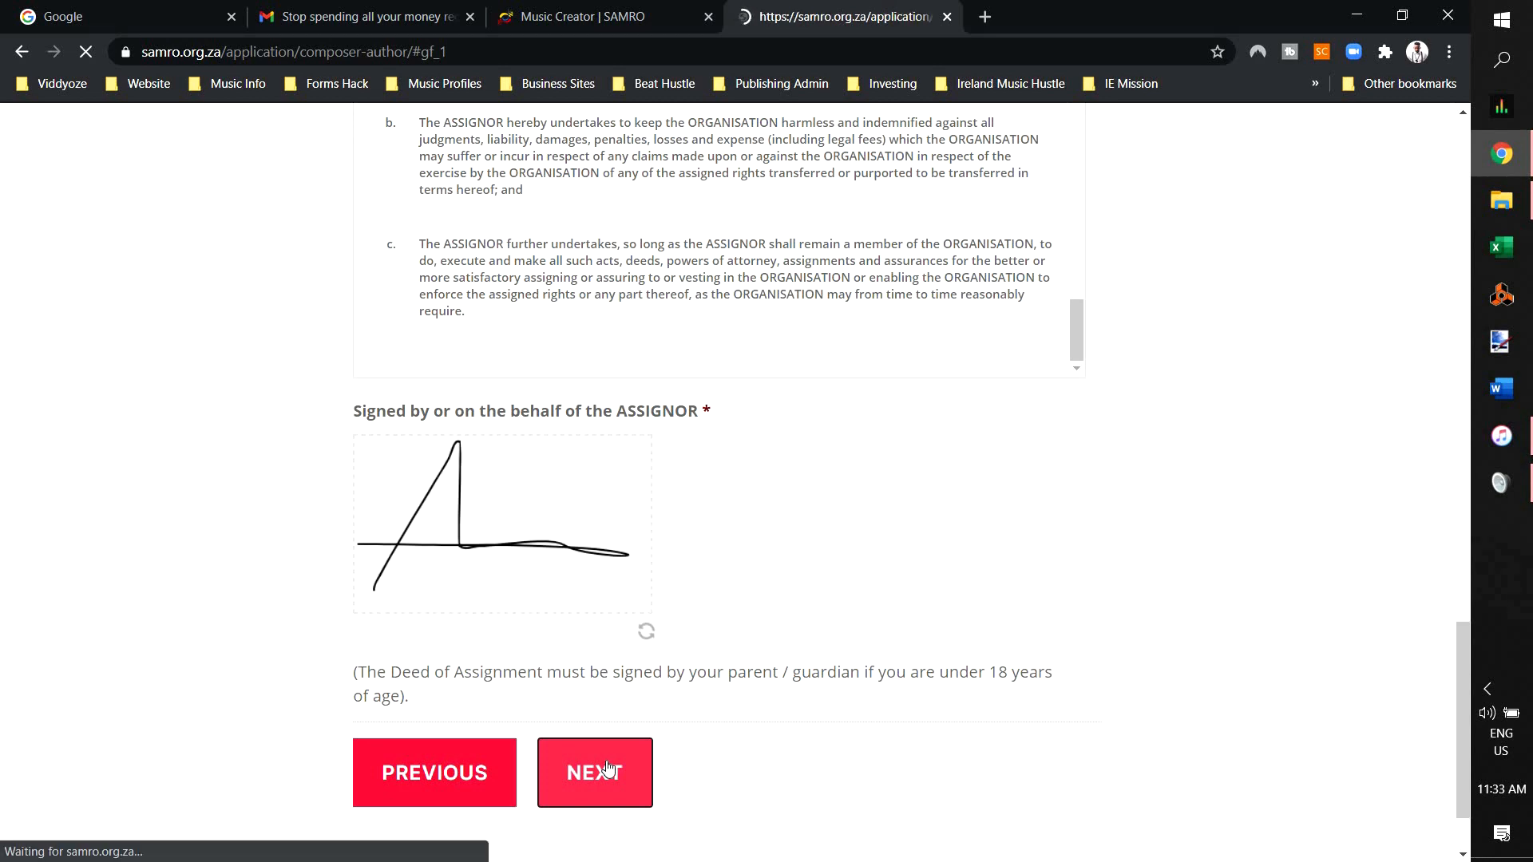
- Let Part C submit and scroll Part D down to the Members Details section
{"action": "left_click", "coordinate": [594, 773]}
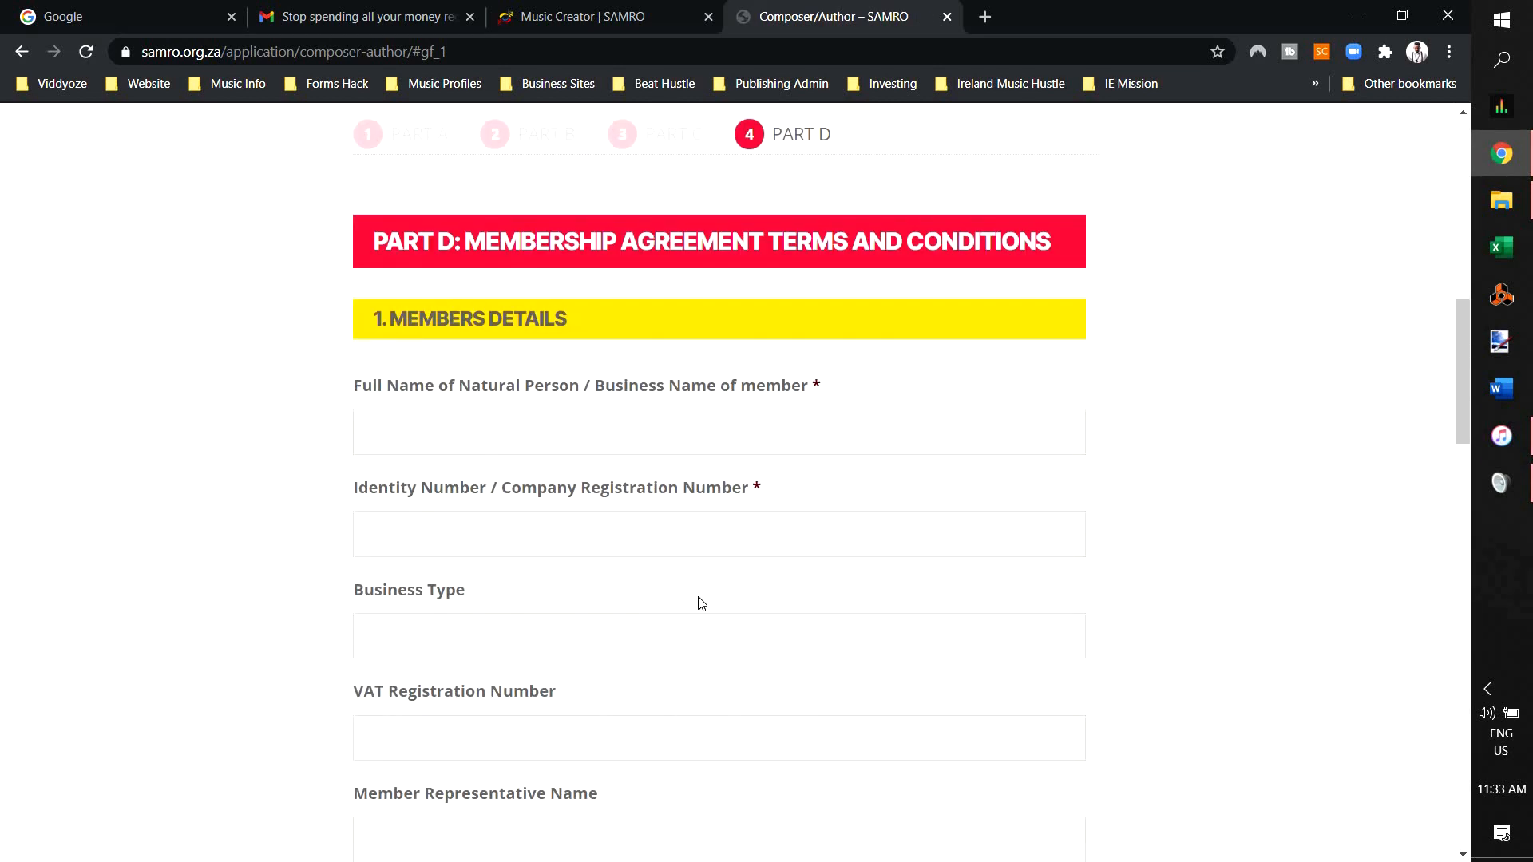
{"action": "scroll", "scroll_direction": "up", "scroll_amount": 3}
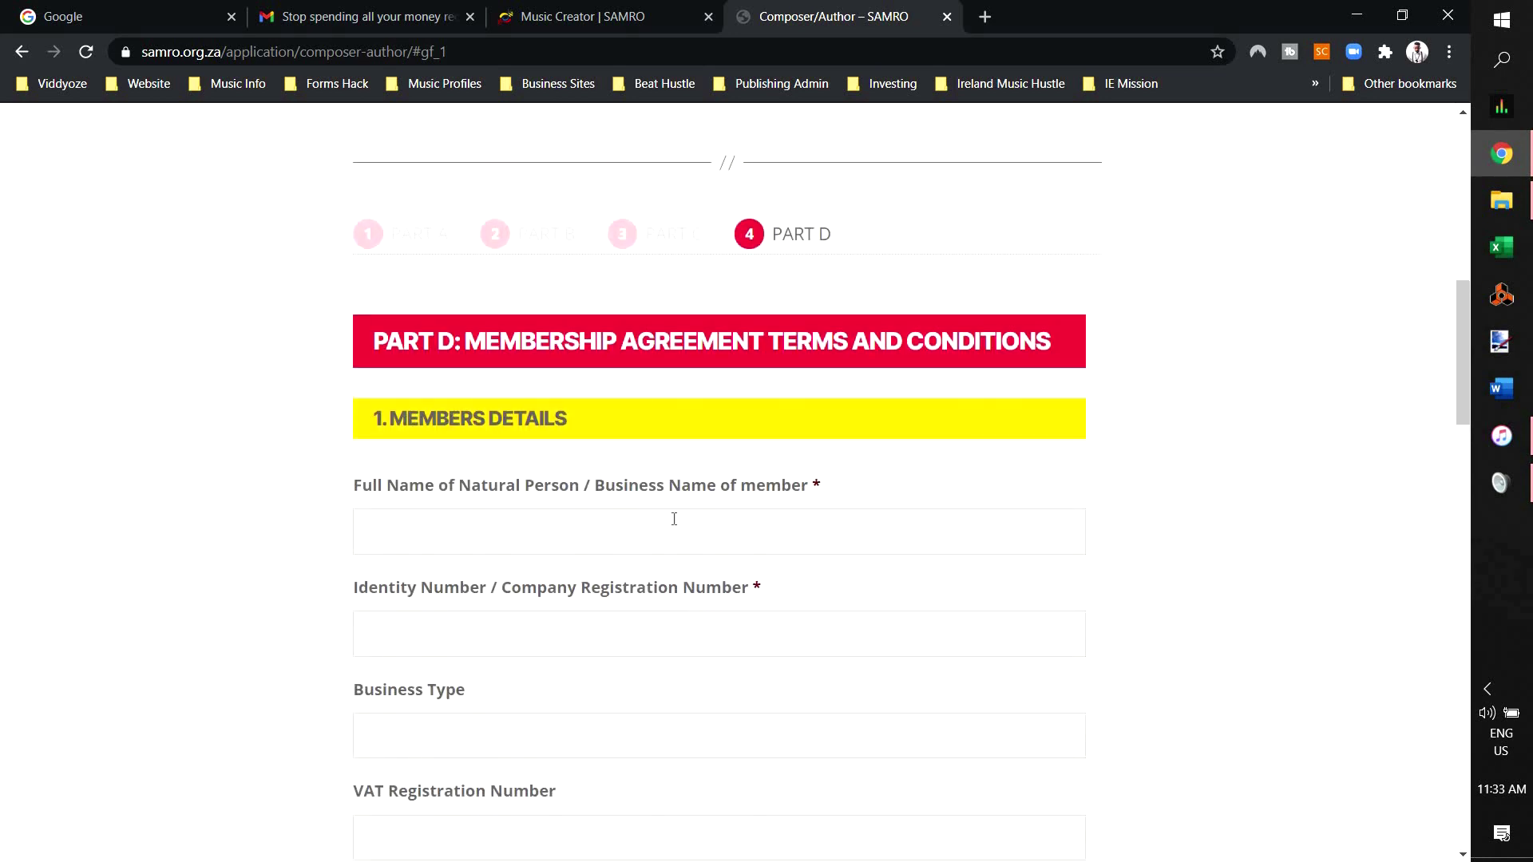
{"action": "scroll", "scroll_direction": "down", "scroll_amount": 3}
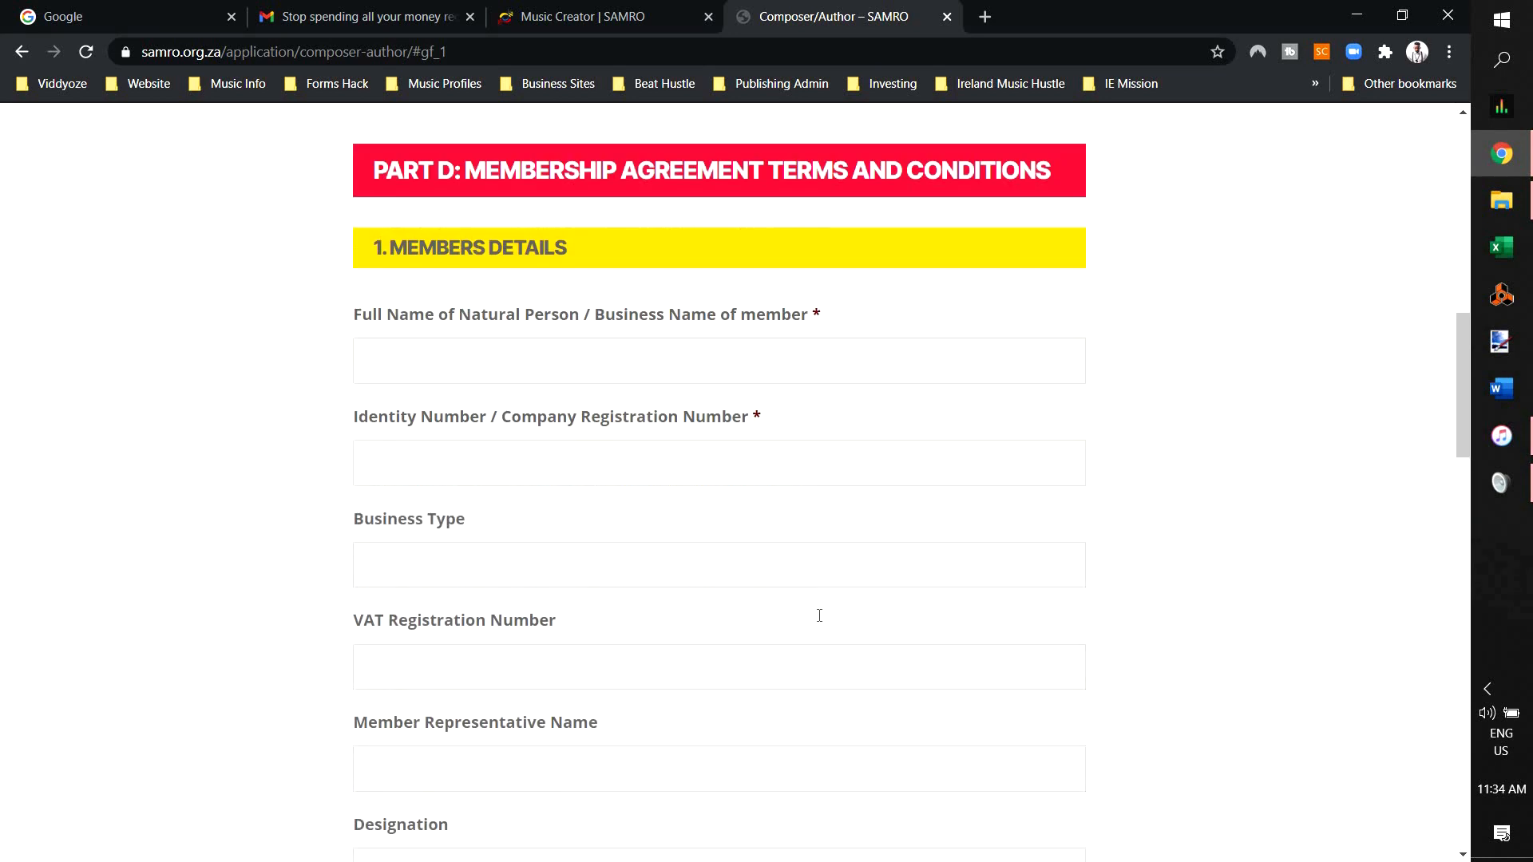
{"action": "scroll", "scroll_direction": "down", "scroll_amount": 3}
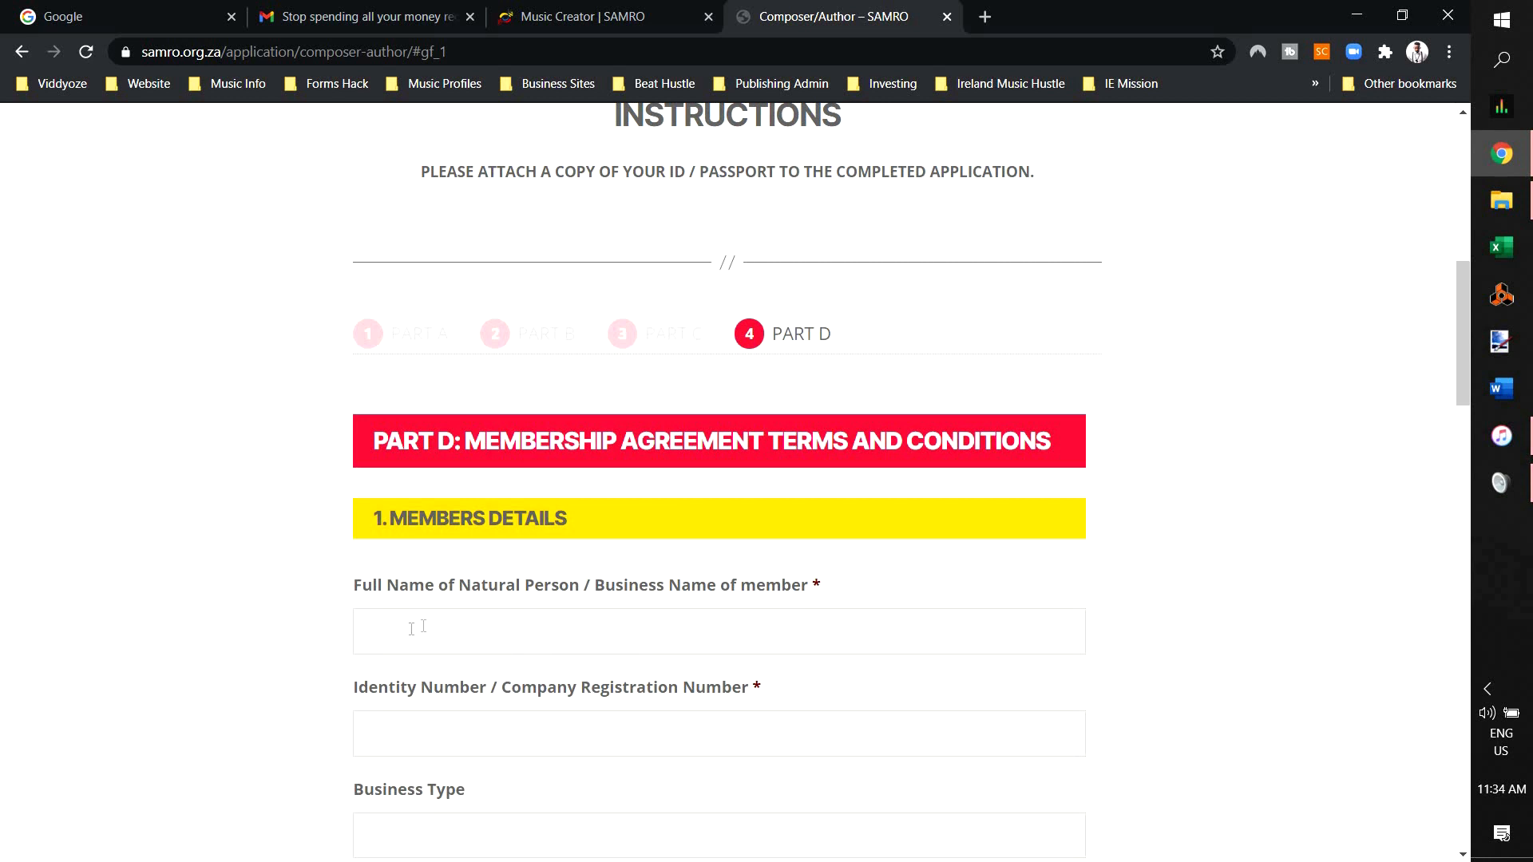
- Enter the member's full name Joe Soap and the identity number
{"action": "left_click", "coordinate": [685, 630]}
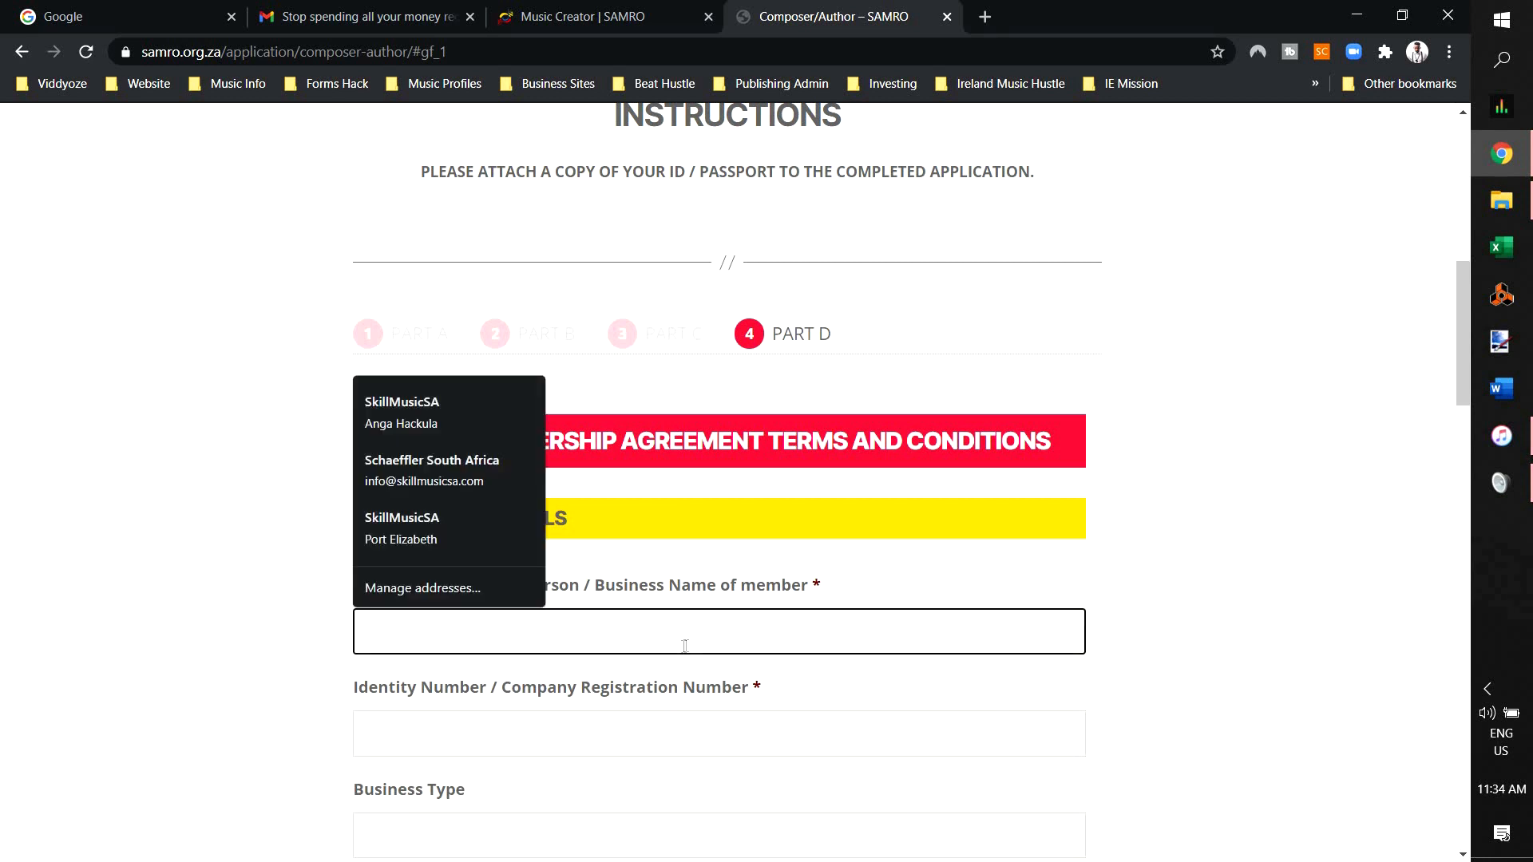
{"action": "type", "text": "Joe Soap"}
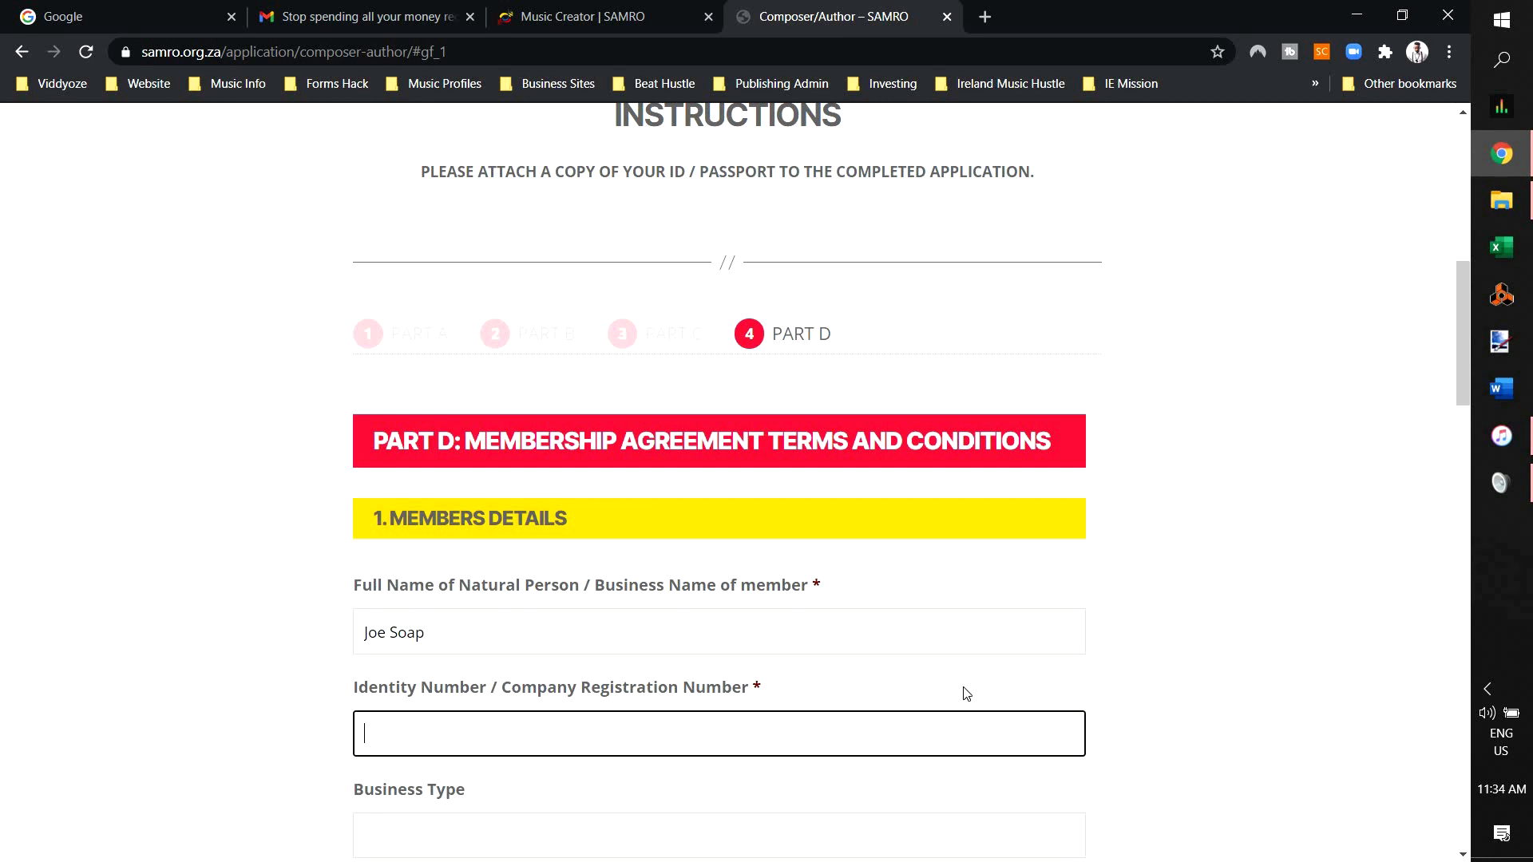
{"action": "mouse_move", "coordinate": [480, 681]}
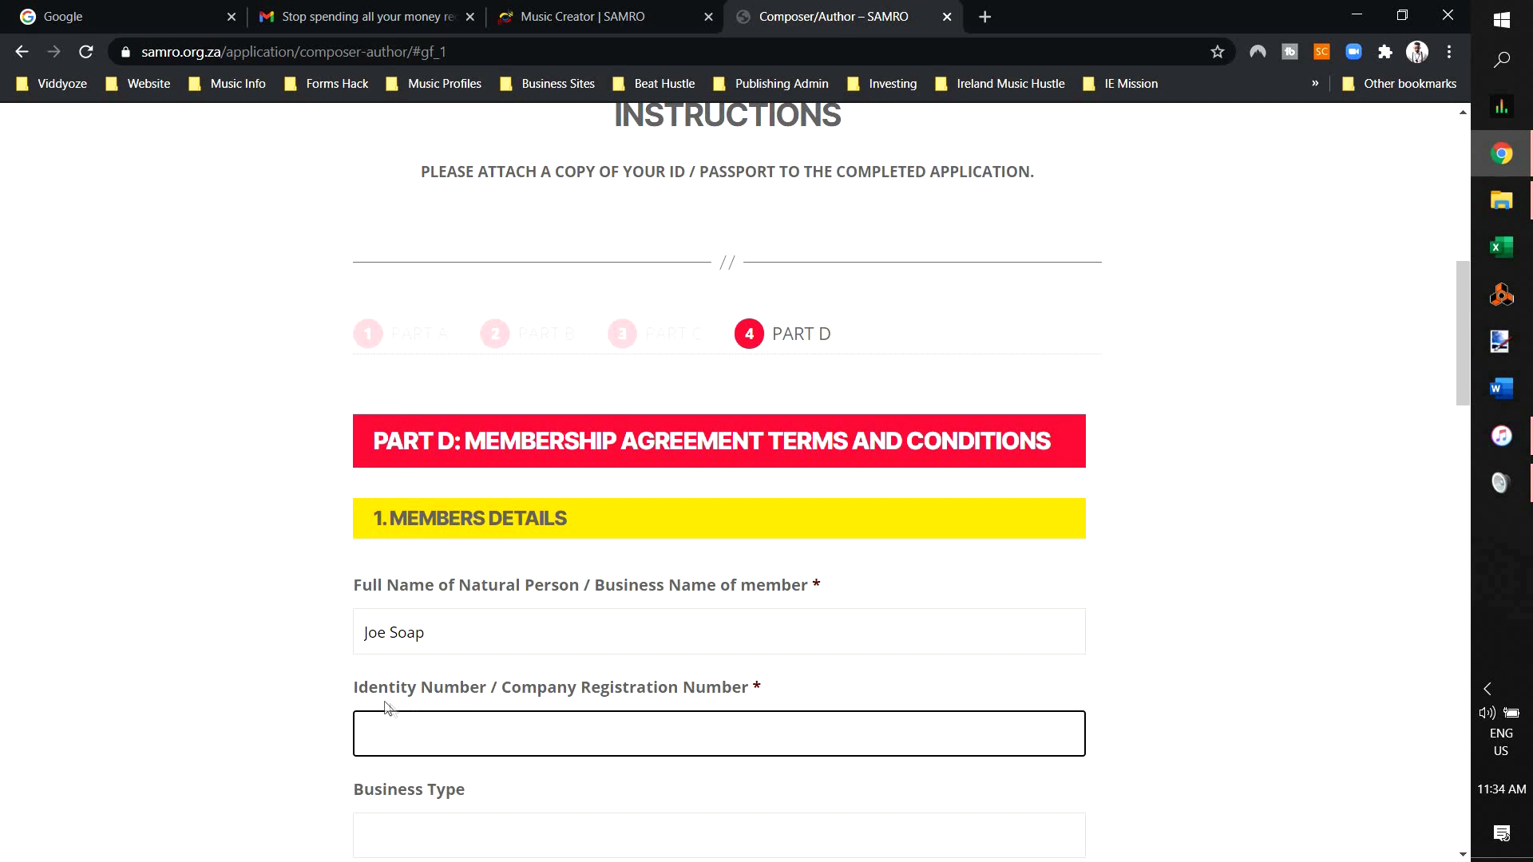
{"action": "mouse_move", "coordinate": [706, 686]}
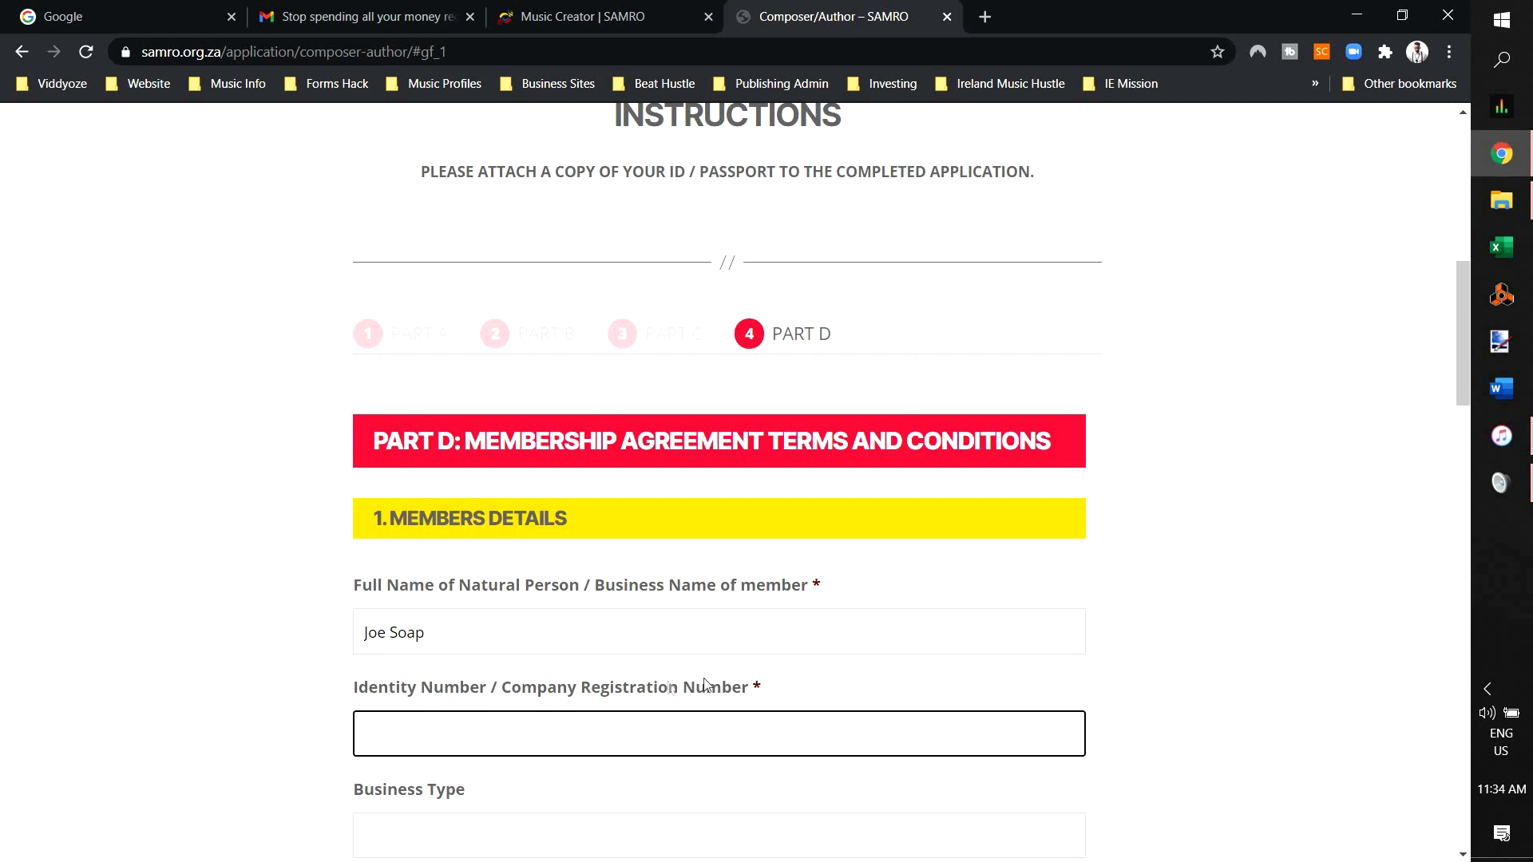
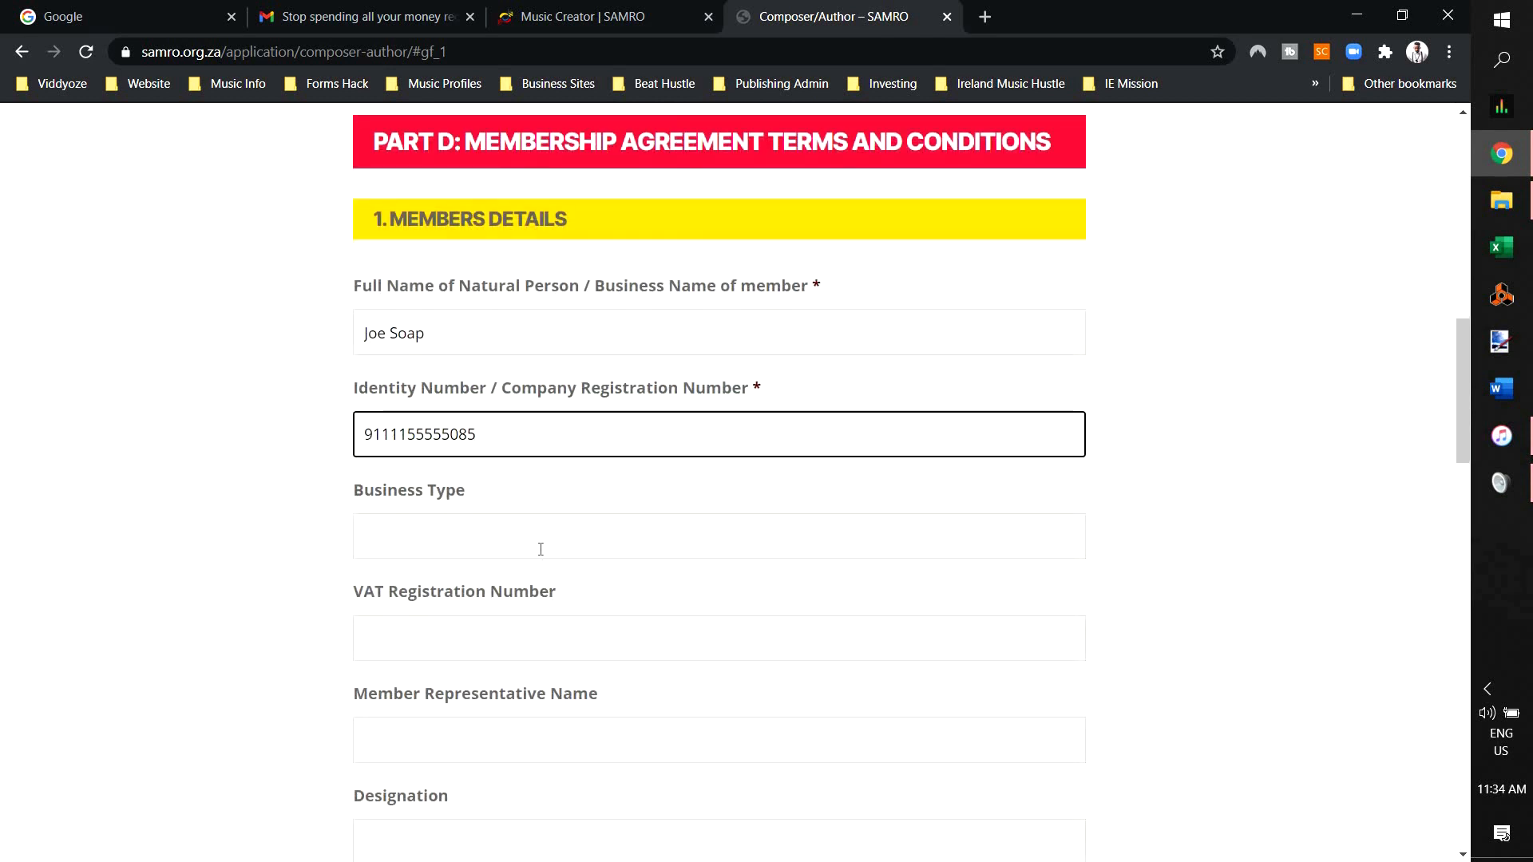
{"action": "mouse_move", "coordinate": [489, 610]}
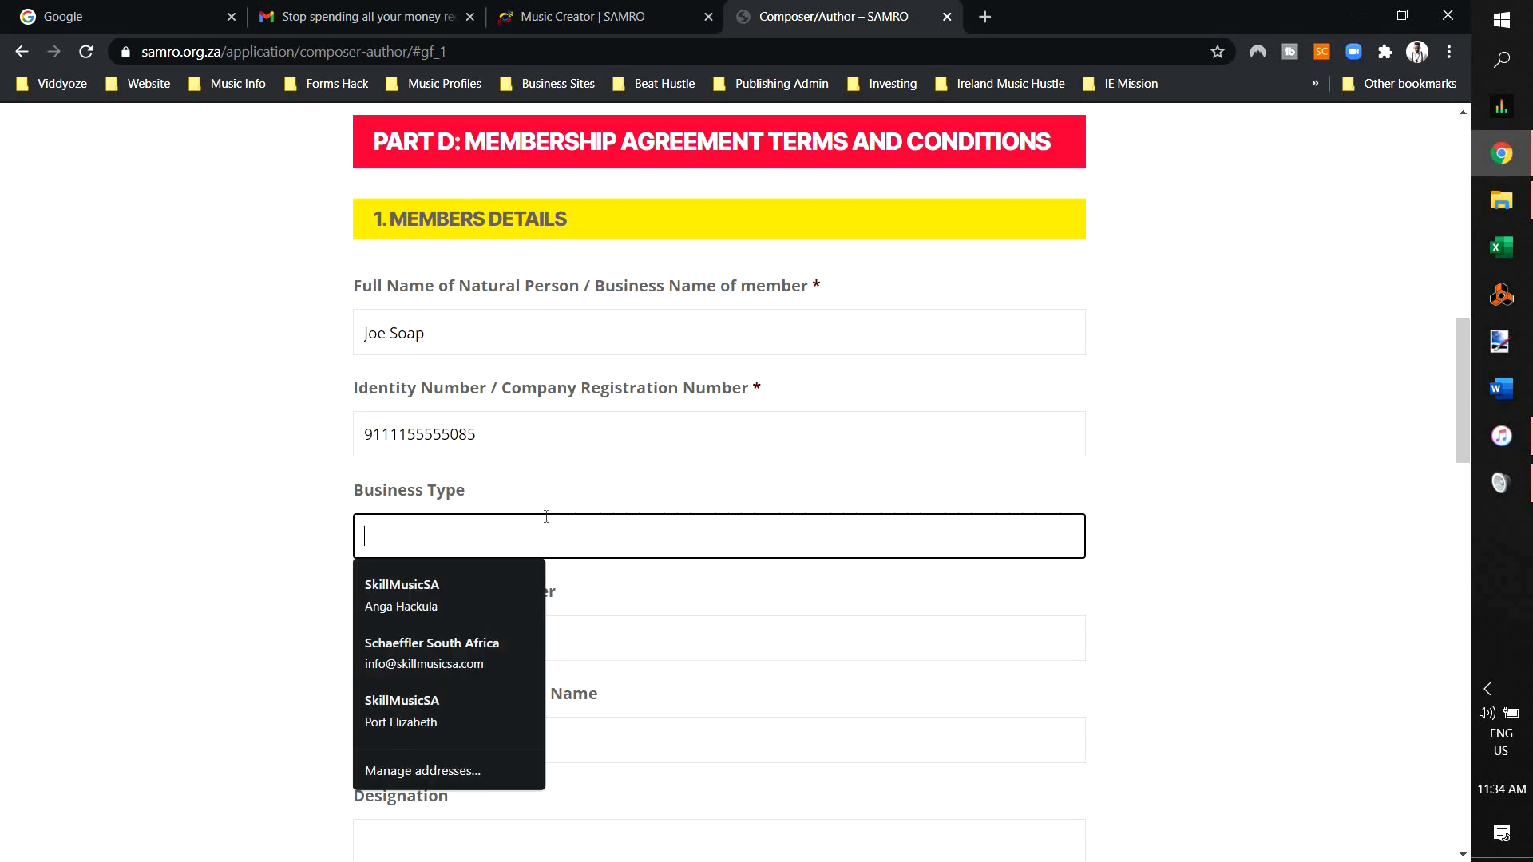
- Set the business type to Solo Artist and select the full name for reuse
{"action": "type", "text": "Solo Artist"}
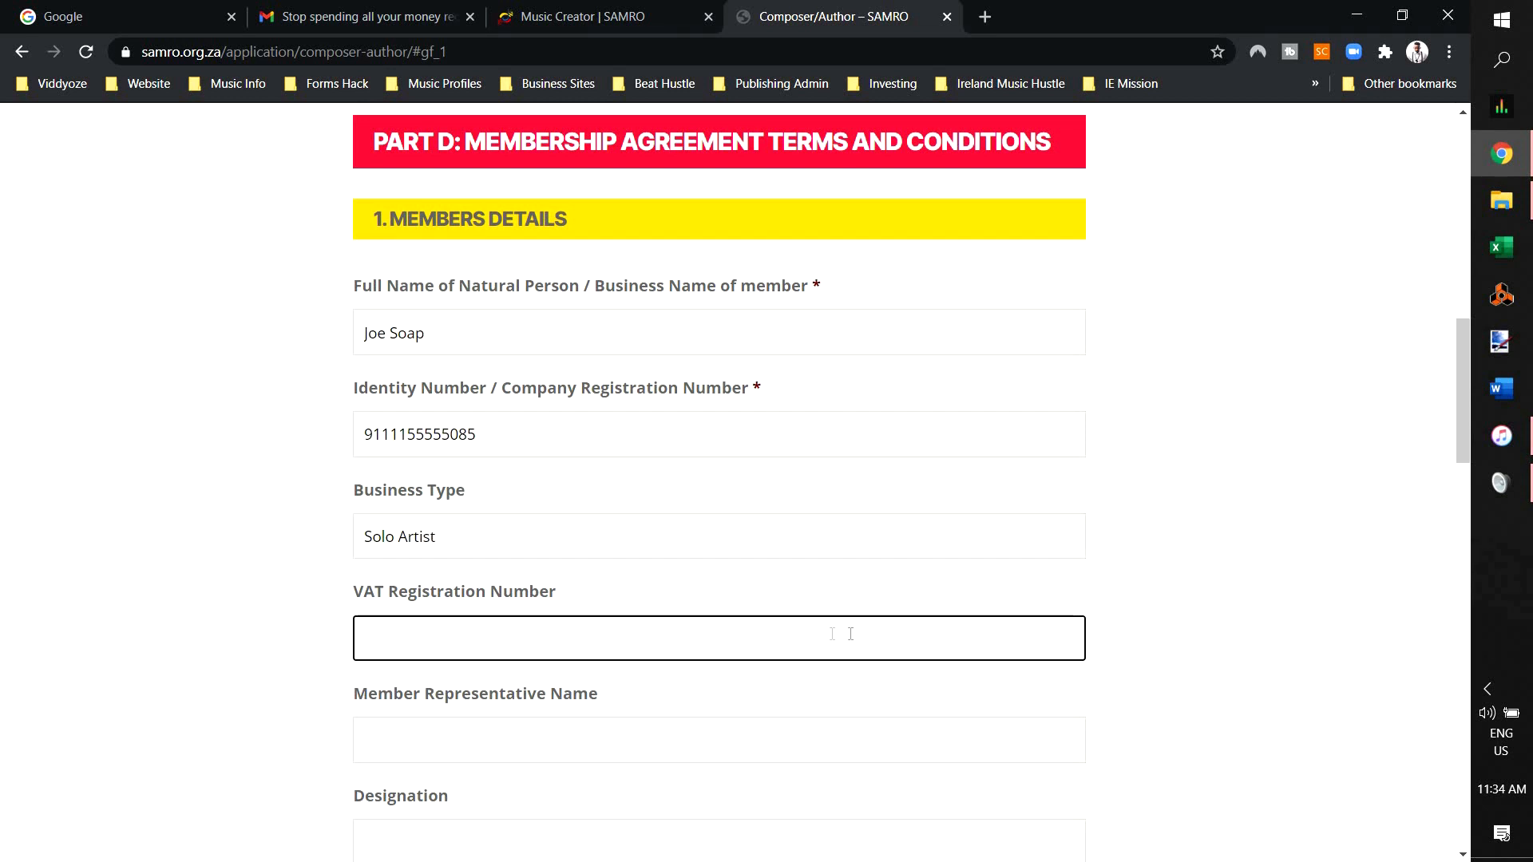
{"action": "scroll", "scroll_direction": "down", "scroll_amount": 3}
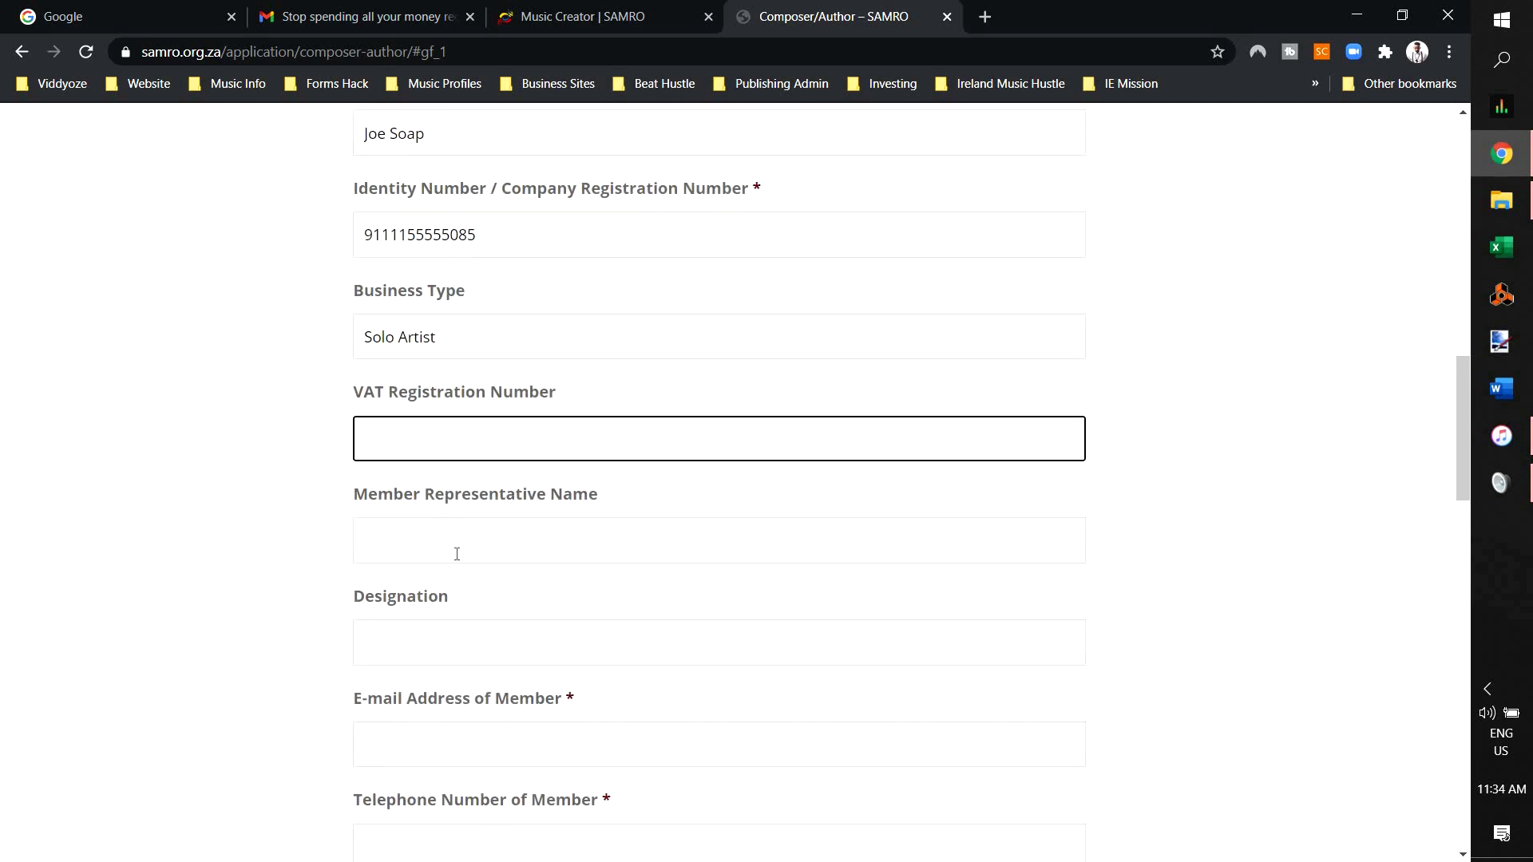
{"action": "scroll", "scroll_direction": "up", "scroll_amount": 3}
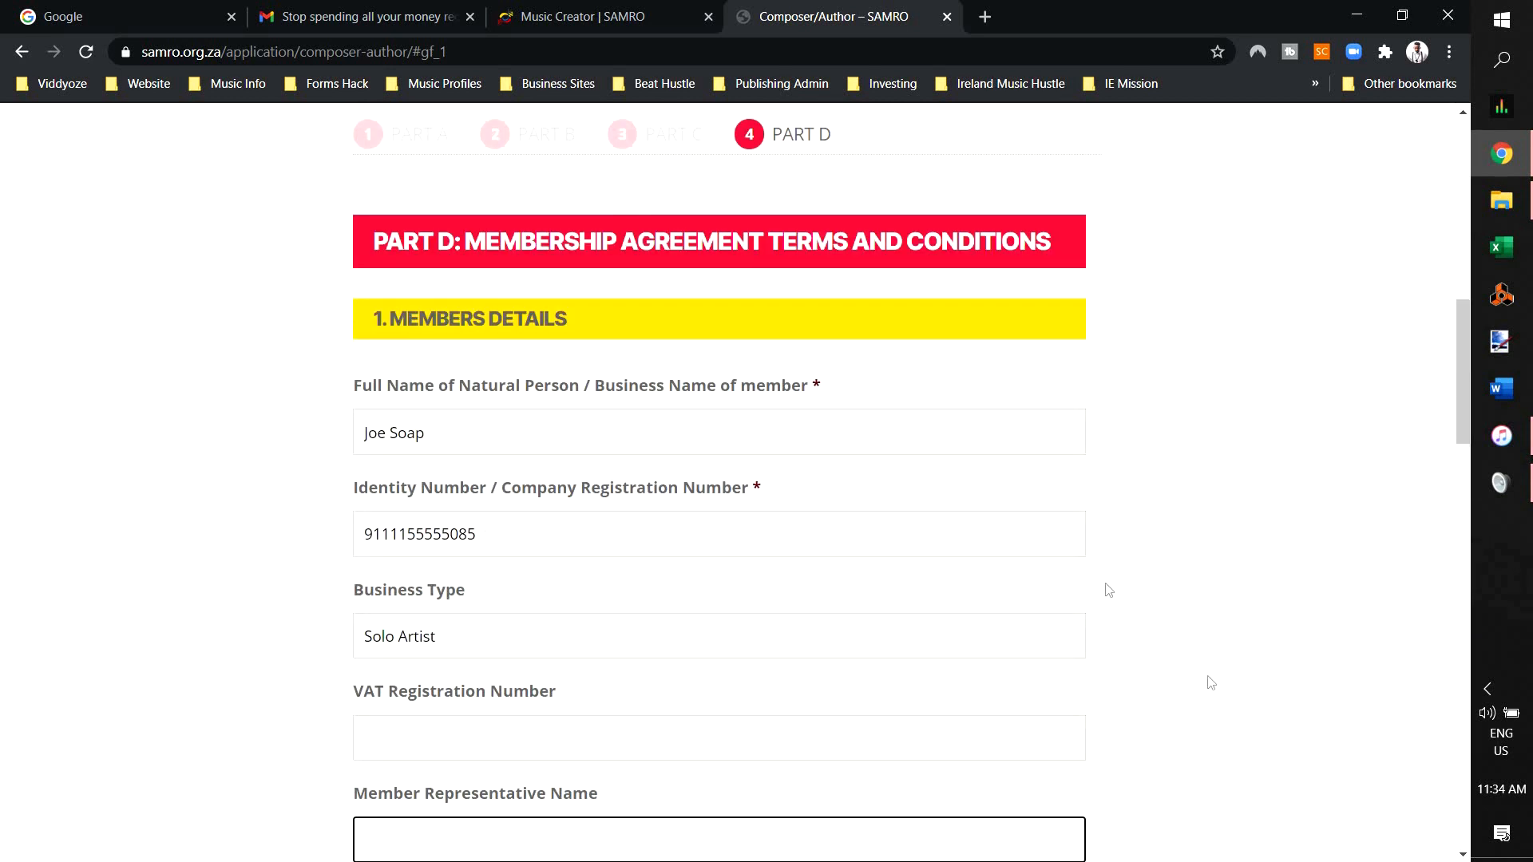
{"action": "double_click", "coordinate": [393, 432]}
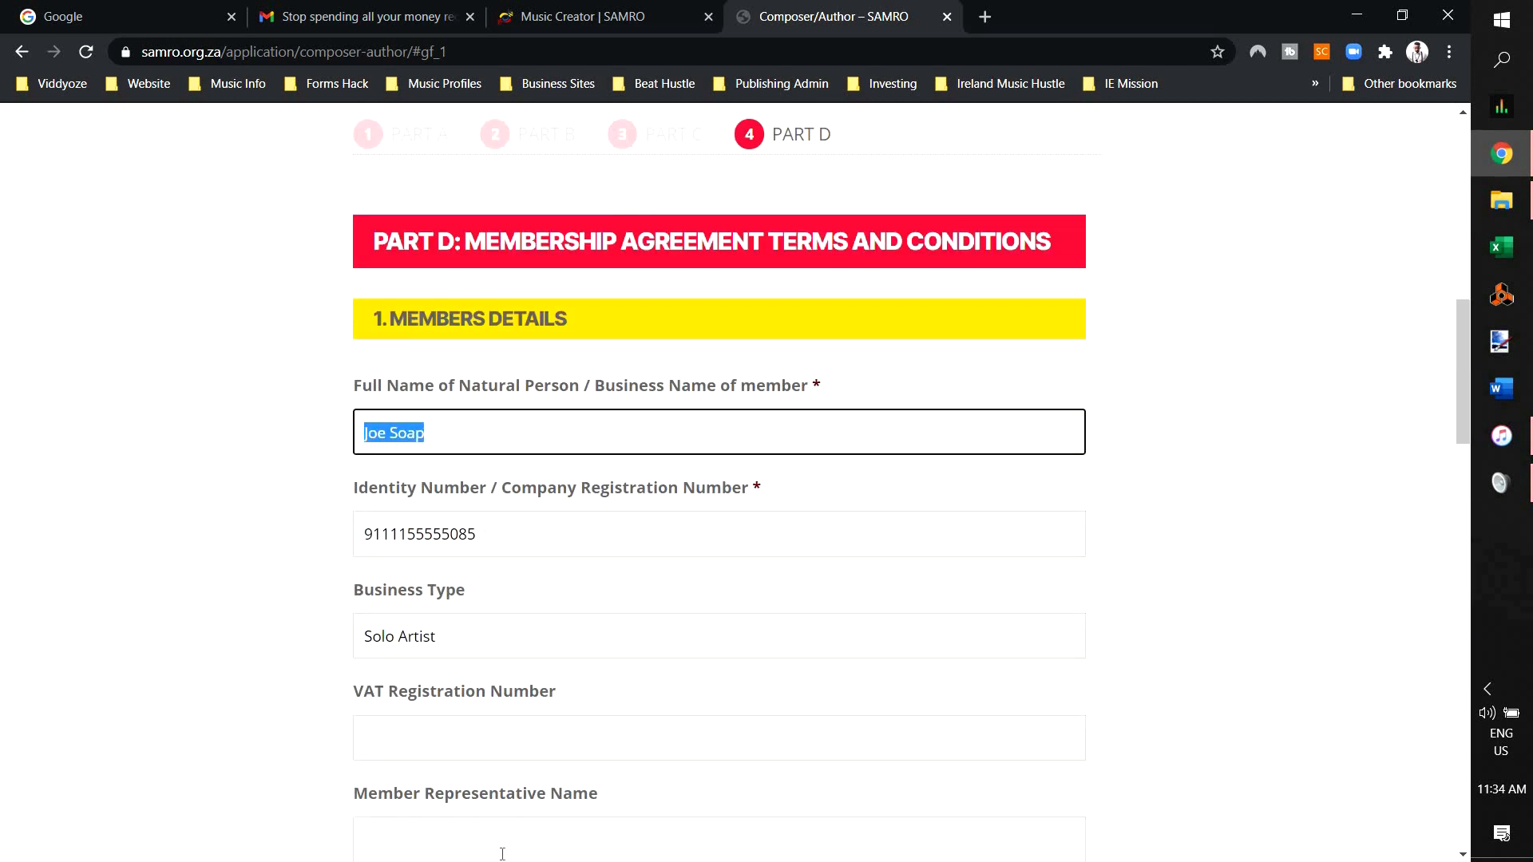
{"action": "scroll", "scroll_direction": "down", "scroll_amount": 3}
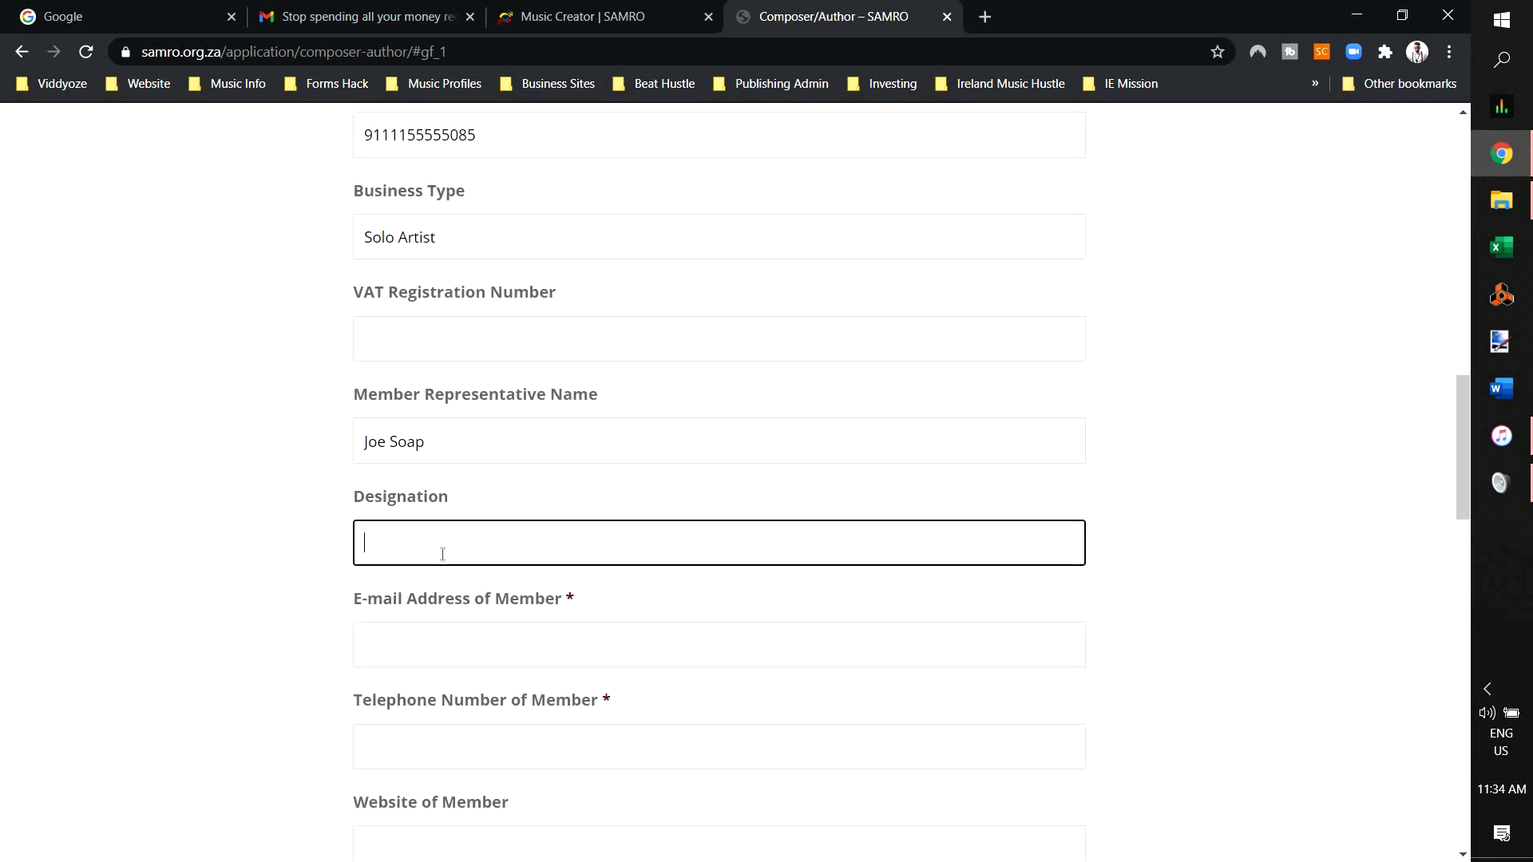
{"action": "mouse_move", "coordinate": [546, 214]}
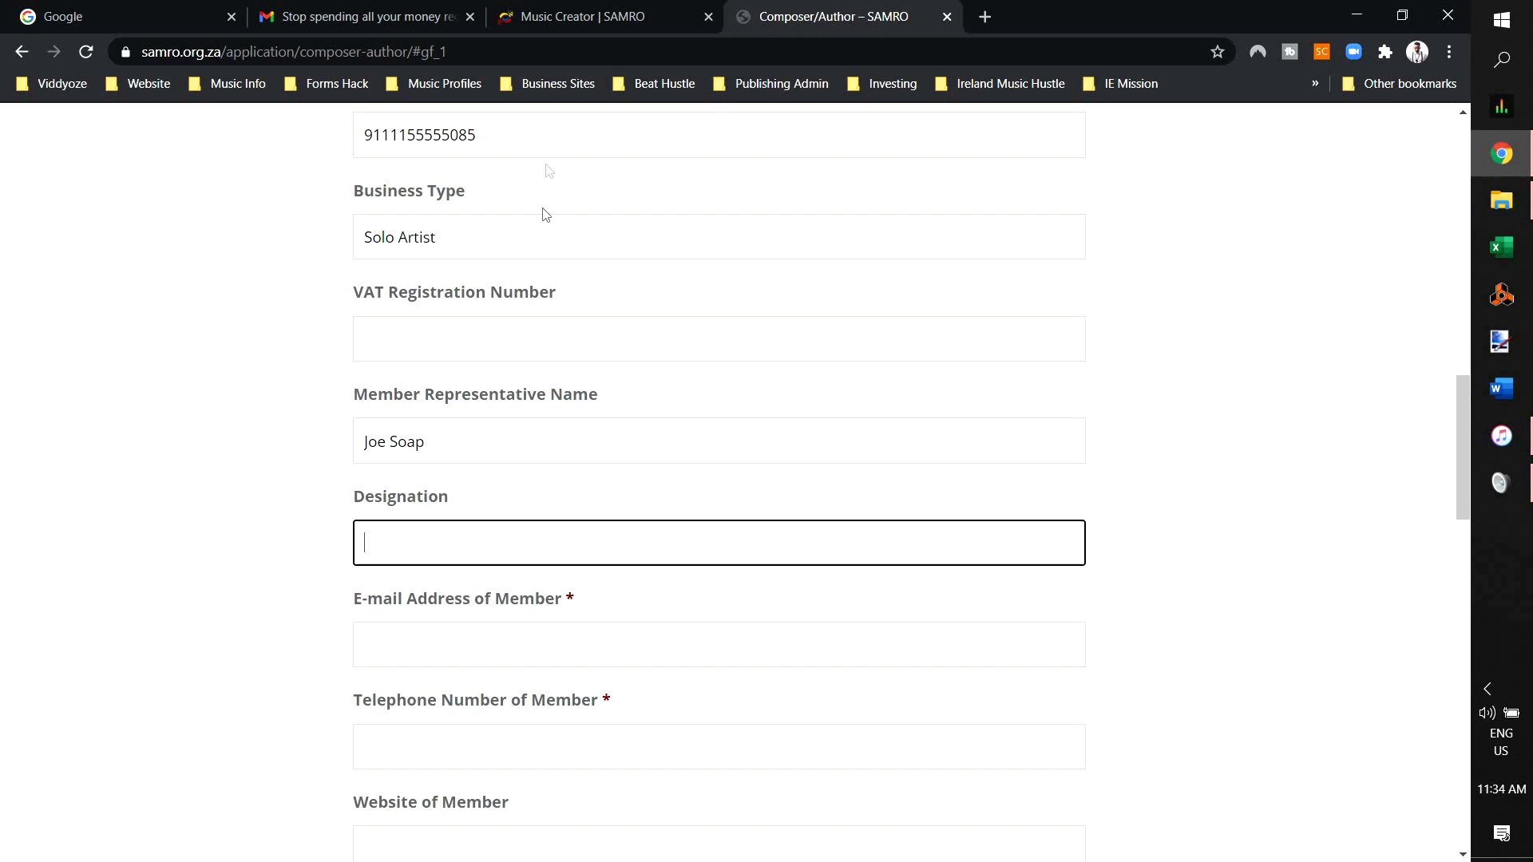
{"action": "scroll", "scroll_direction": "up", "scroll_amount": 3}
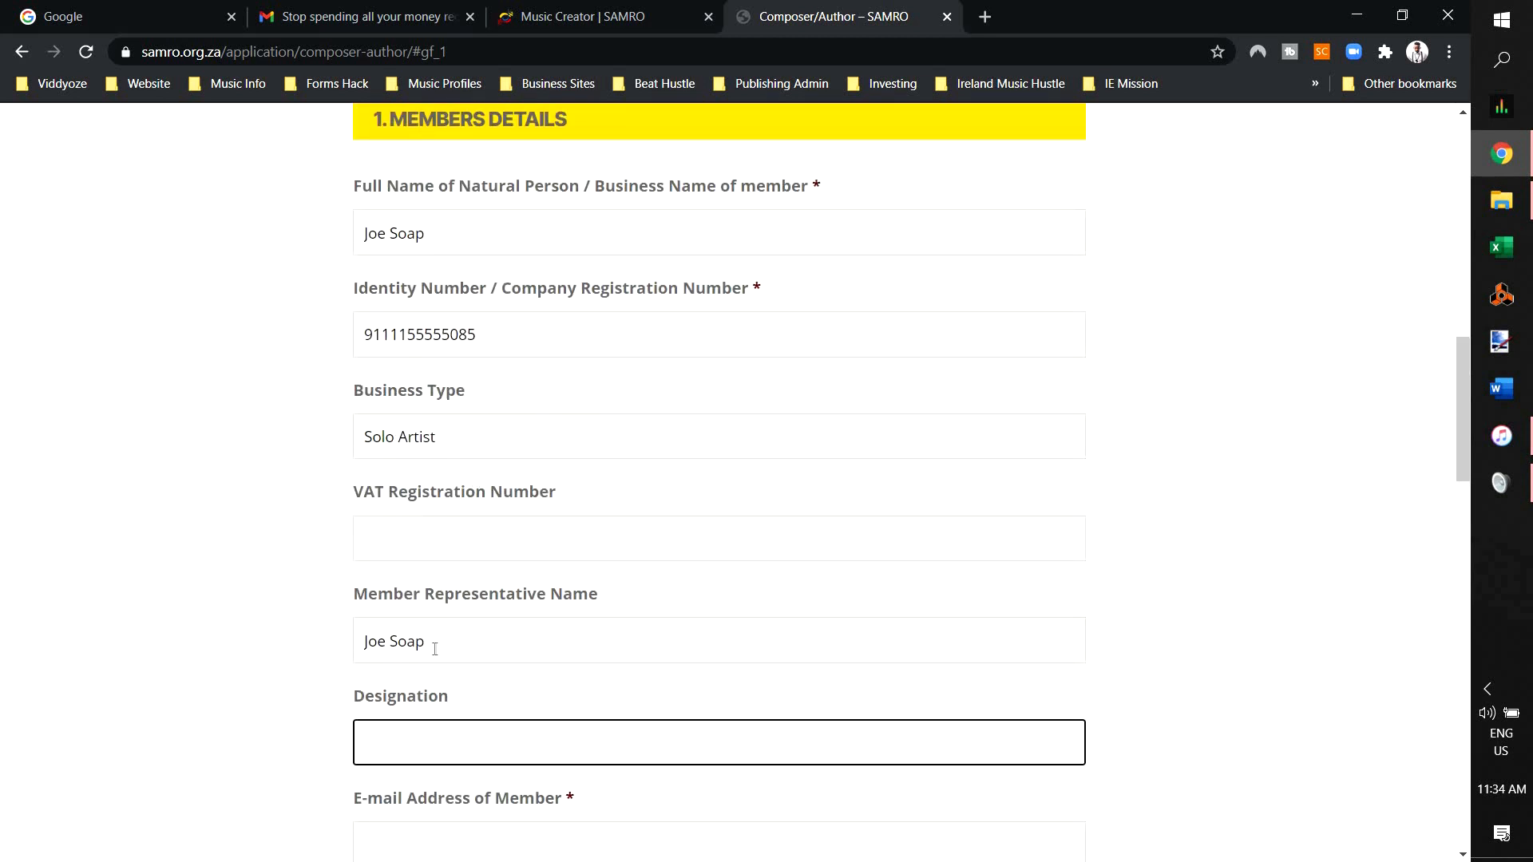
{"action": "scroll", "scroll_direction": "down", "scroll_amount": 3}
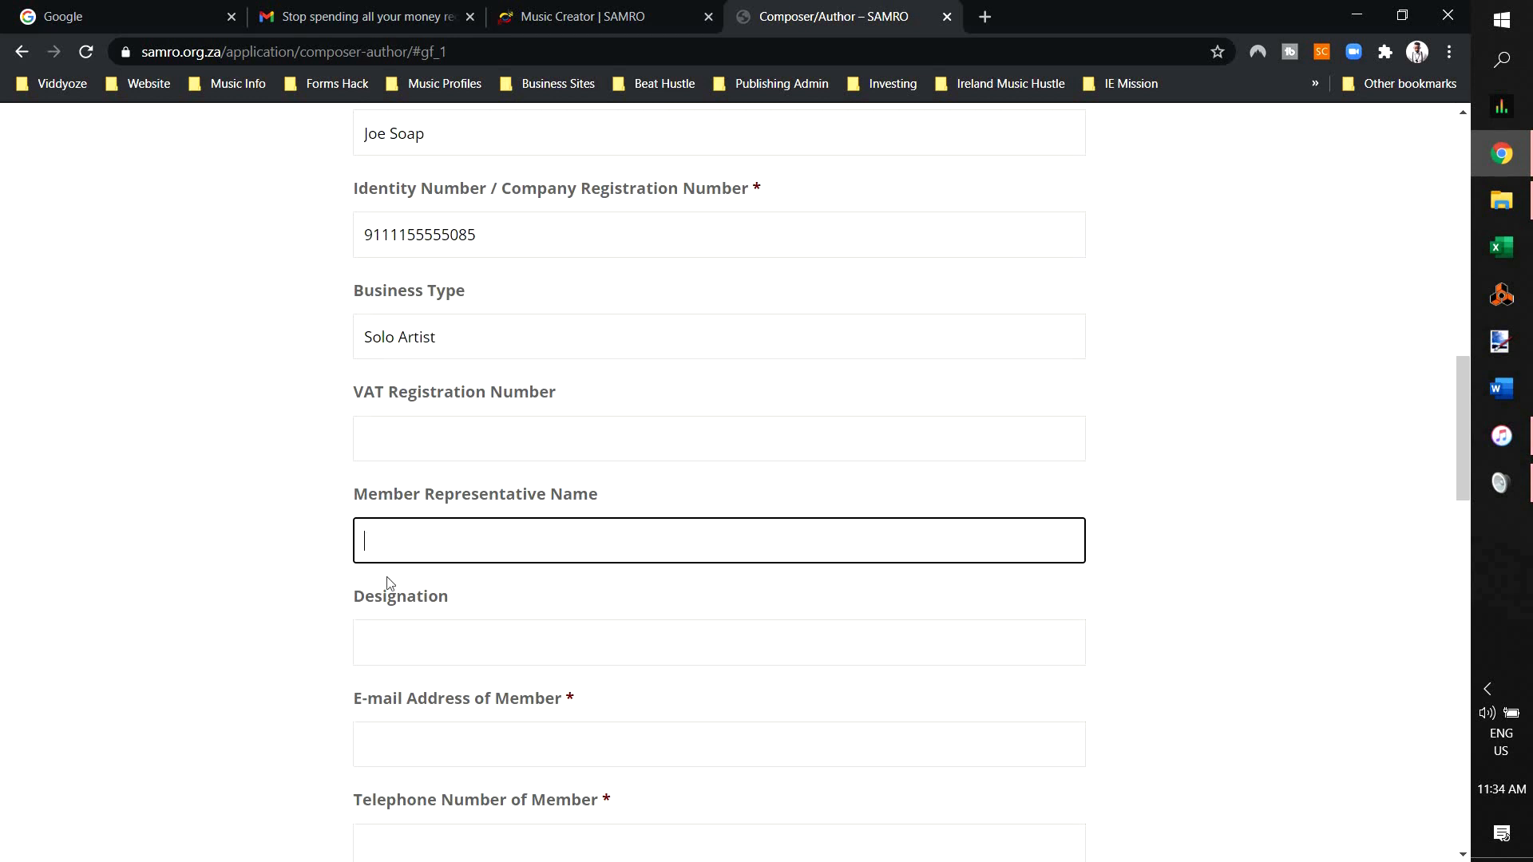
{"action": "mouse_move", "coordinate": [1172, 733]}
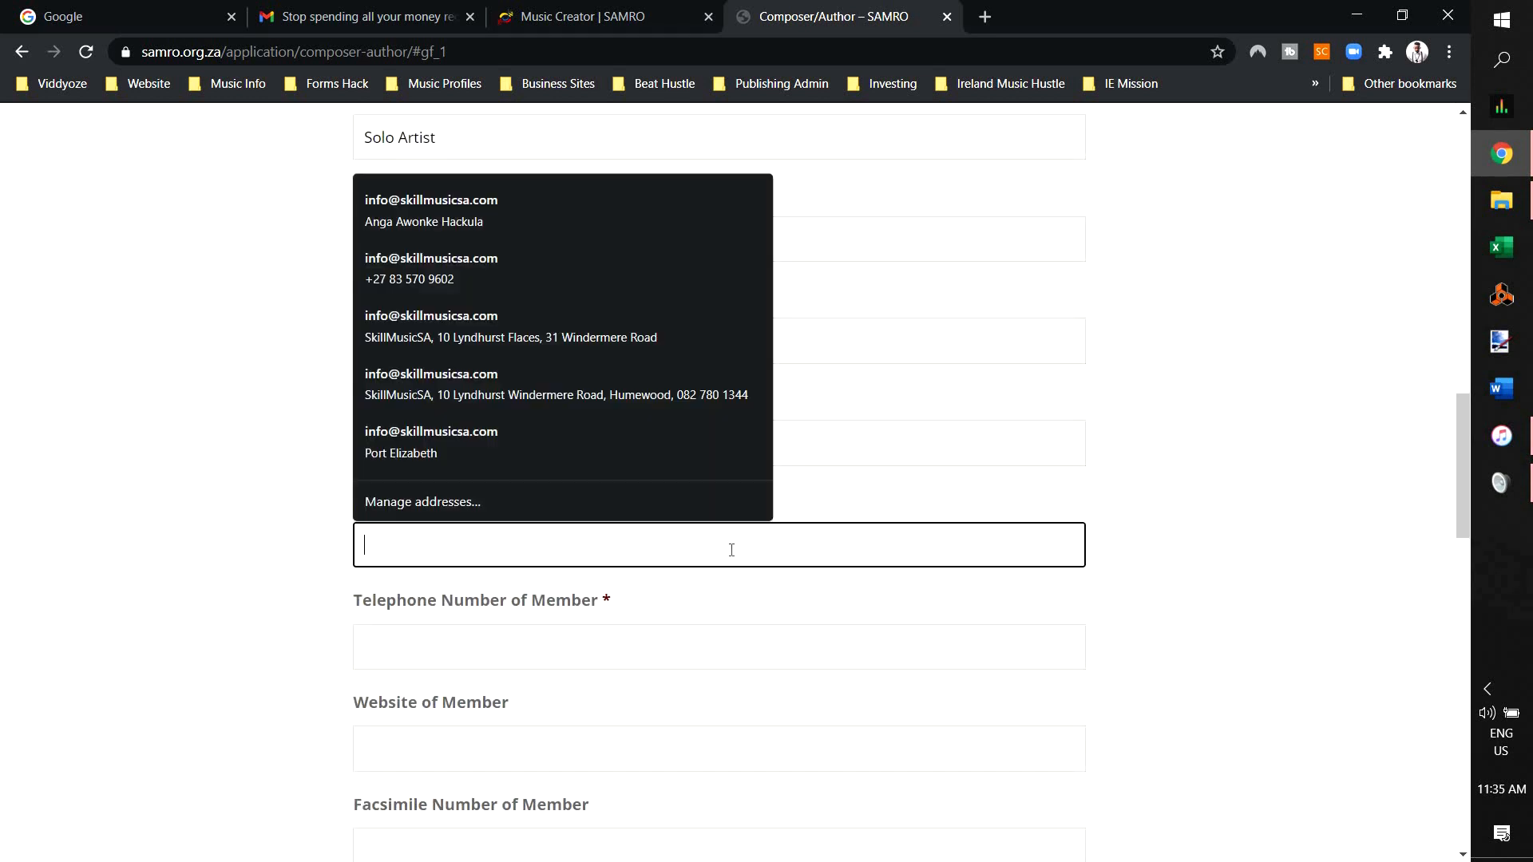
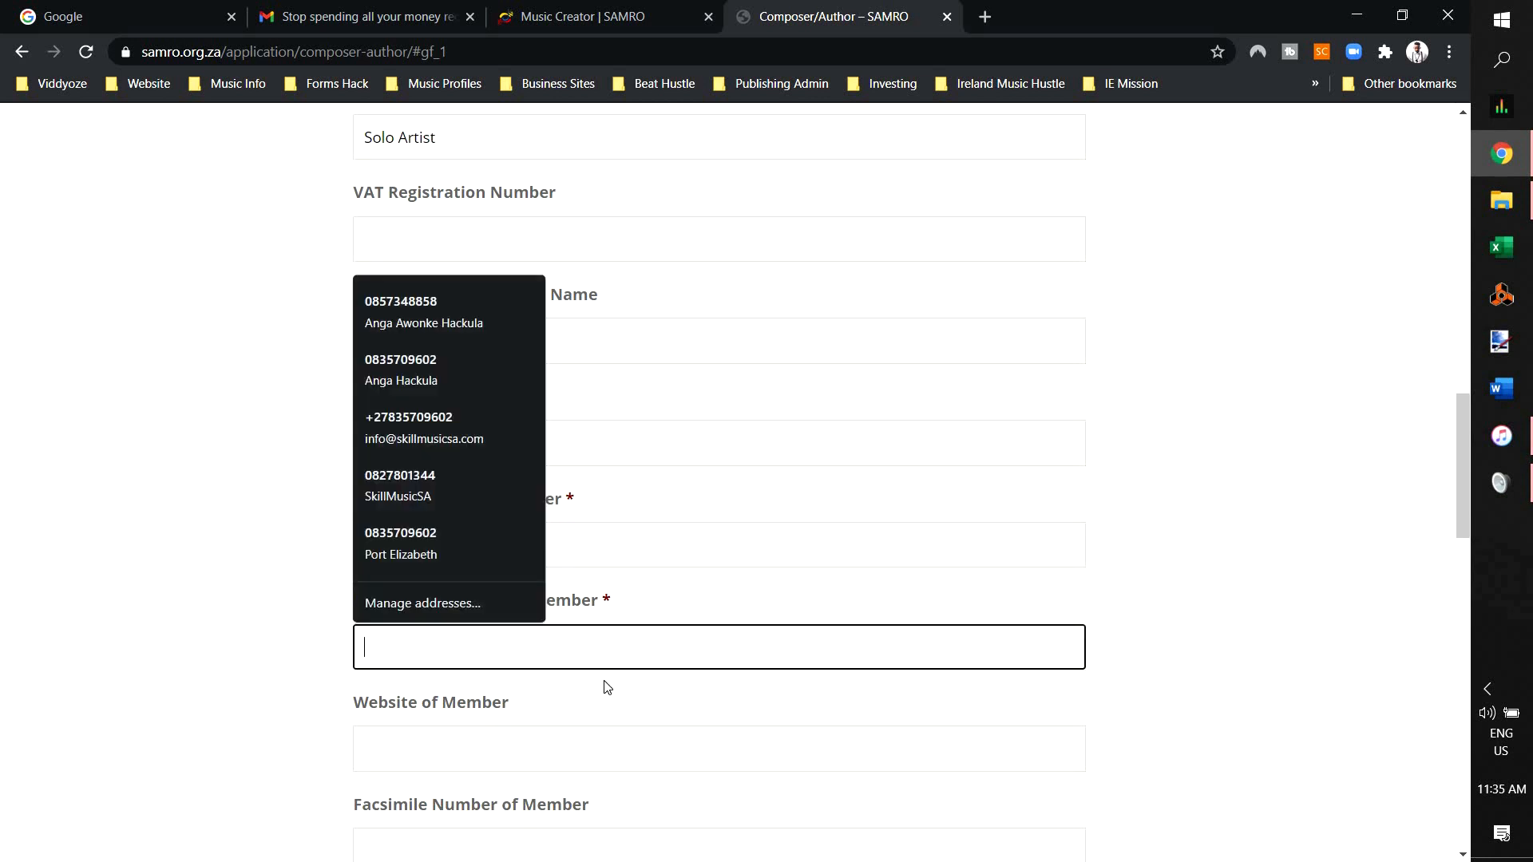
{"action": "type", "text": "083"}
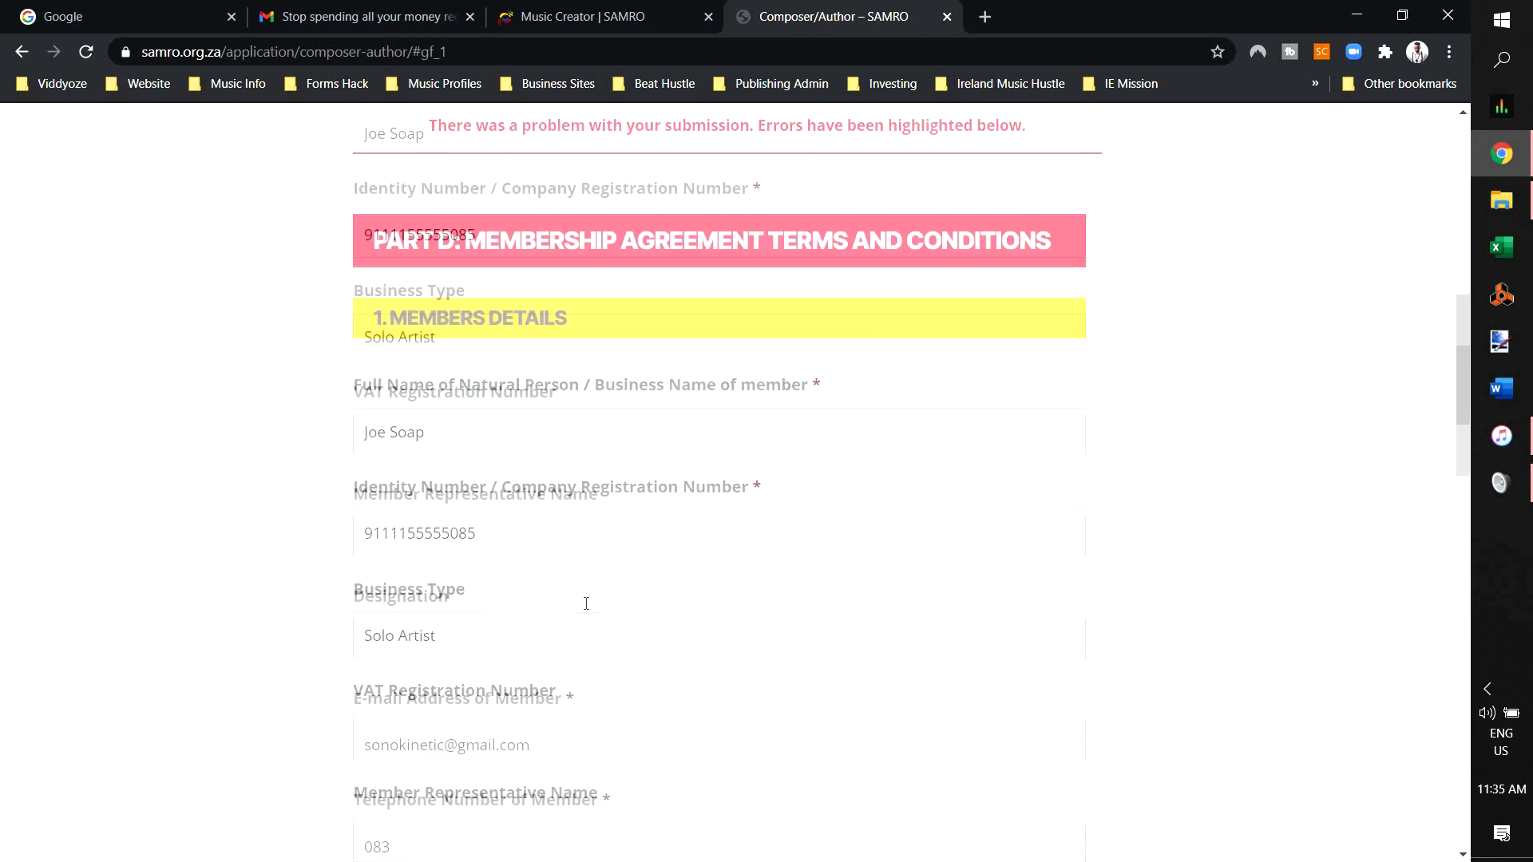
- Extend the physical address so it ends 'Humewood; Port Elizabeth'
{"action": "scroll", "scroll_direction": "down", "scroll_amount": 3}
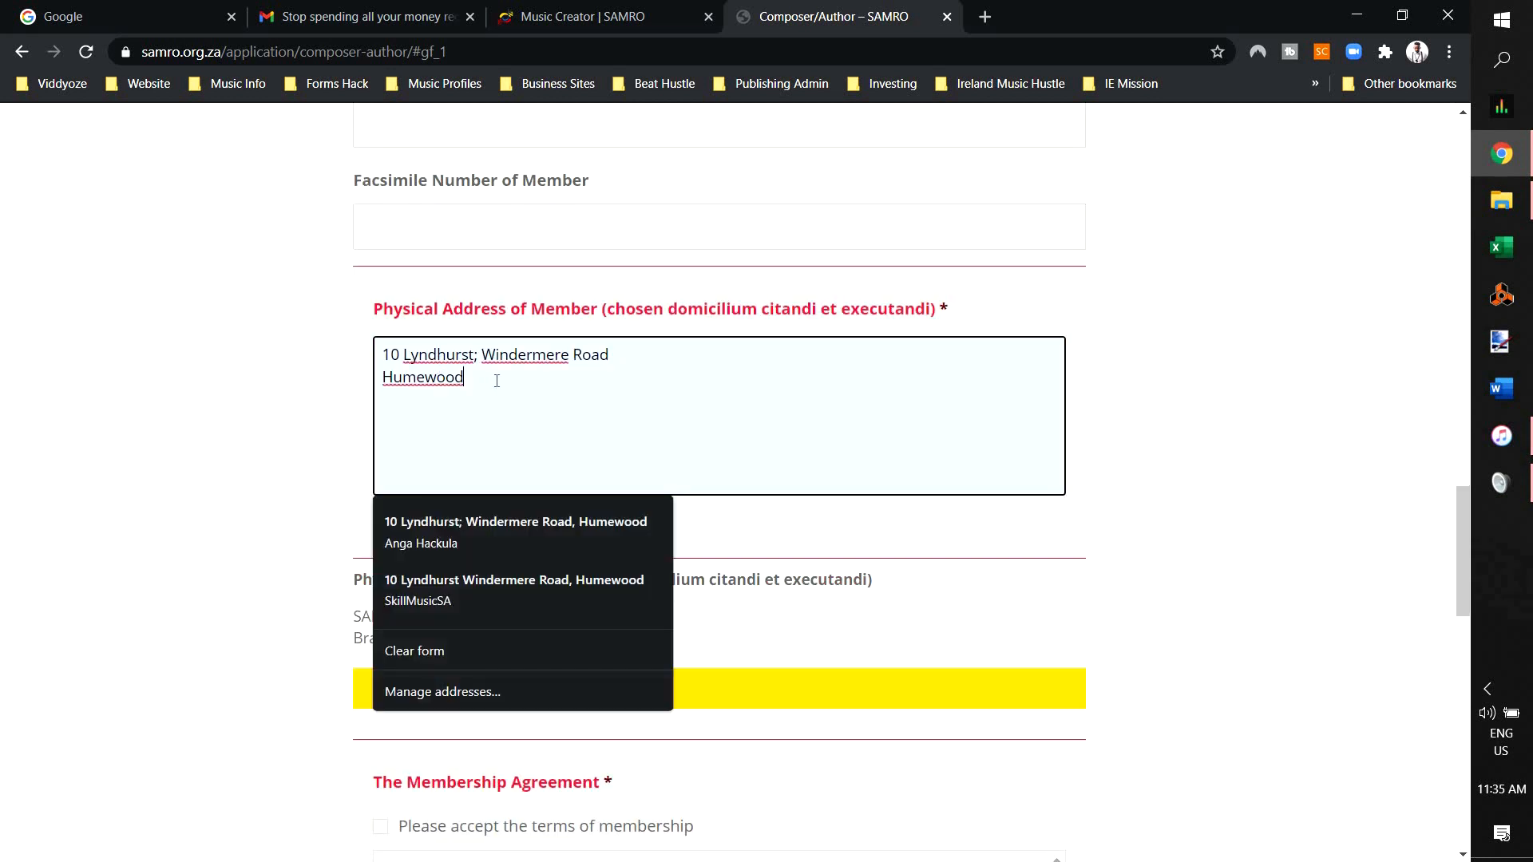
{"action": "left_click", "coordinate": [513, 385]}
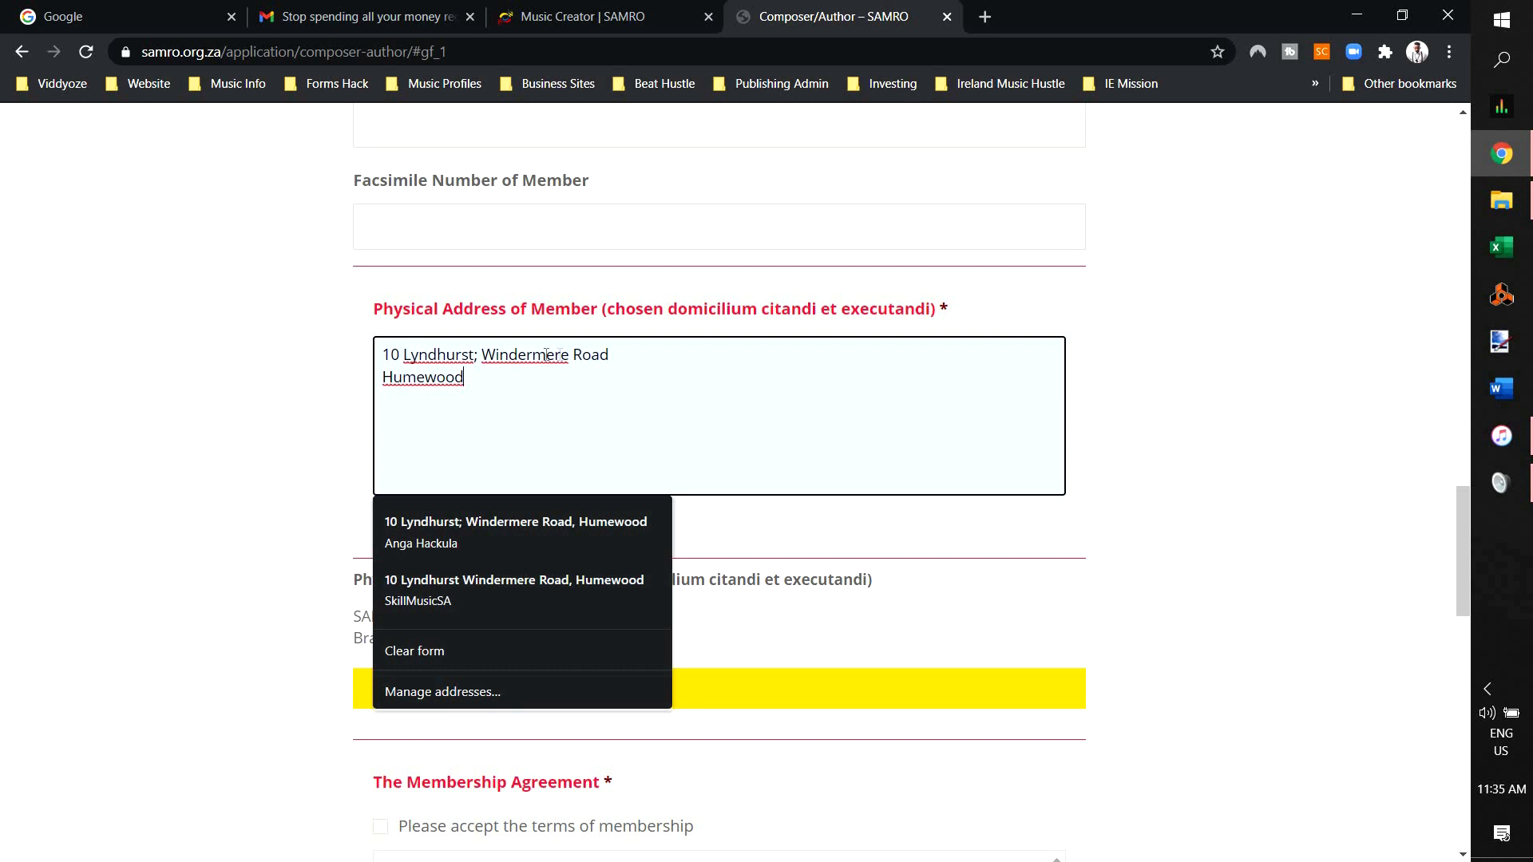
{"action": "scroll", "scroll_direction": "up", "scroll_amount": 3}
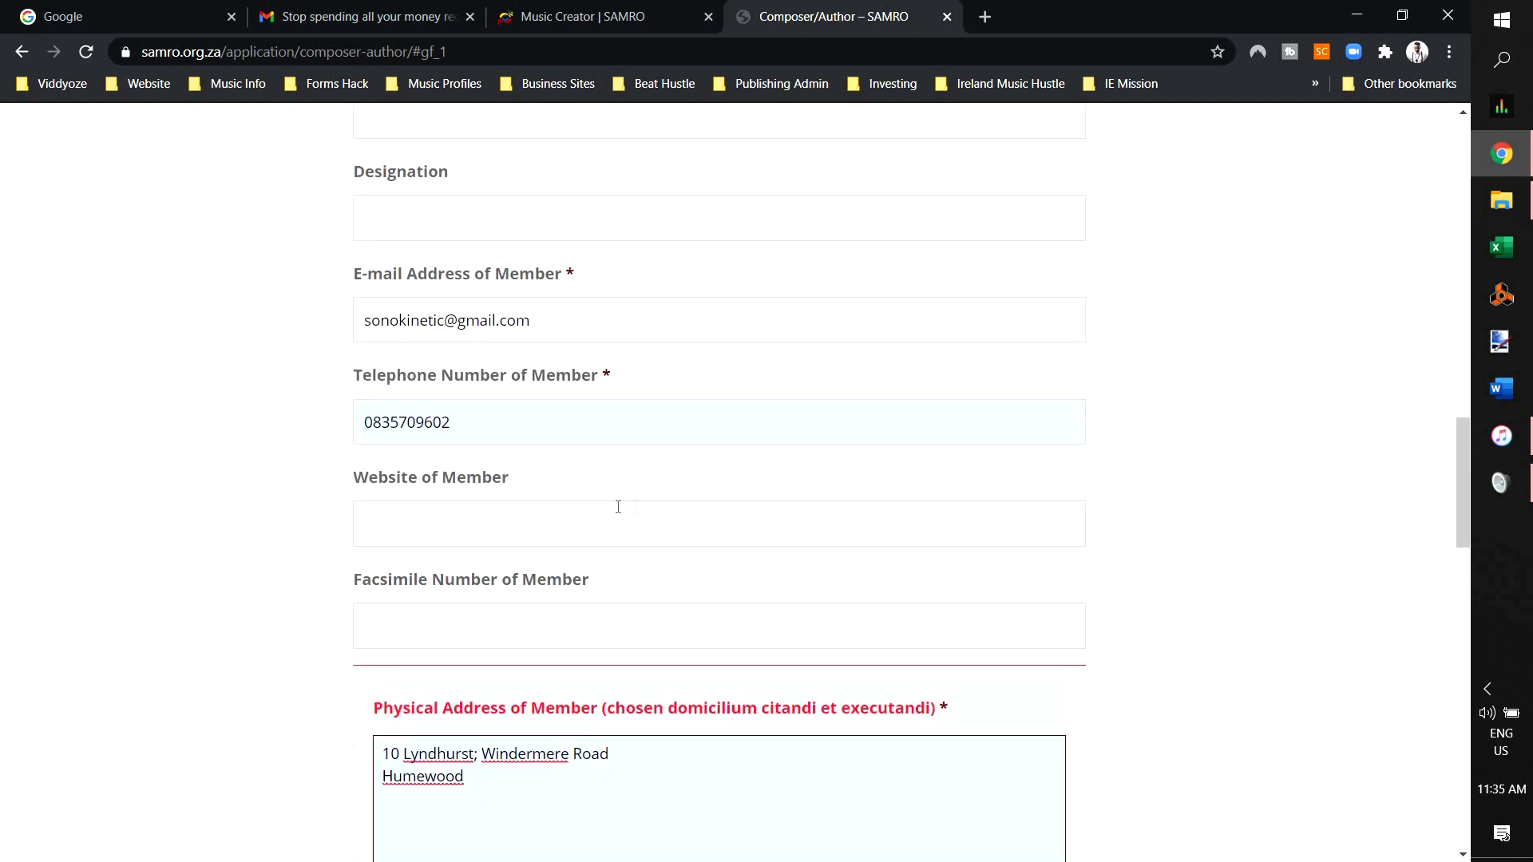
{"action": "mouse_move", "coordinate": [488, 598]}
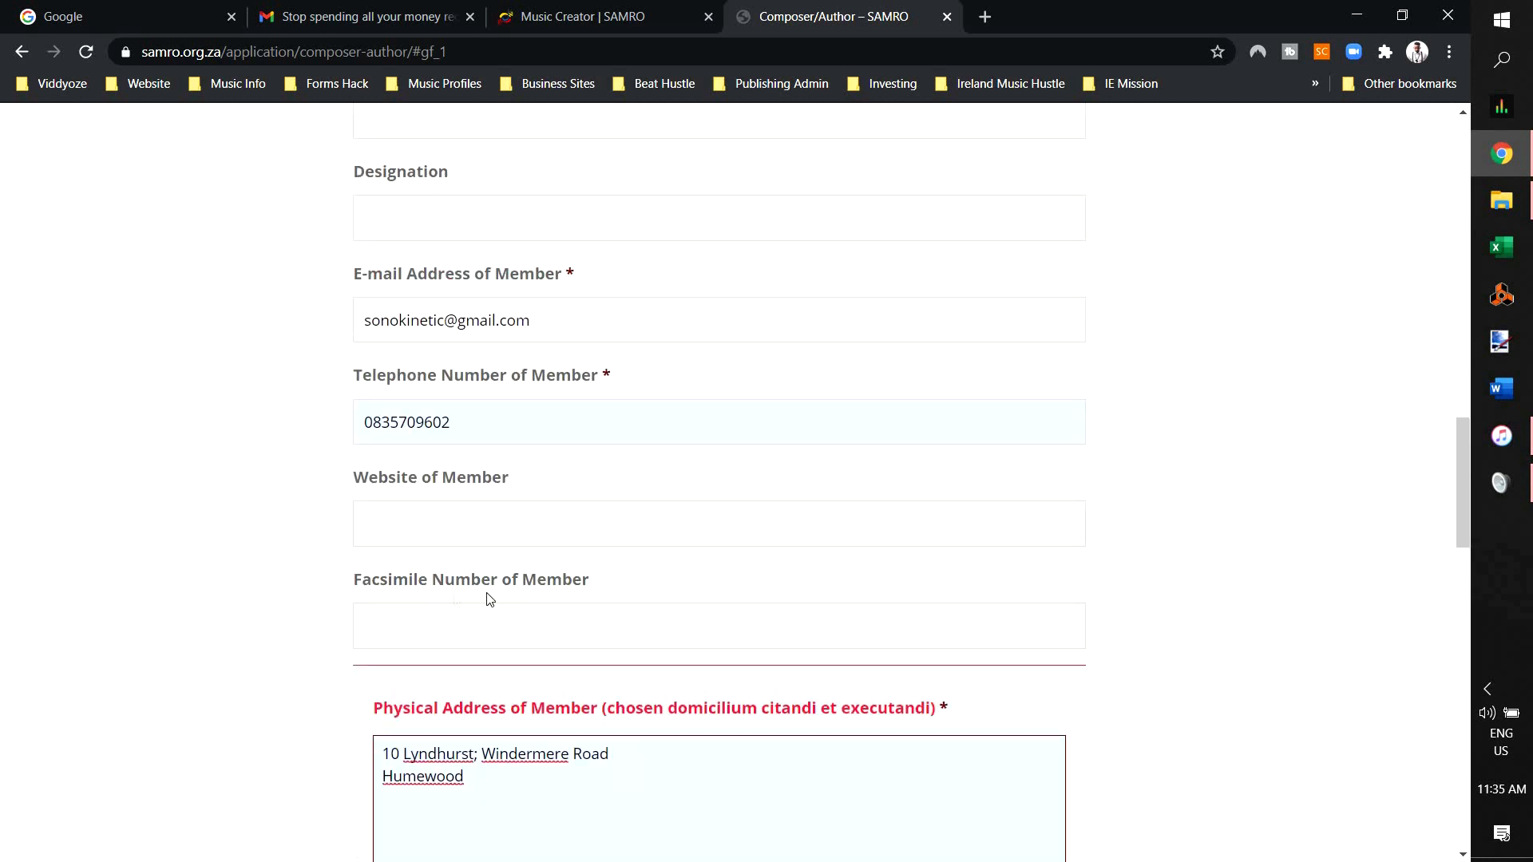
{"action": "mouse_move", "coordinate": [572, 673]}
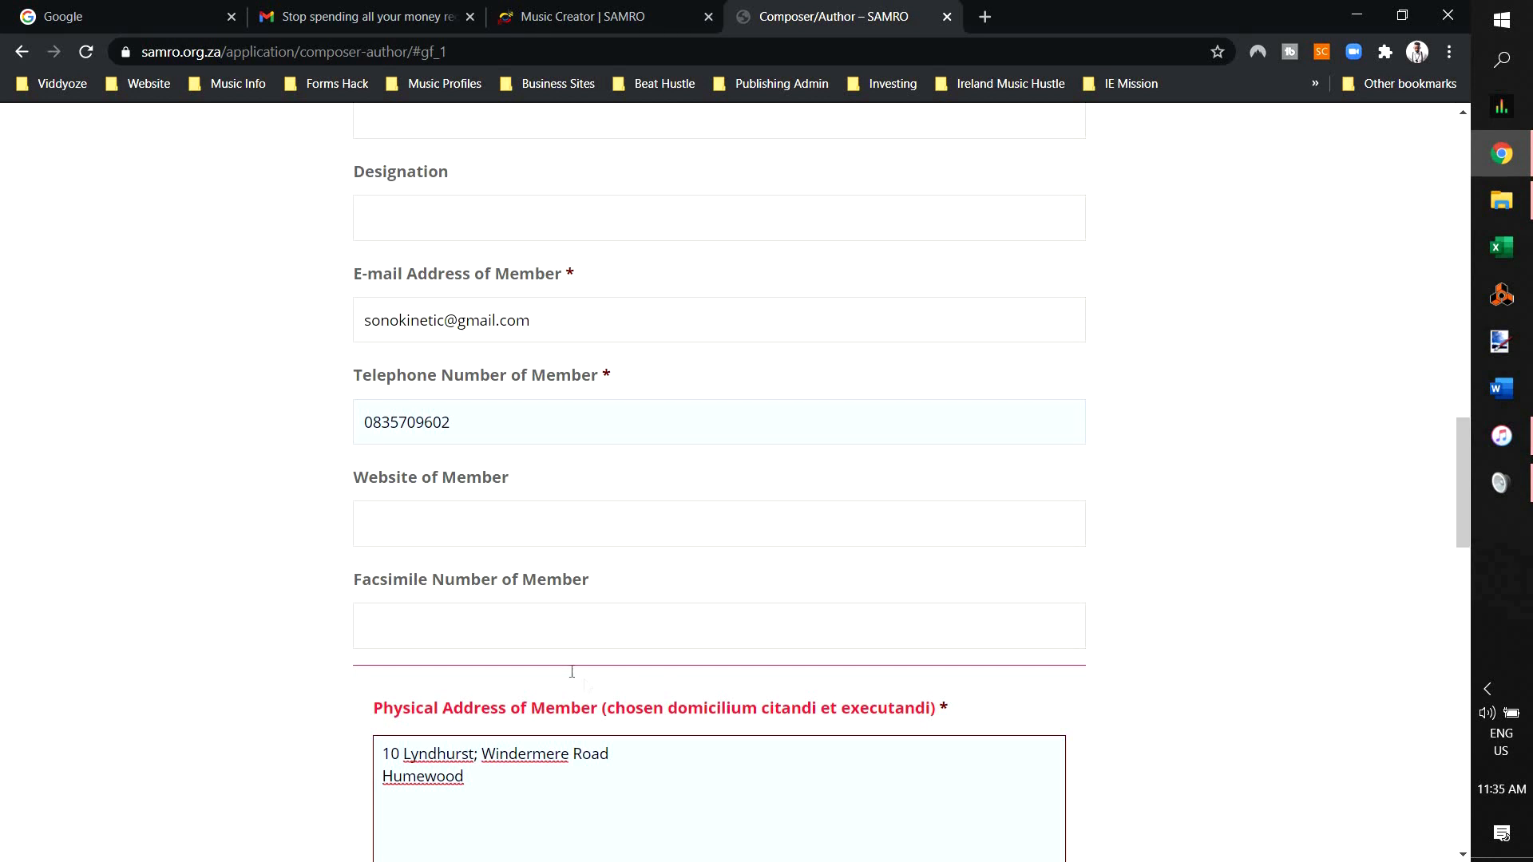
{"action": "scroll", "scroll_direction": "down", "scroll_amount": 3}
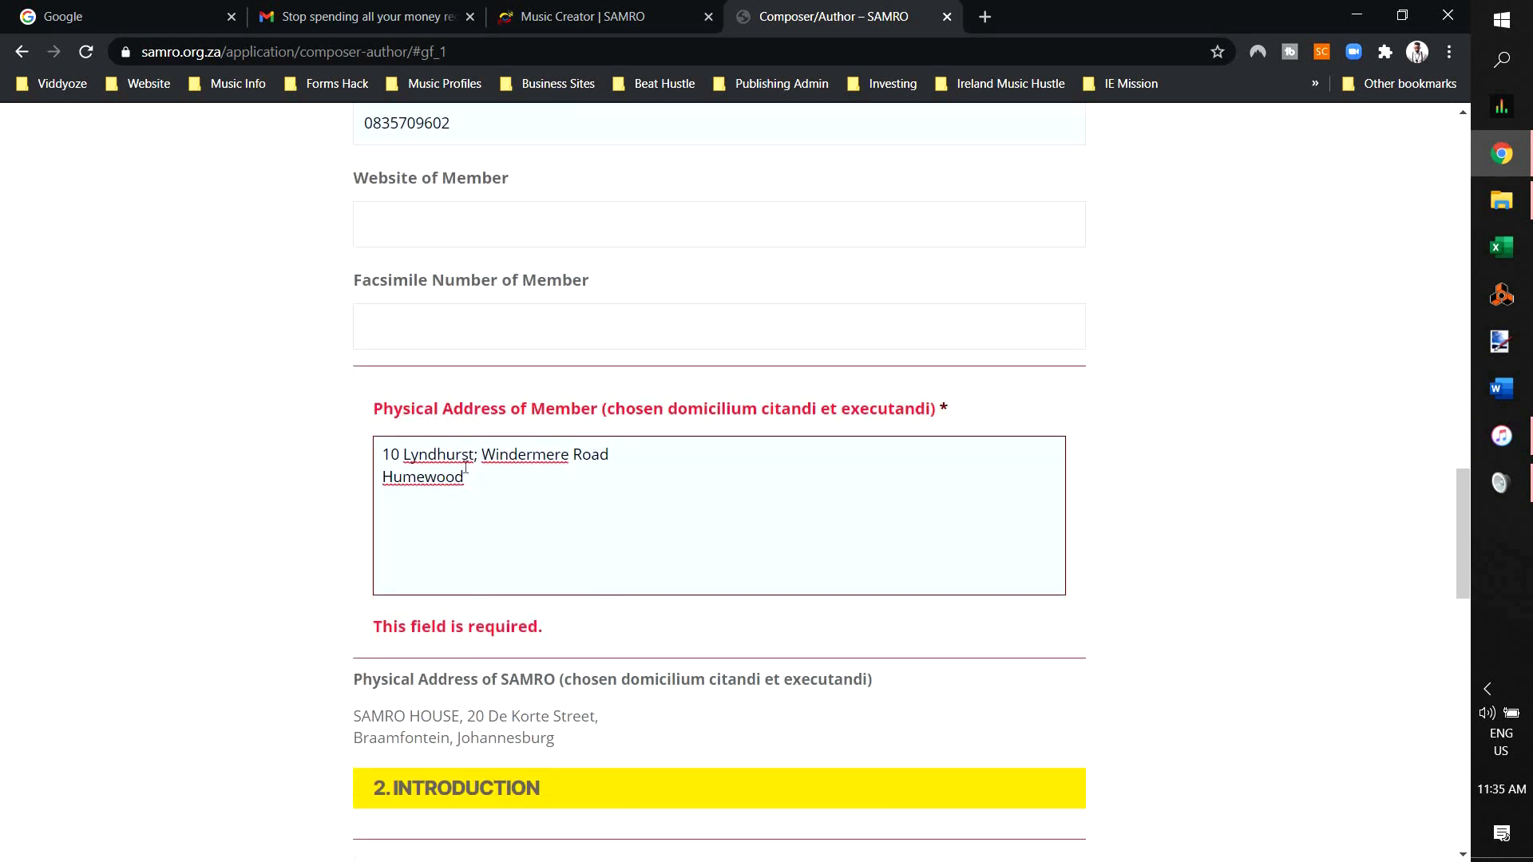
{"action": "type", "text": "; Port"}
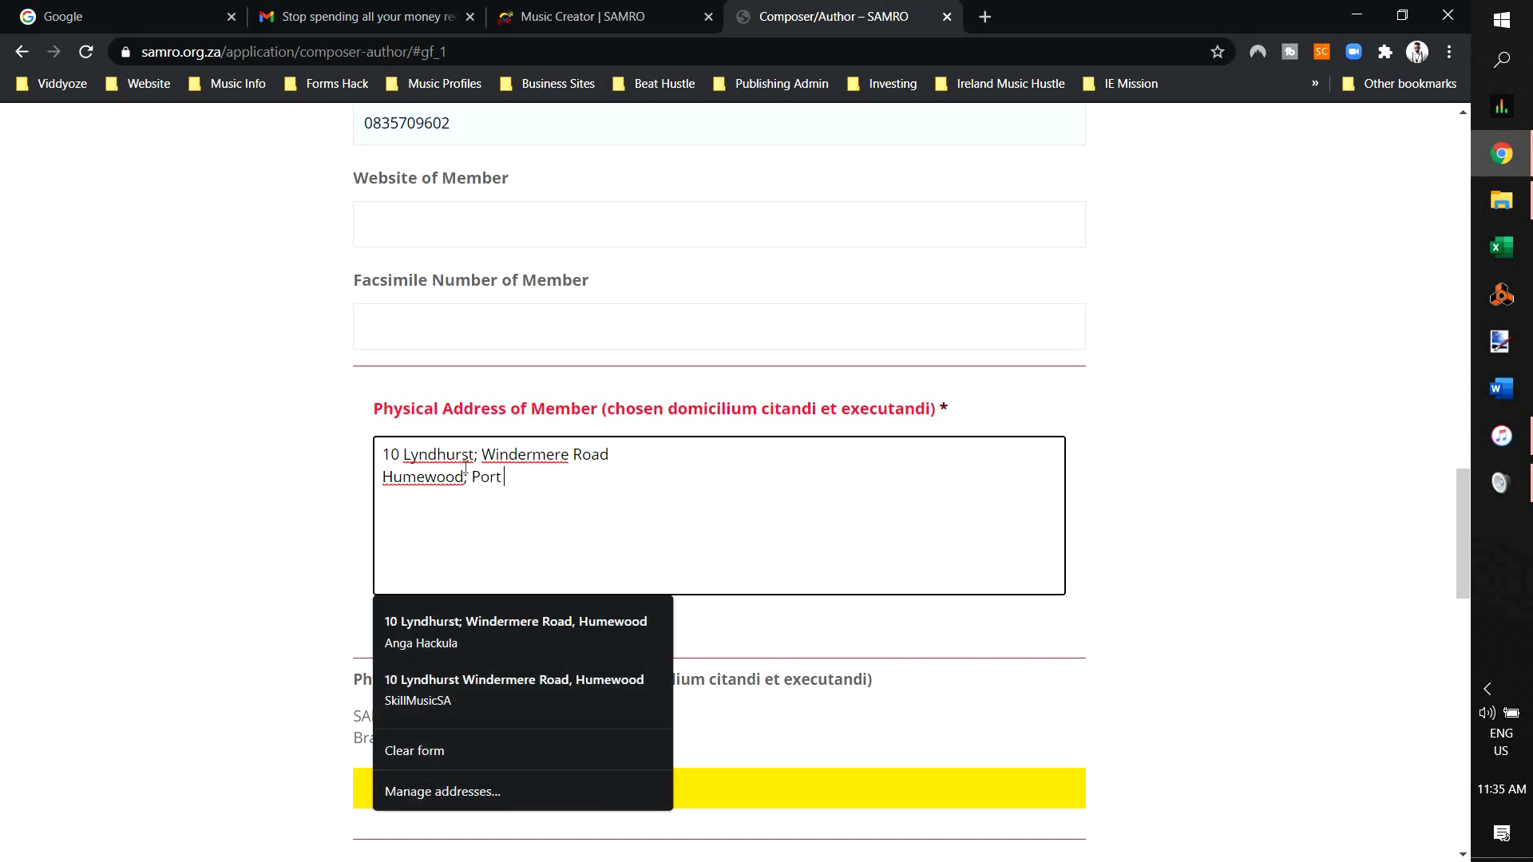
{"action": "type", "text": "Elizabeth"}
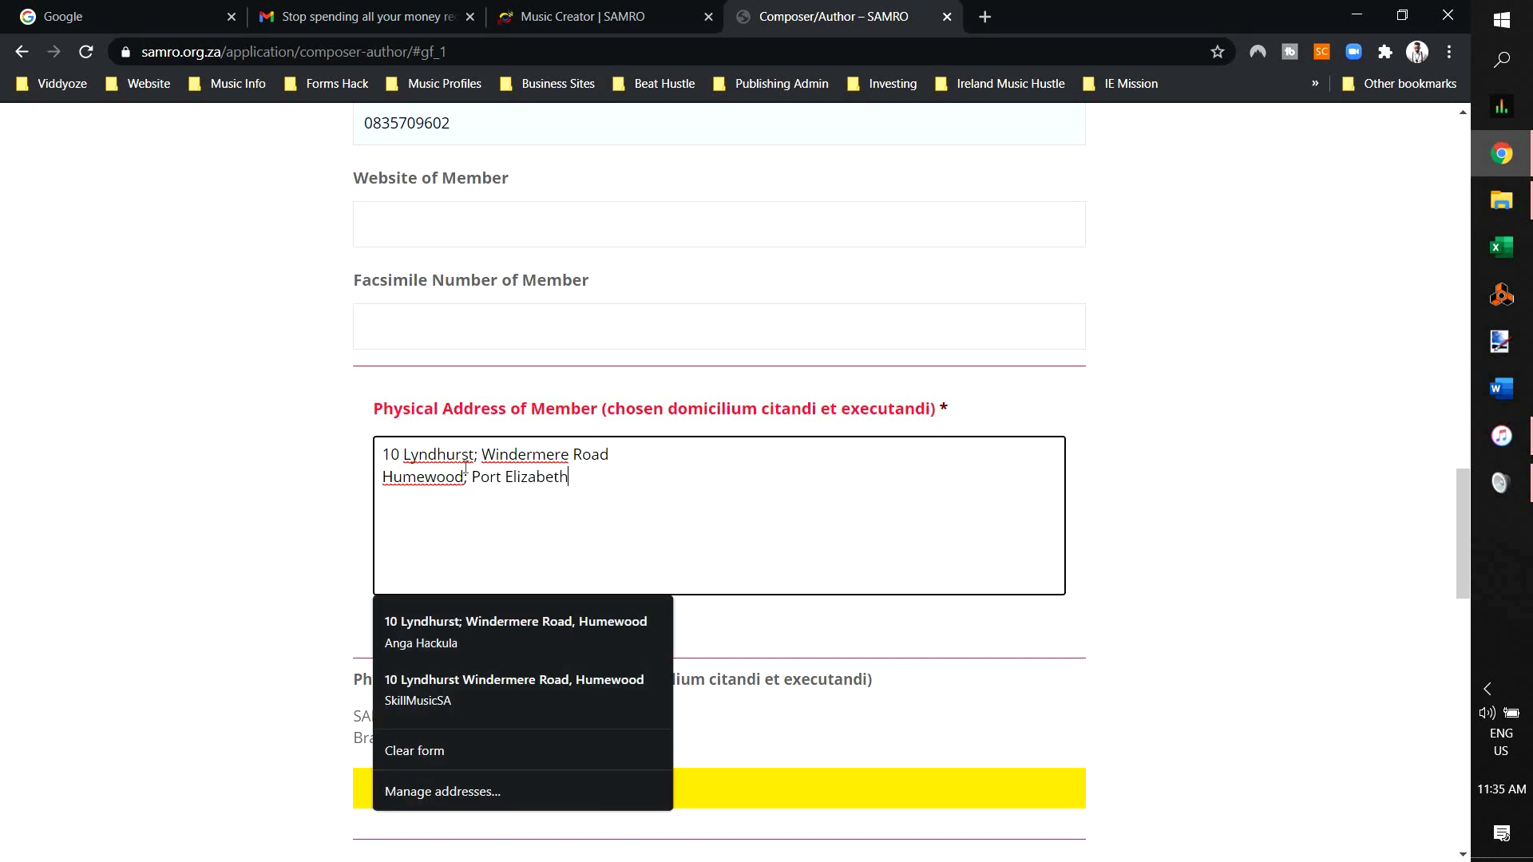
{"action": "scroll", "scroll_direction": "down", "scroll_amount": 3}
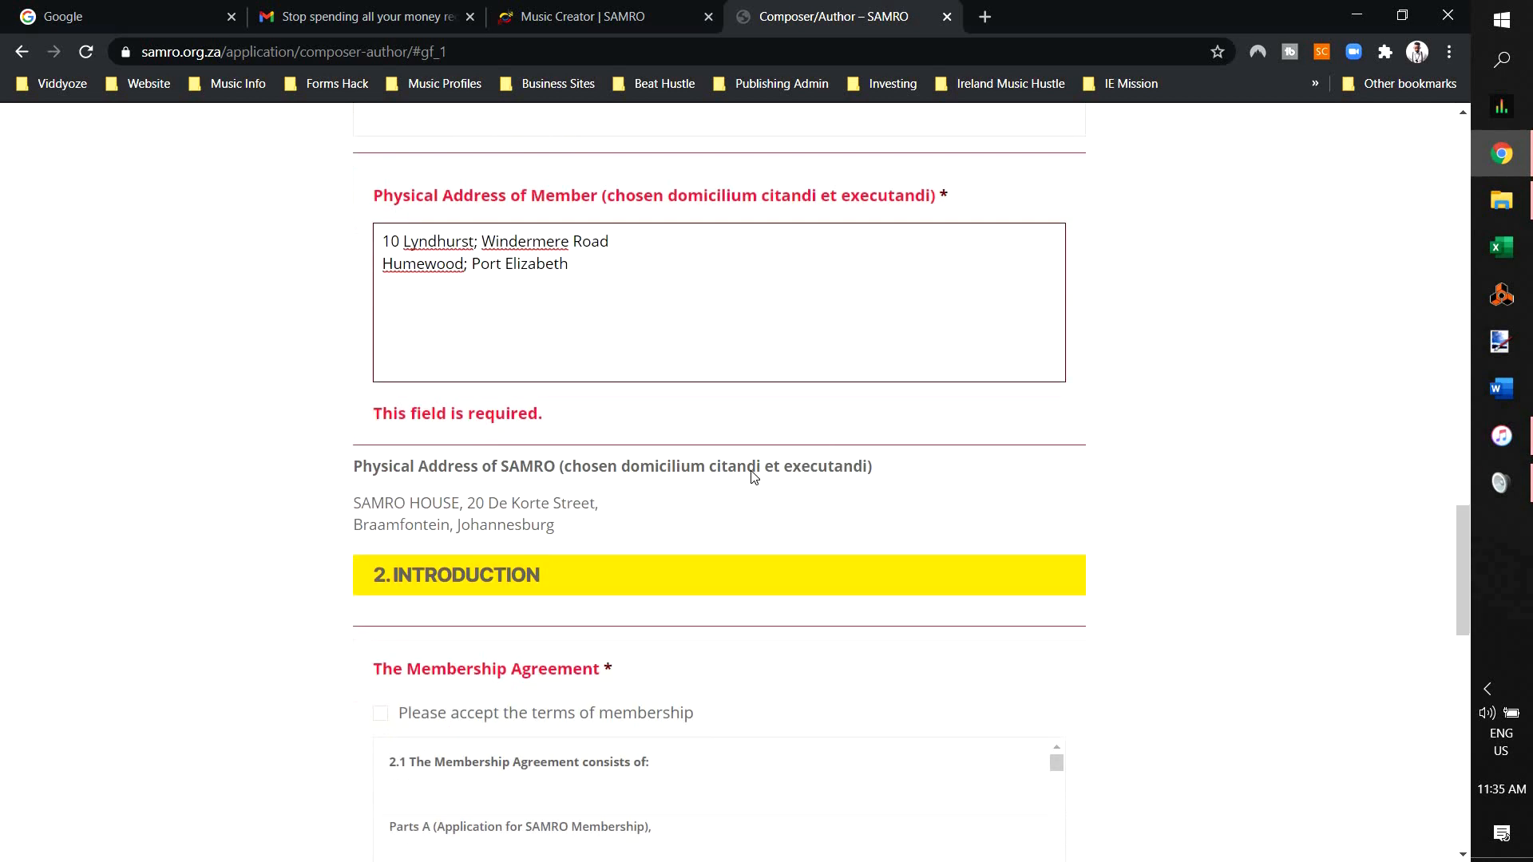
- Tick the 'Please accept the terms of membership' checkbox under The Membership Agreement
{"action": "scroll", "scroll_direction": "down", "scroll_amount": 3}
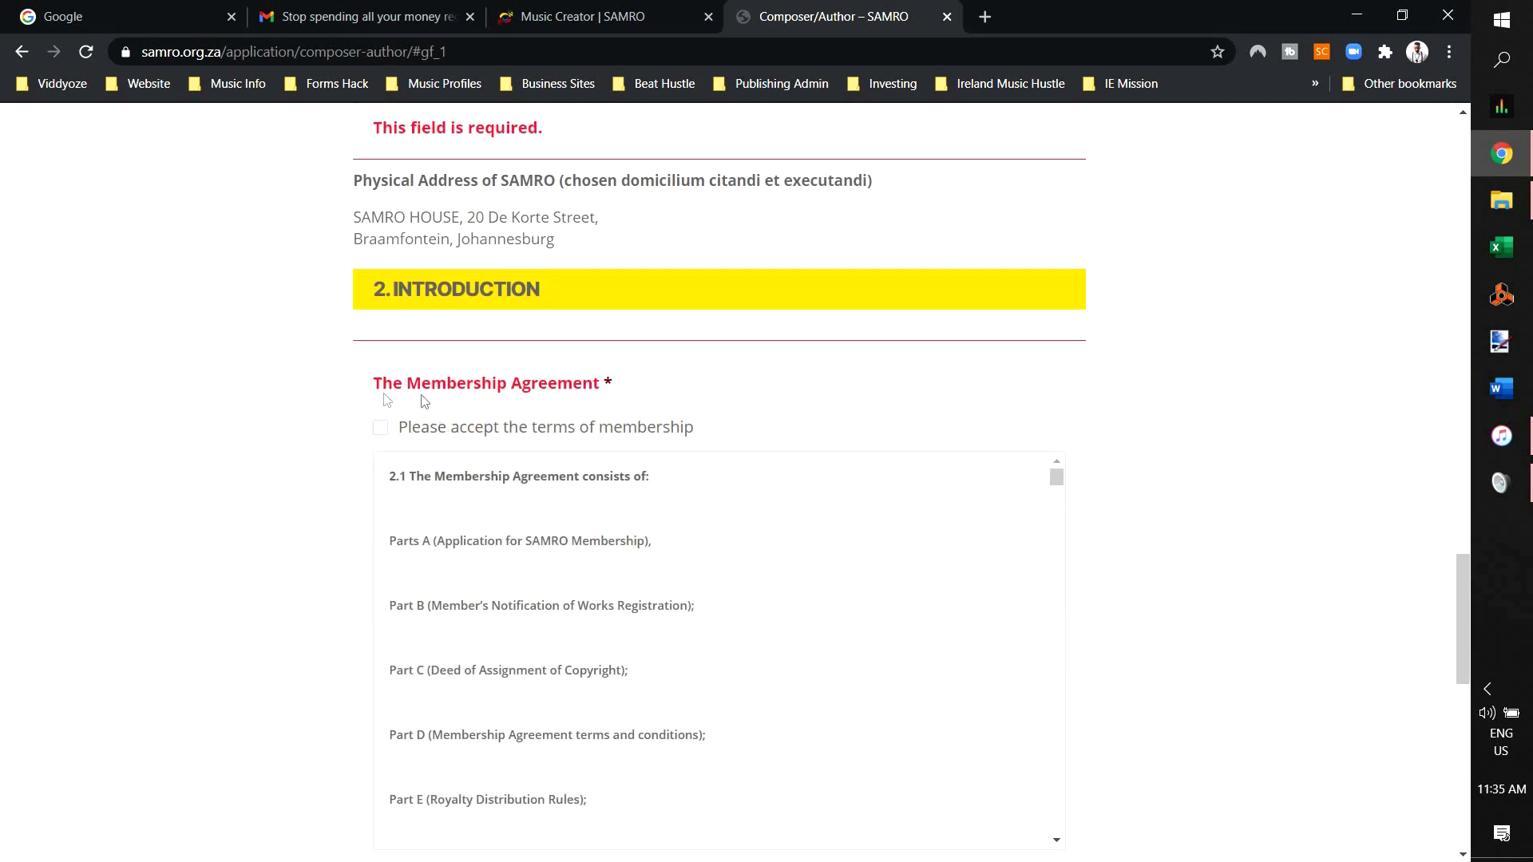
{"action": "mouse_move", "coordinate": [407, 438]}
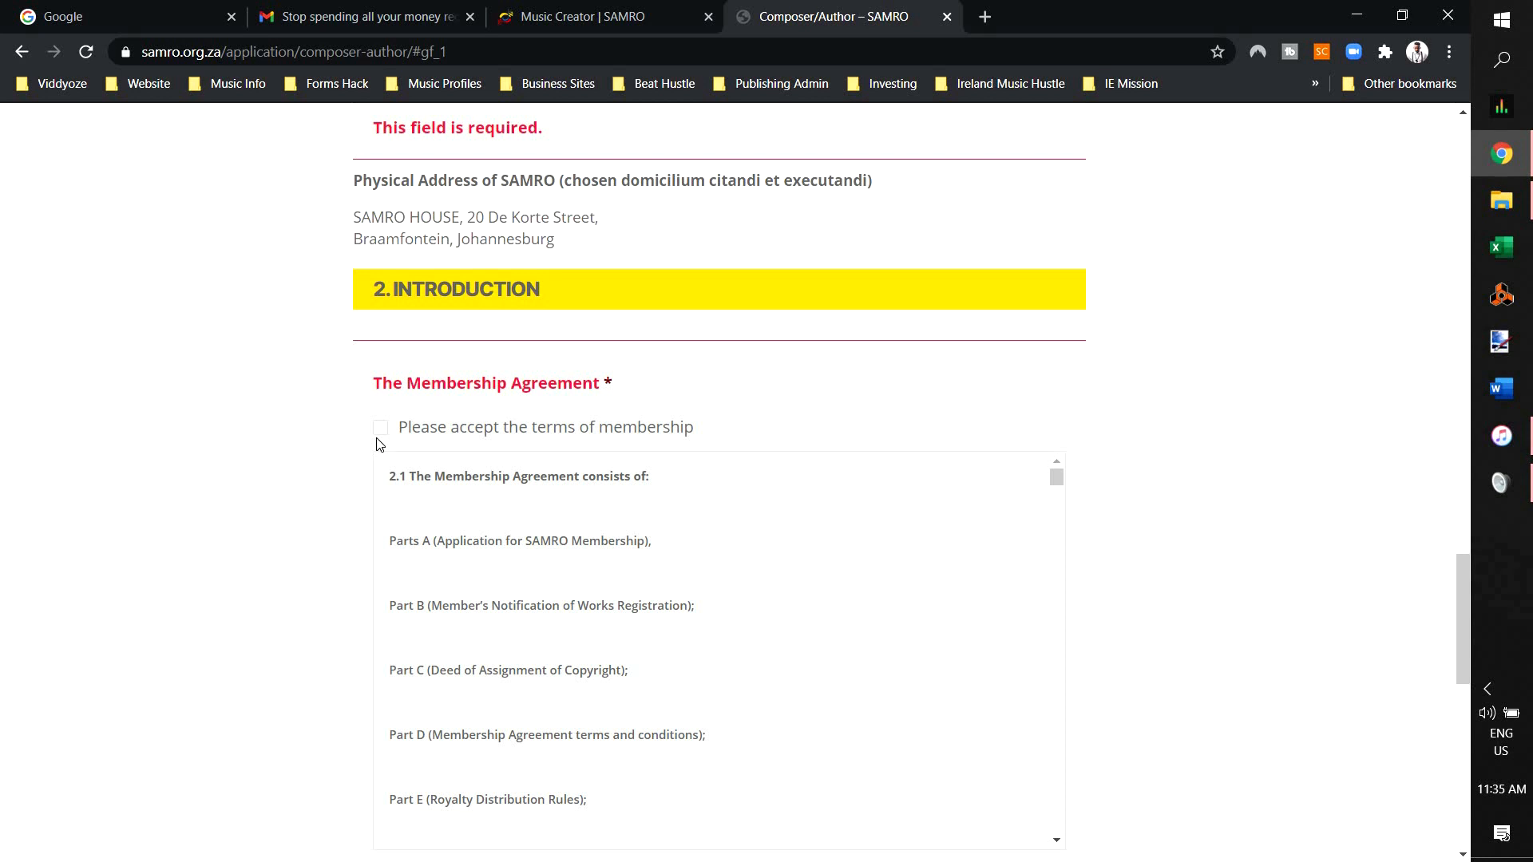
{"action": "left_click", "coordinate": [380, 428]}
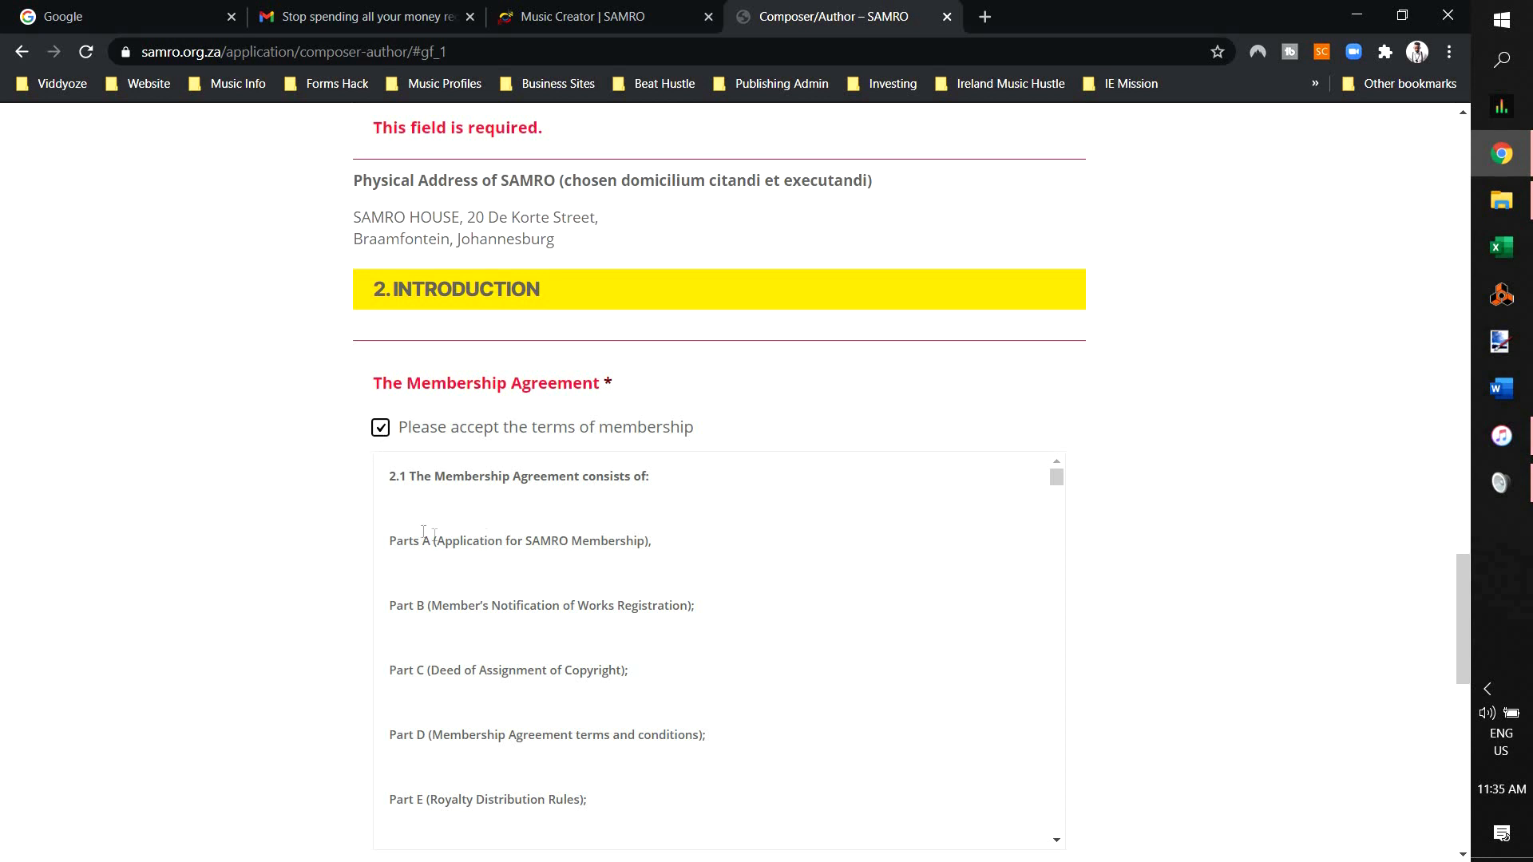
{"action": "mouse_move", "coordinate": [577, 752]}
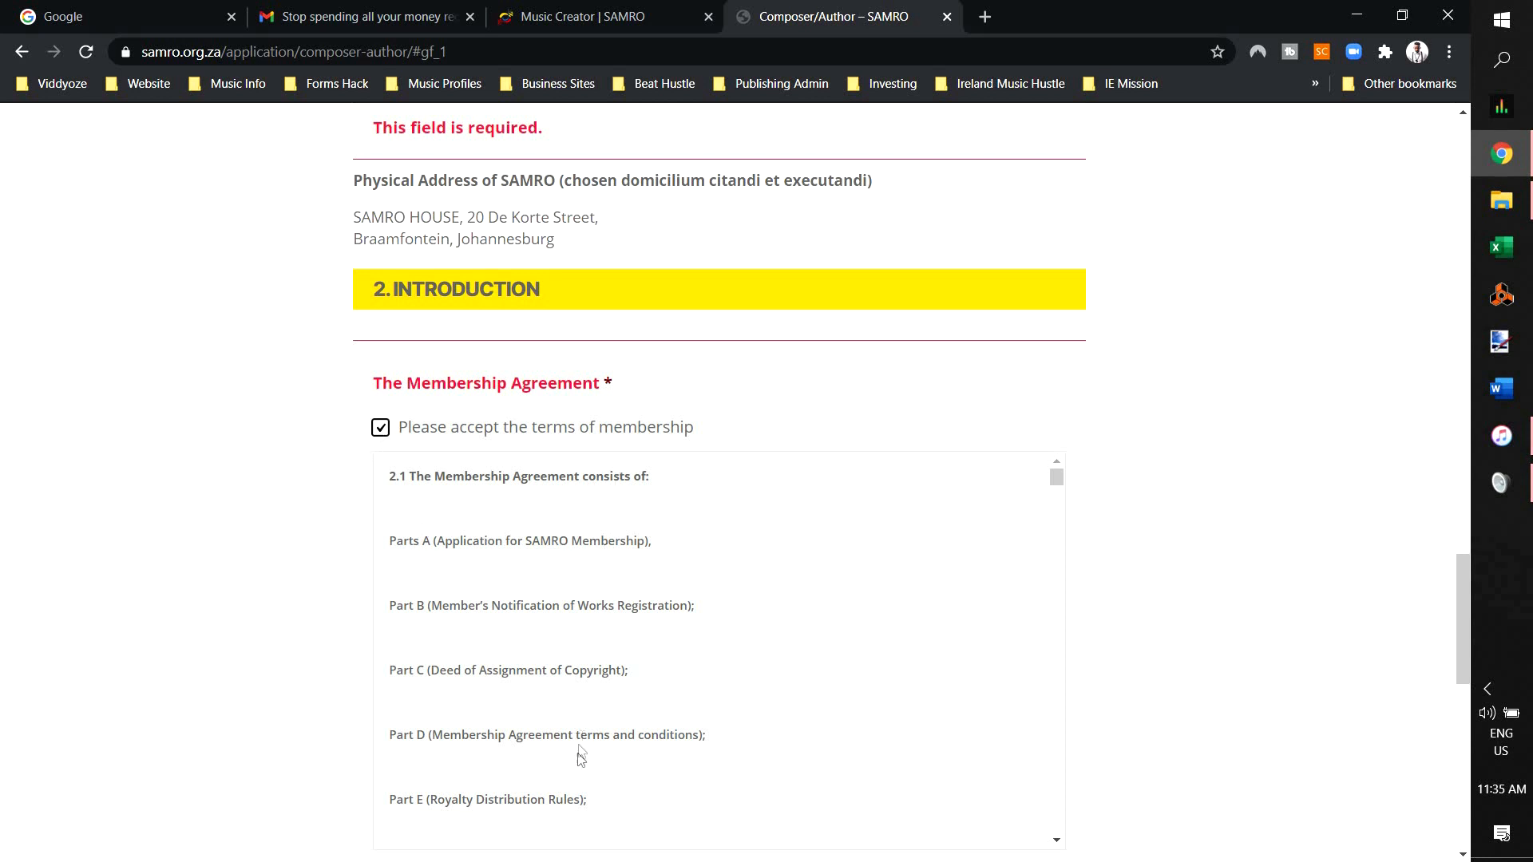
{"action": "scroll", "scroll_direction": "up", "scroll_amount": 3}
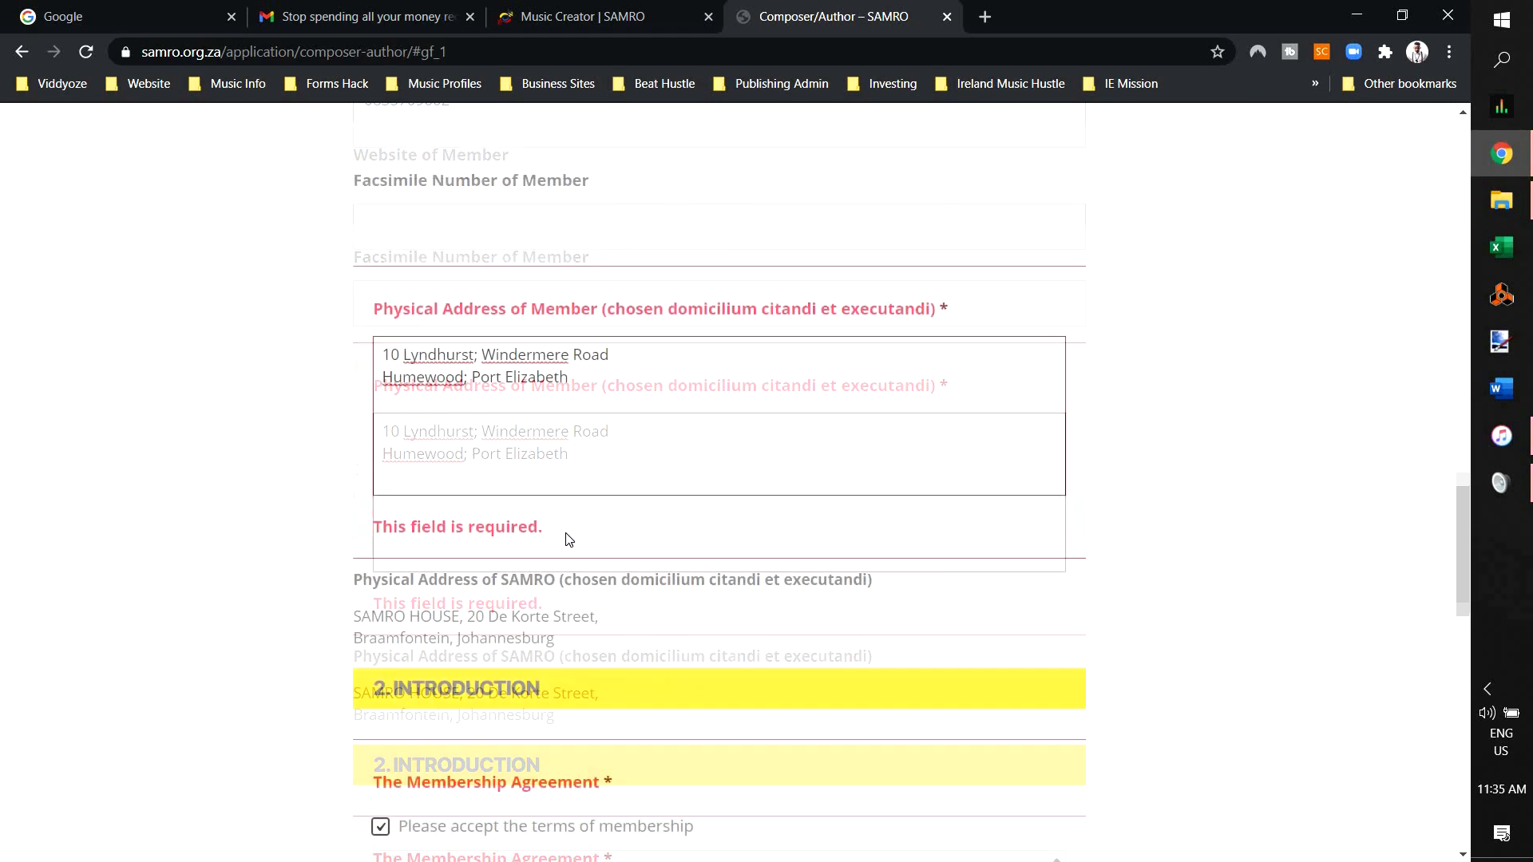
{"action": "scroll", "scroll_direction": "down", "scroll_amount": 3}
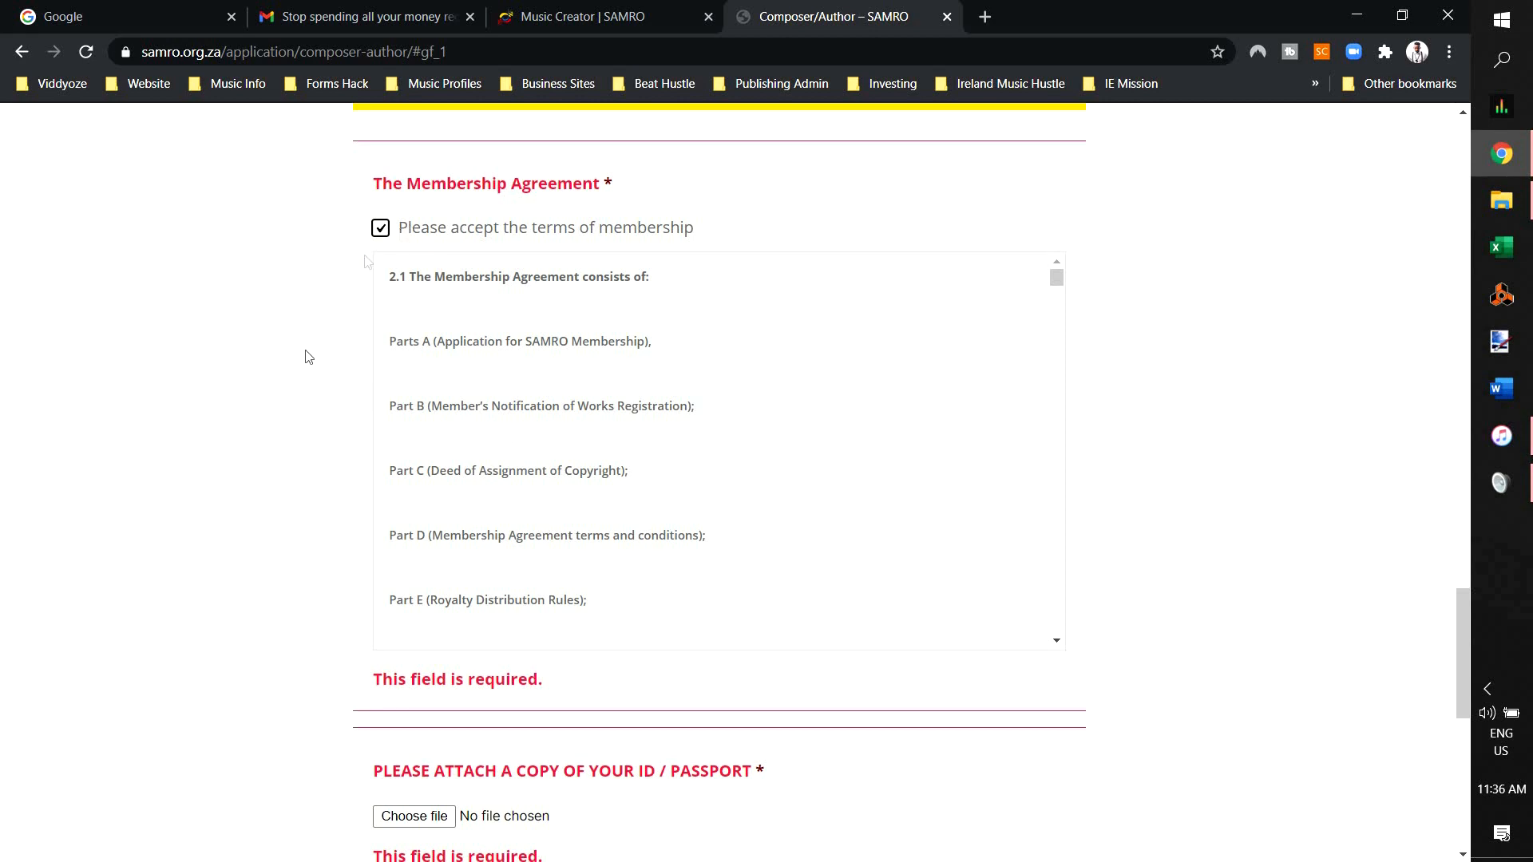
{"action": "mouse_move", "coordinate": [557, 554]}
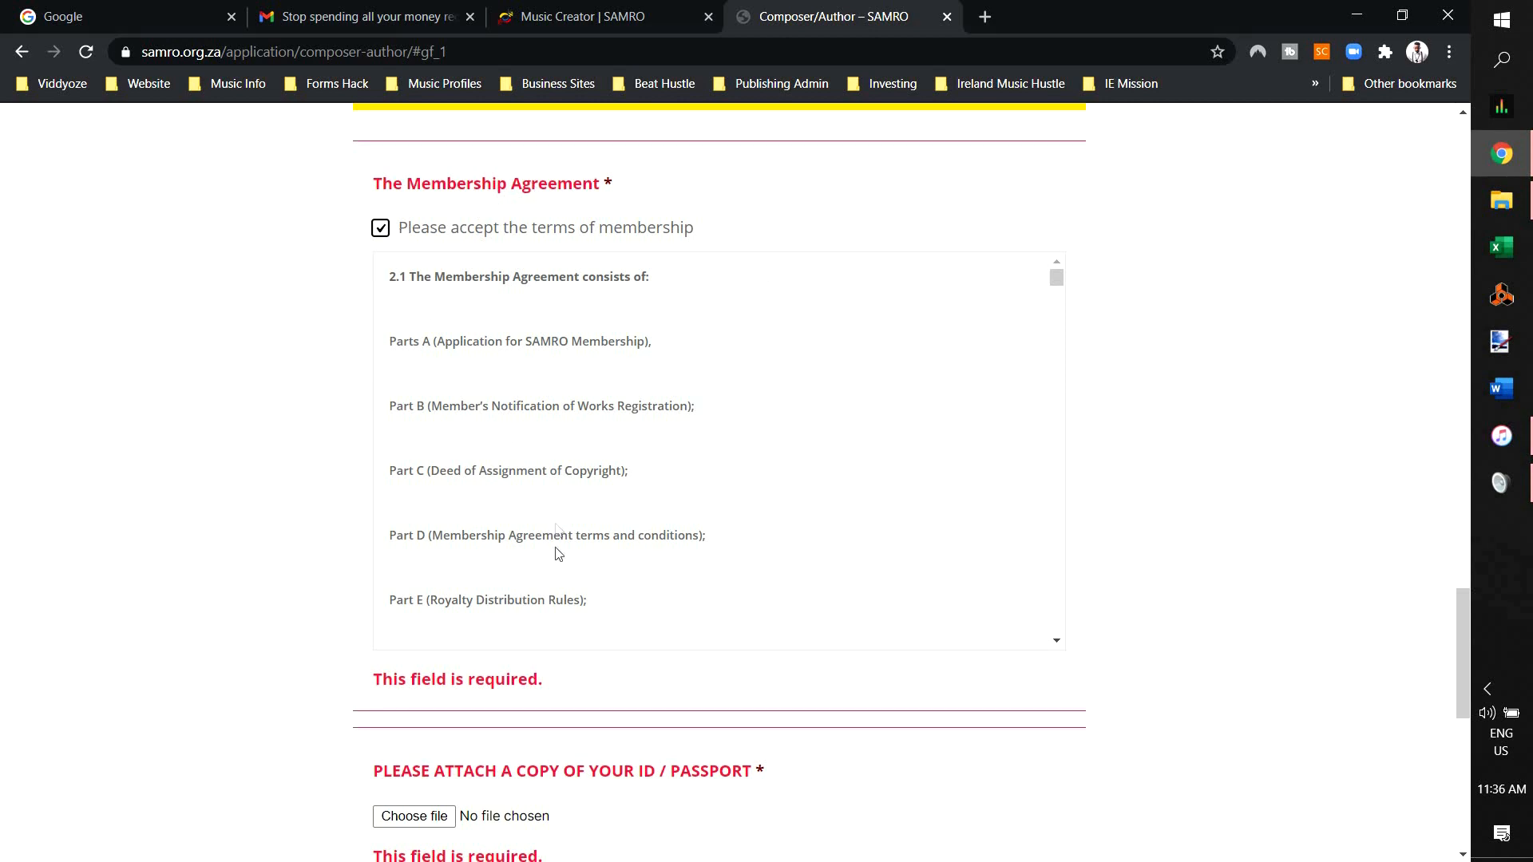
{"action": "scroll", "scroll_direction": "down", "scroll_amount": 3}
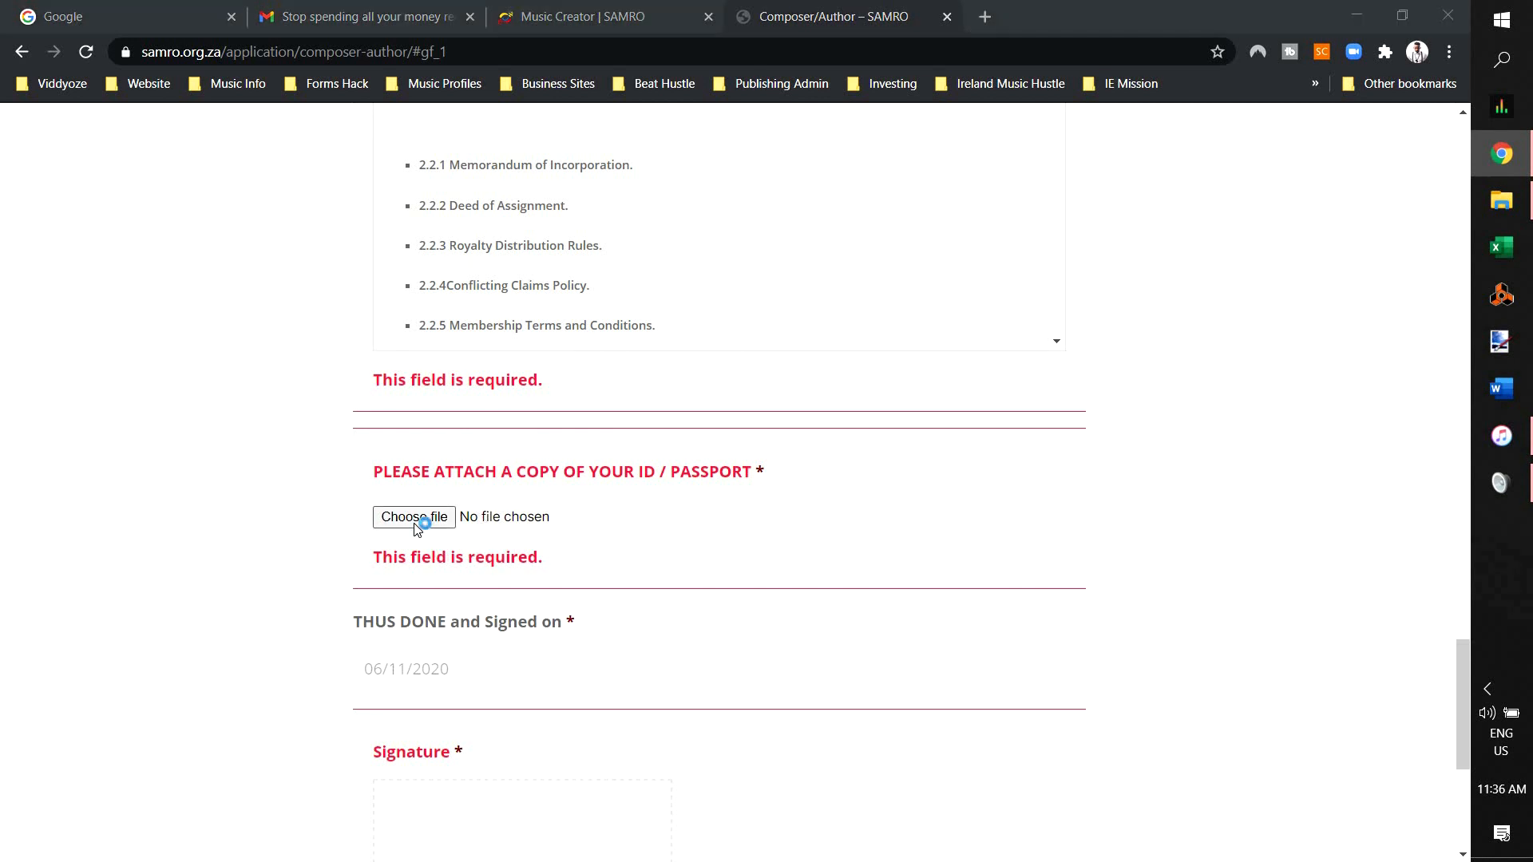
- Attach 'ASIO4ALL v2 Instruction Manual.pdf' from the Desktop as the ID/passport copy
{"action": "left_click", "coordinate": [414, 516]}
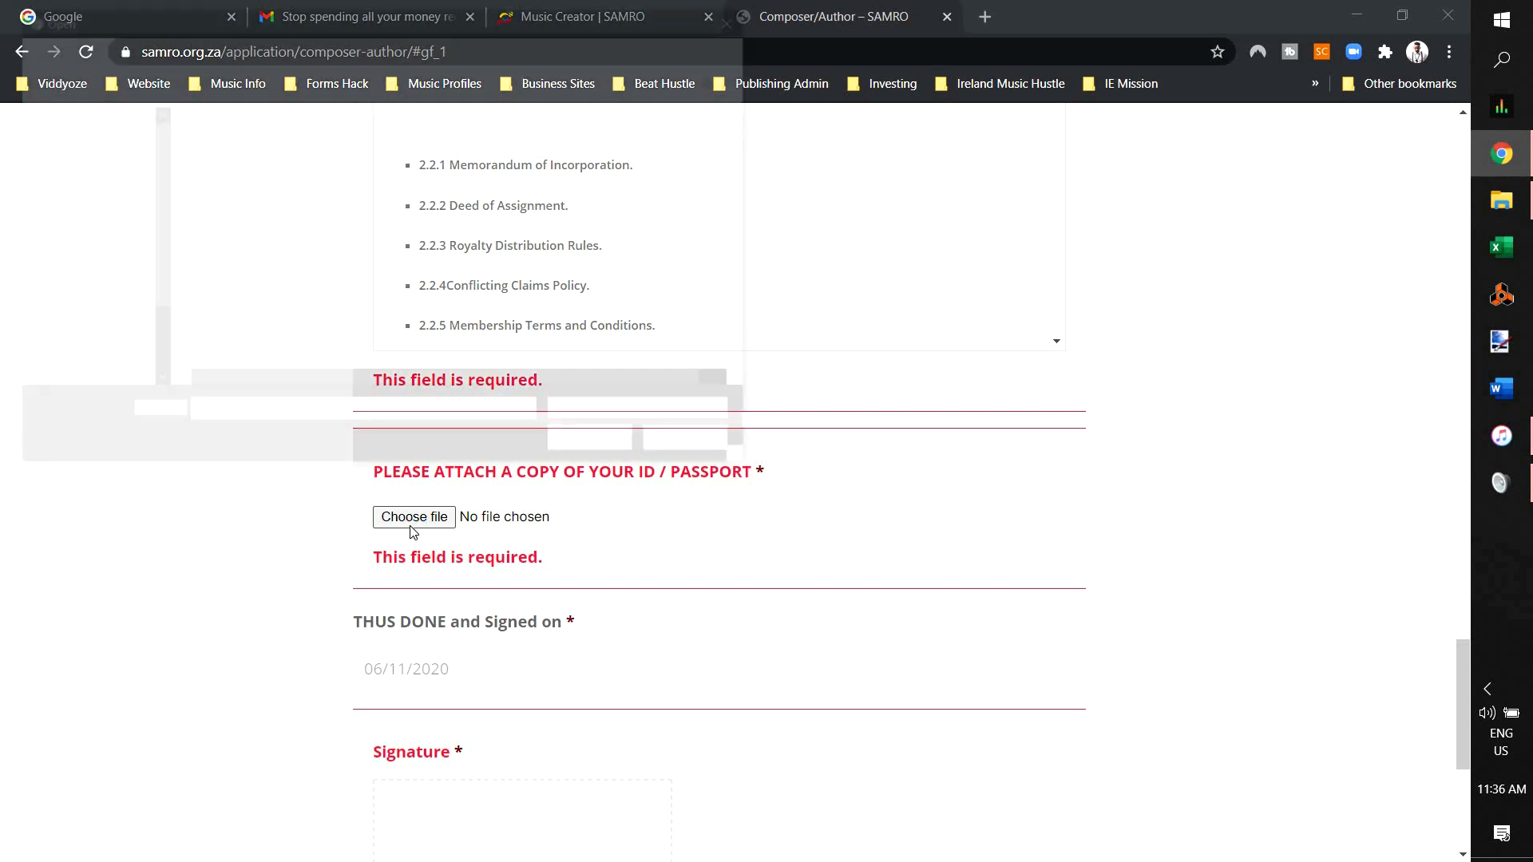
{"action": "left_click", "coordinate": [412, 515]}
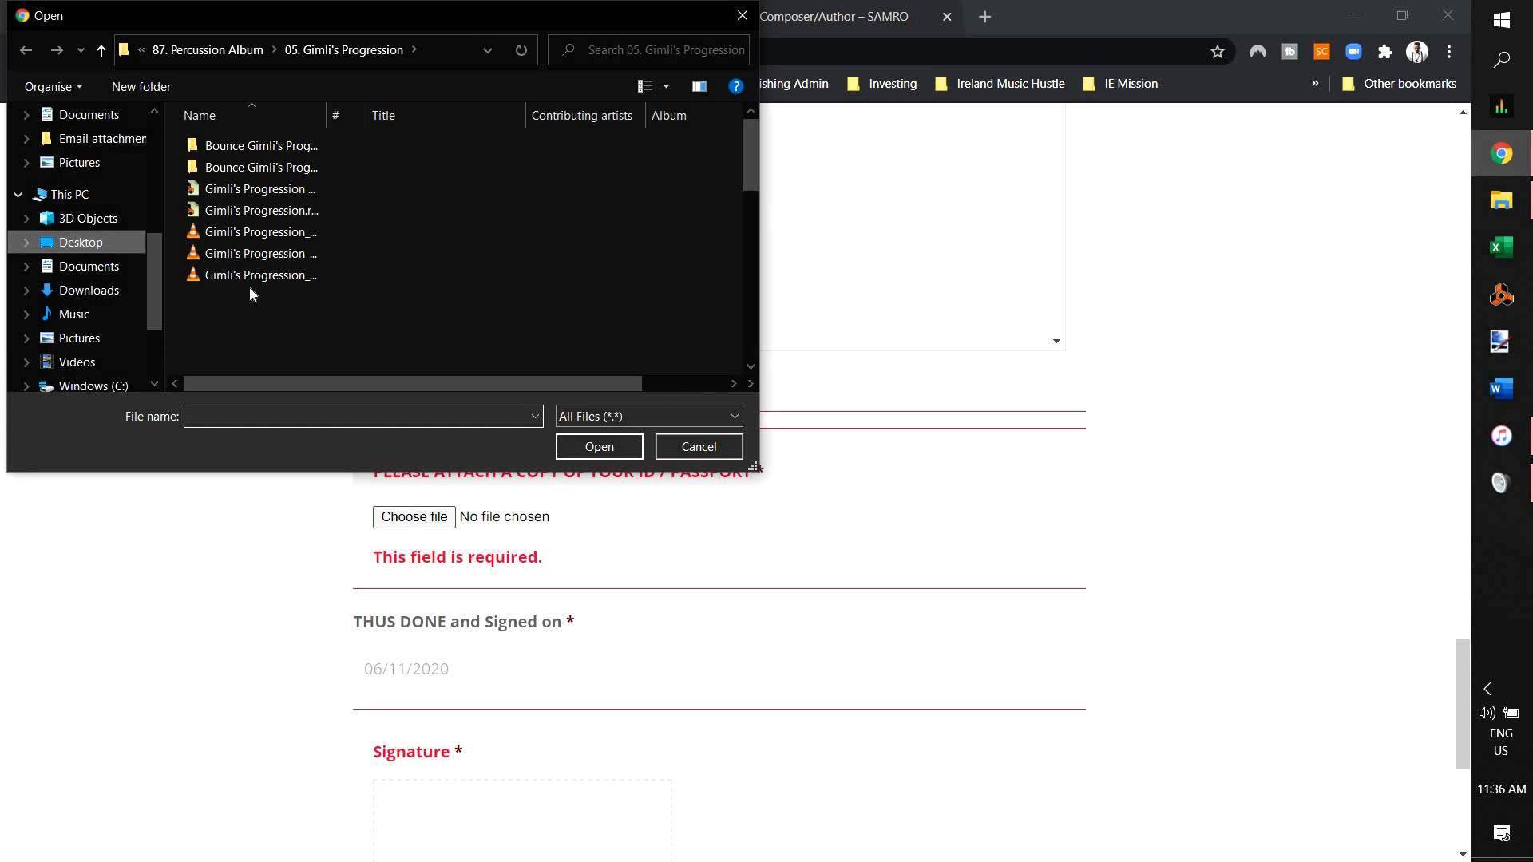
{"action": "left_click", "coordinate": [81, 241]}
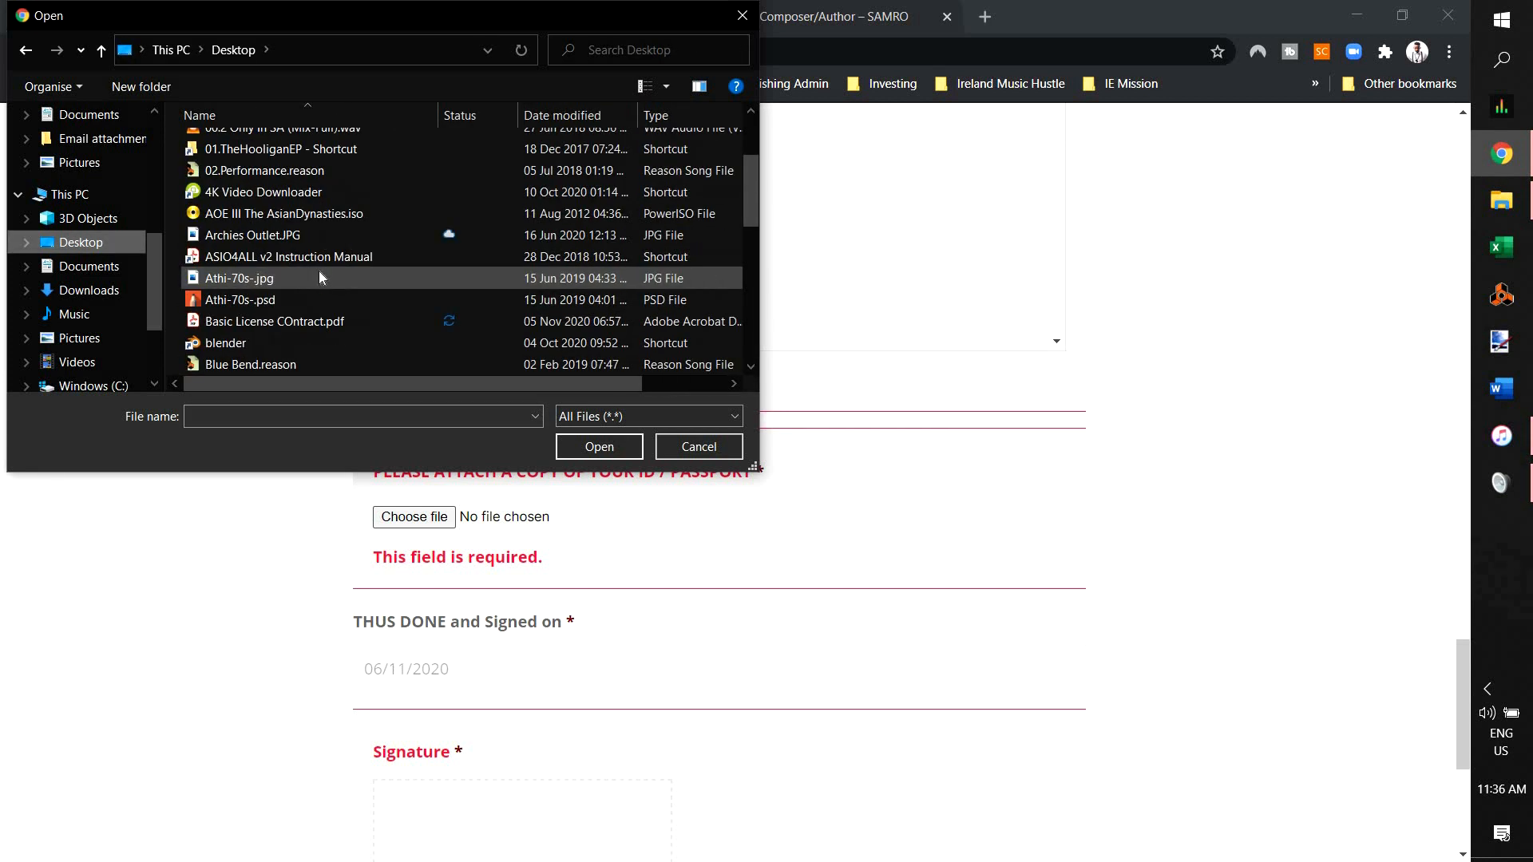
{"action": "left_click", "coordinate": [289, 255]}
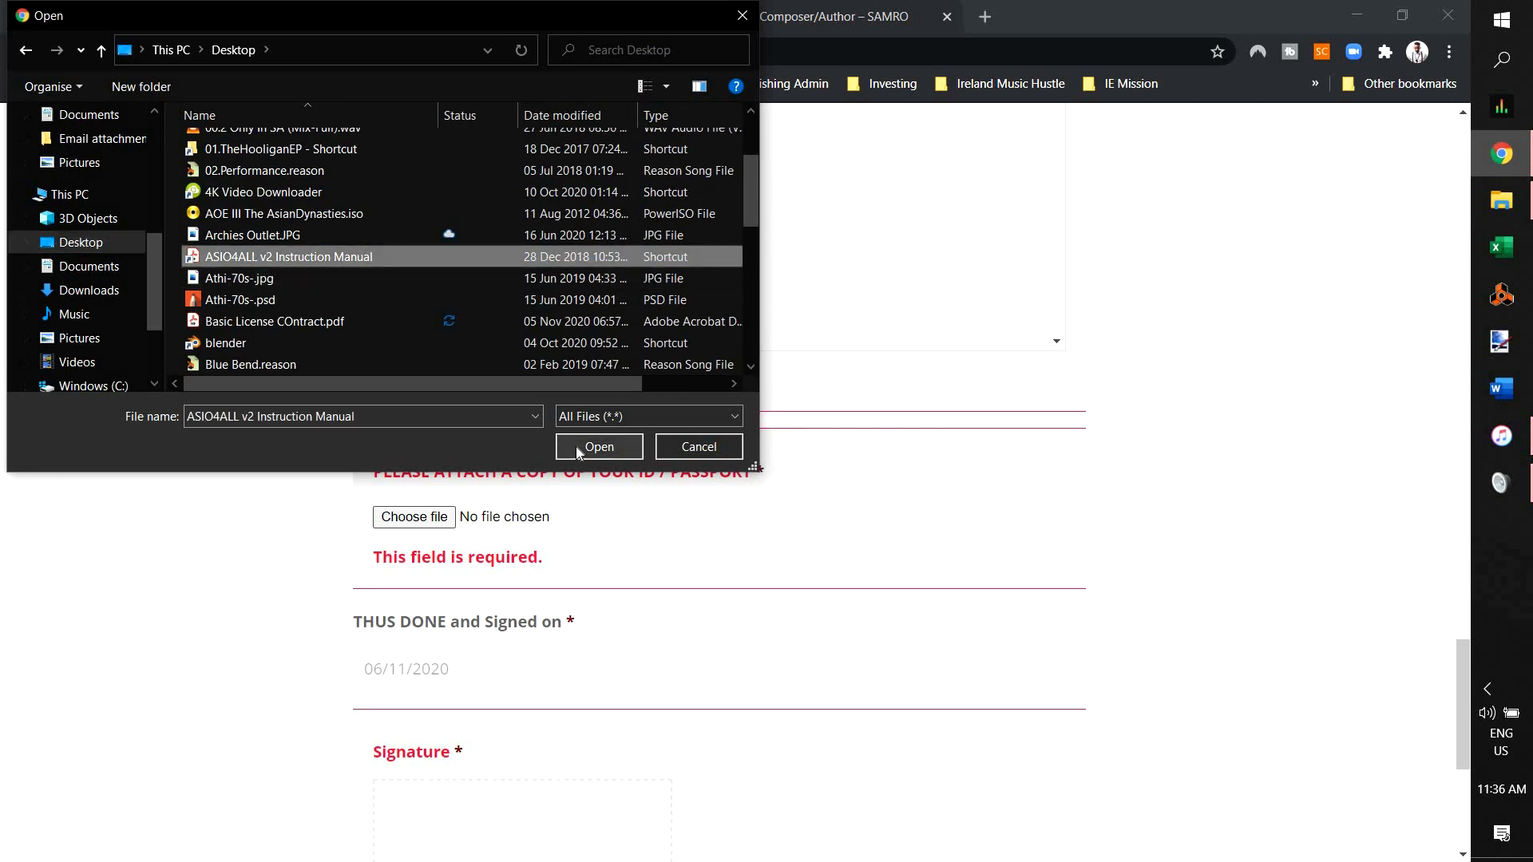
{"action": "left_click", "coordinate": [599, 447]}
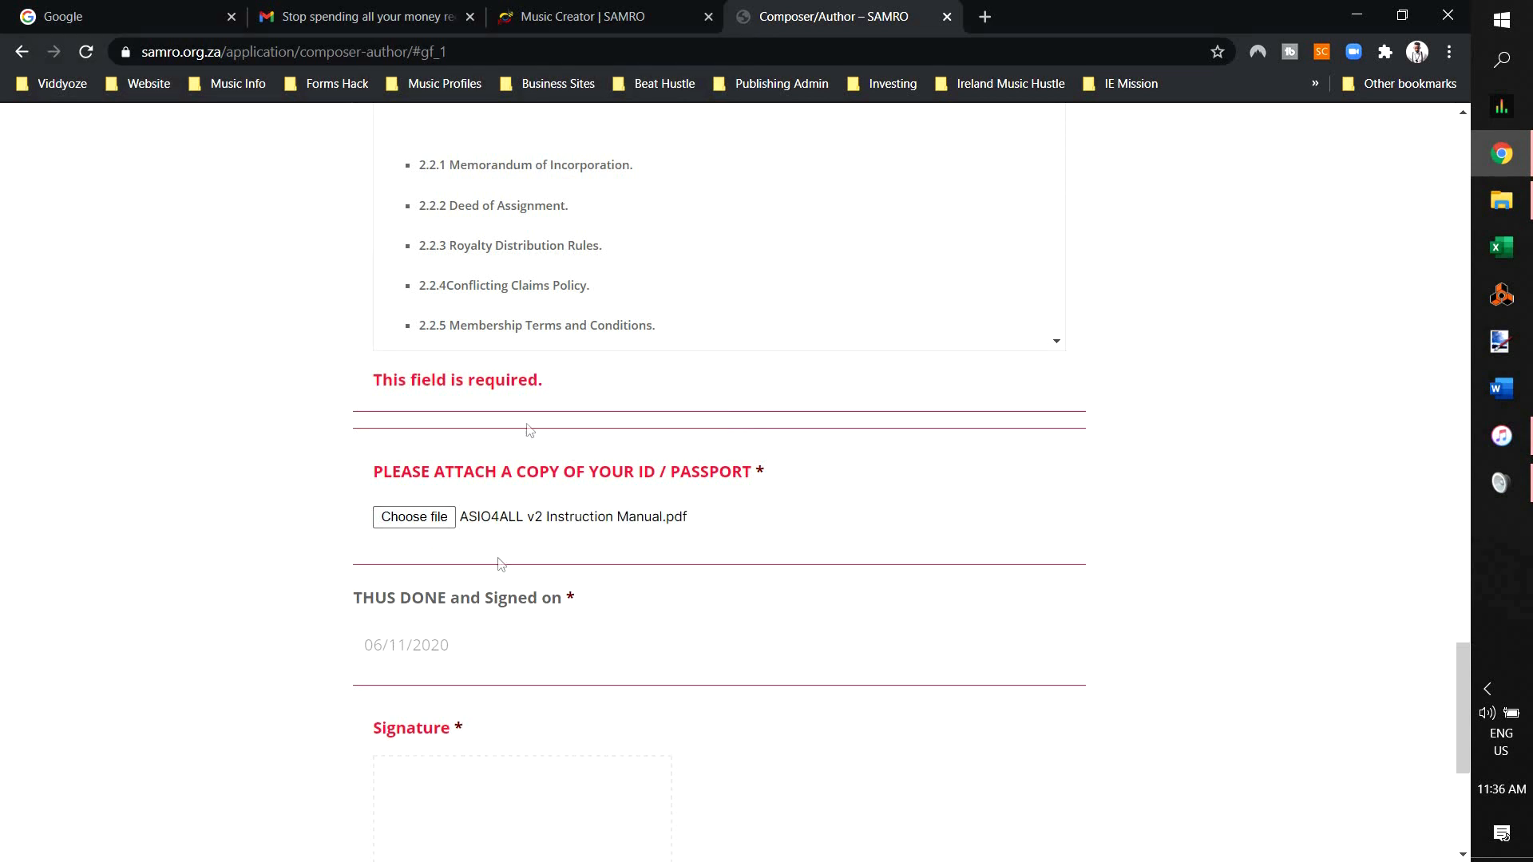
{"action": "mouse_move", "coordinate": [443, 465]}
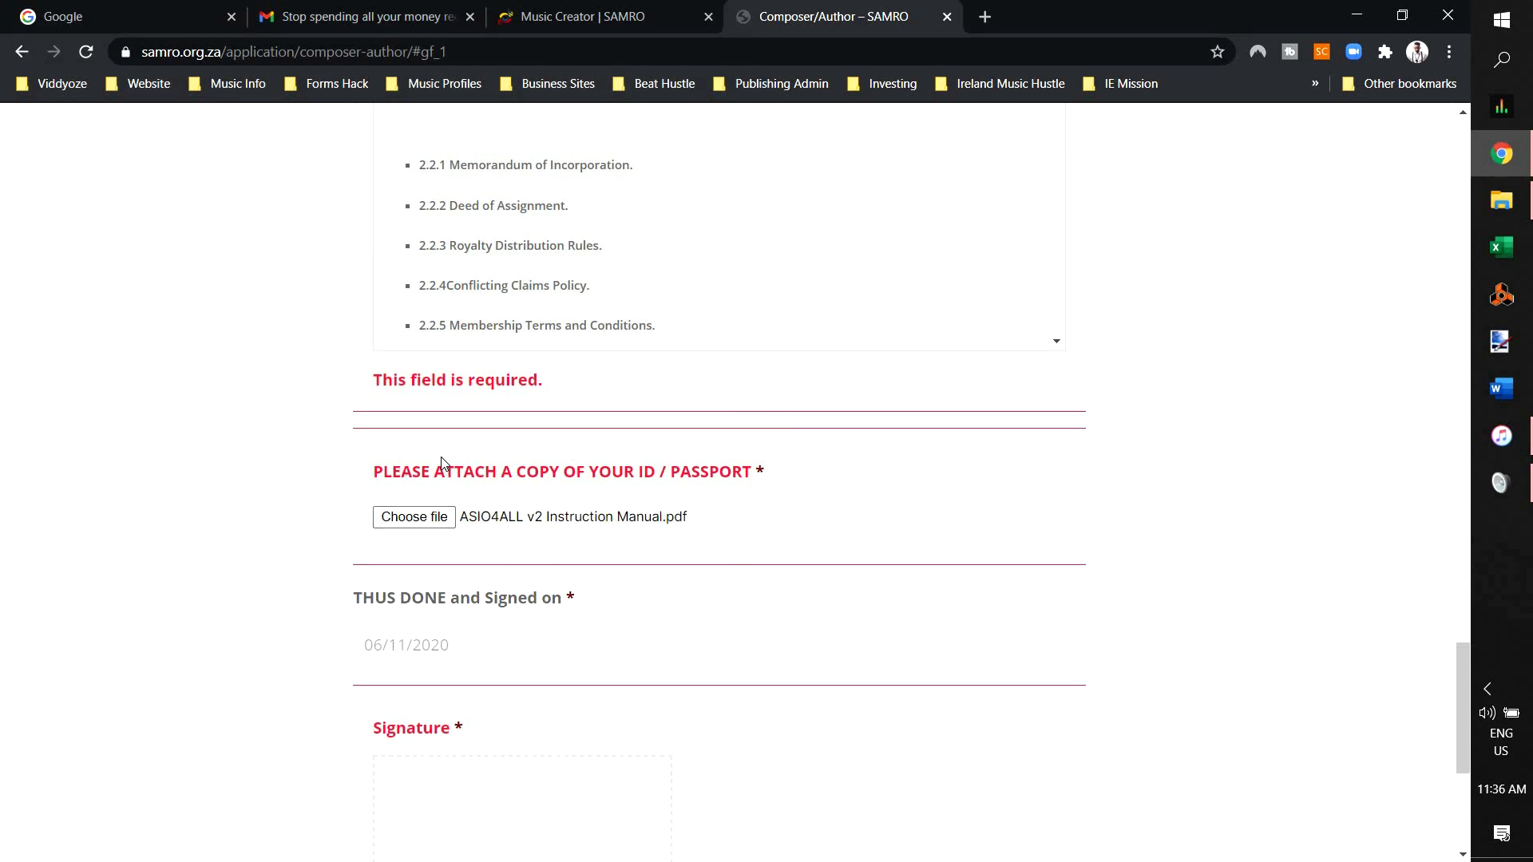
- Scroll down to the Signature pad and SUBMIT button at the end of Part D
{"action": "scroll", "scroll_direction": "down", "scroll_amount": 3}
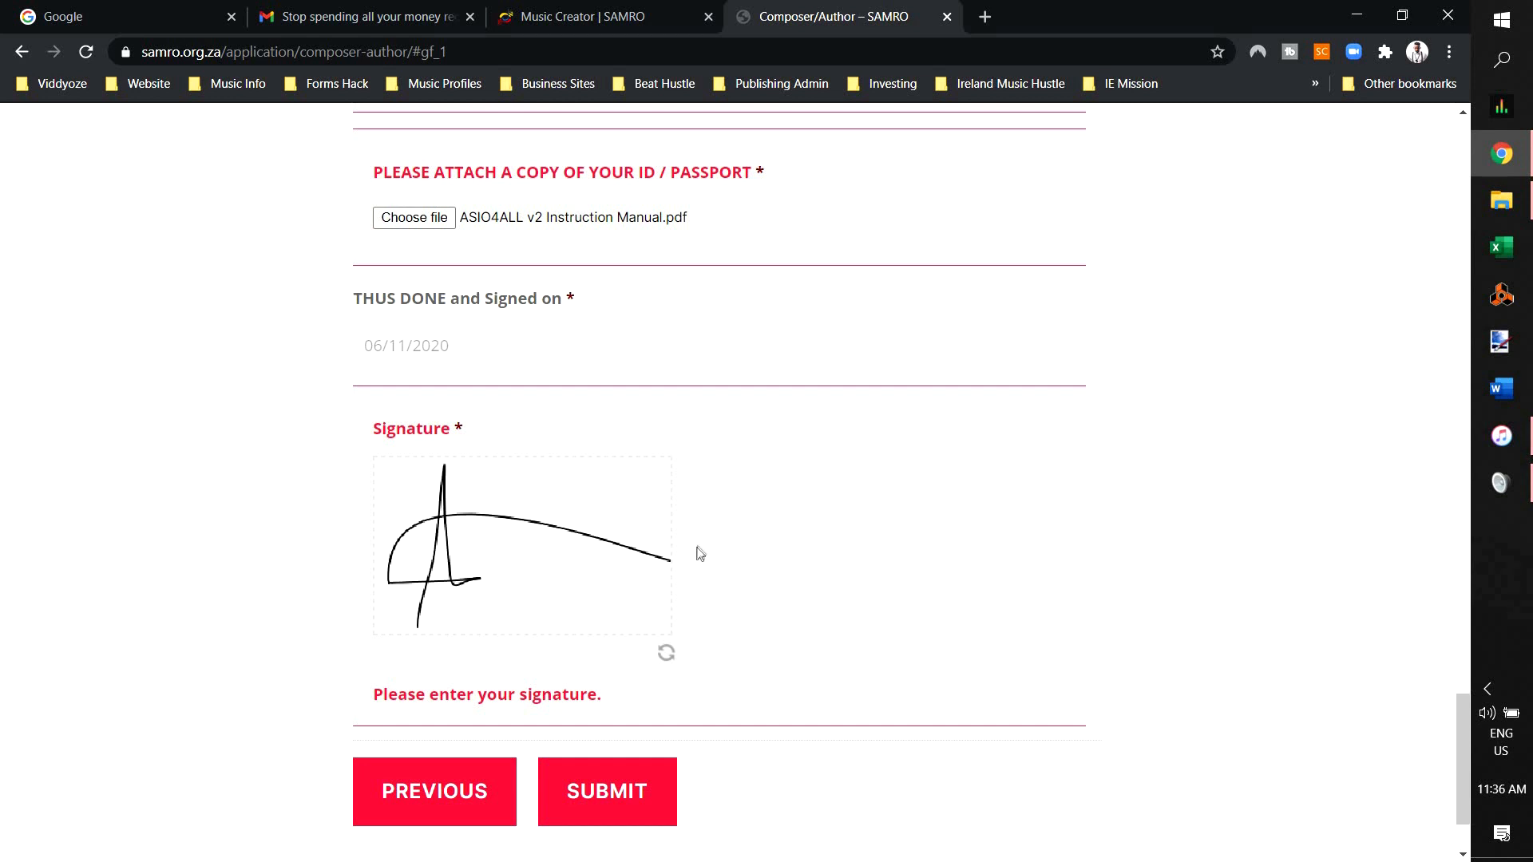
{"action": "scroll", "scroll_direction": "down", "scroll_amount": 3}
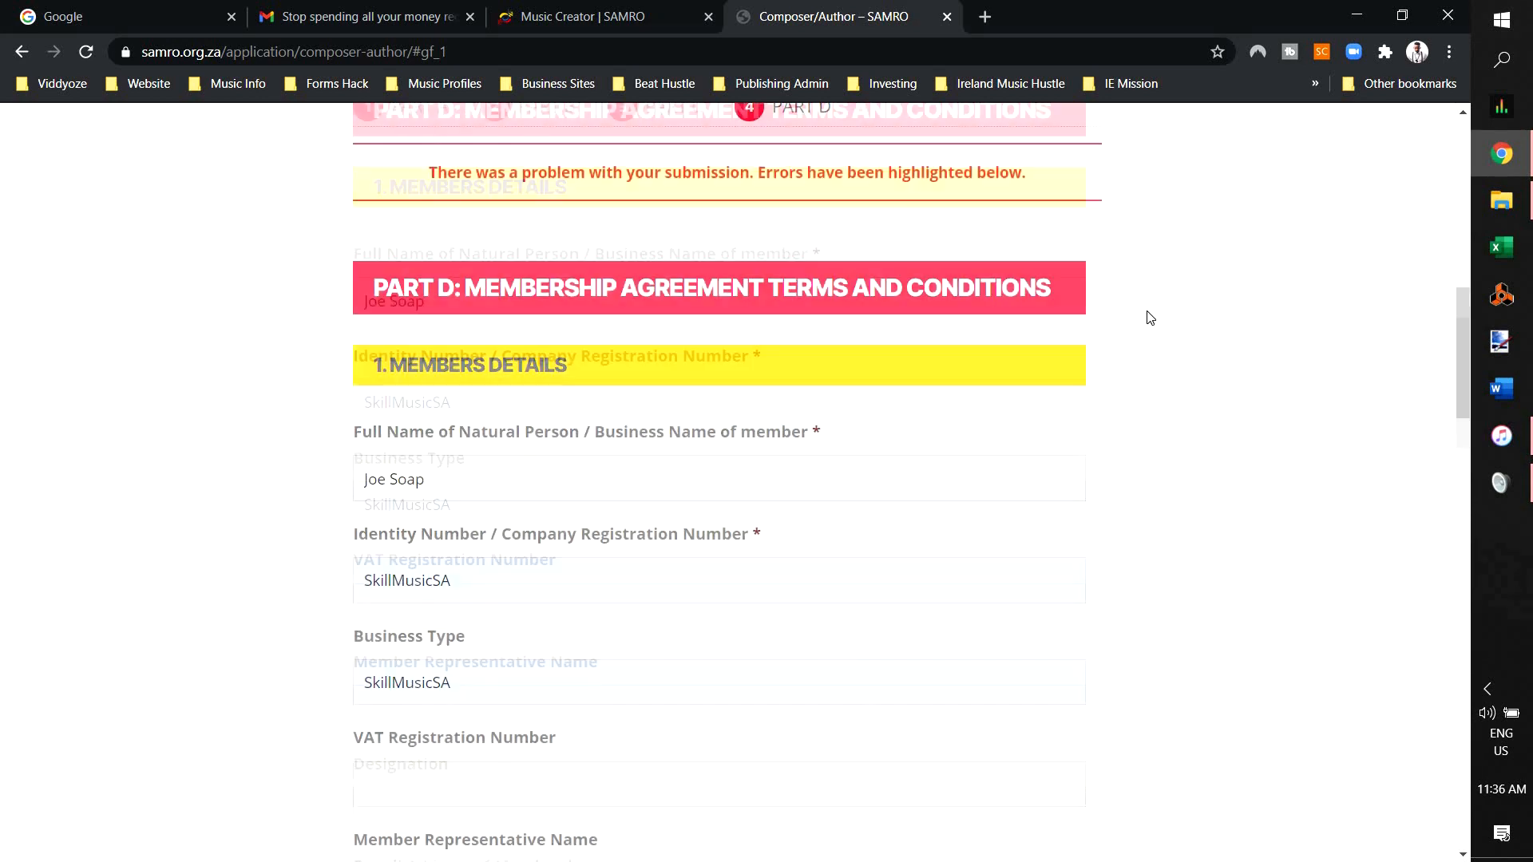
{"action": "scroll", "scroll_direction": "up", "scroll_amount": 3}
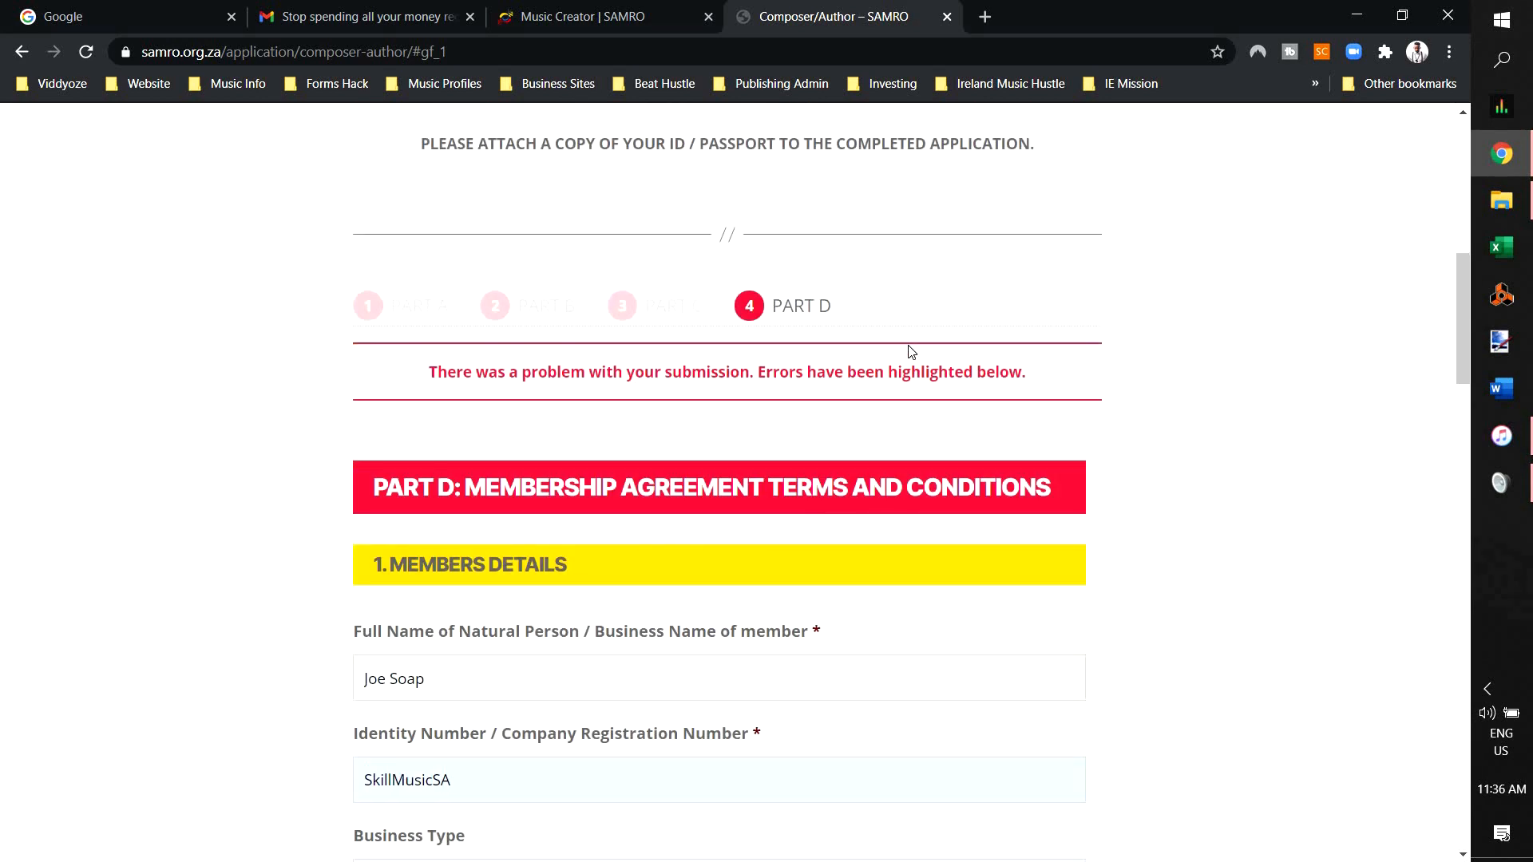
{"action": "scroll", "scroll_direction": "down", "scroll_amount": 3}
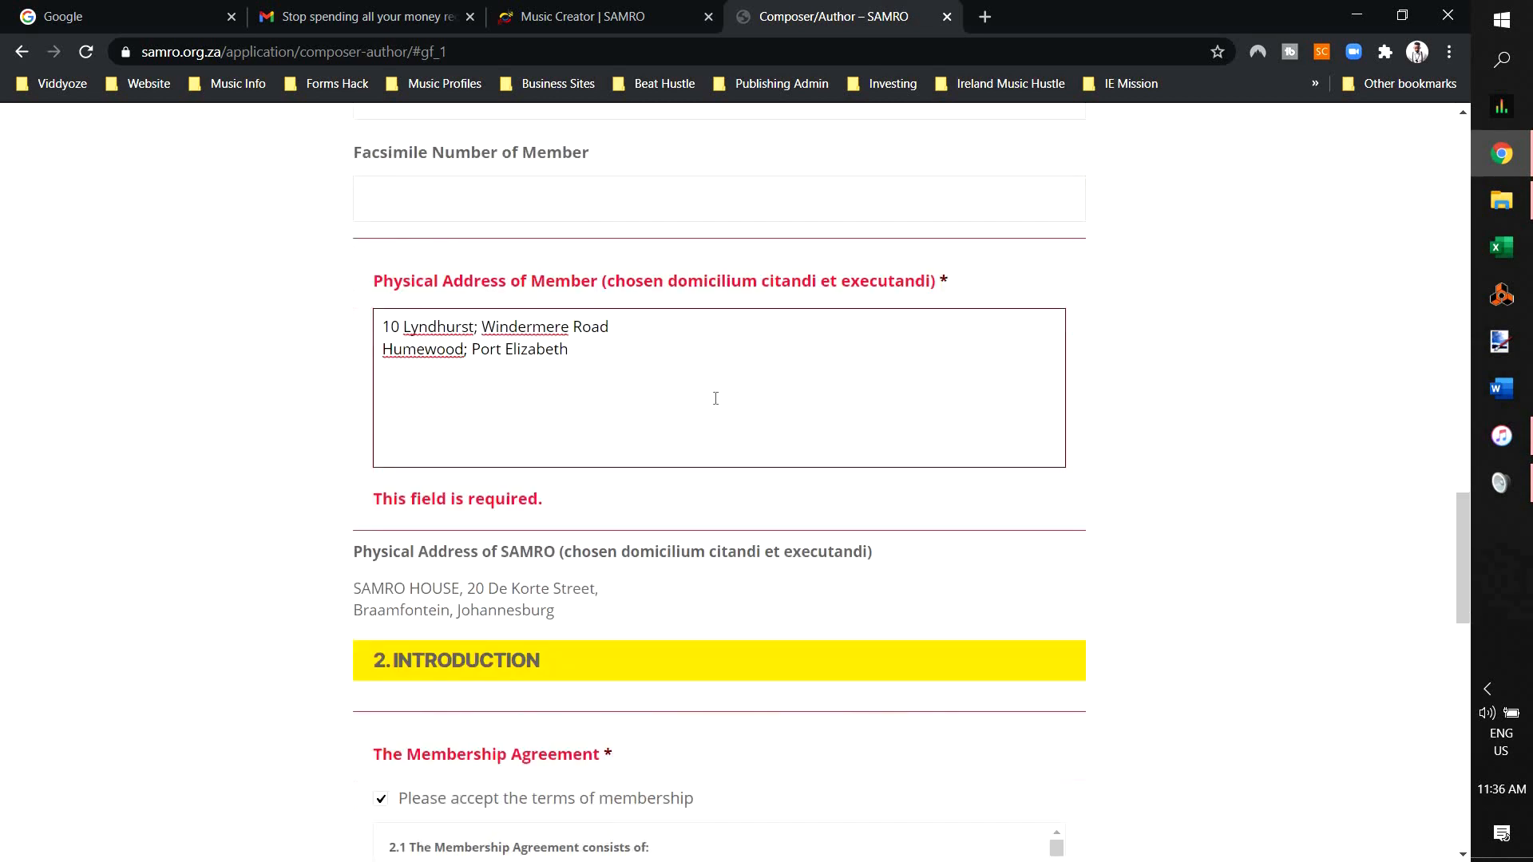
{"action": "scroll", "scroll_direction": "down", "scroll_amount": 3}
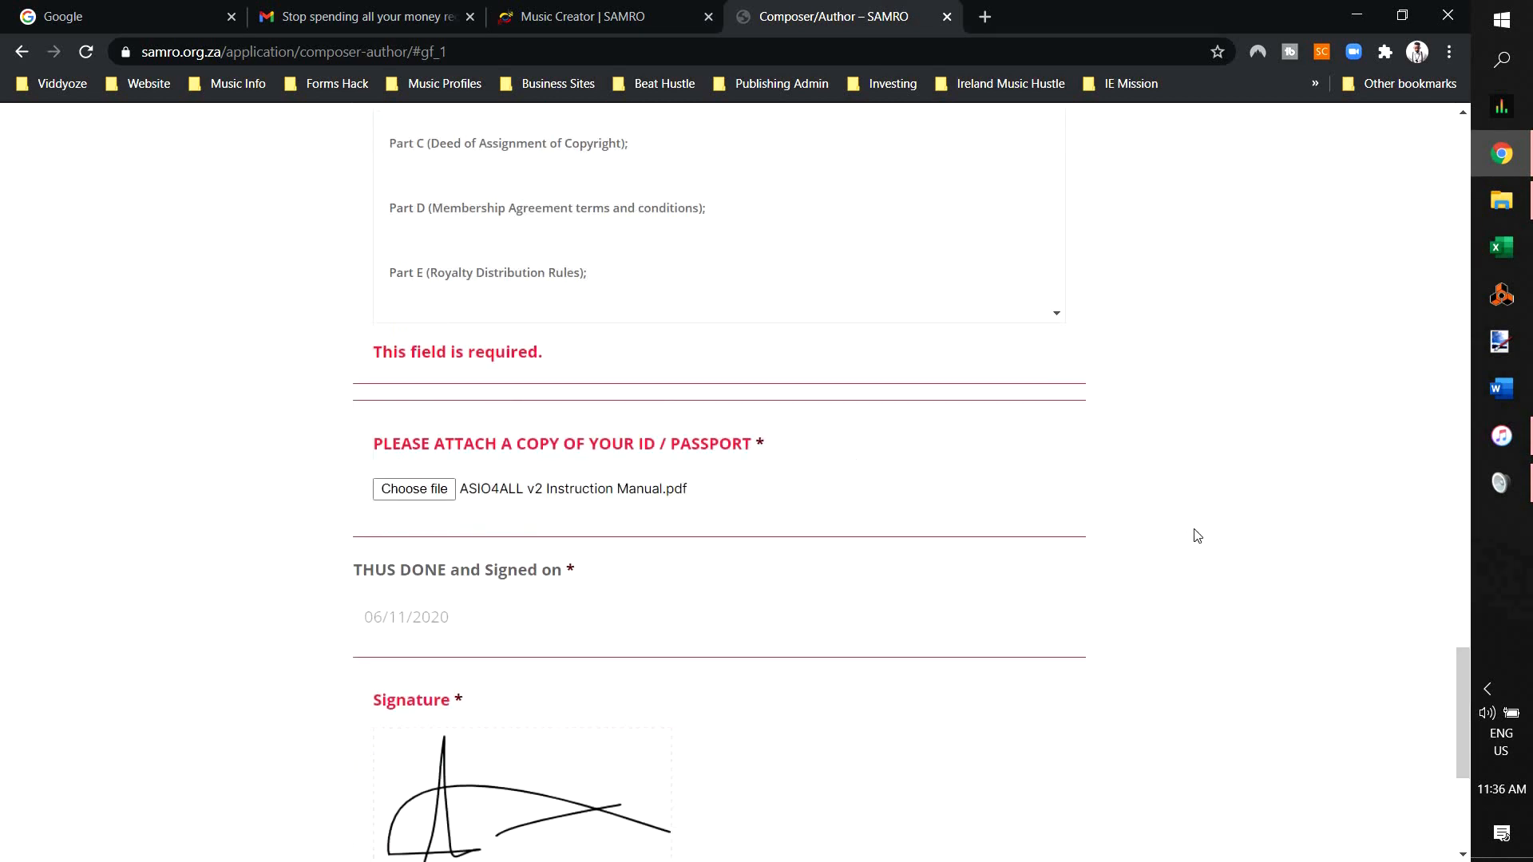
{"action": "scroll", "scroll_direction": "down", "scroll_amount": 3}
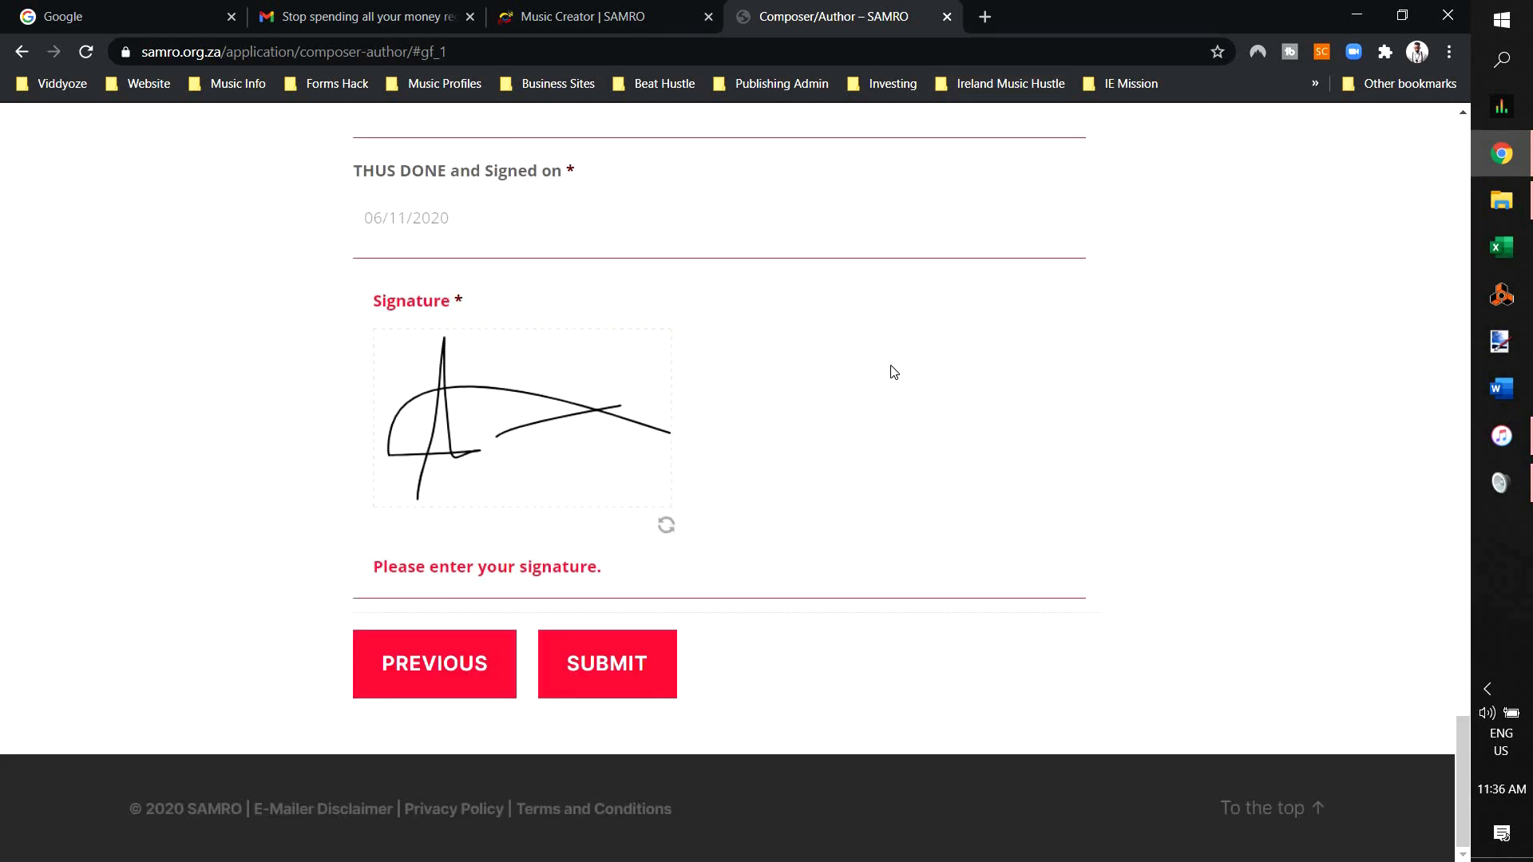
{"action": "scroll", "scroll_direction": "up", "scroll_amount": 3}
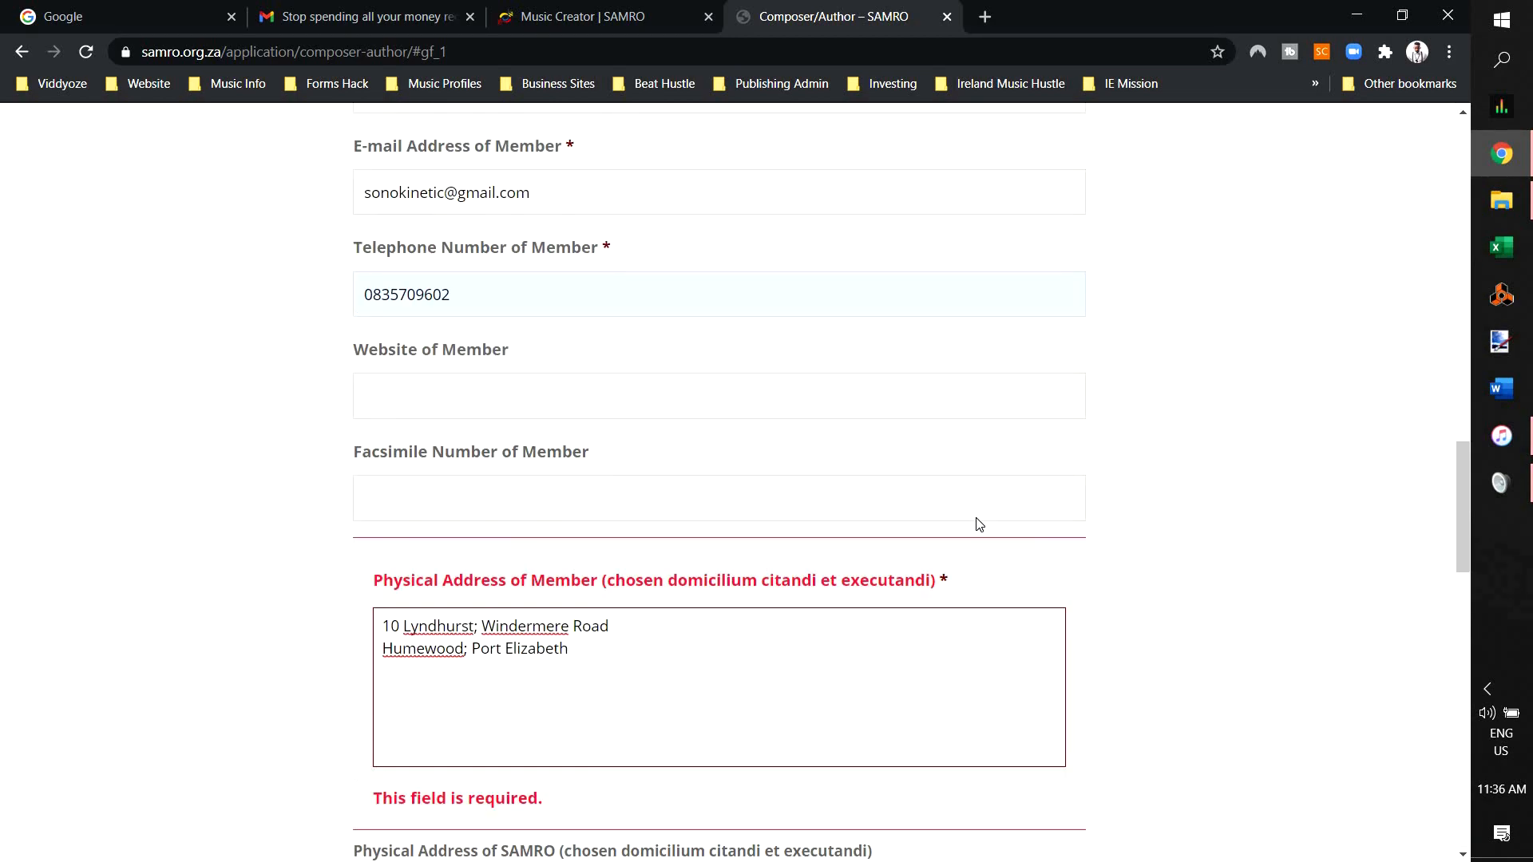
{"action": "scroll", "scroll_direction": "up", "scroll_amount": 3}
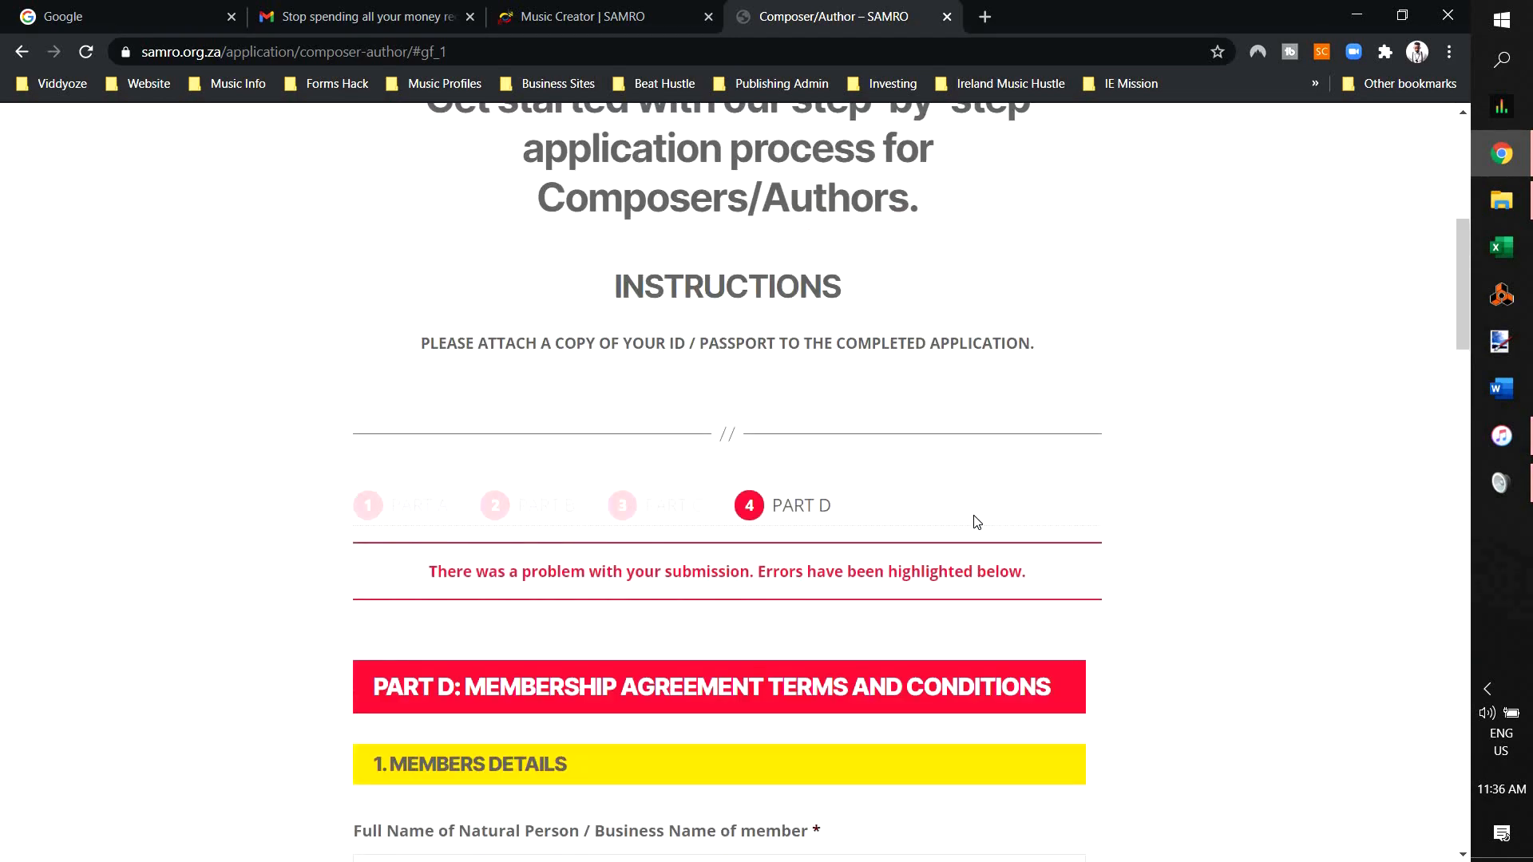
{"action": "scroll", "scroll_direction": "up", "scroll_amount": 3}
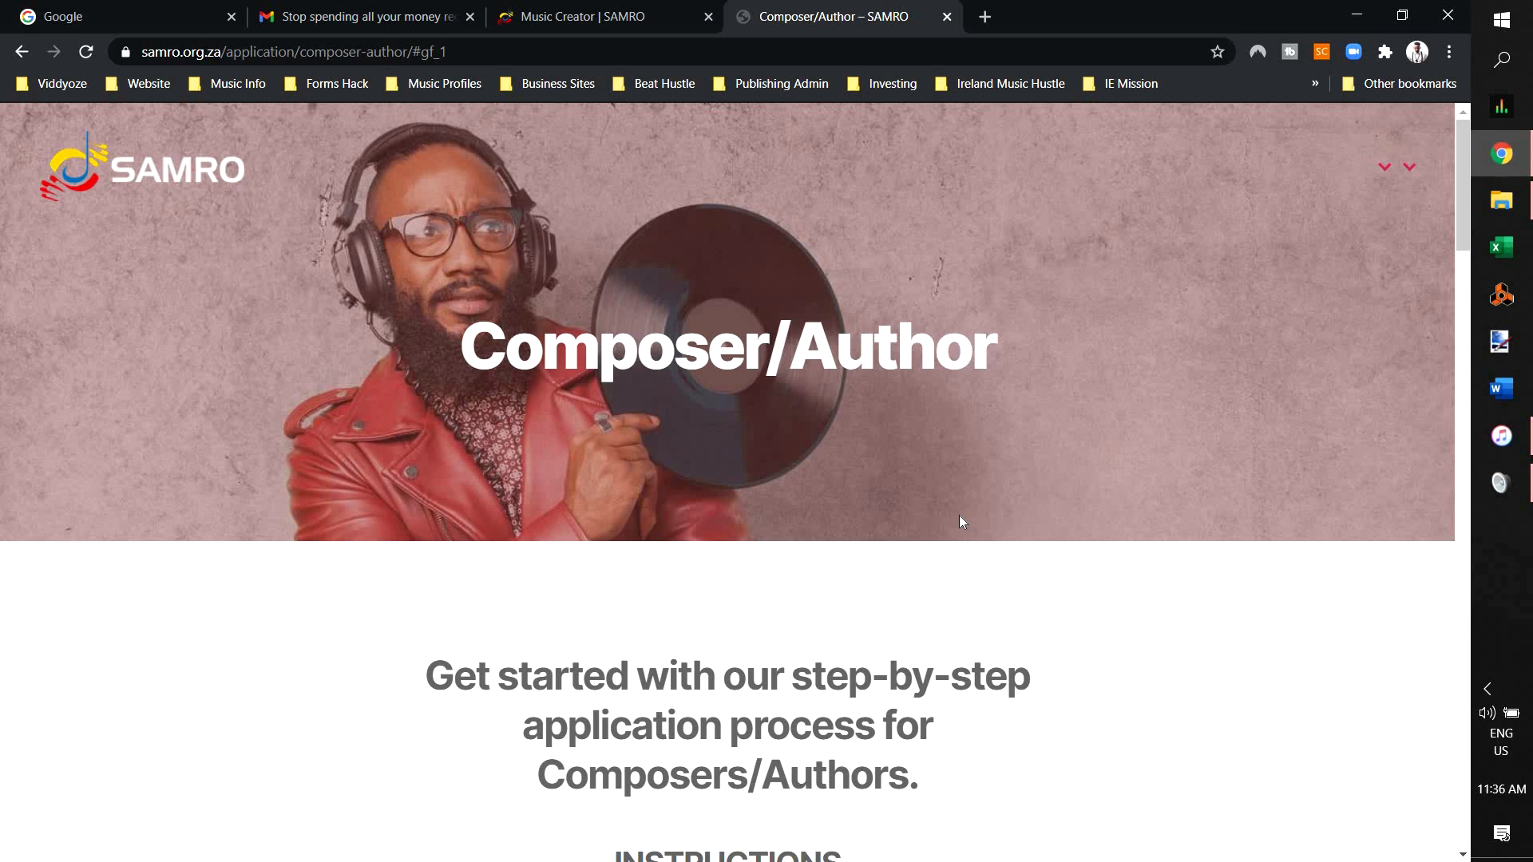
{"action": "scroll", "scroll_direction": "down", "scroll_amount": 3}
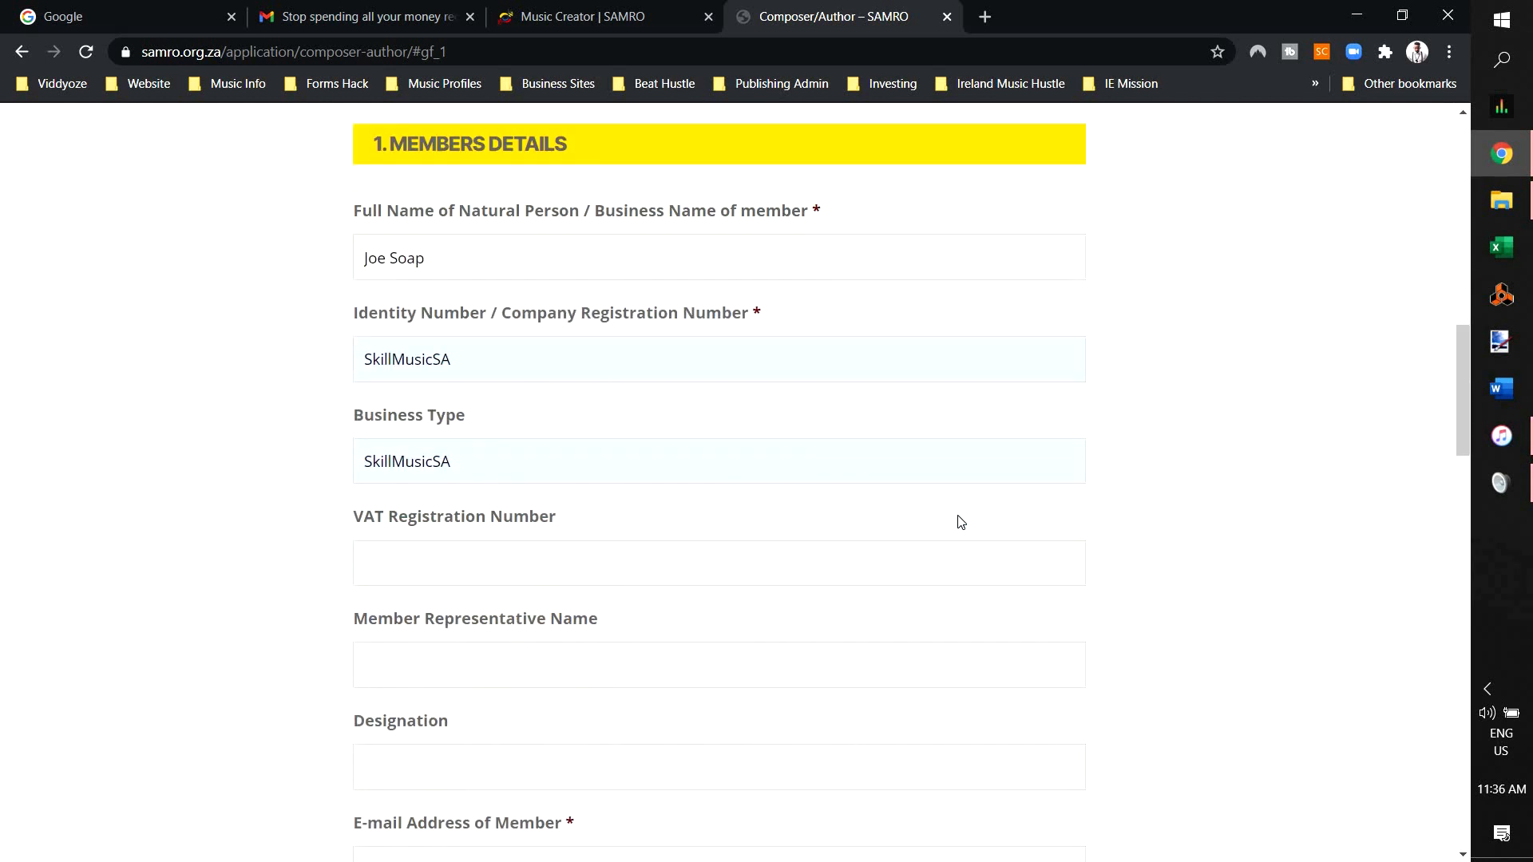